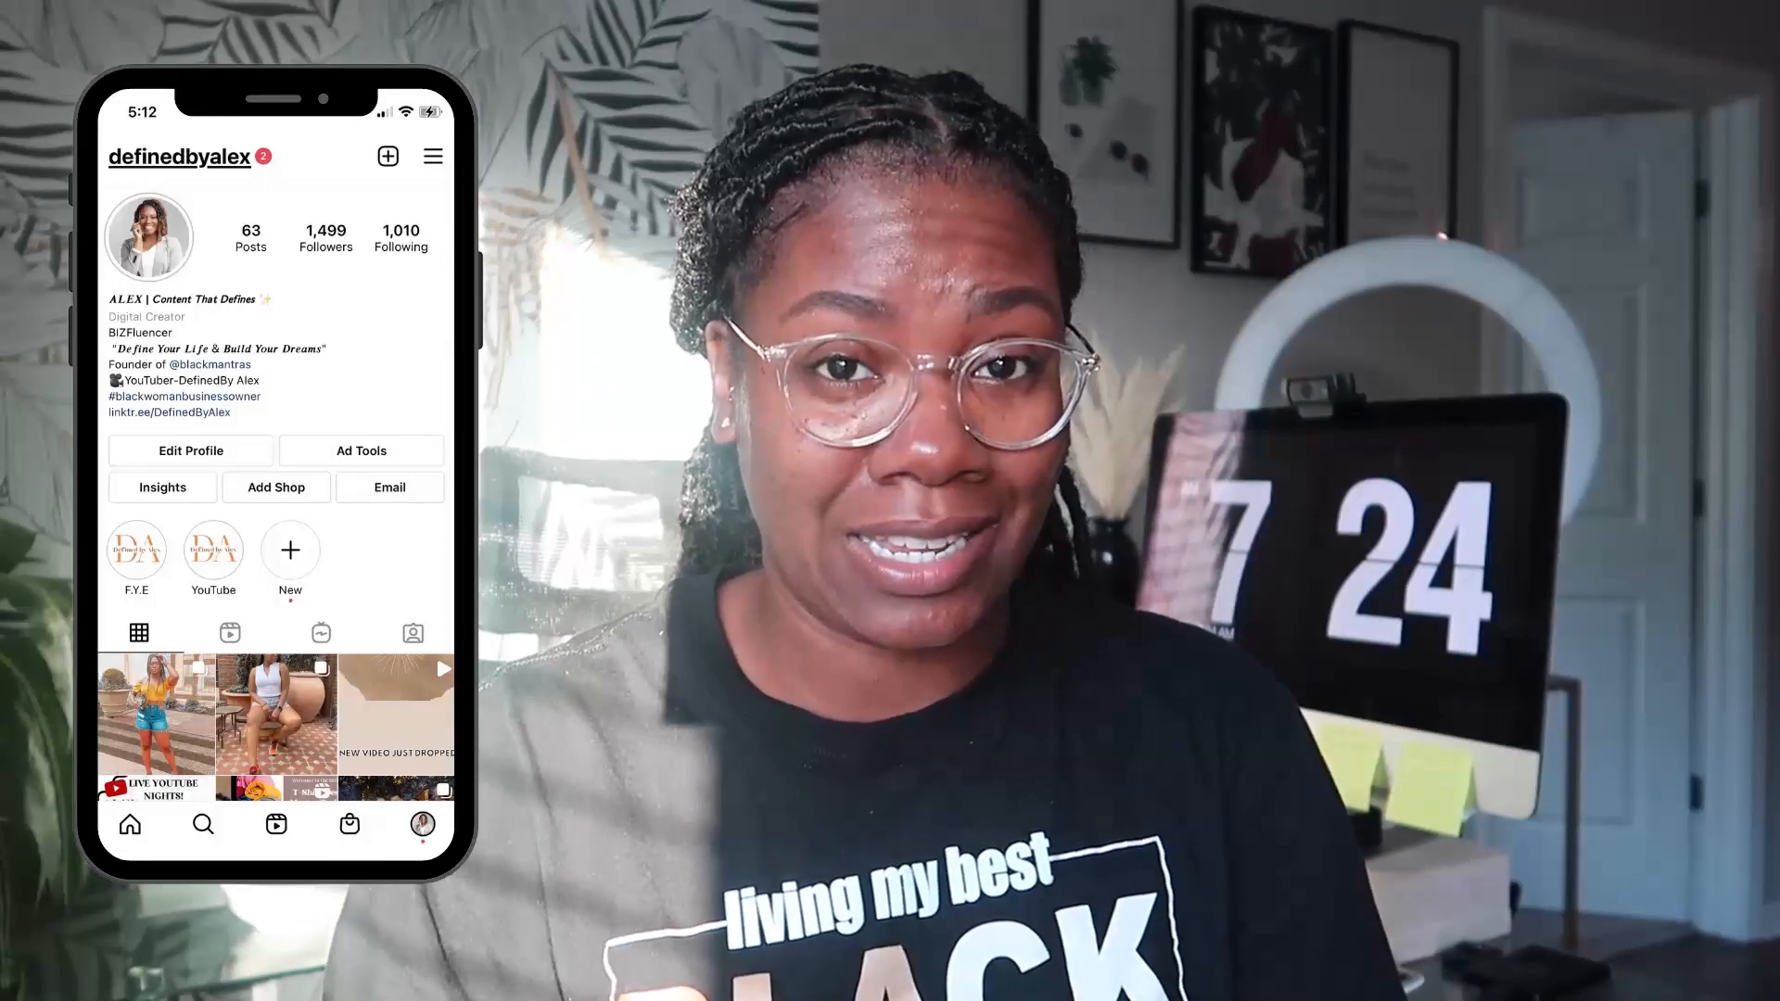
Step: Switch to the blank Choose document and type CHOOSE near the artboard's upper left
click(182, 155)
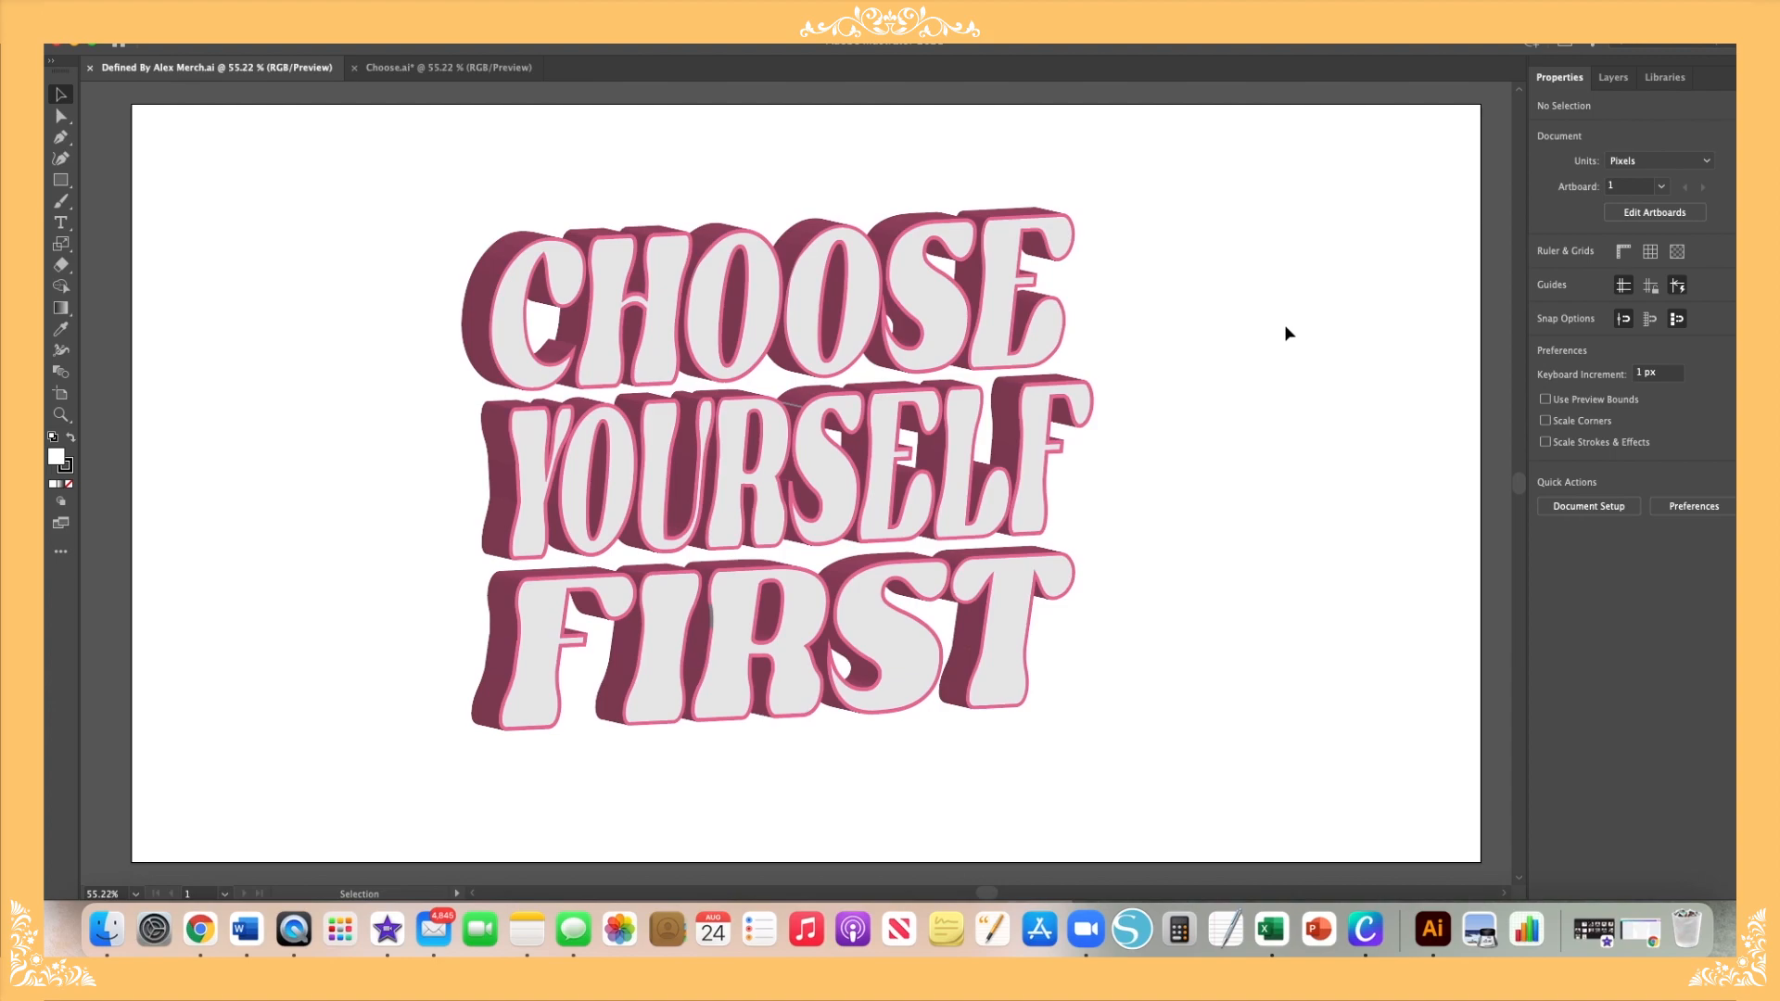
mouse_move(416, 101)
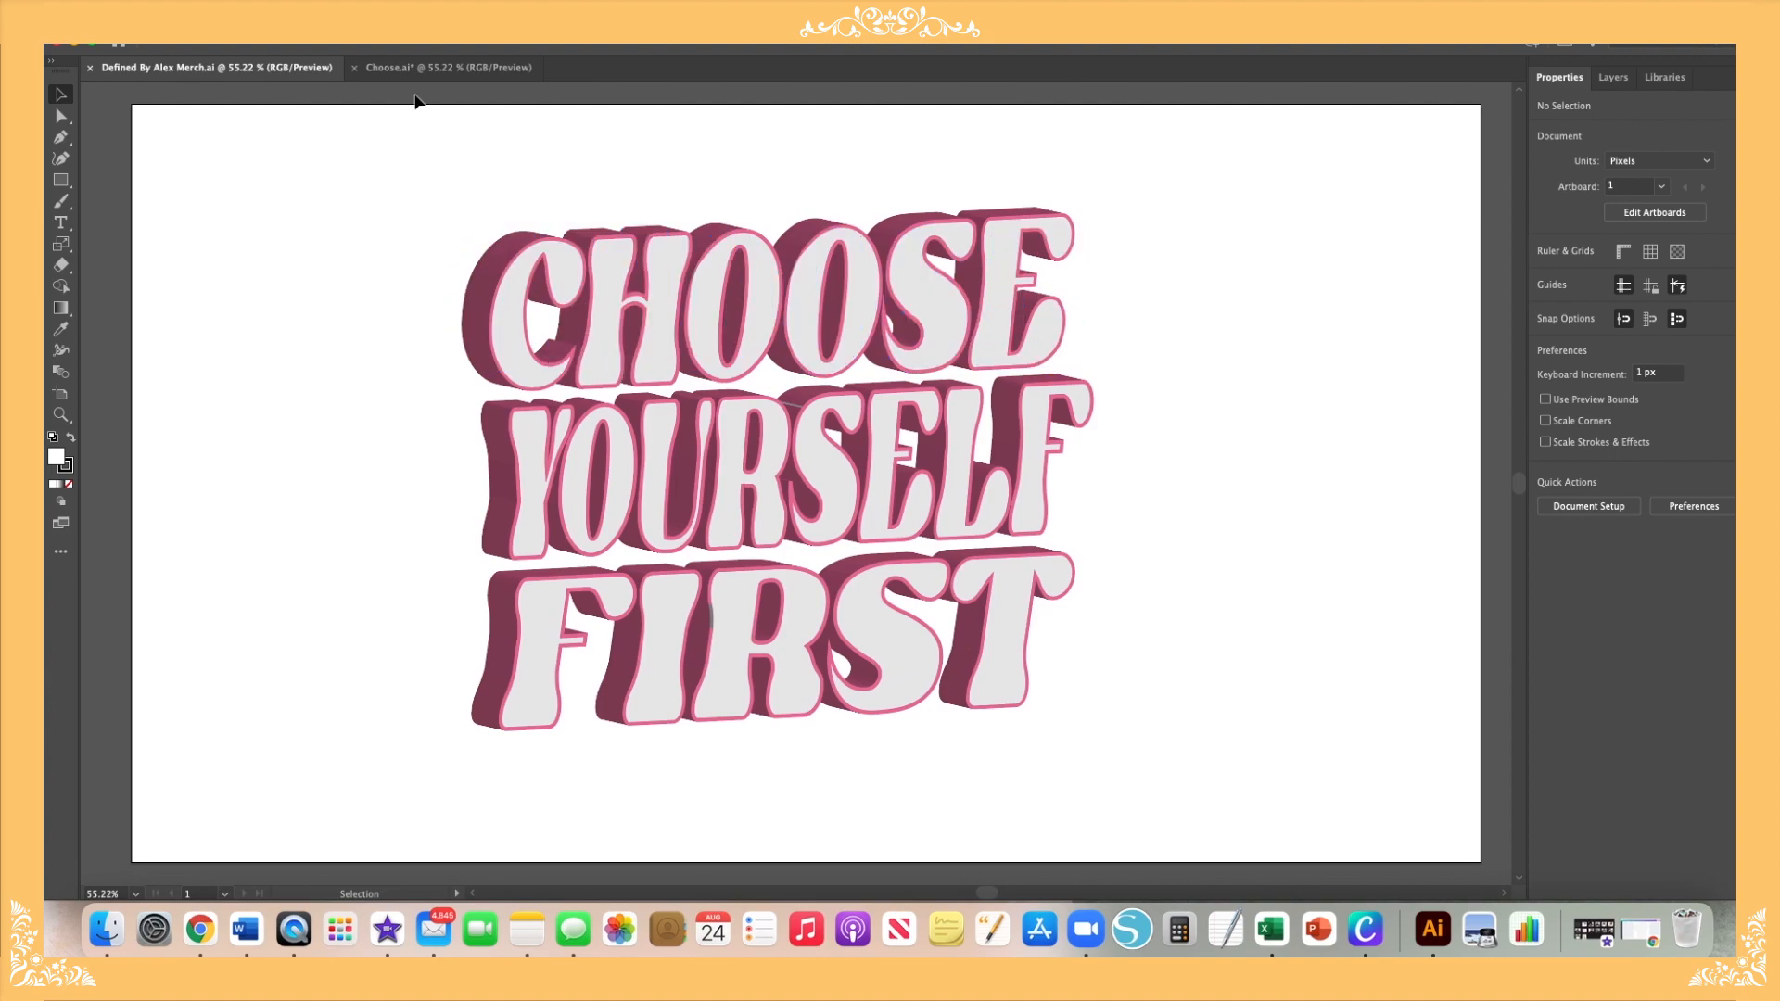
click(443, 66)
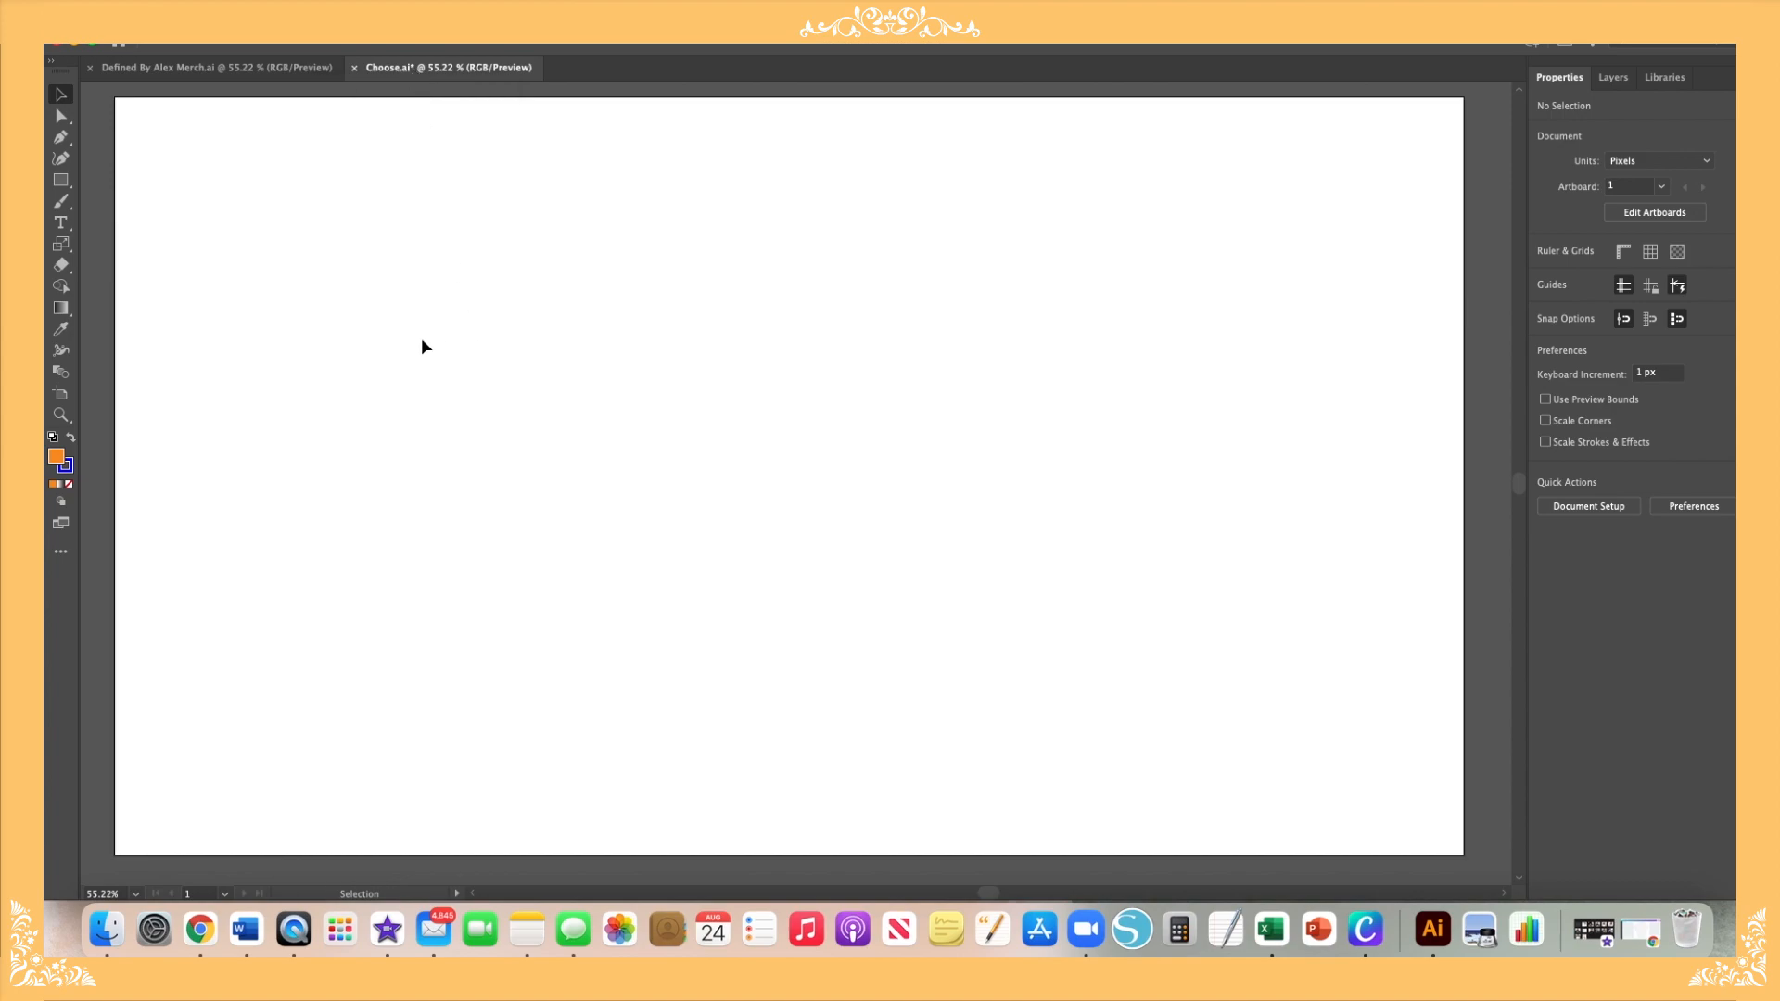
mouse_move(62, 80)
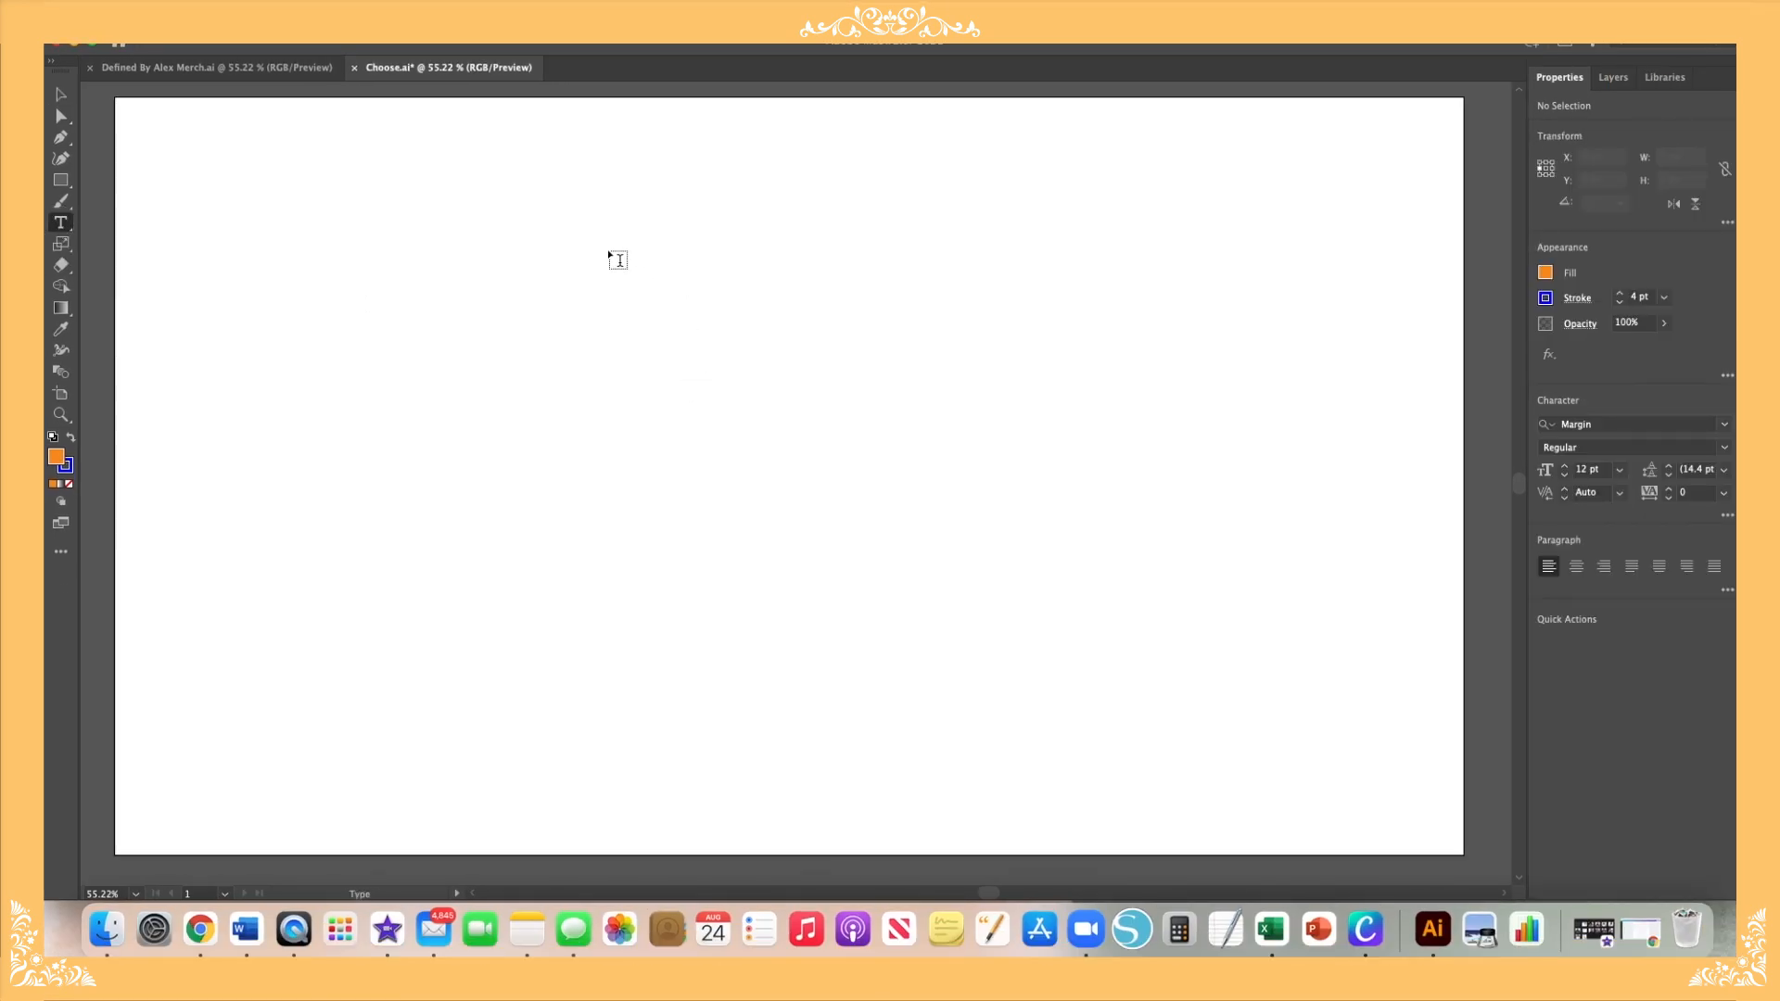
mouse_move(520, 240)
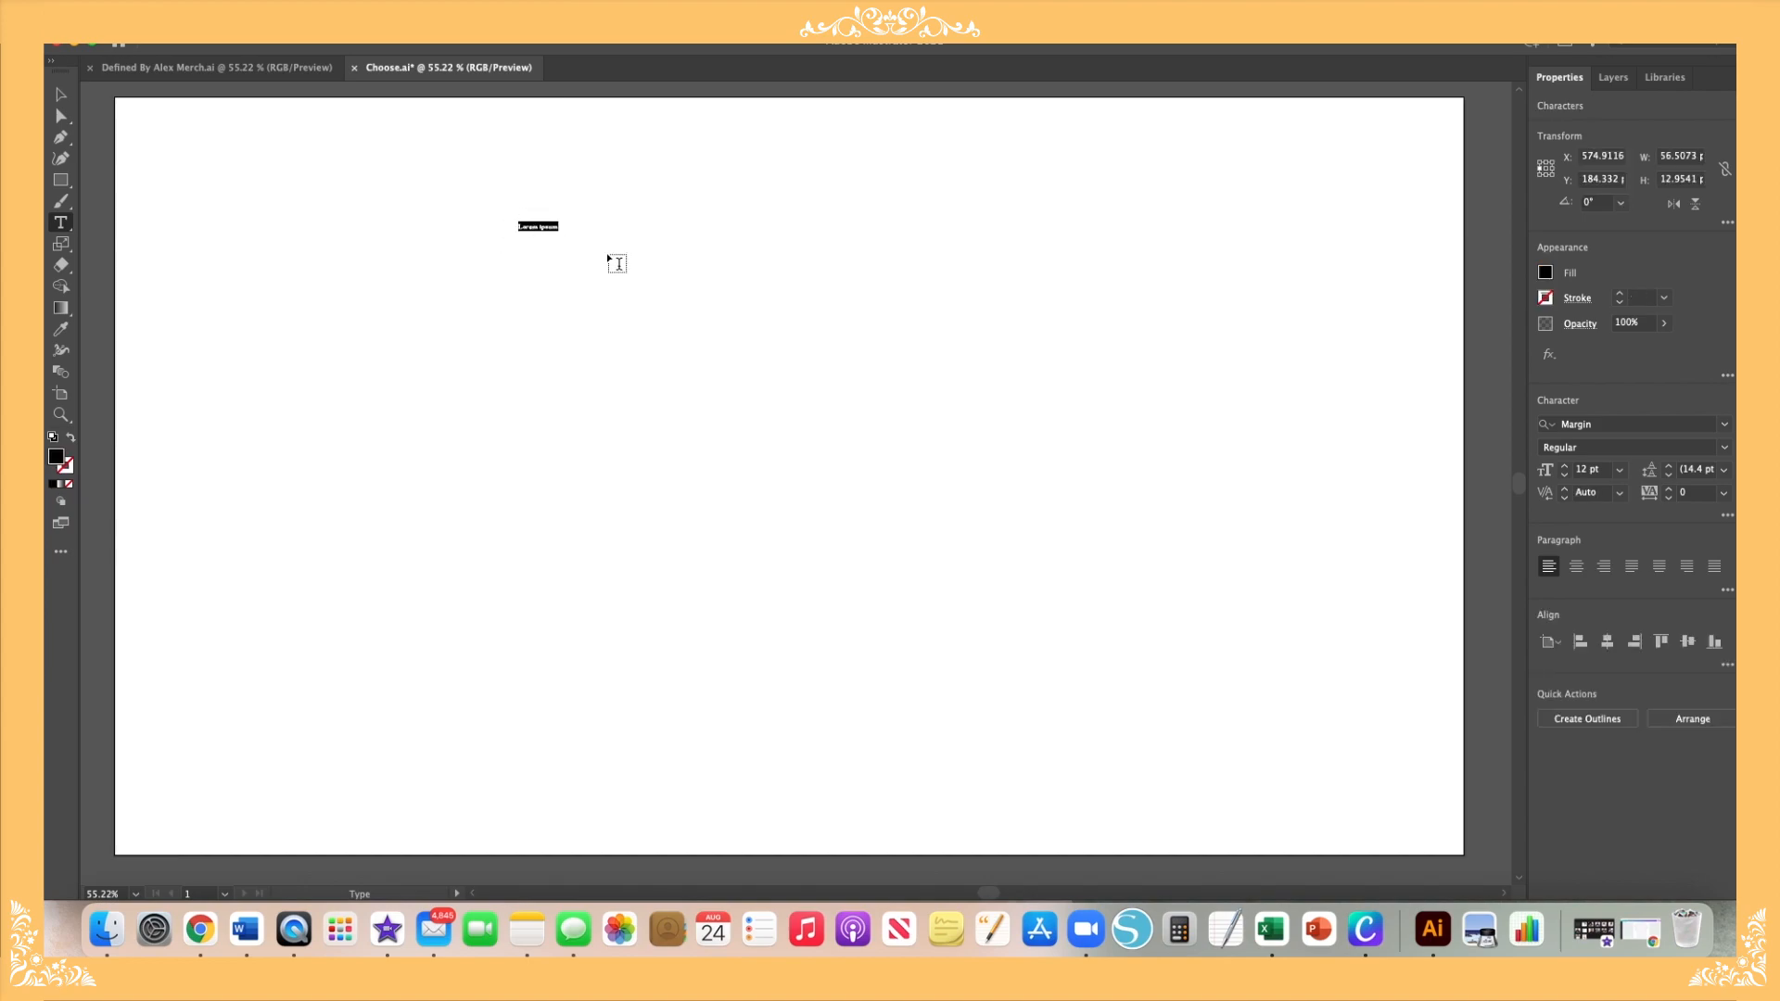
mouse_move(612, 264)
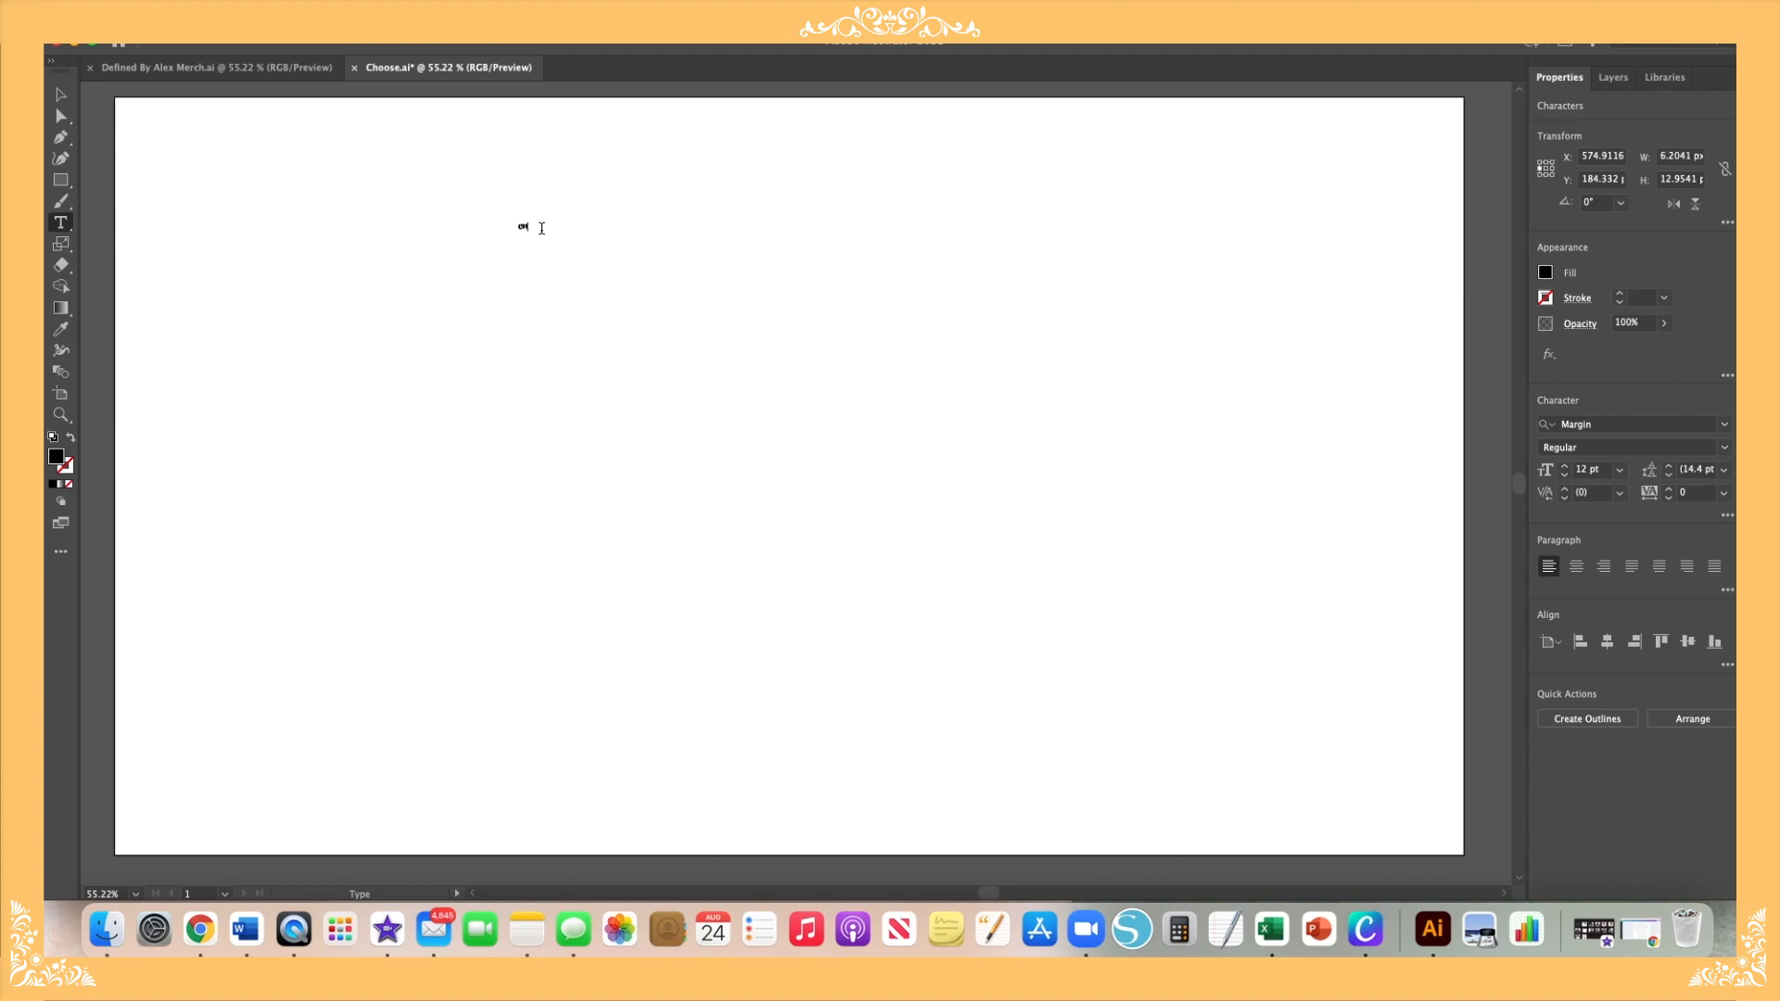
text(CHOOSE)
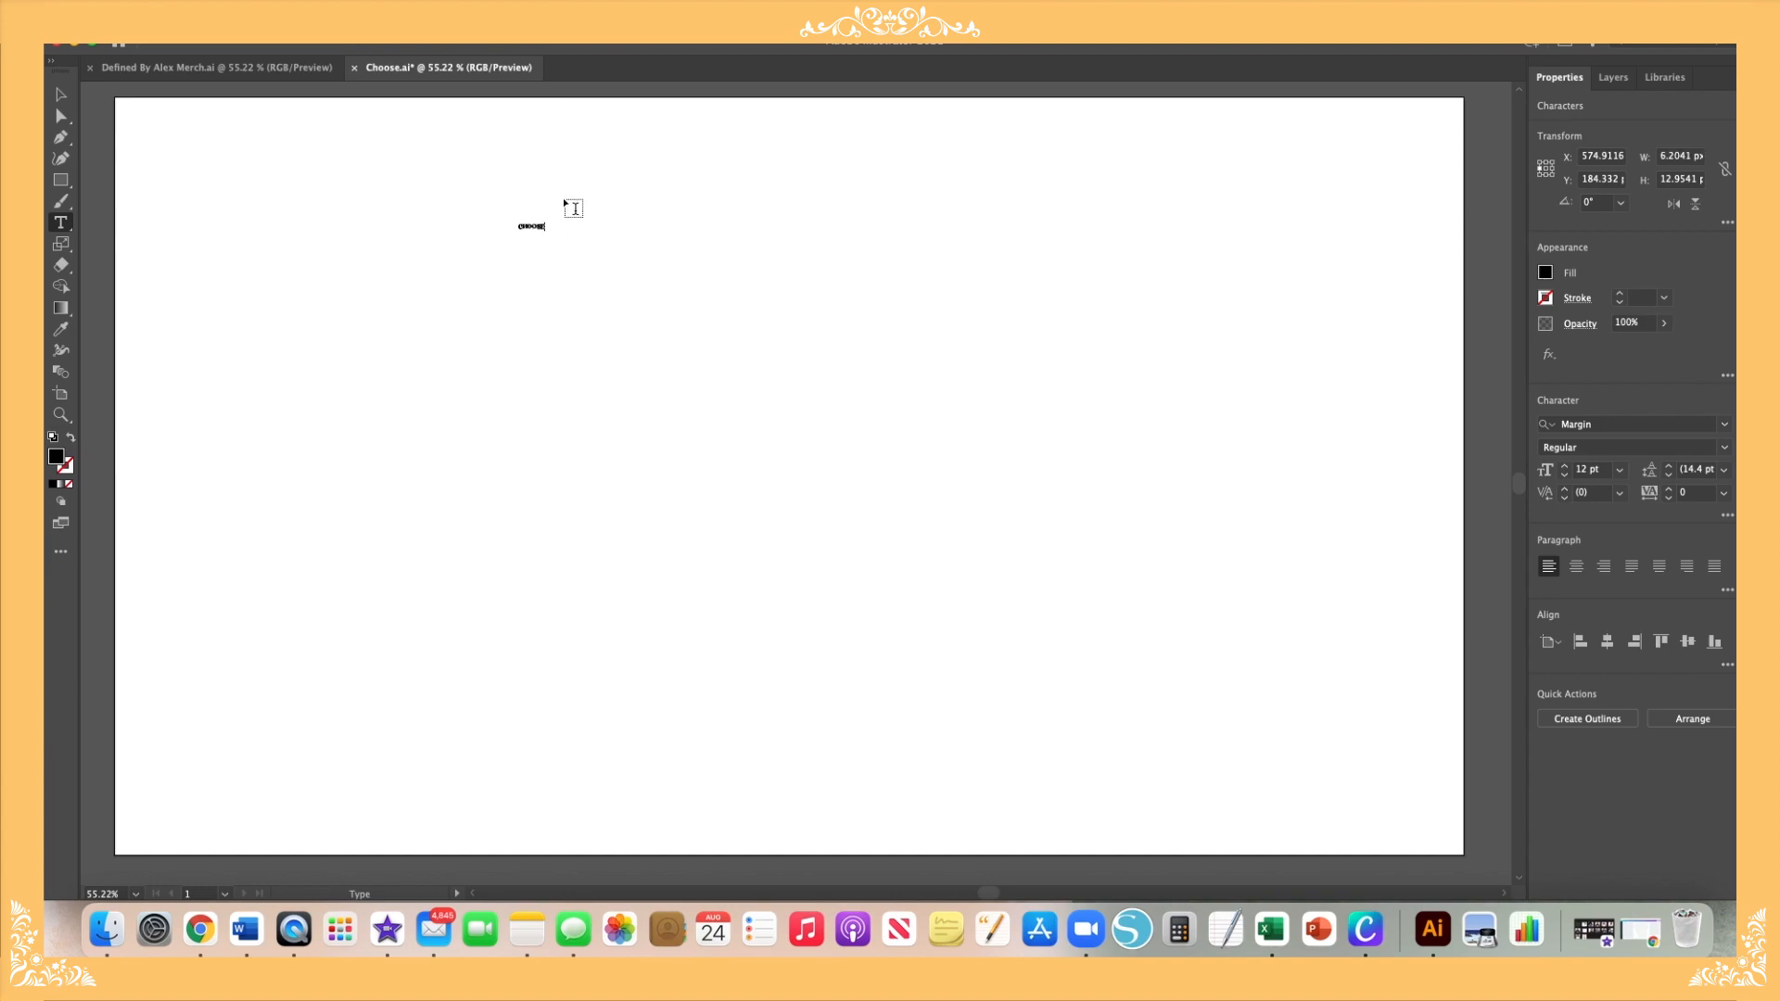
mouse_move(60, 95)
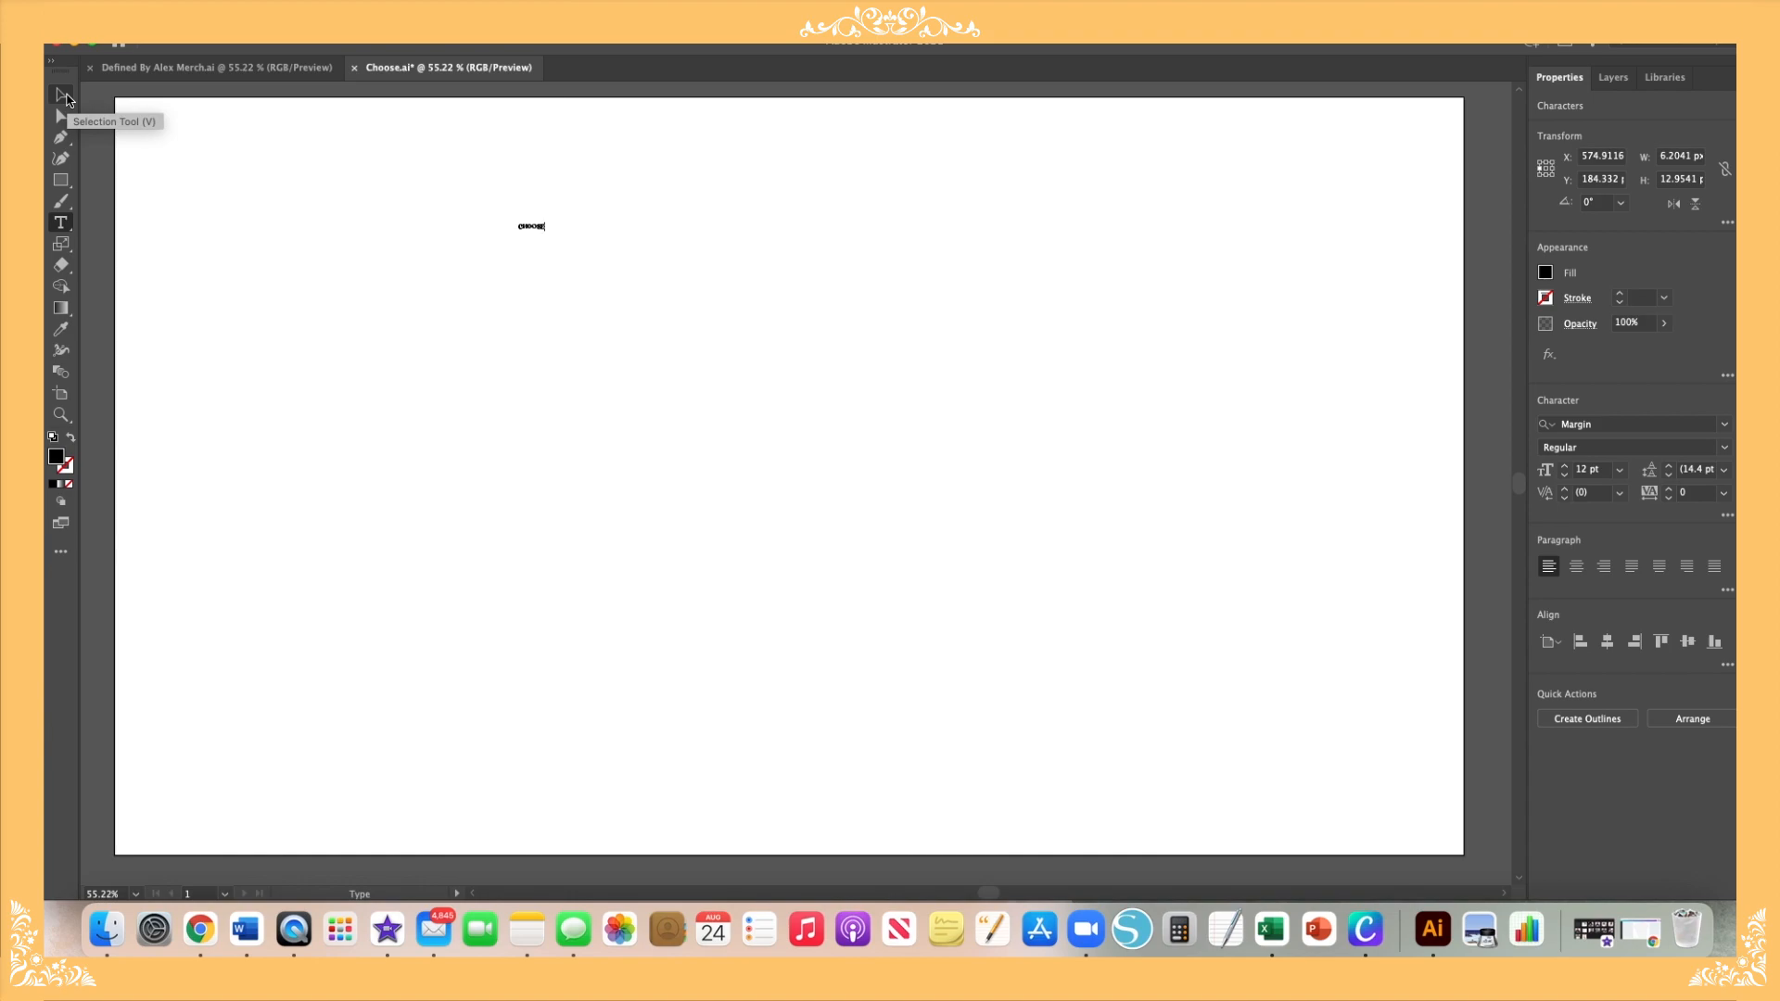
Step: Scale the CHOOSE text up into a big bold headline with the Selection Tool
click(60, 96)
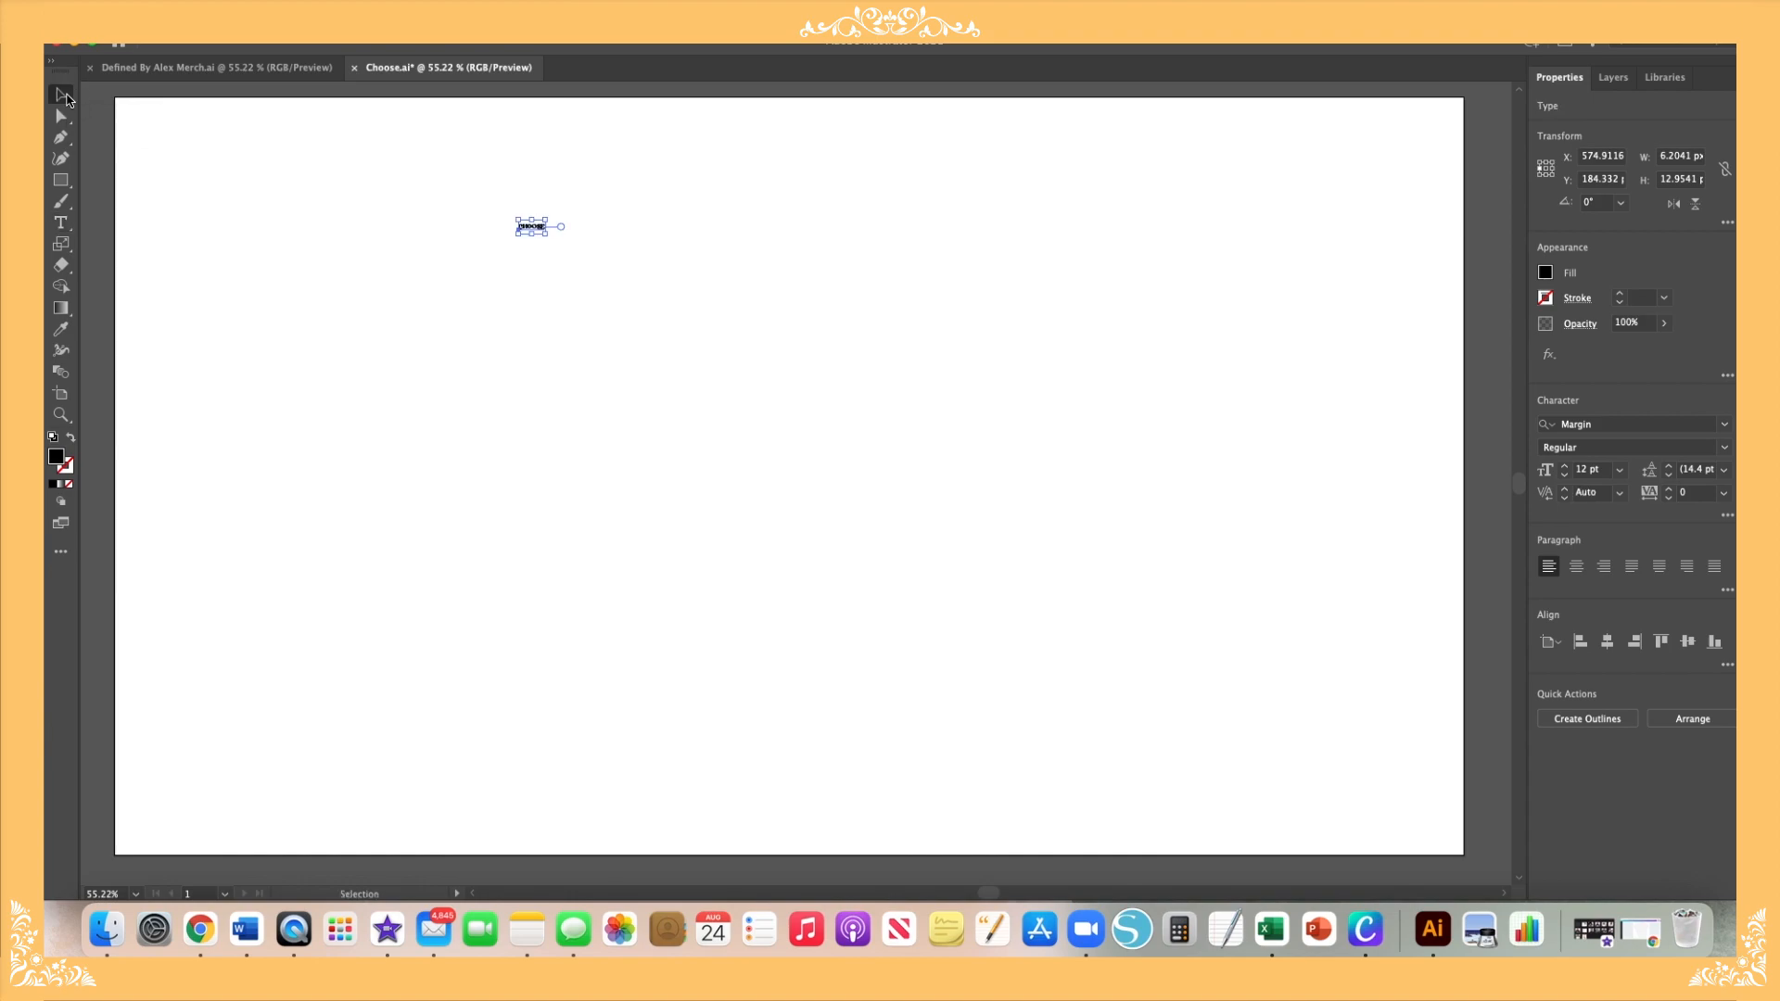
drag(547, 231, 844, 389)
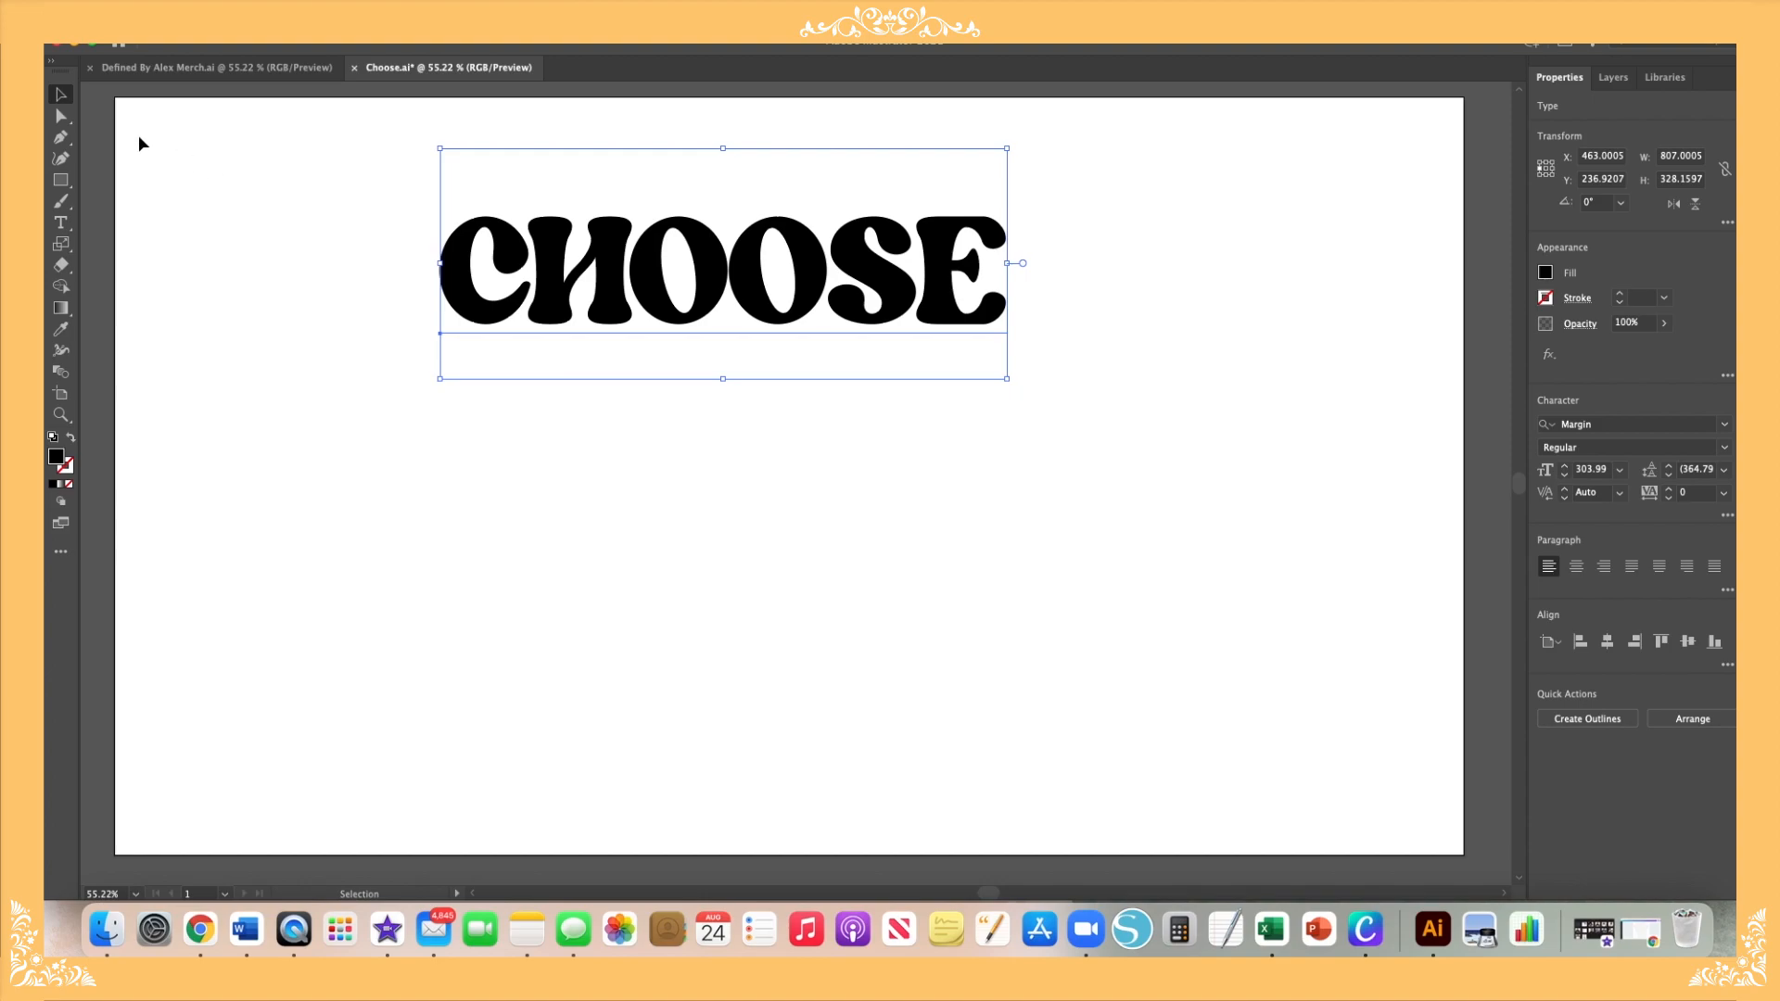
mouse_move(62, 100)
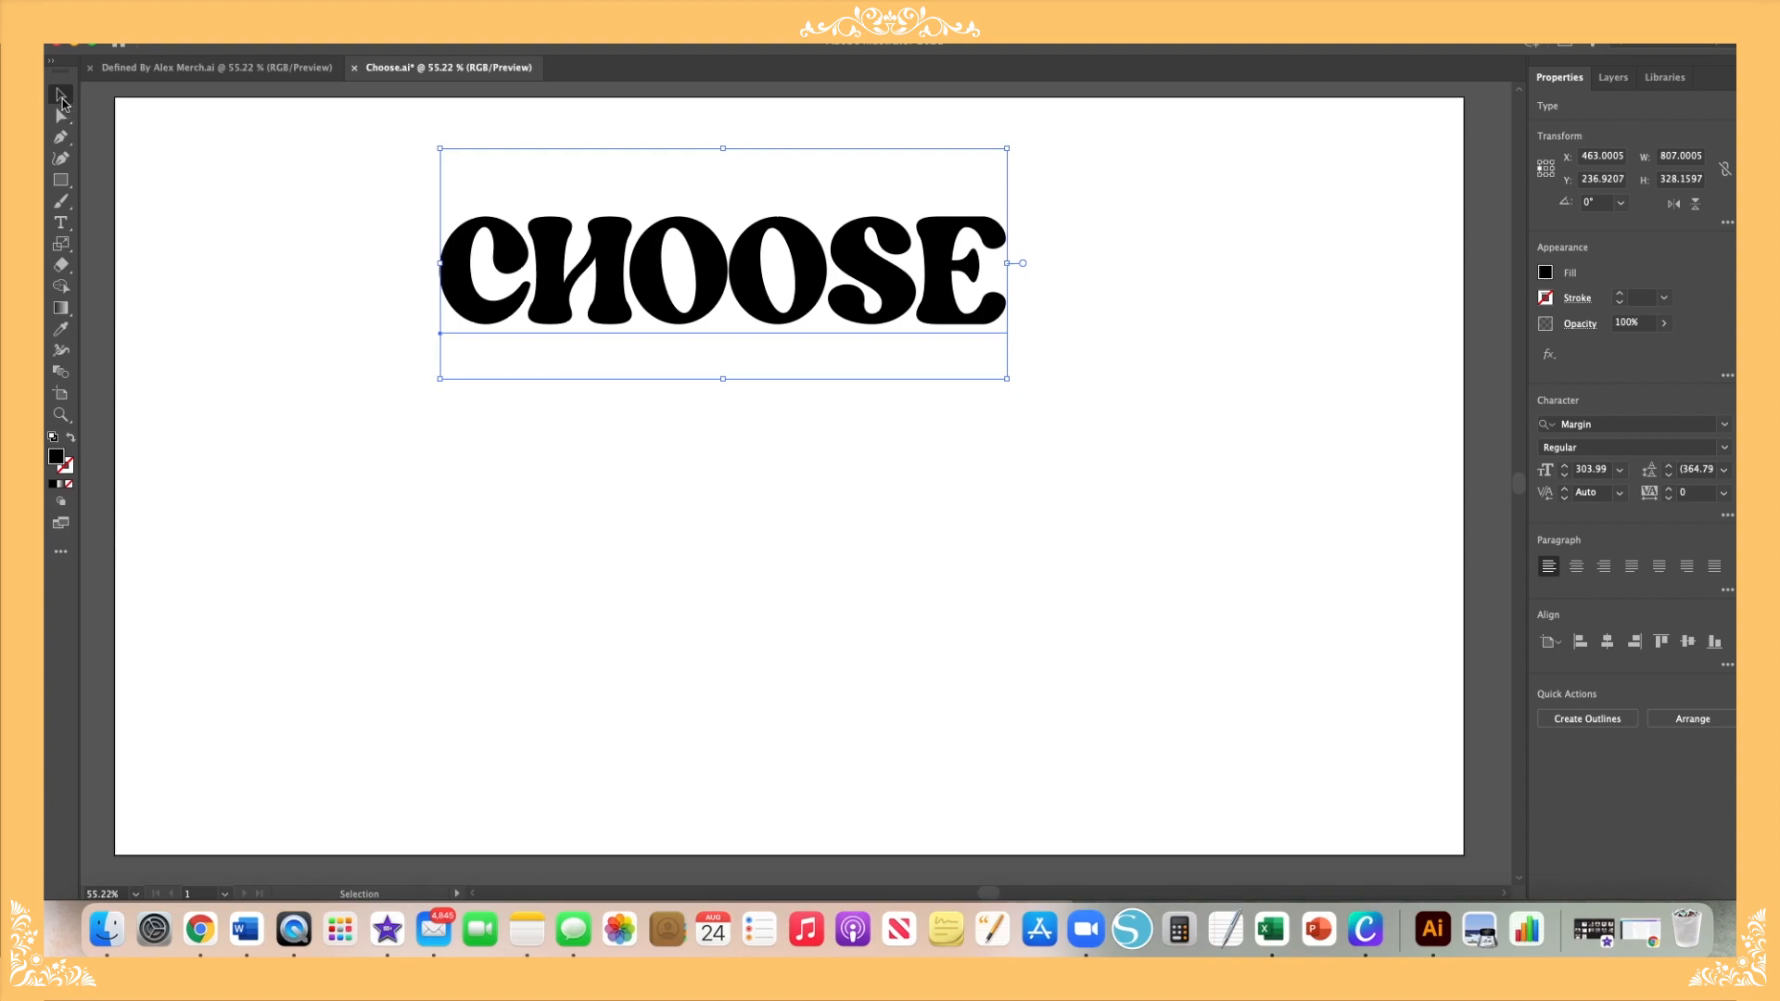
mouse_move(474, 444)
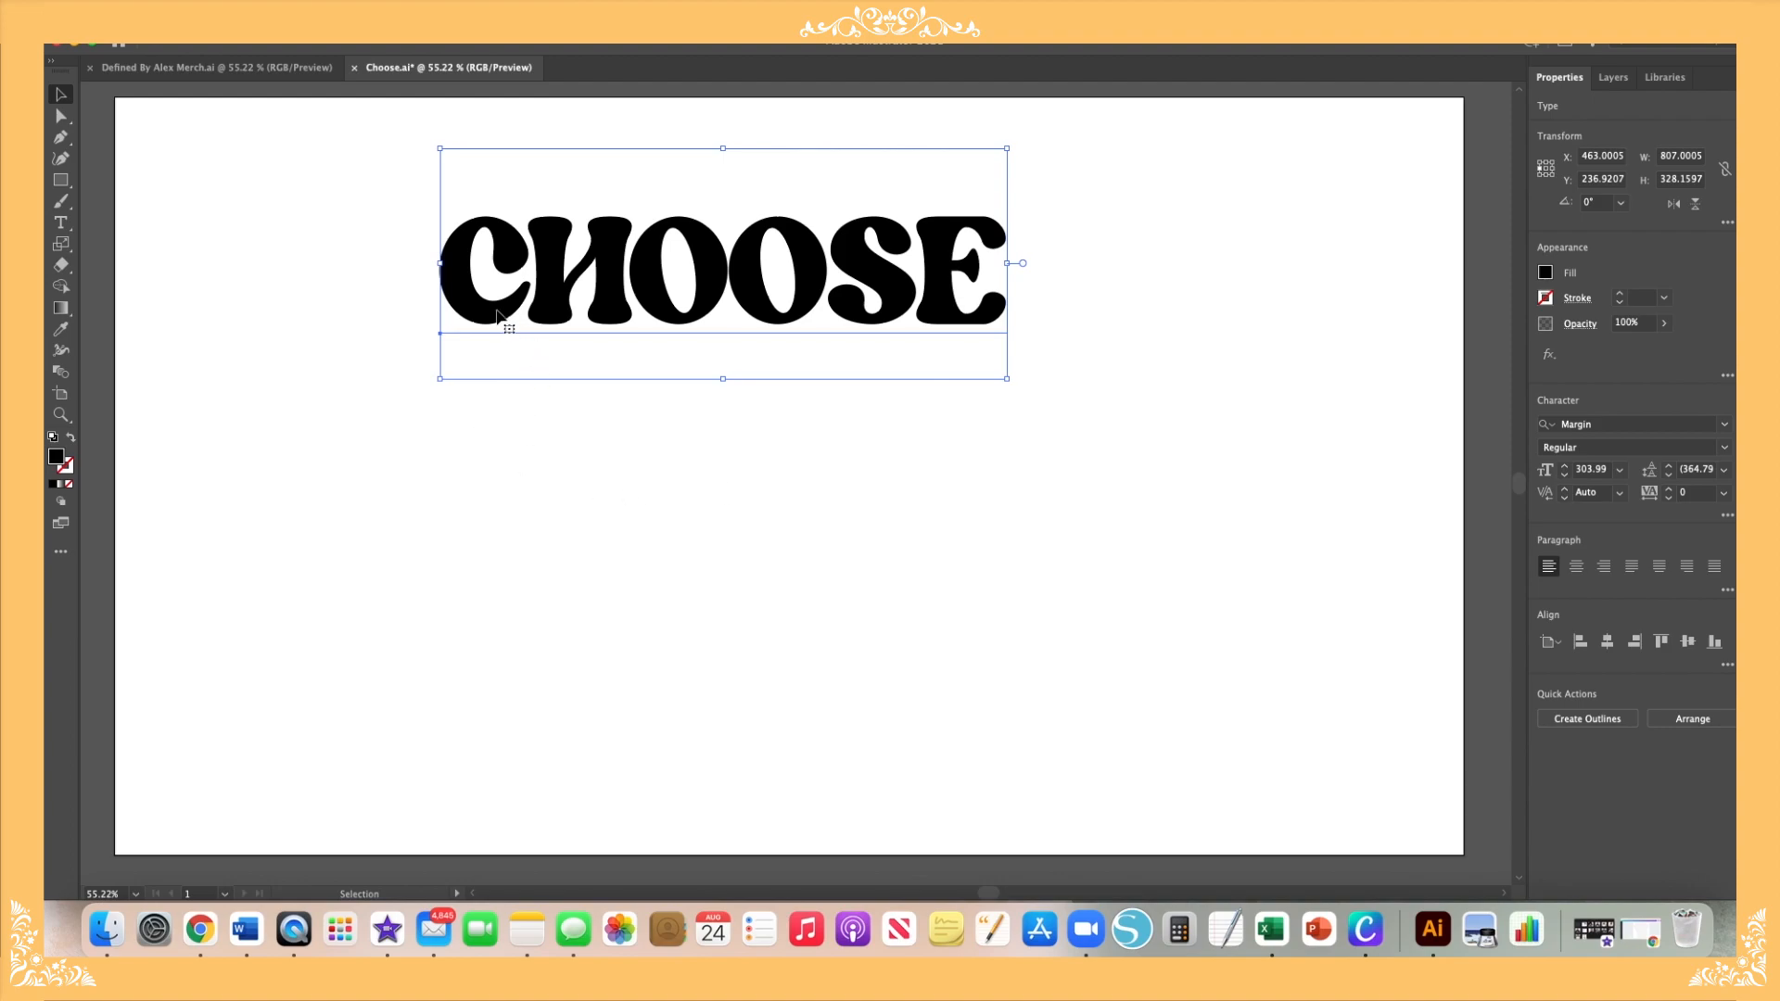
mouse_move(496, 324)
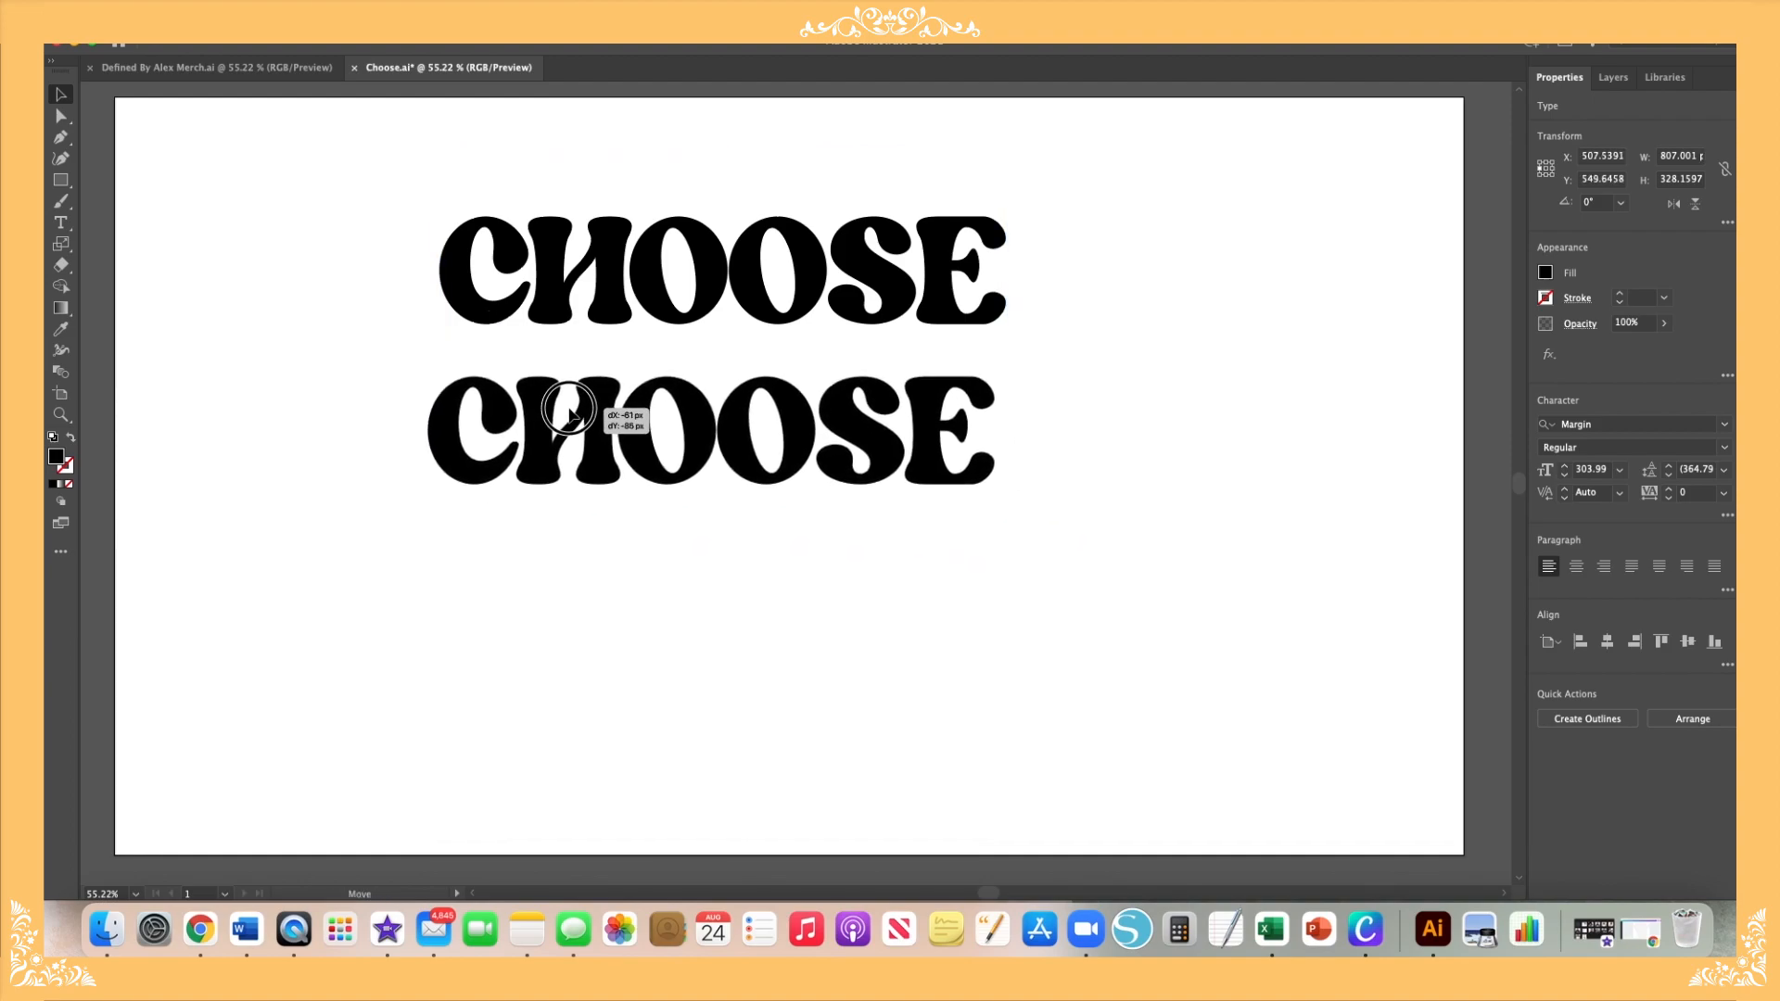
Step: Duplicate CHOOSE twice below and retype the copies as YOURSELF and FIRST
drag(573, 408, 723, 420)
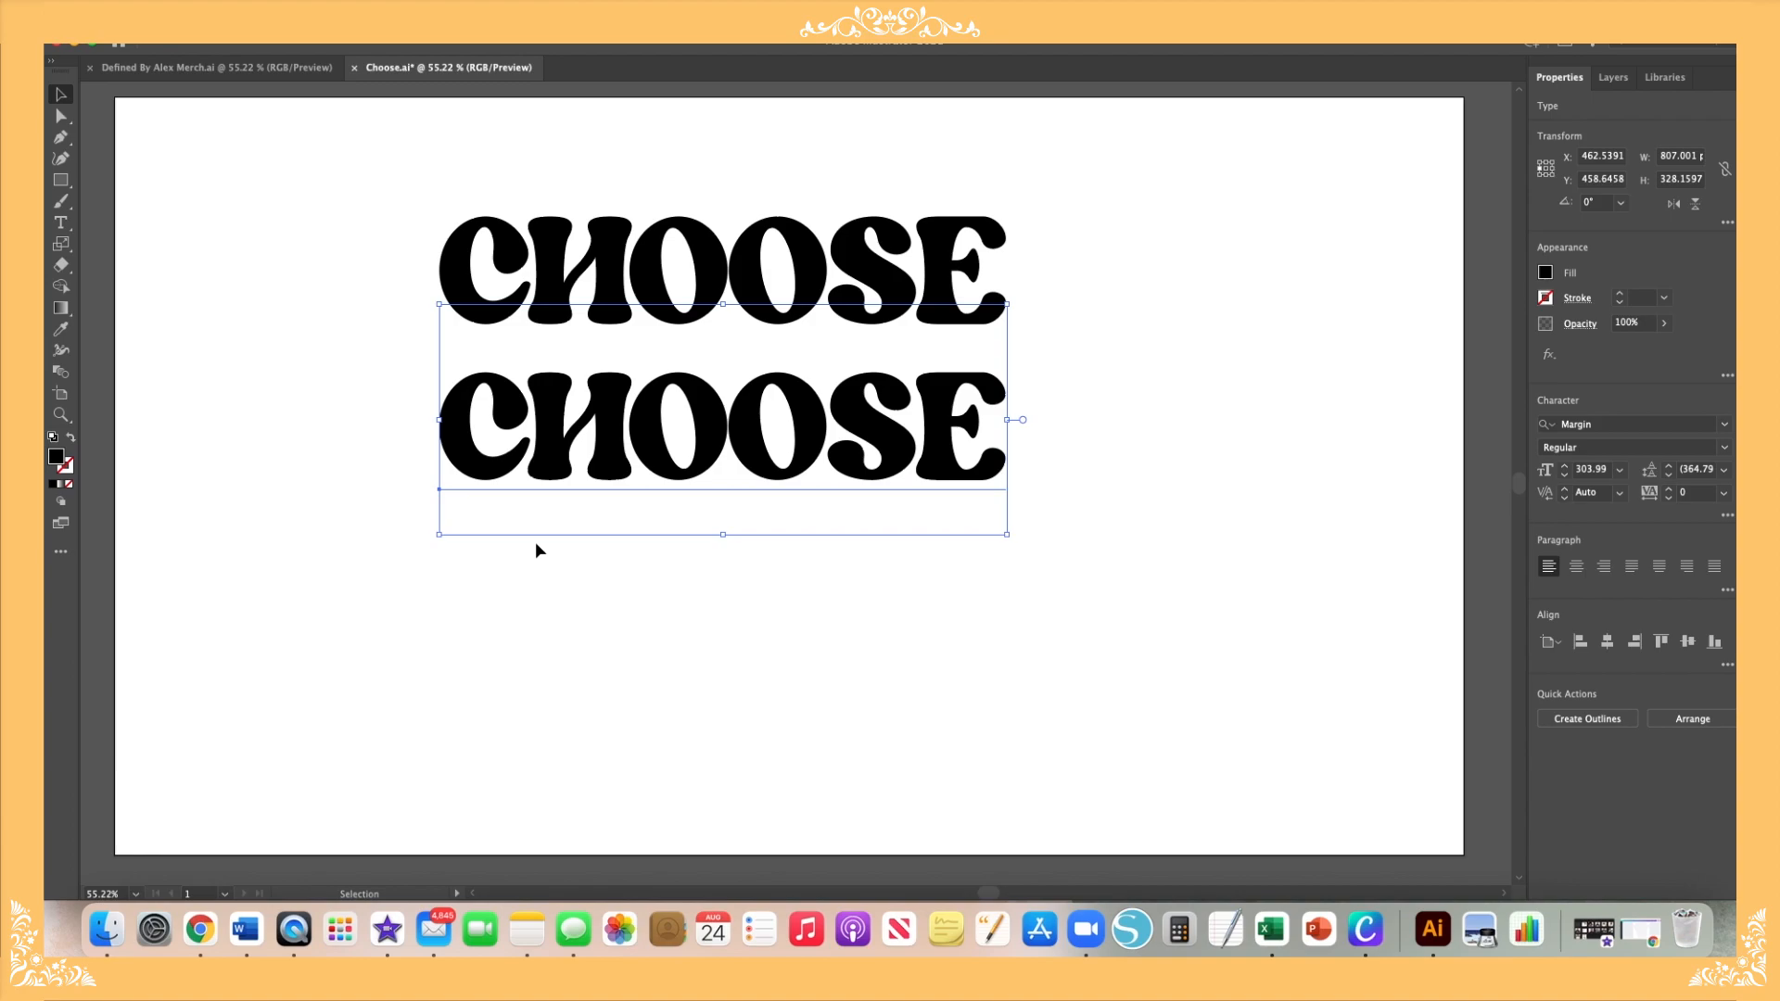
drag(727, 425, 675, 556)
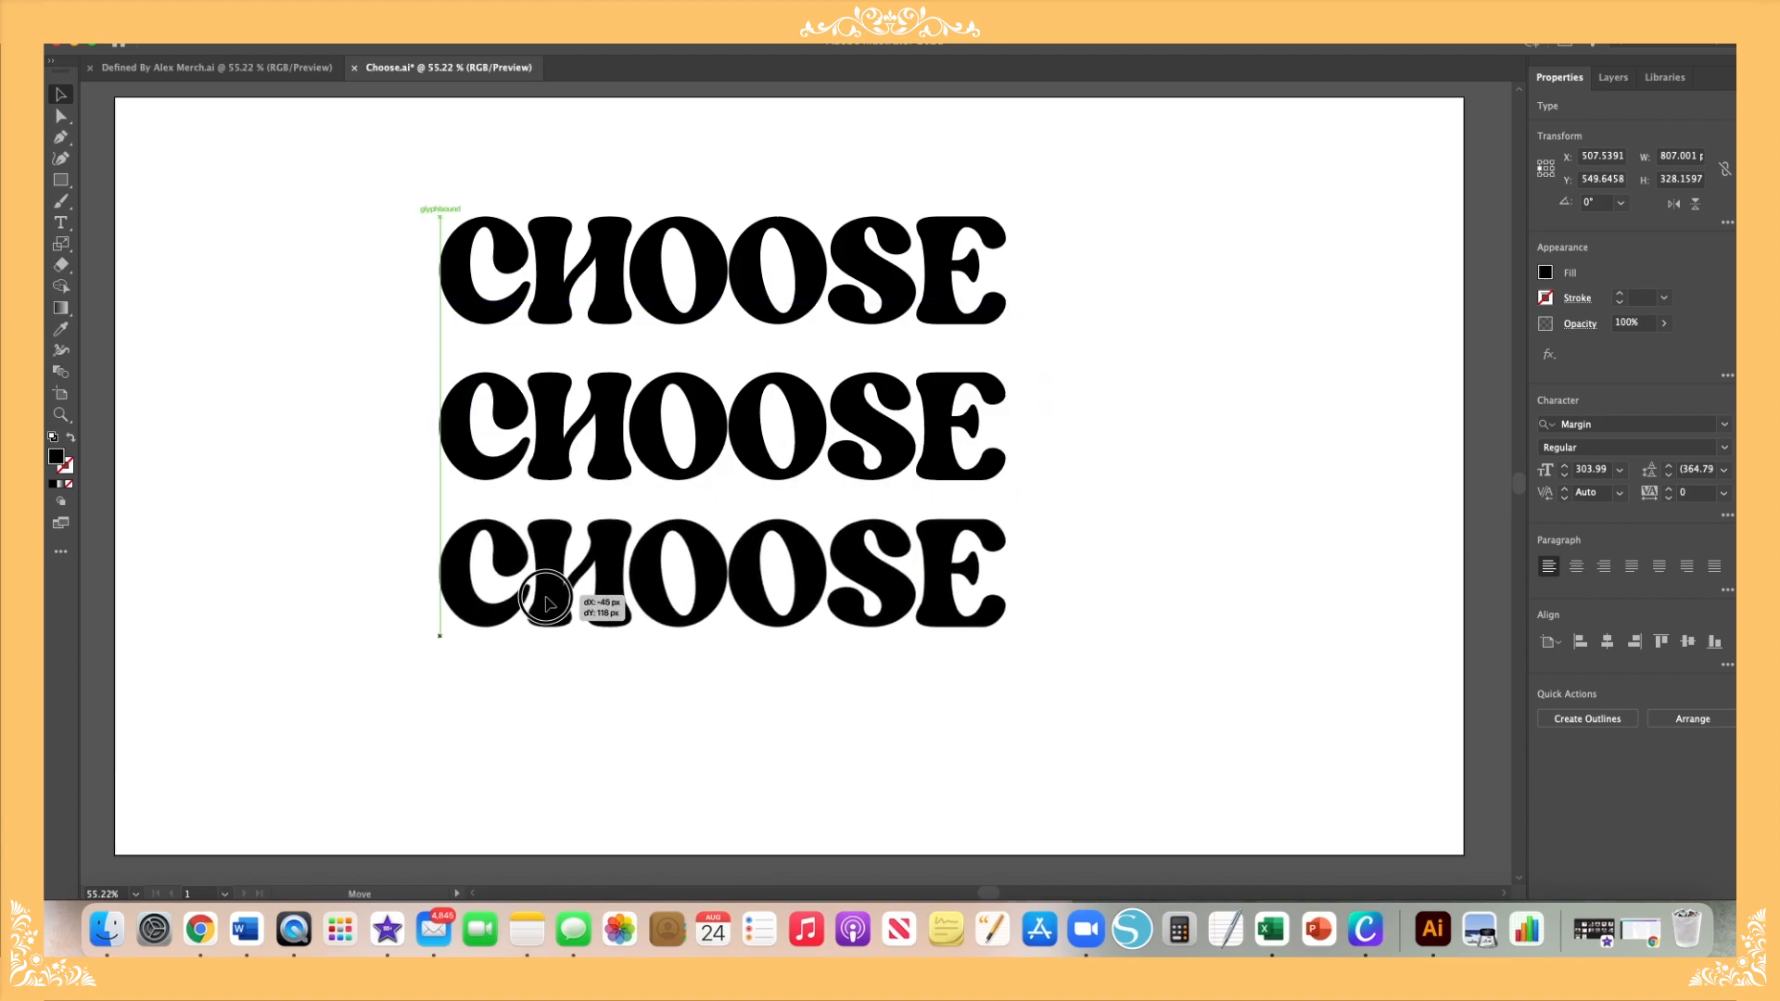
drag(551, 602, 596, 429)
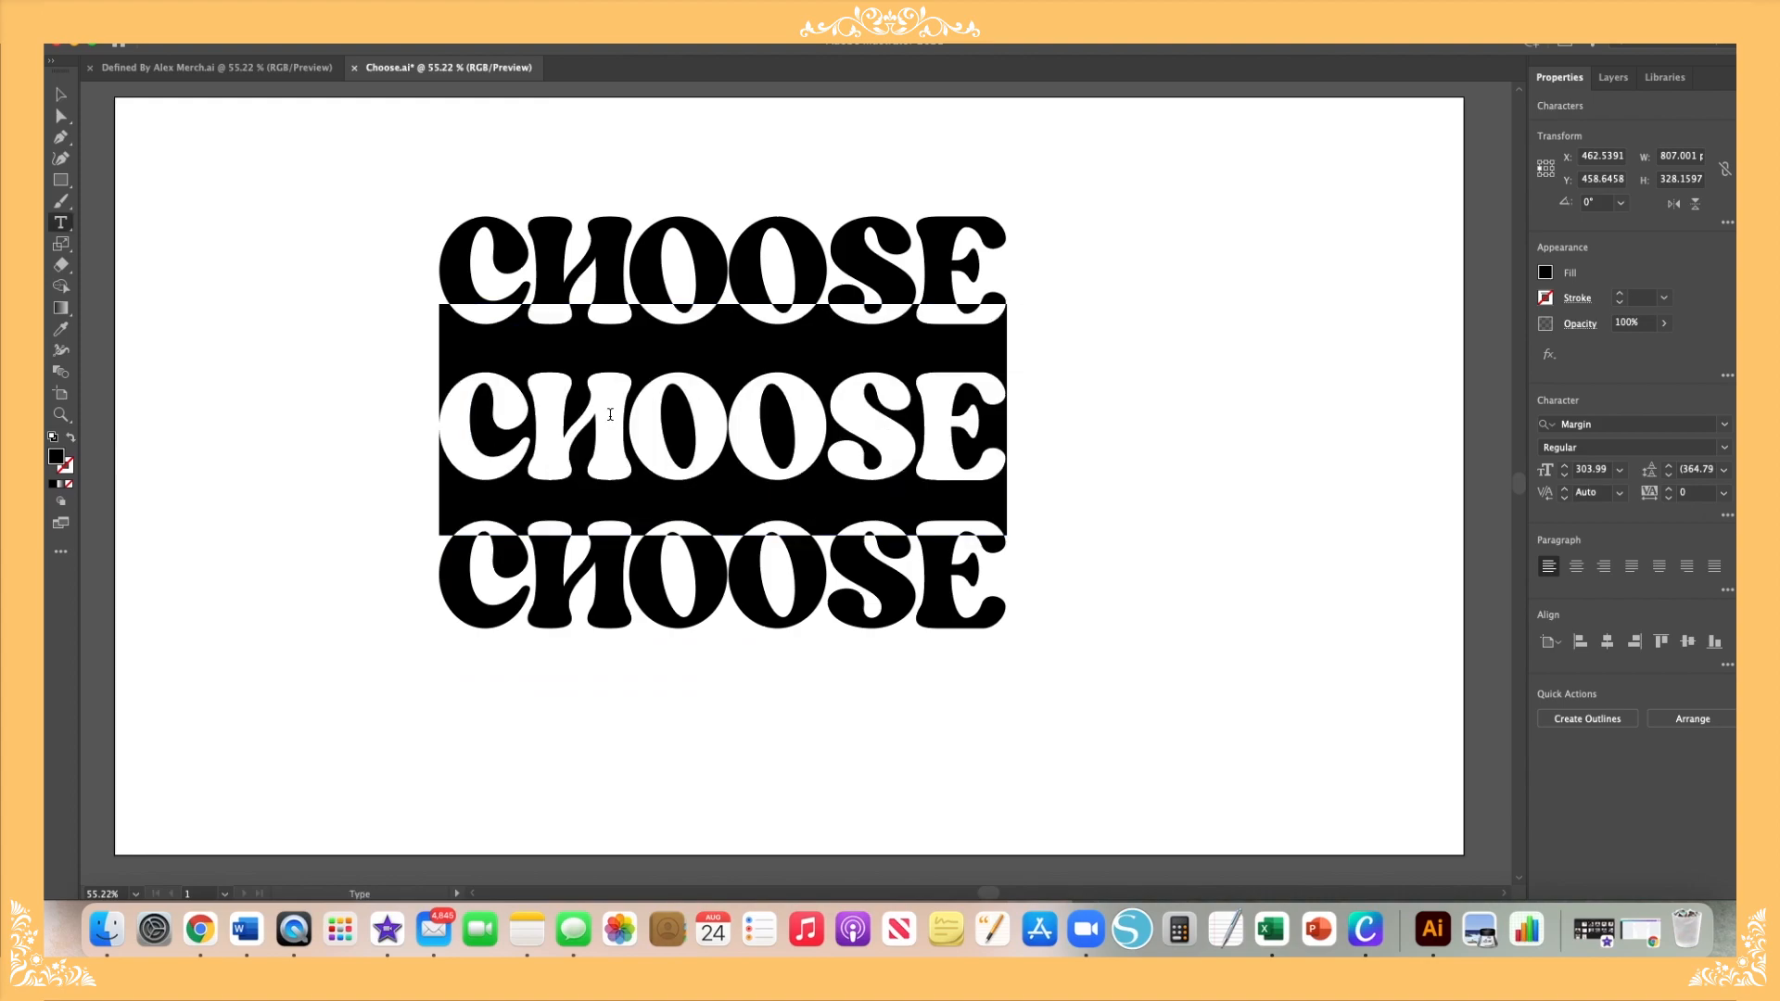
text(YOU)
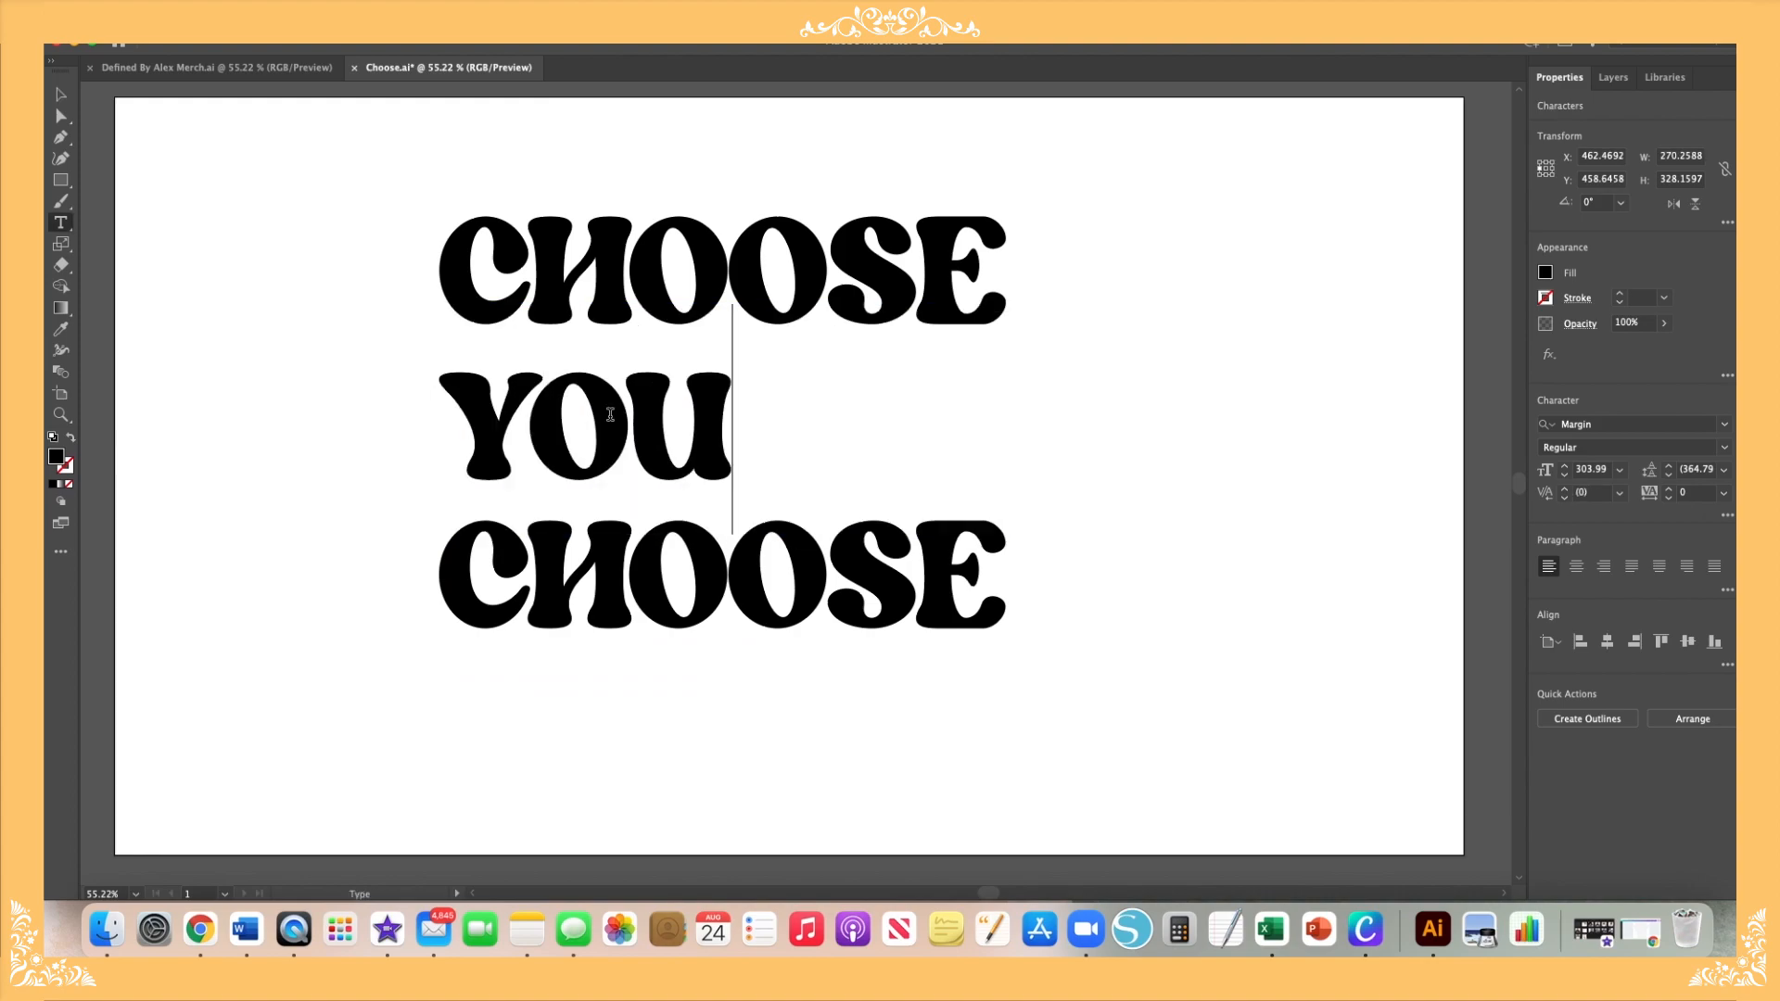
text(RSELF)
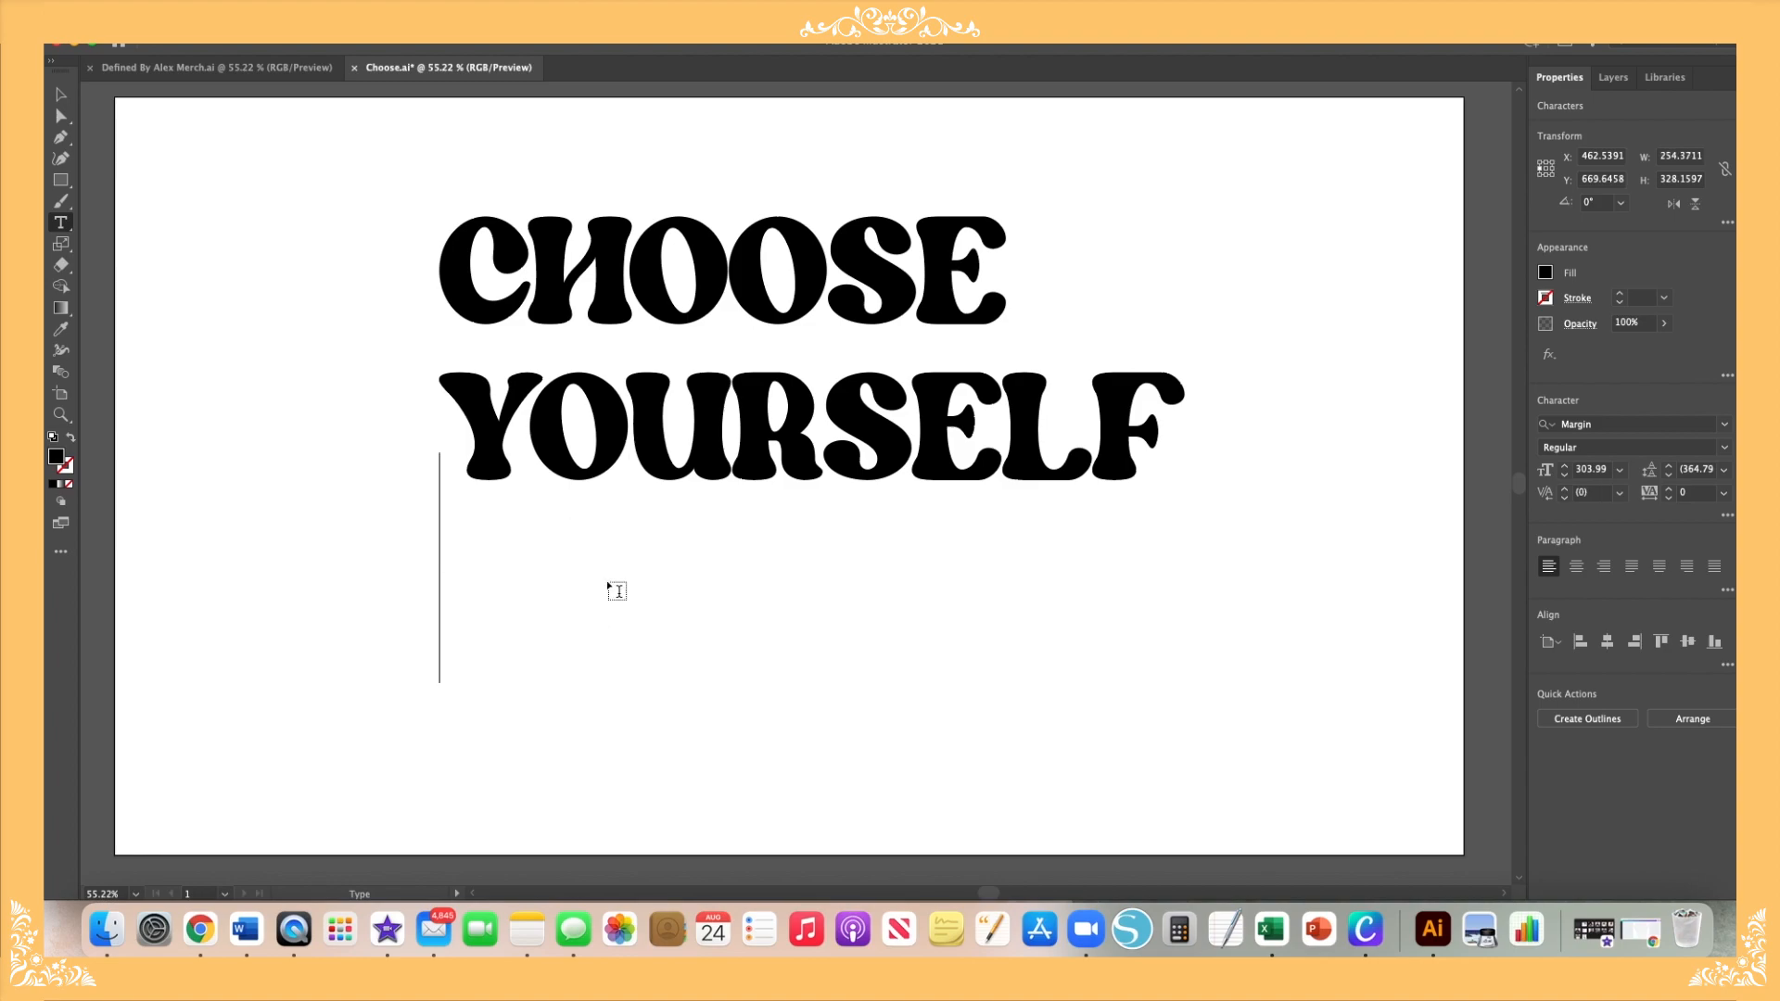
text(FIRST)
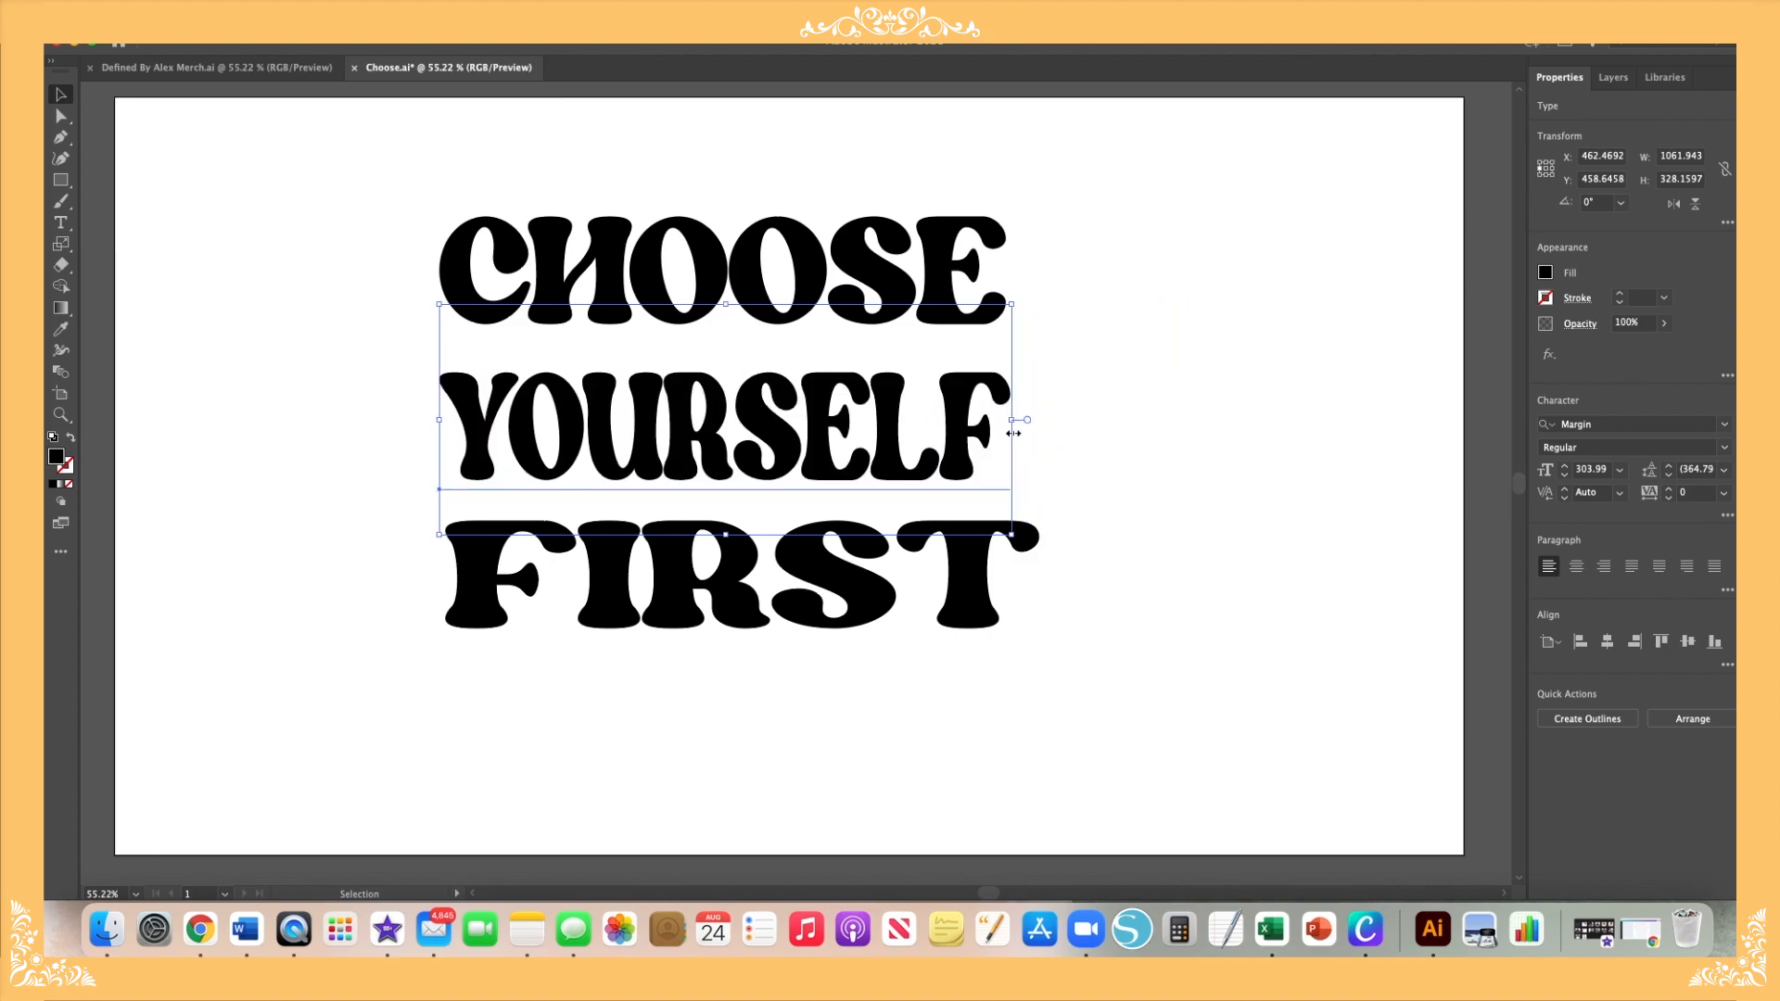
Step: Squeeze FIRST narrower to roughly match CHOOSE and YOURSELF, then deselect
click(1226, 556)
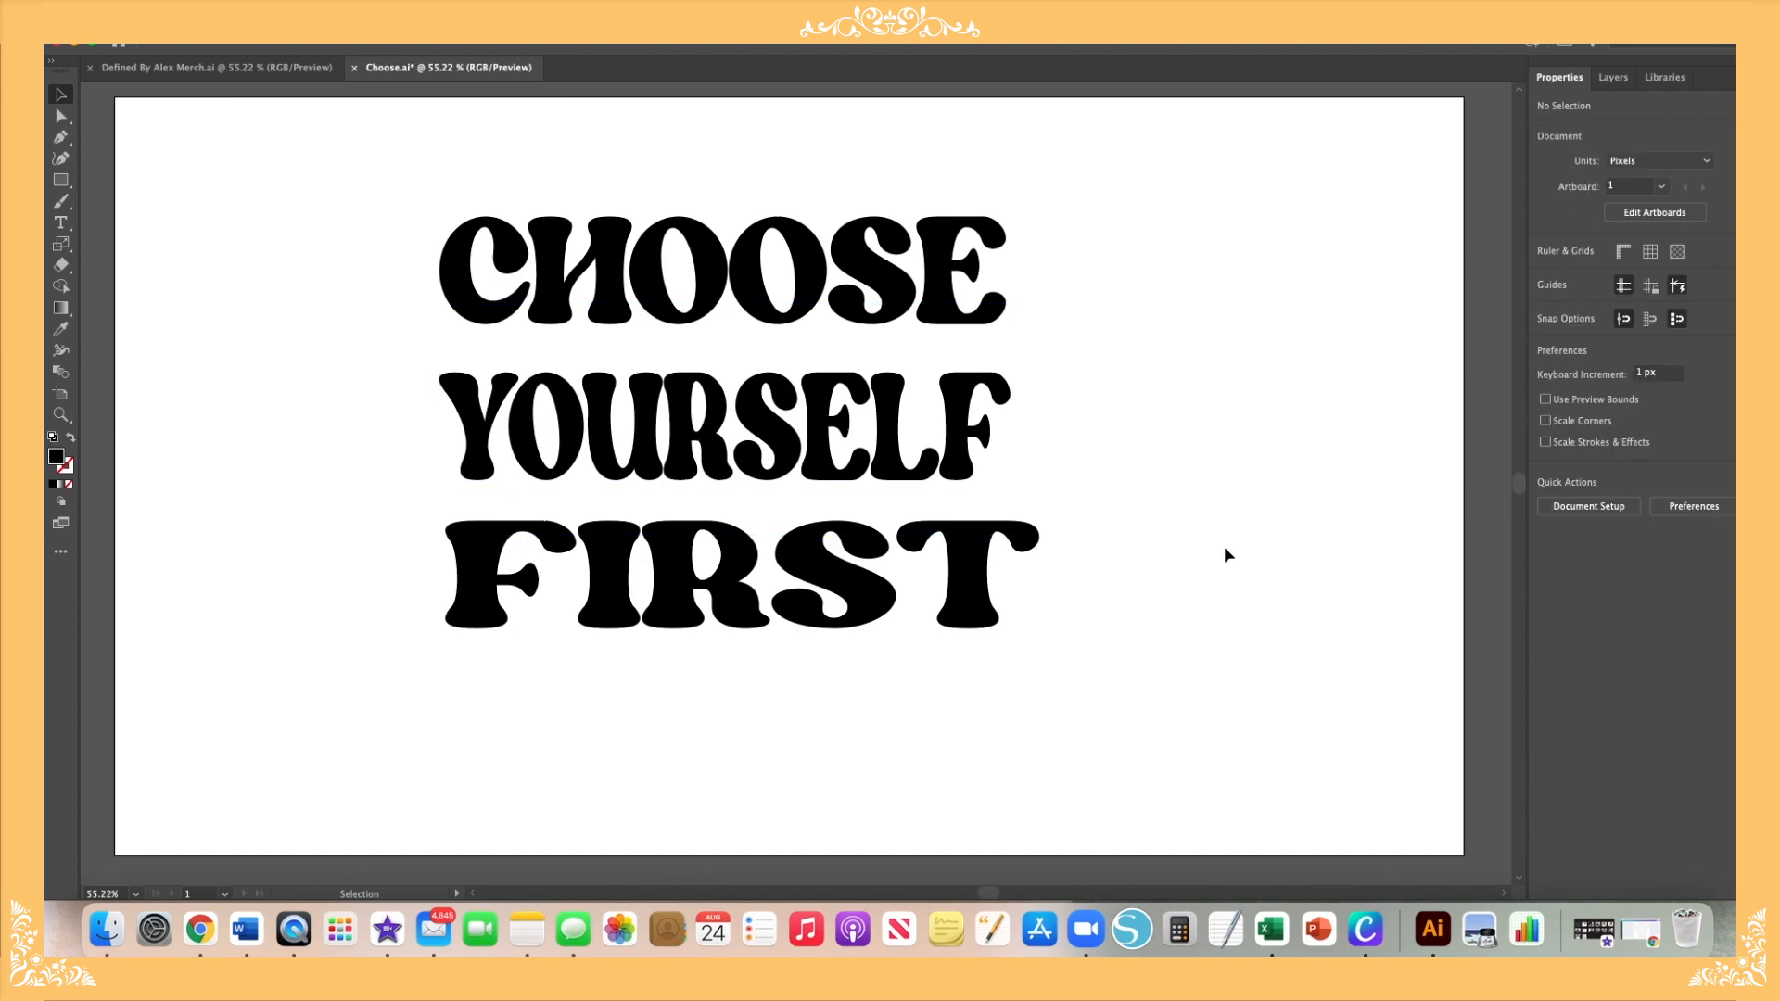
click(721, 431)
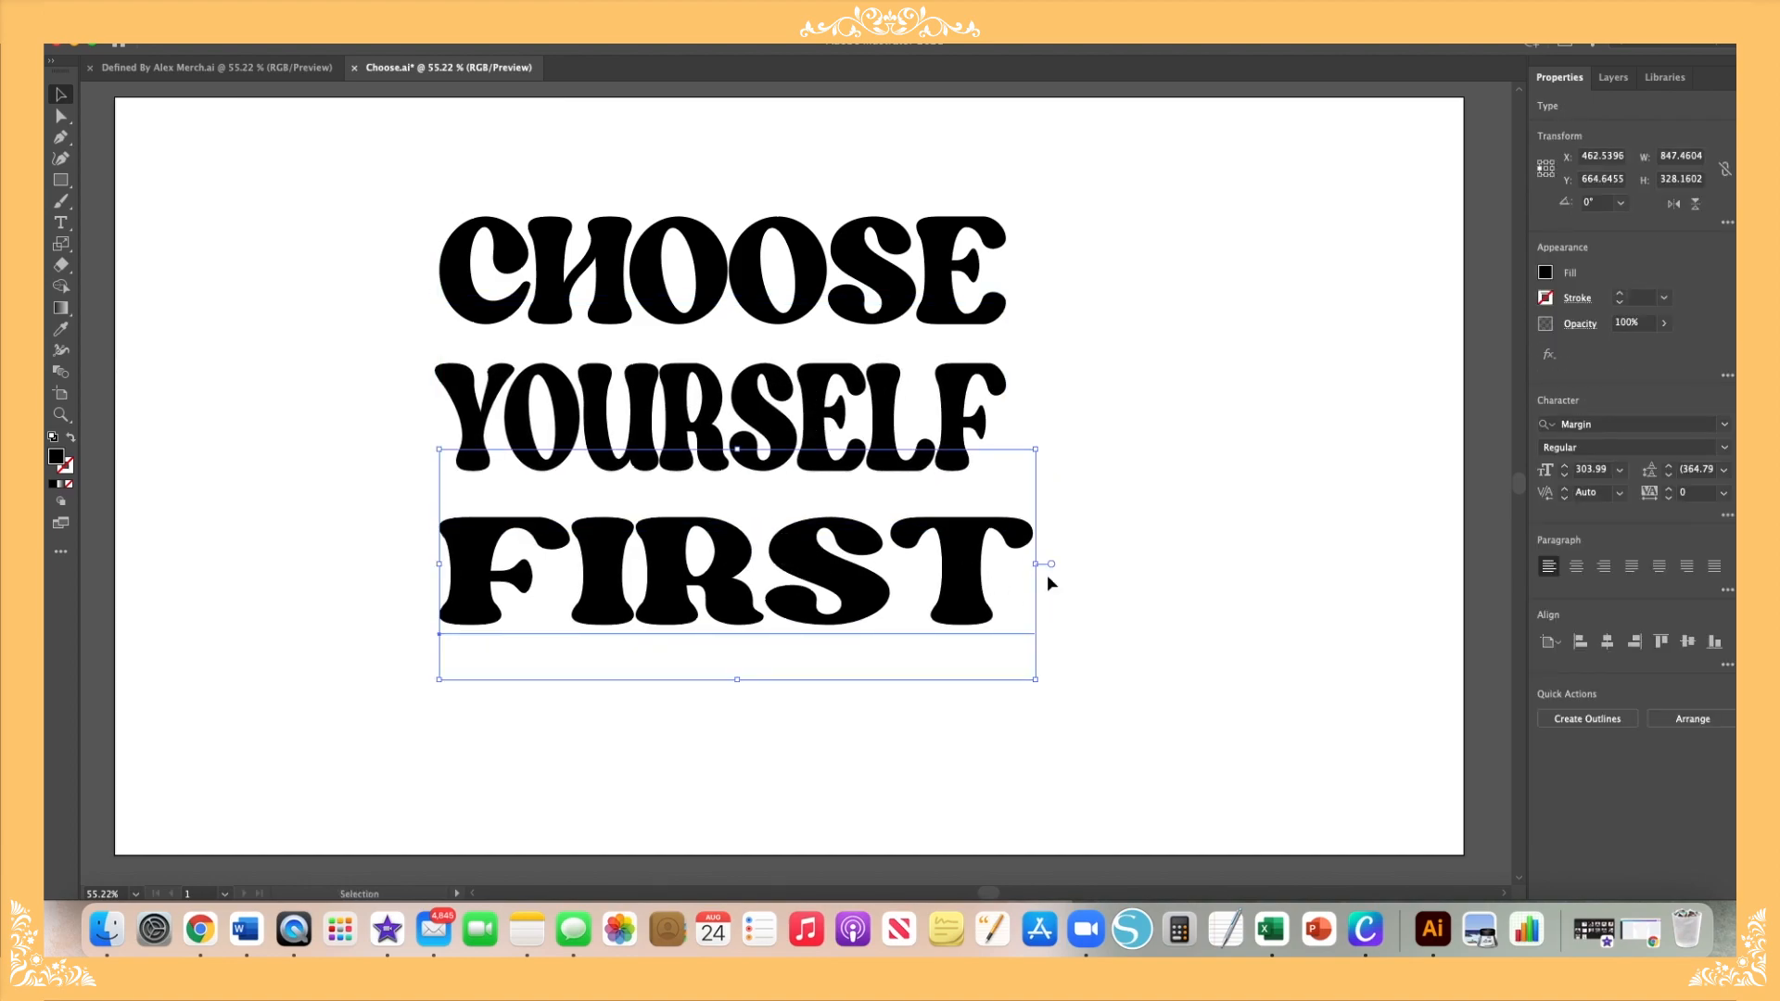
drag(1033, 565, 1025, 564)
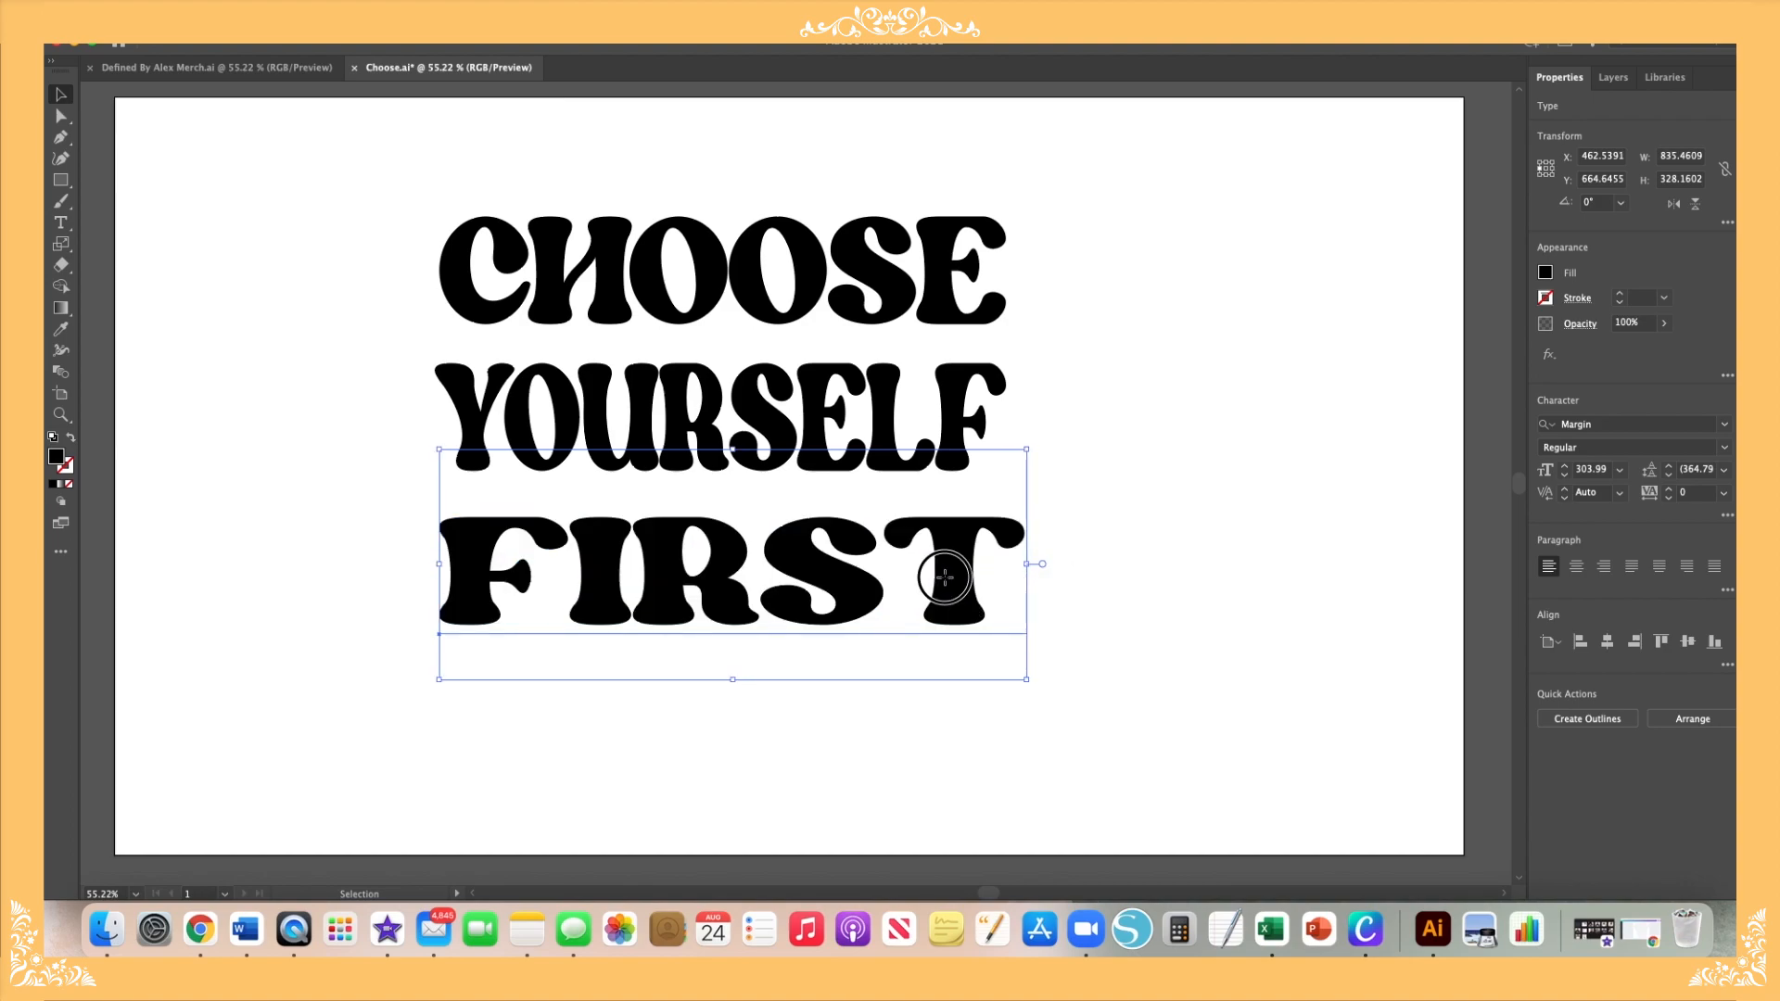
click(1142, 487)
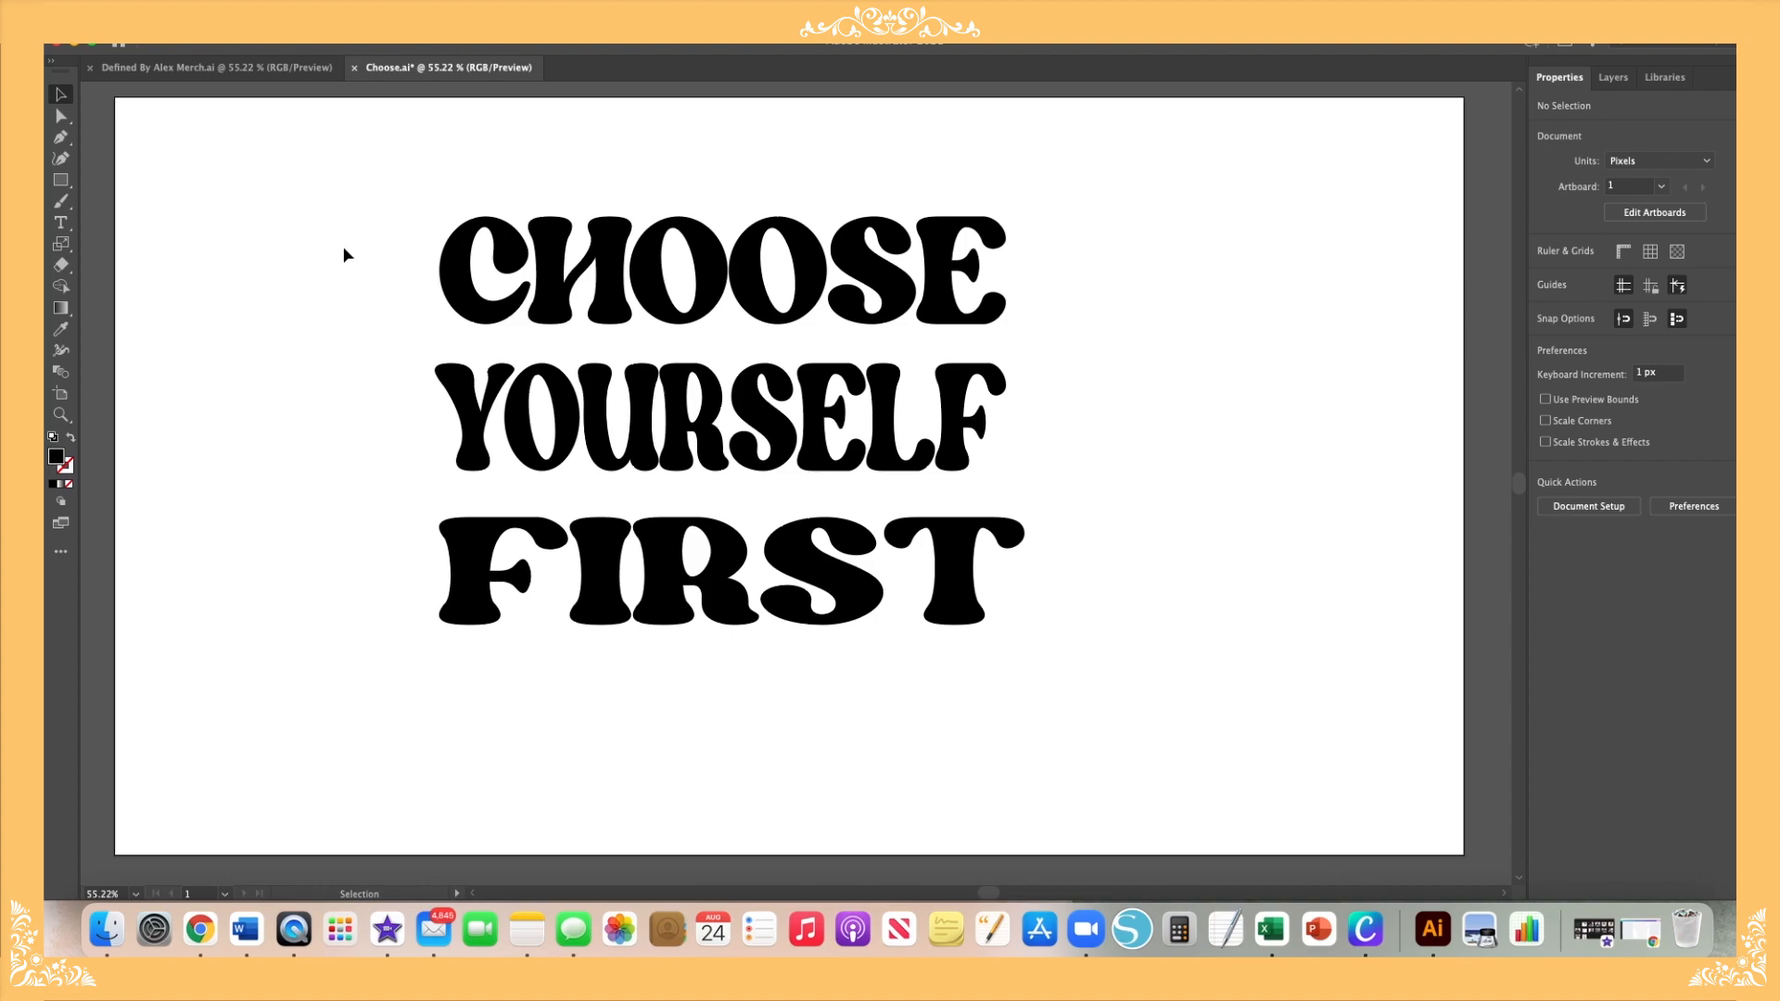
mouse_move(168, 267)
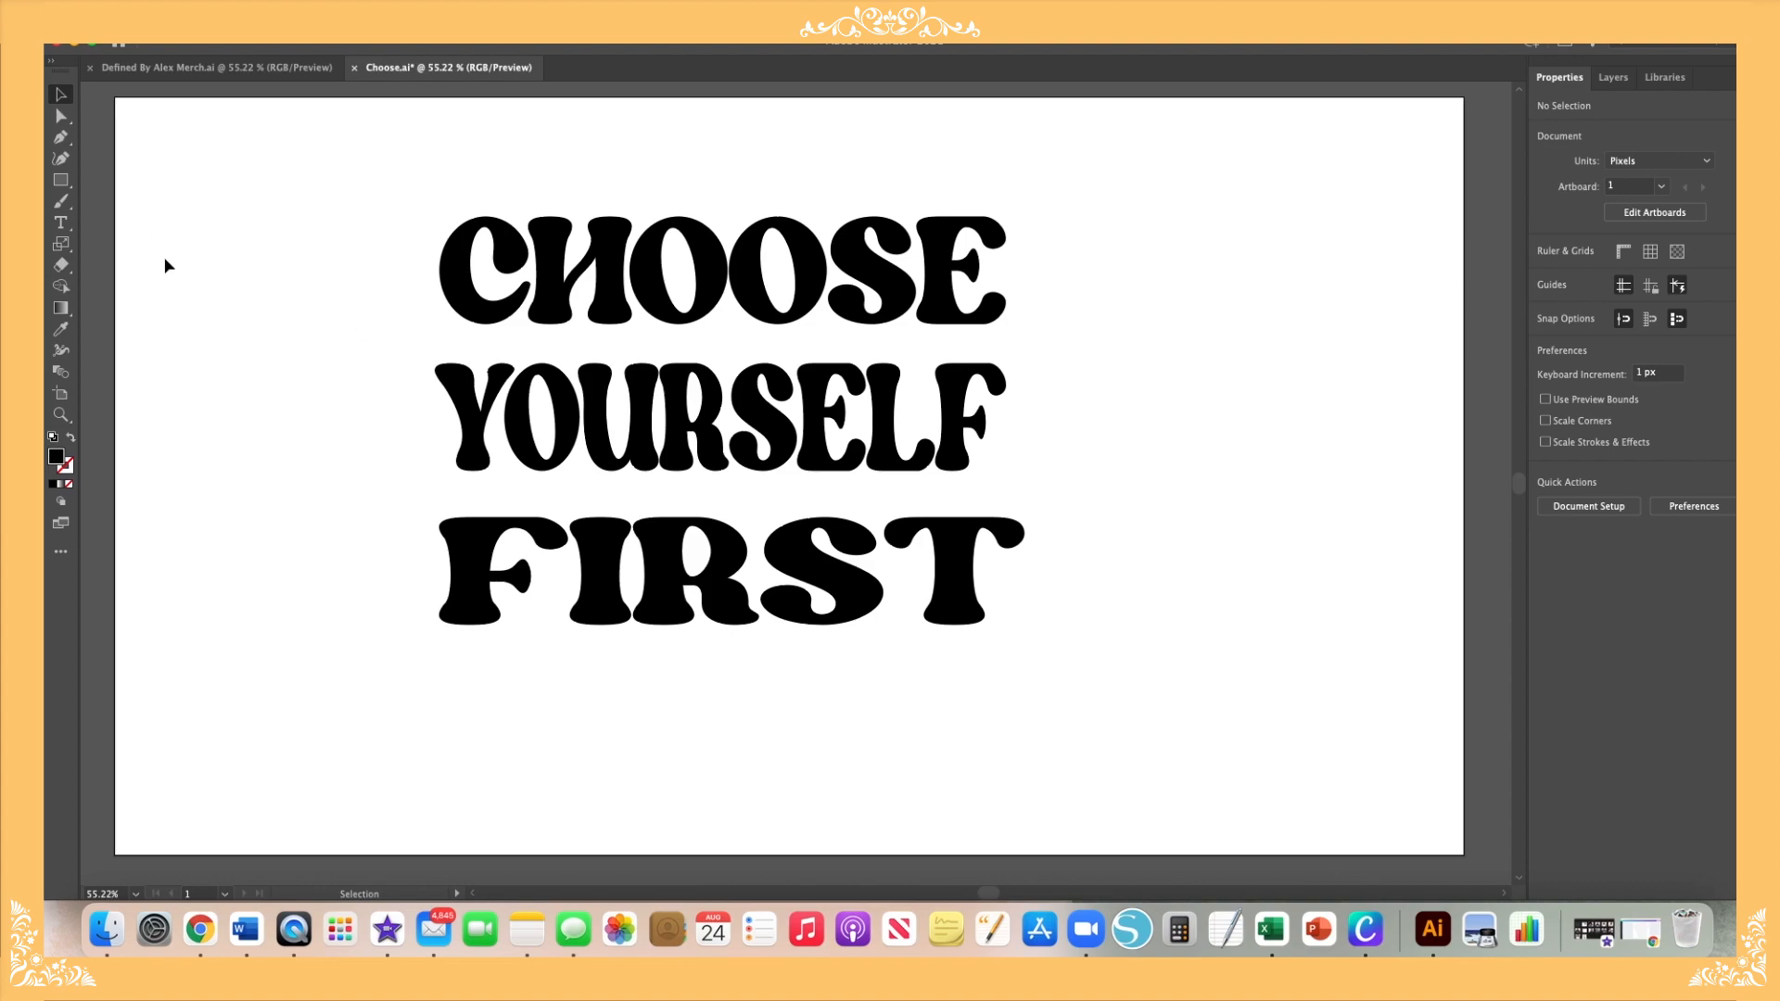
mouse_move(60, 223)
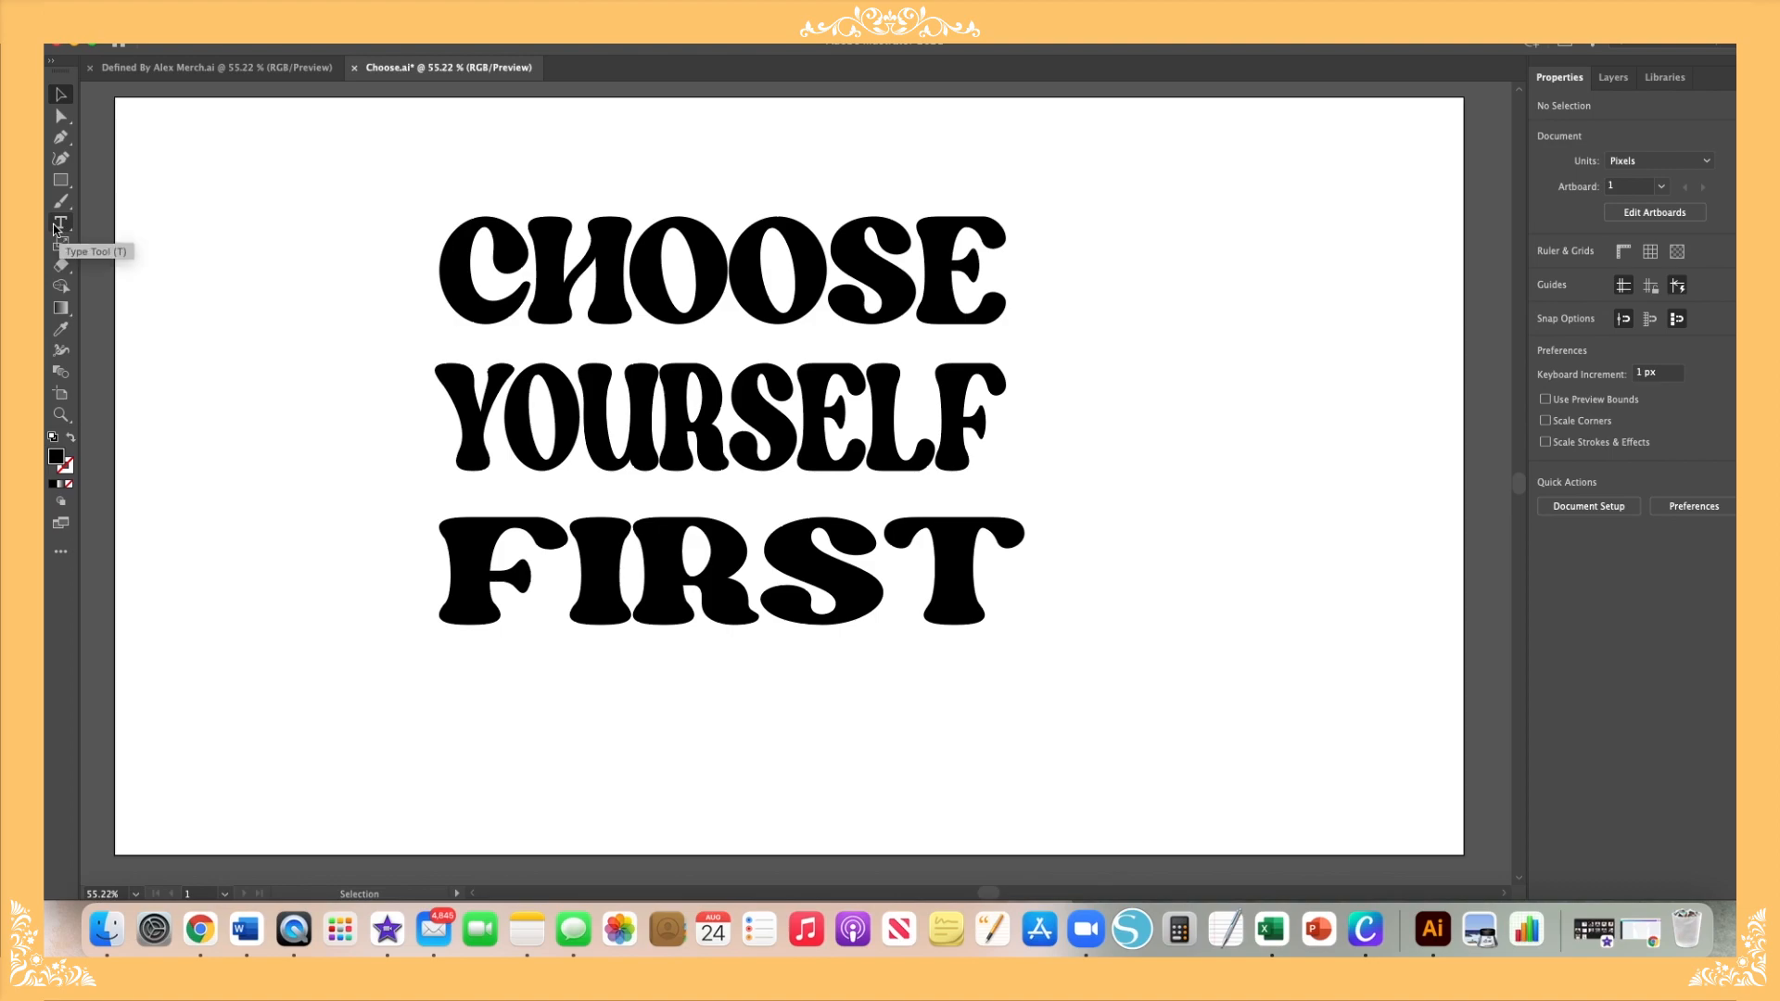
mouse_move(300, 213)
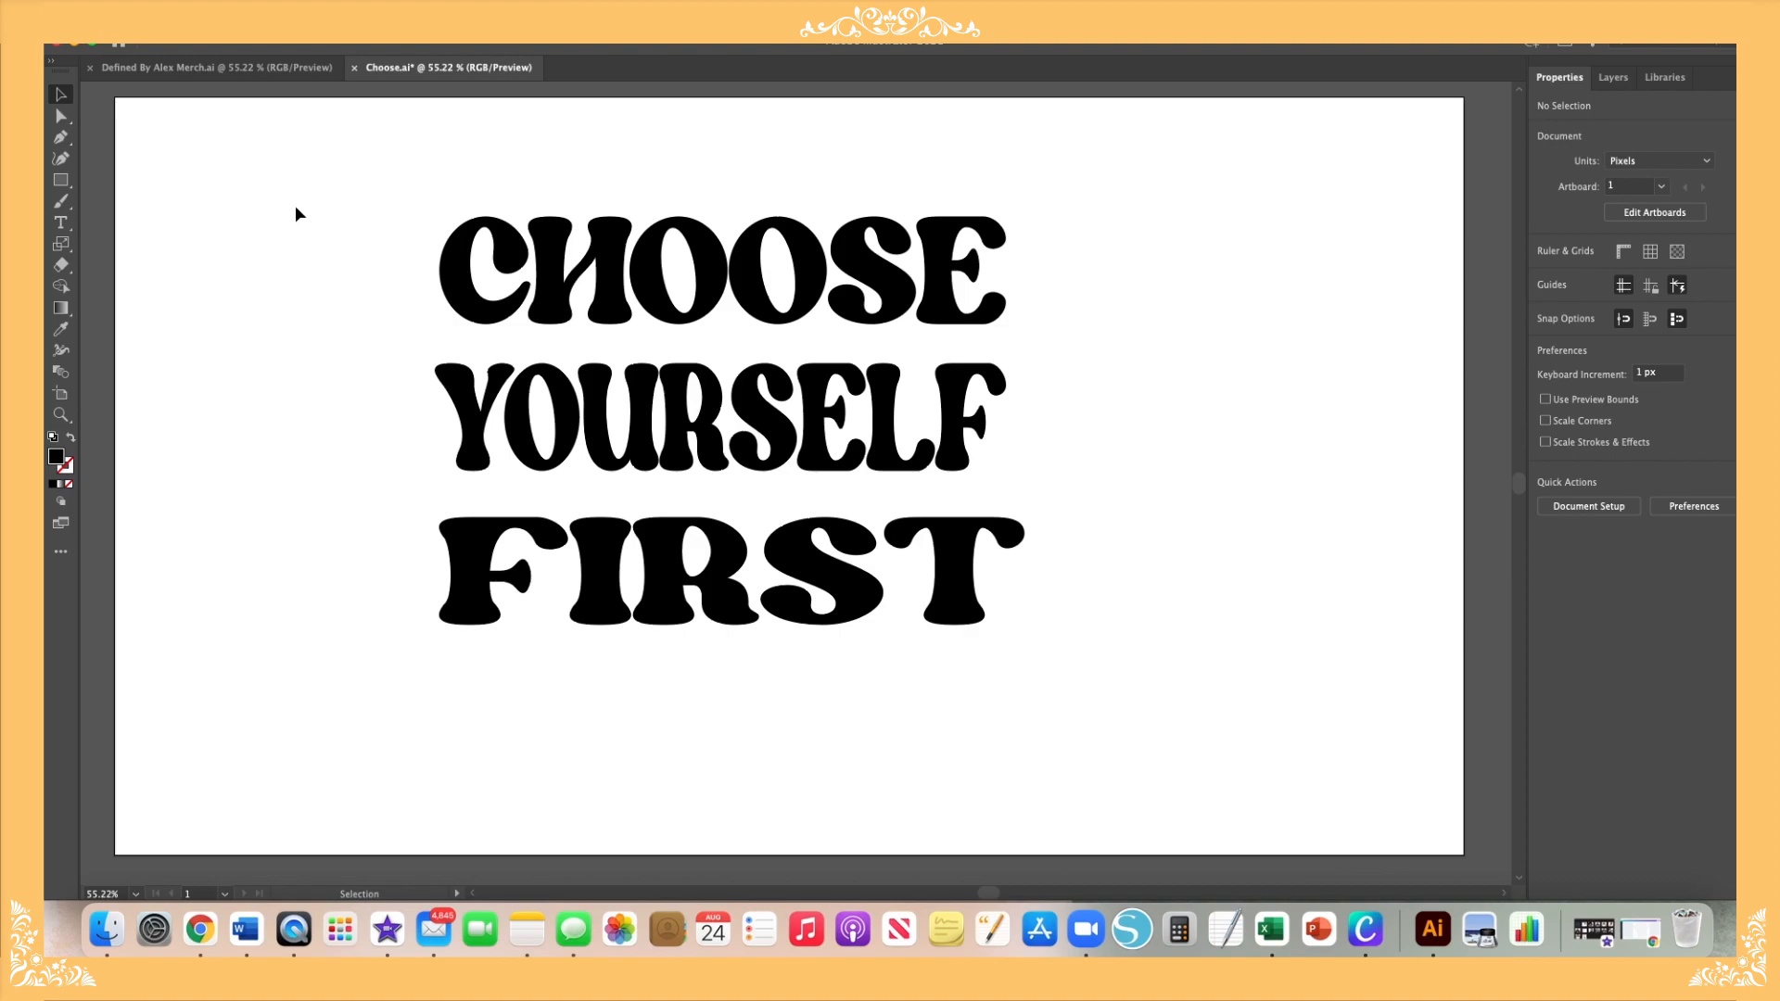
Step: Copy CHOOSE's blue hex 4A78FF from the Fill picker and apply it to FIRST
click(721, 267)
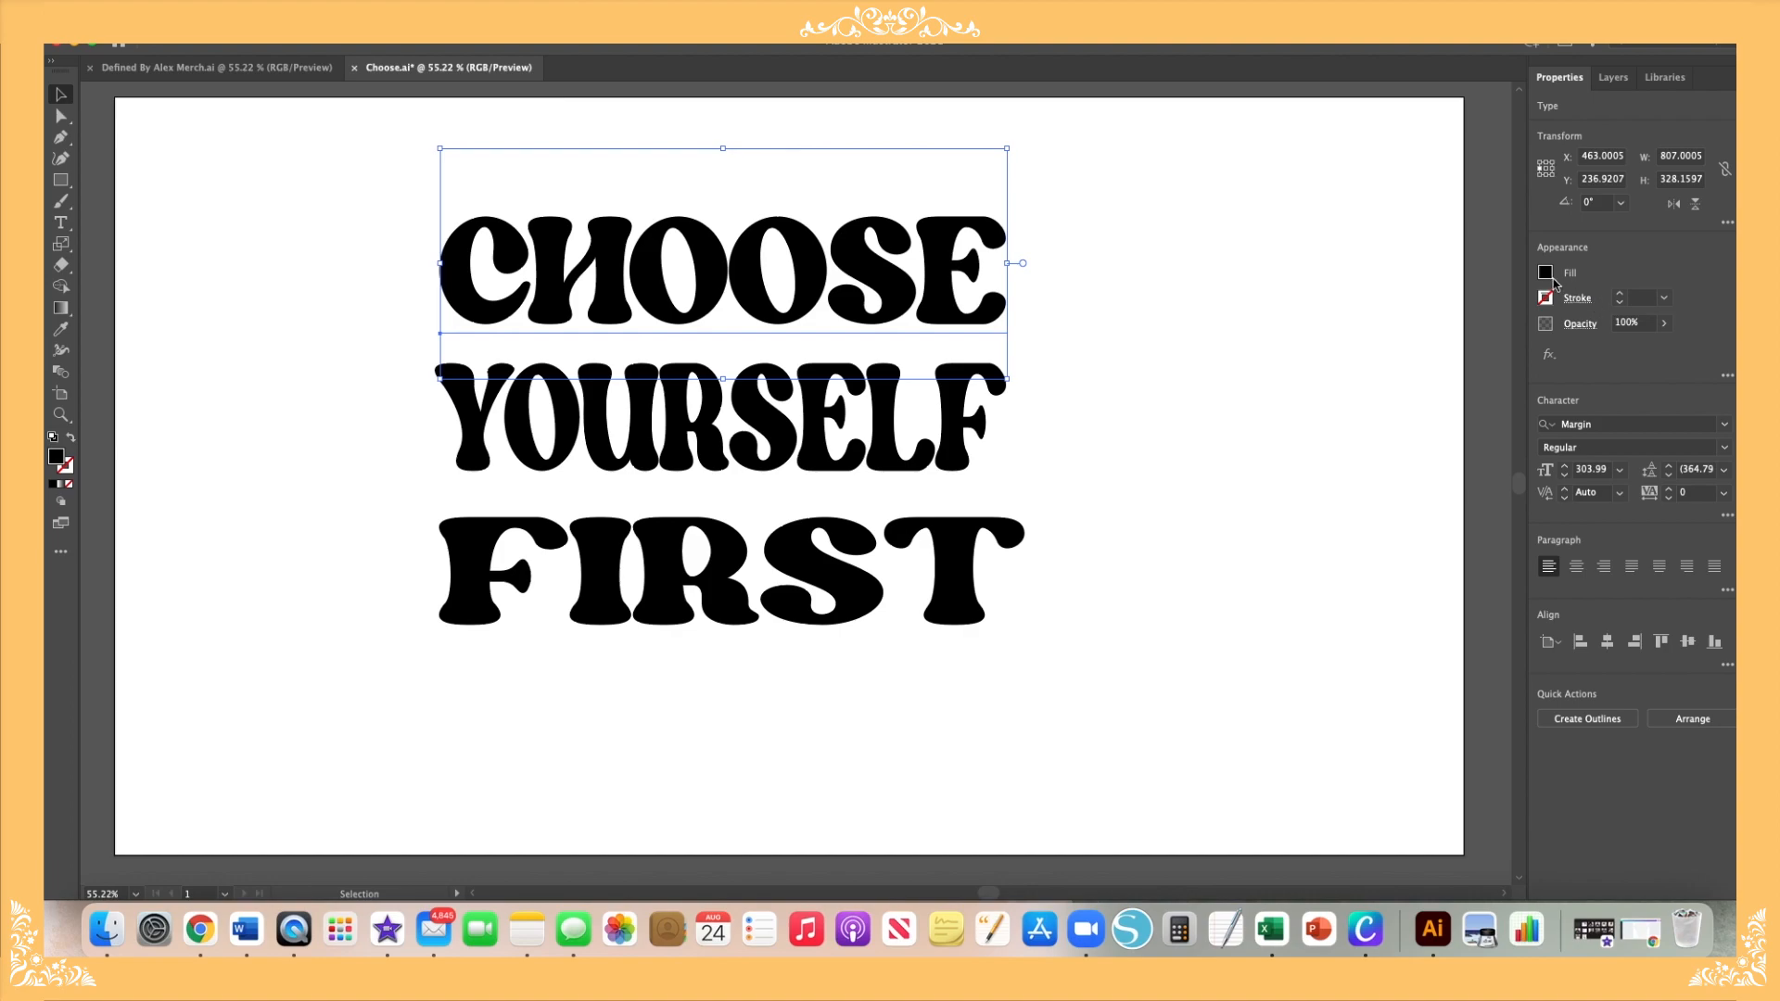
click(1545, 272)
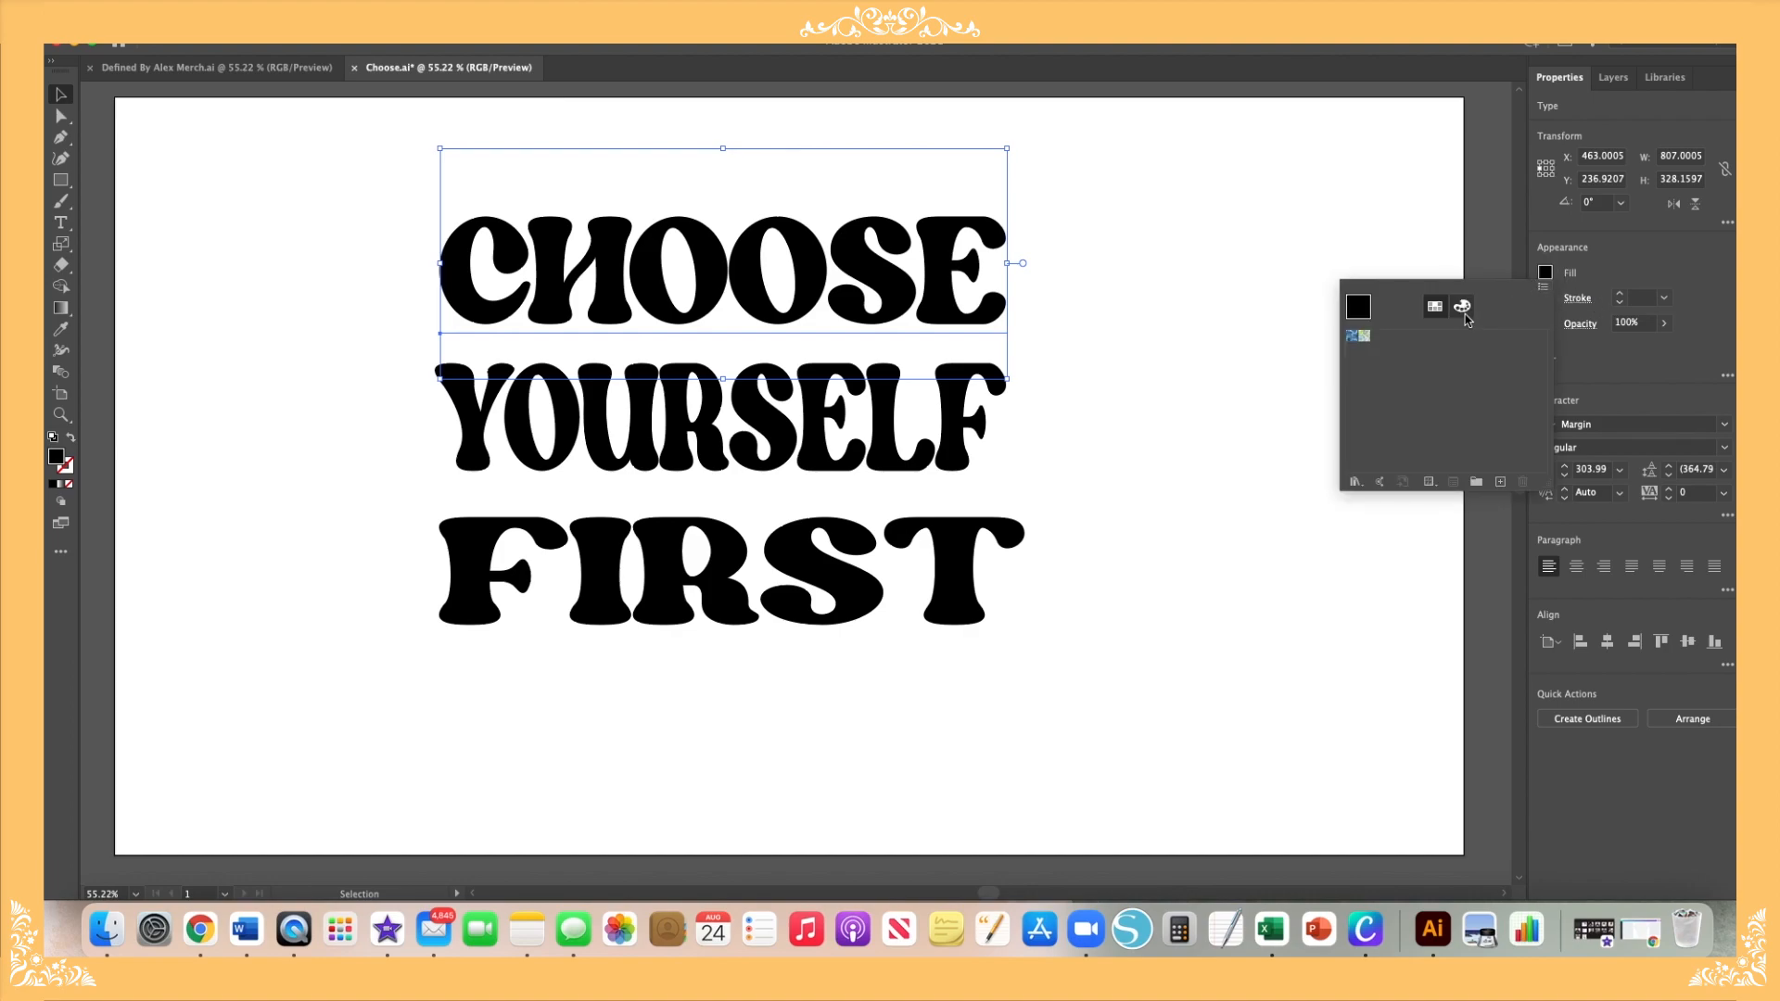
click(1463, 307)
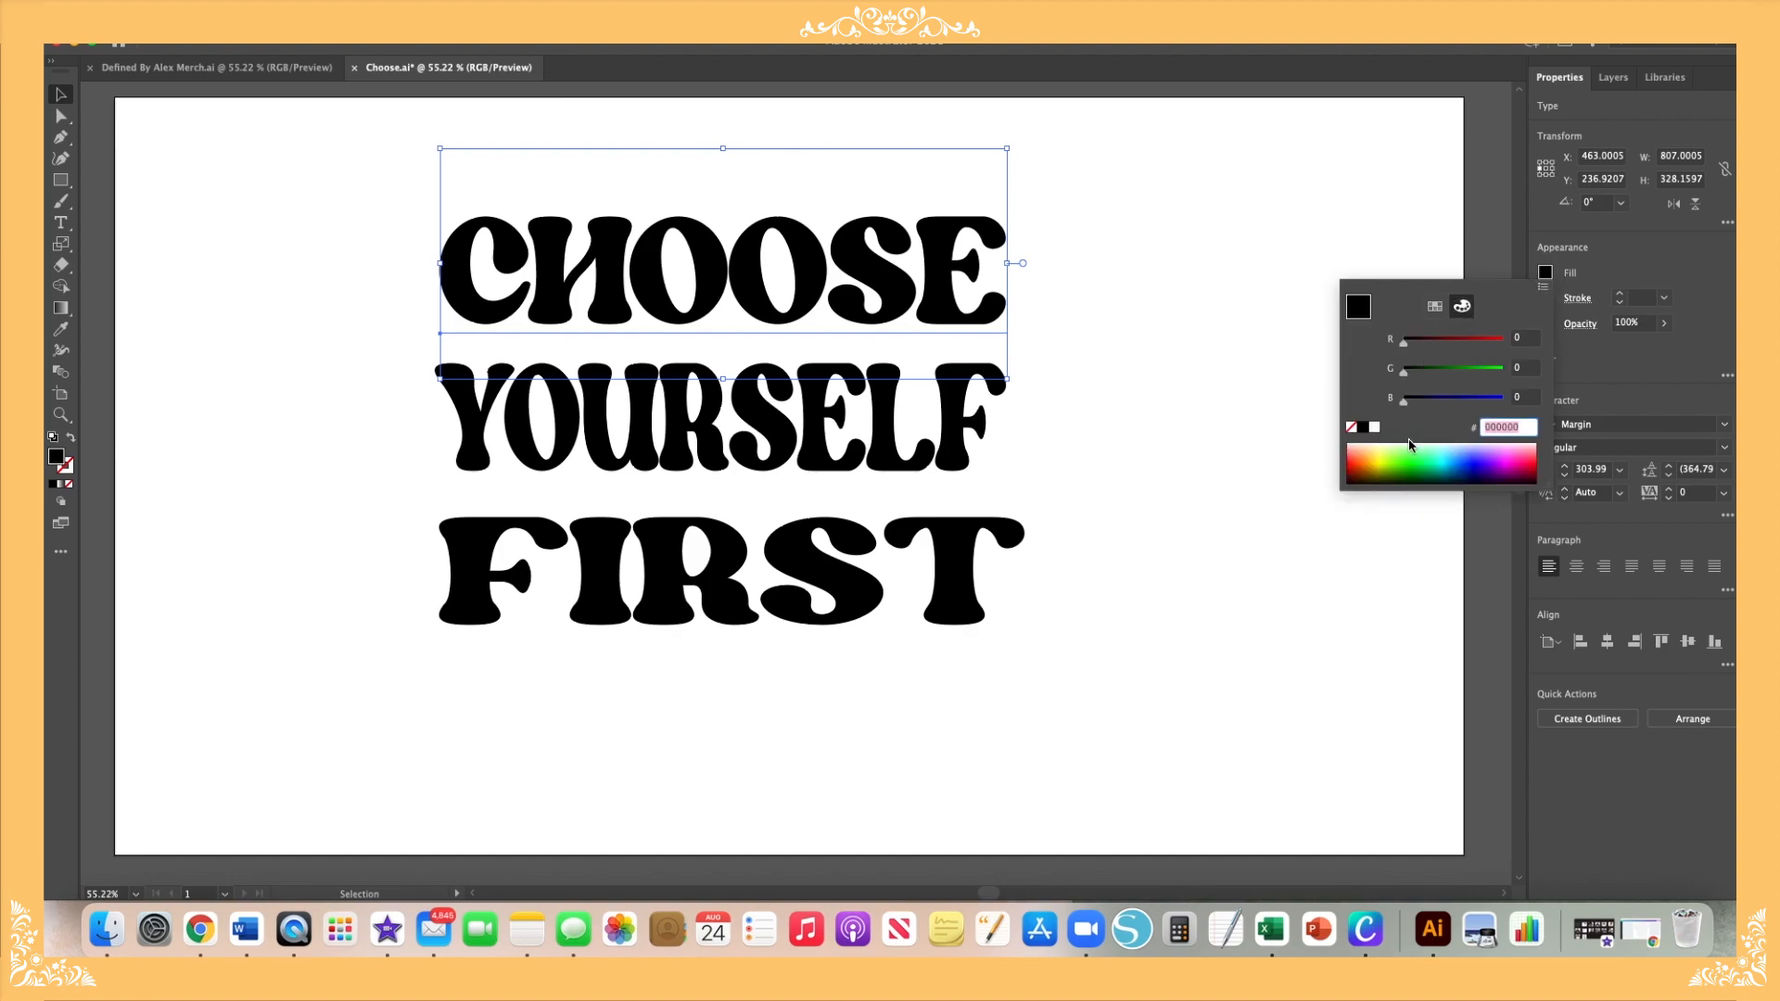
mouse_move(1471, 460)
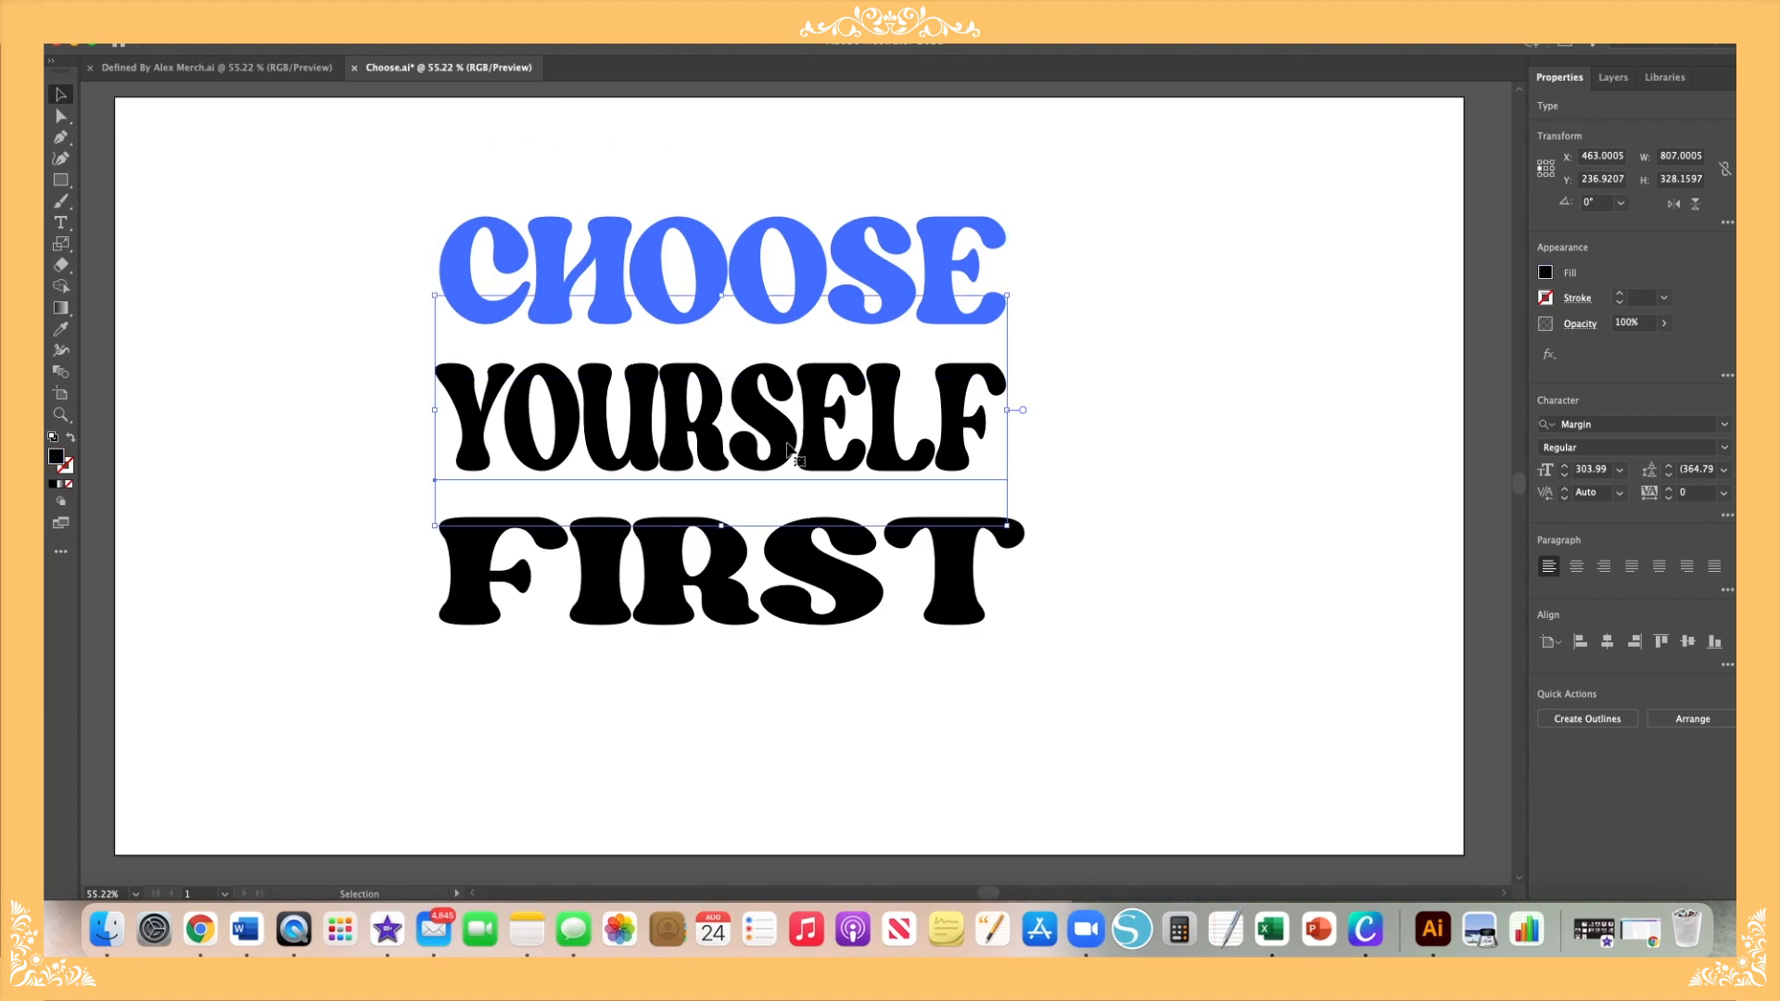
click(1545, 273)
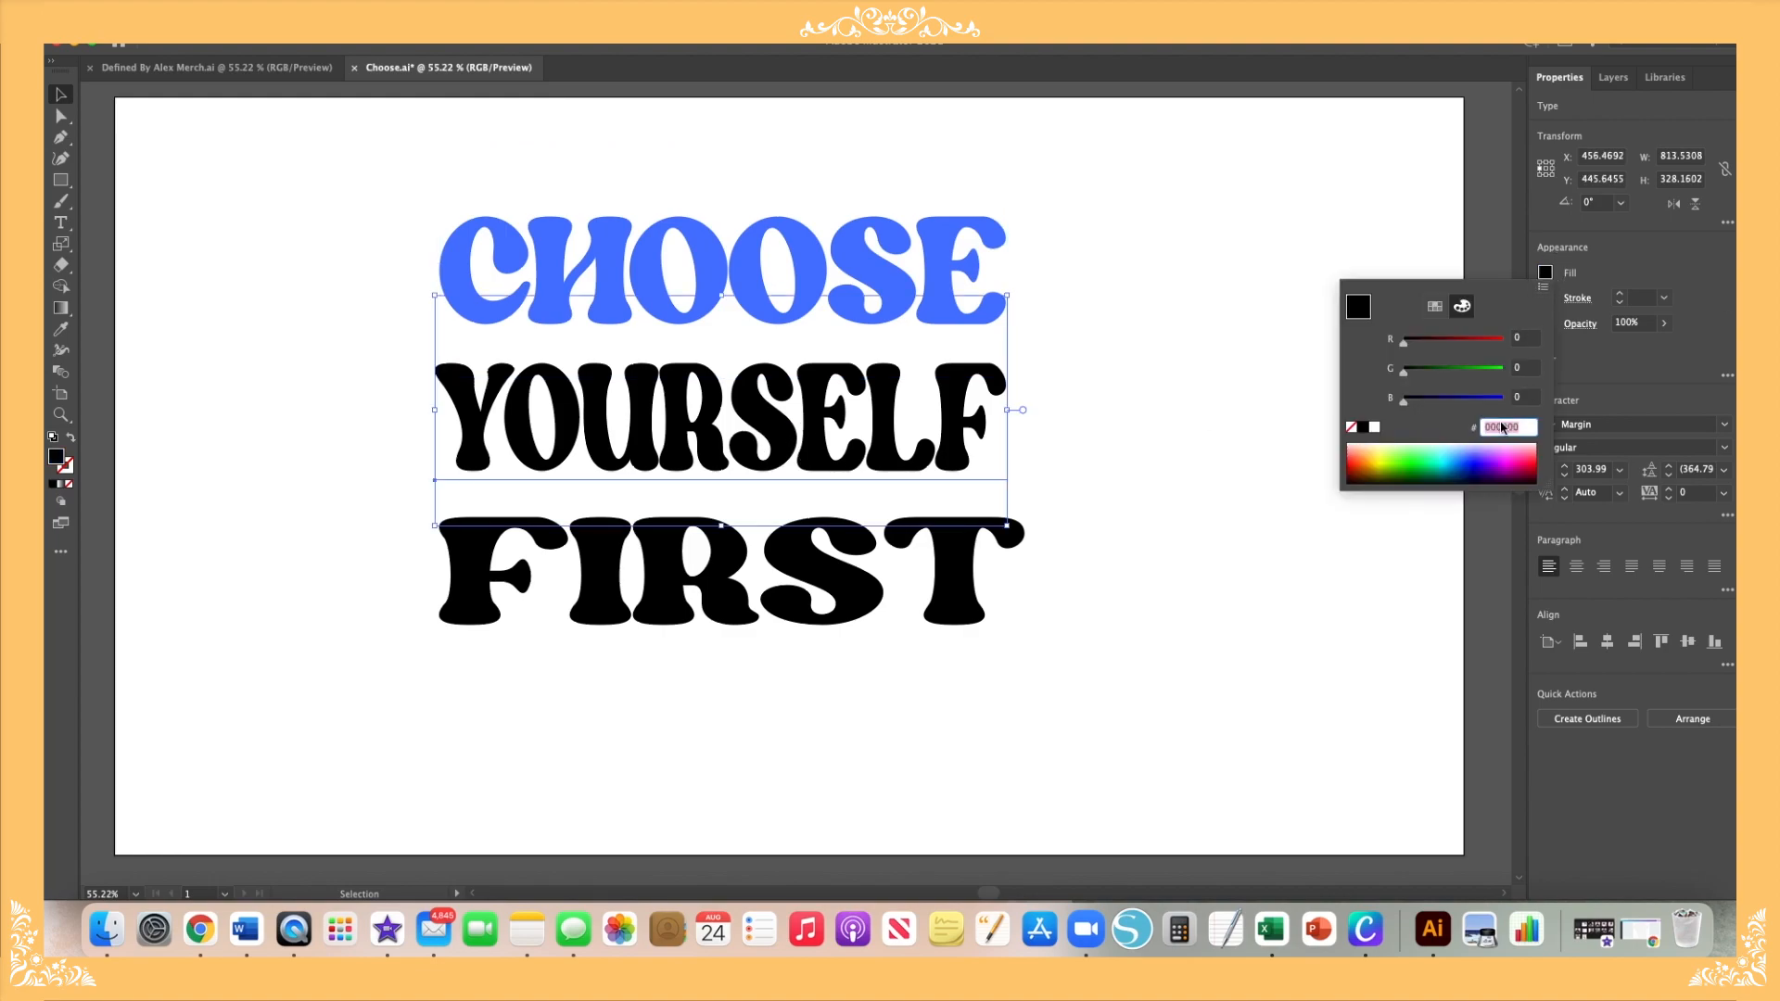
mouse_move(1463, 451)
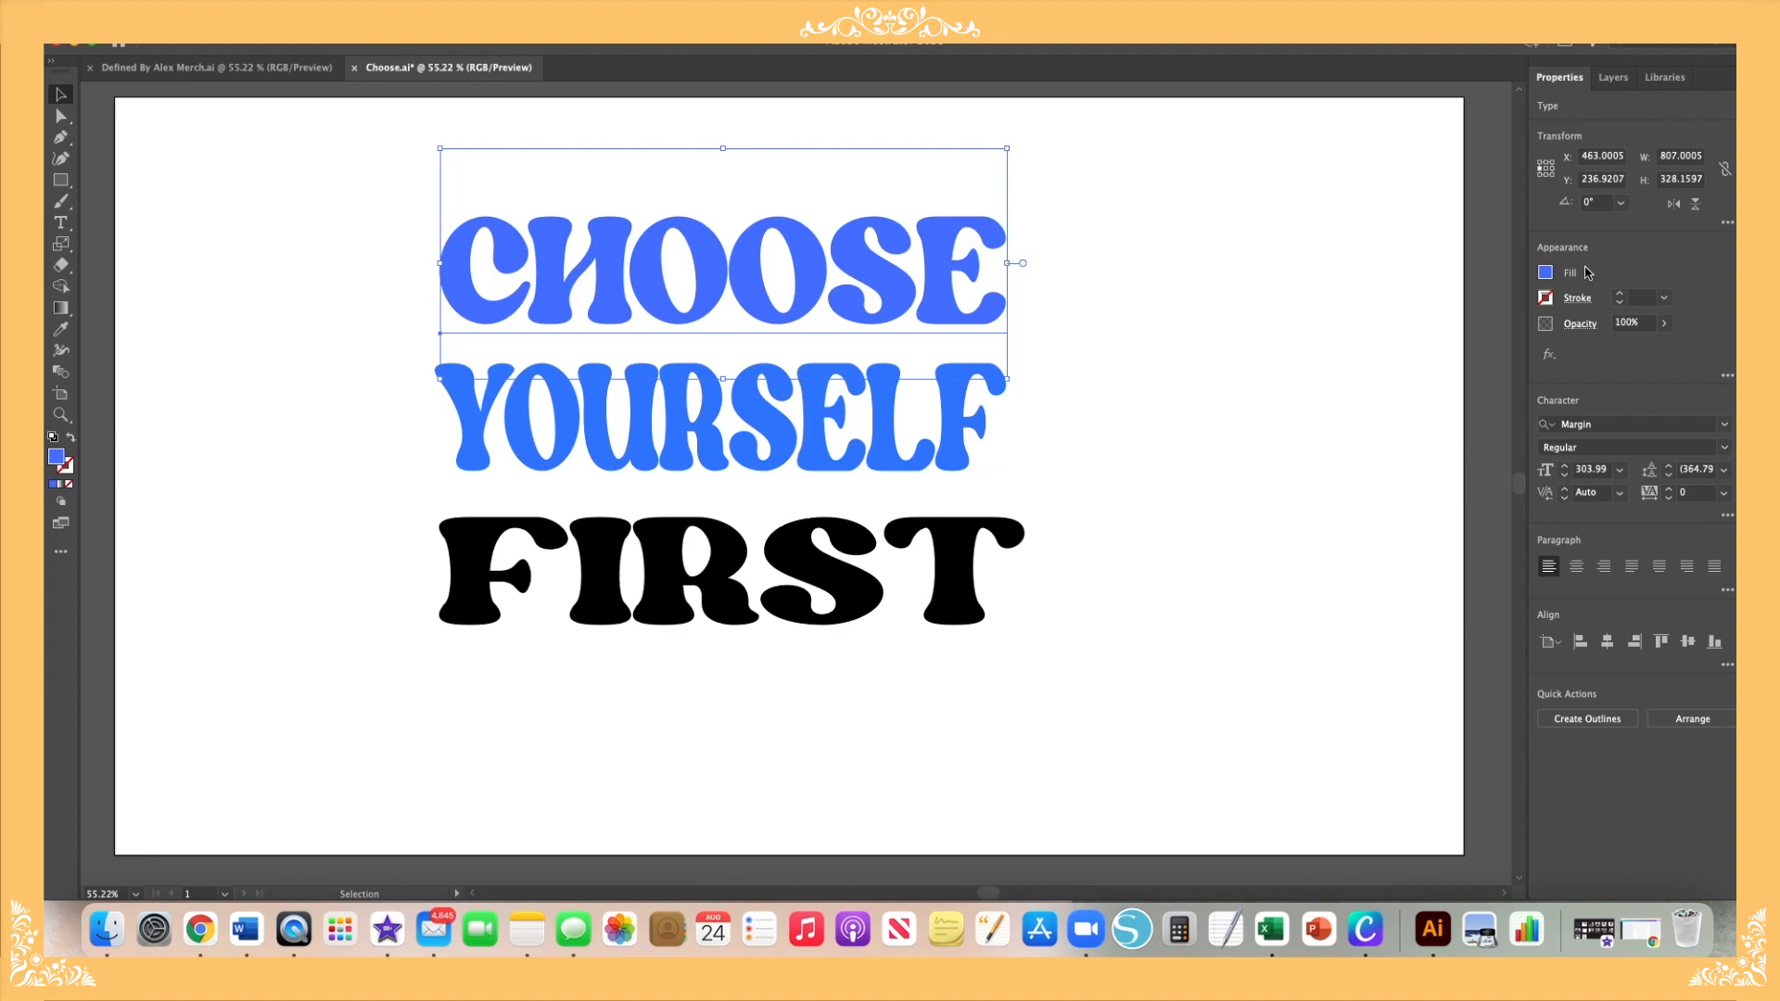
click(1545, 272)
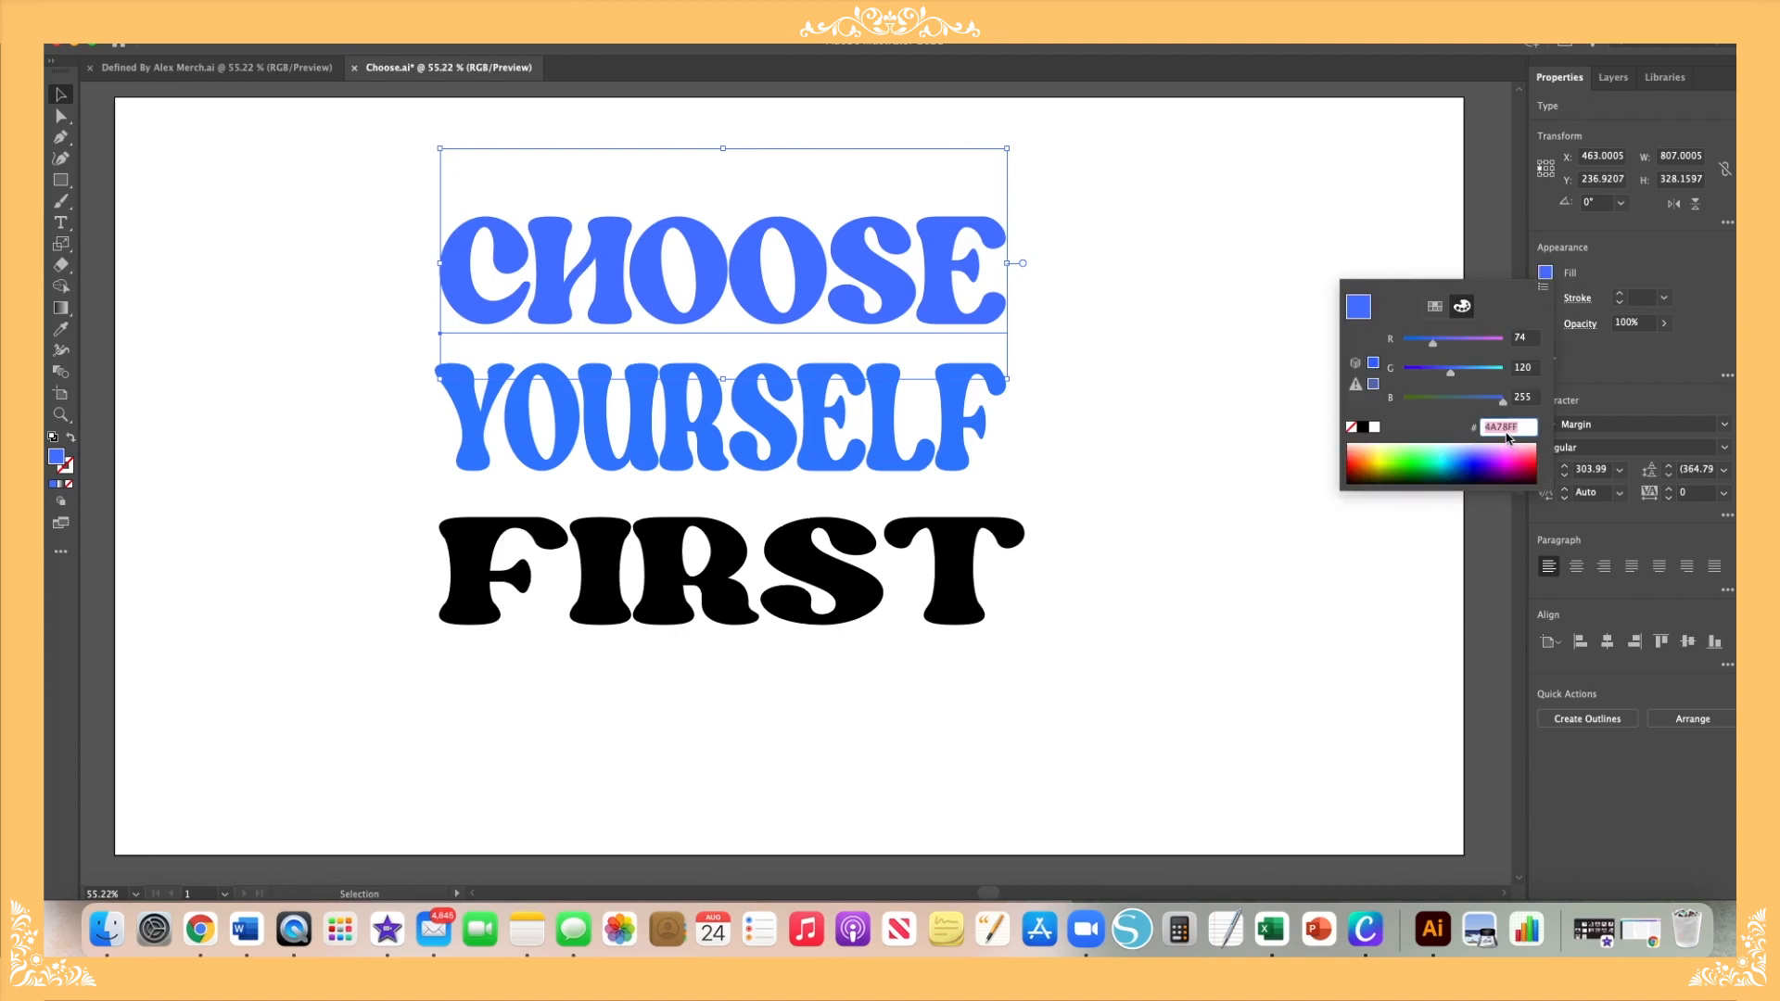
right_click(1498, 426)
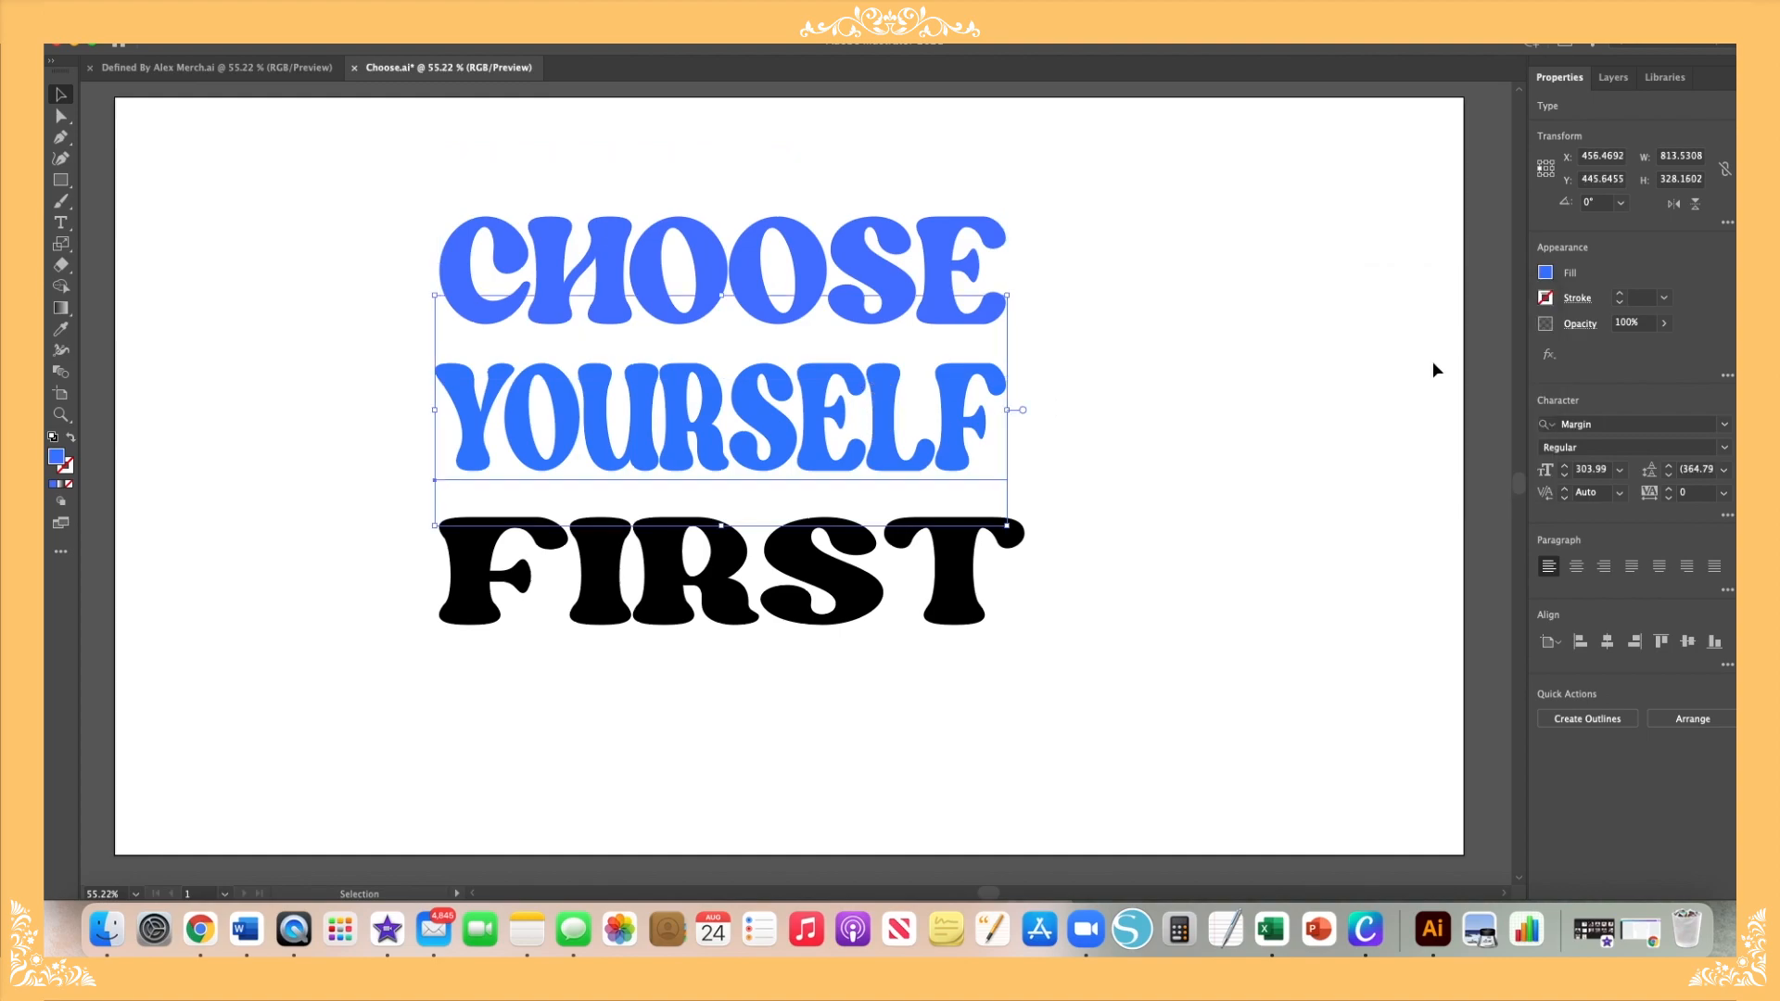
click(1546, 272)
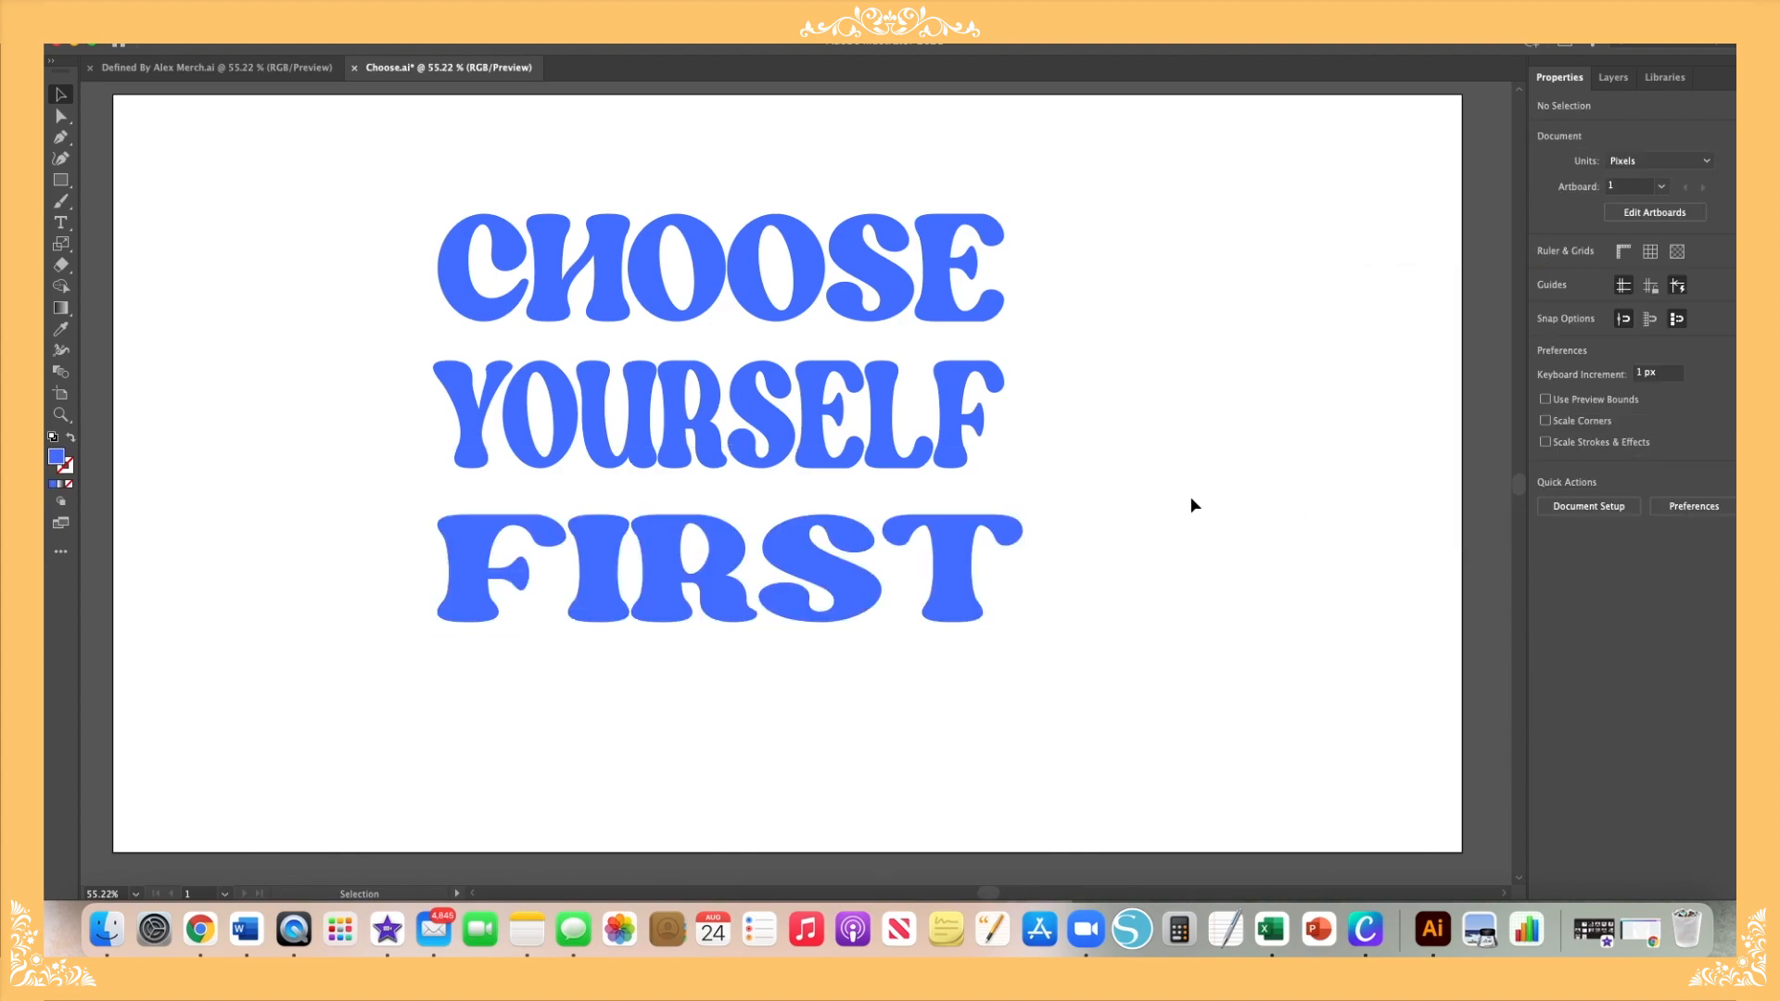
Step: Give CHOOSE, YOURSELF and FIRST black 4 pt strokes
click(715, 261)
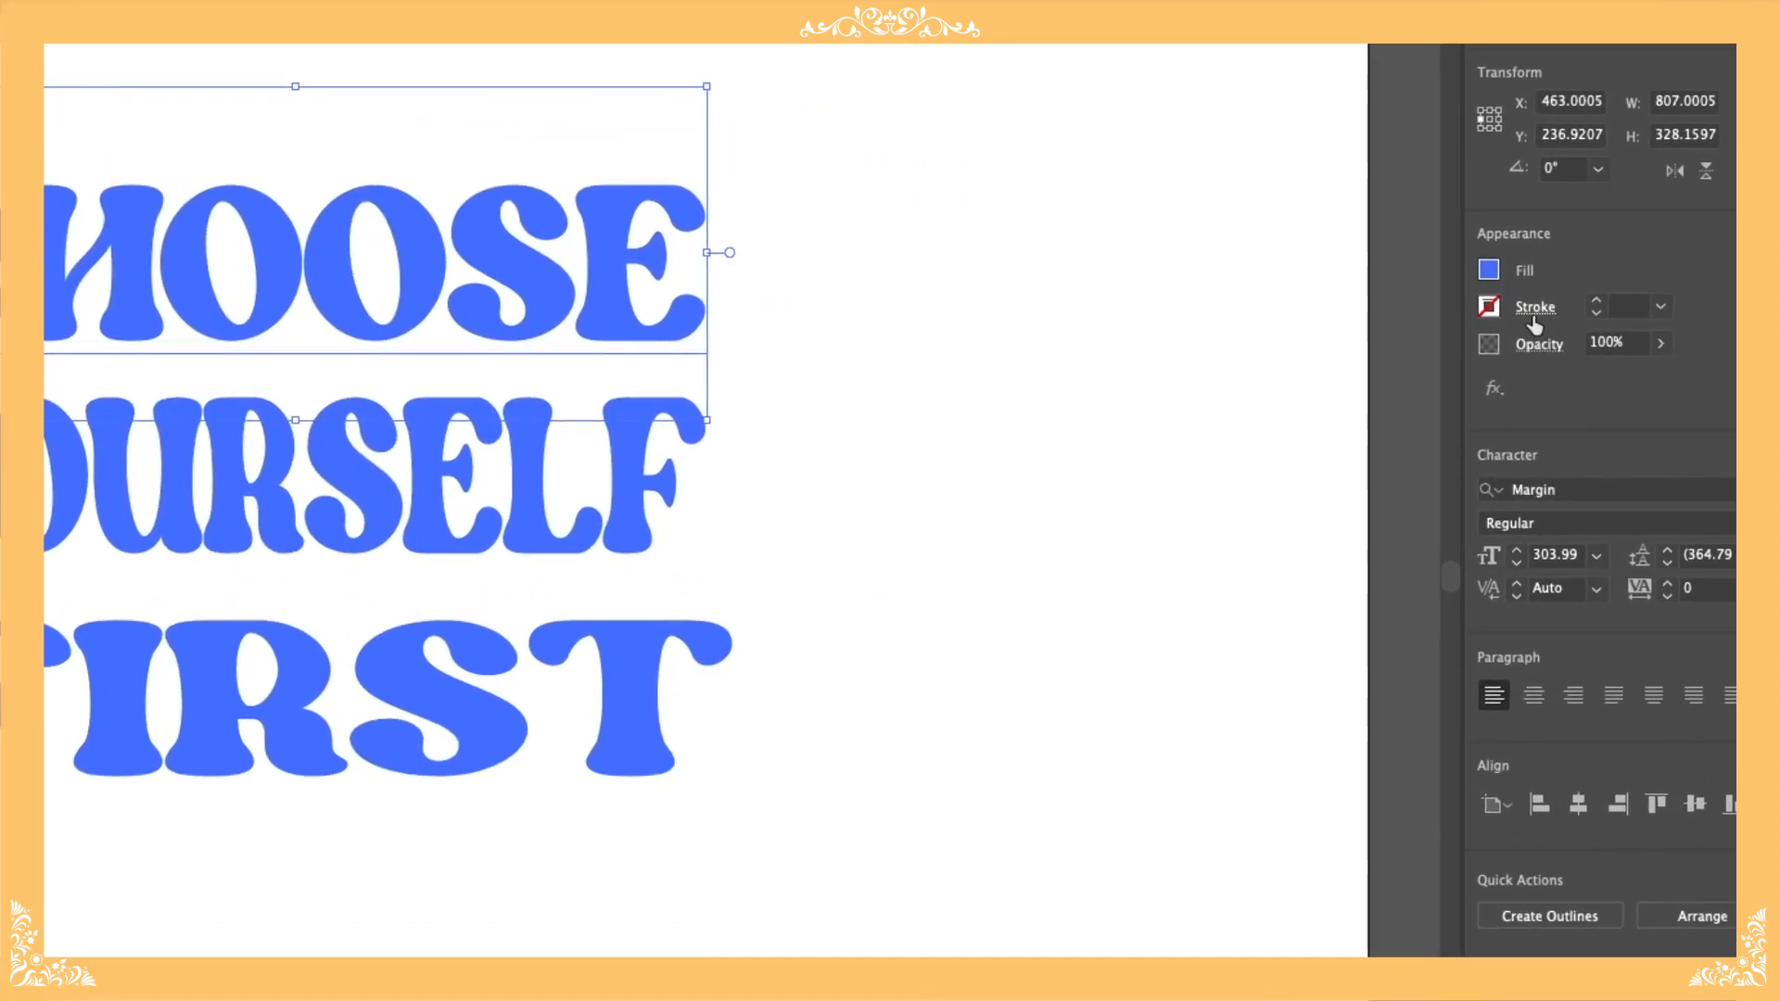
click(1488, 307)
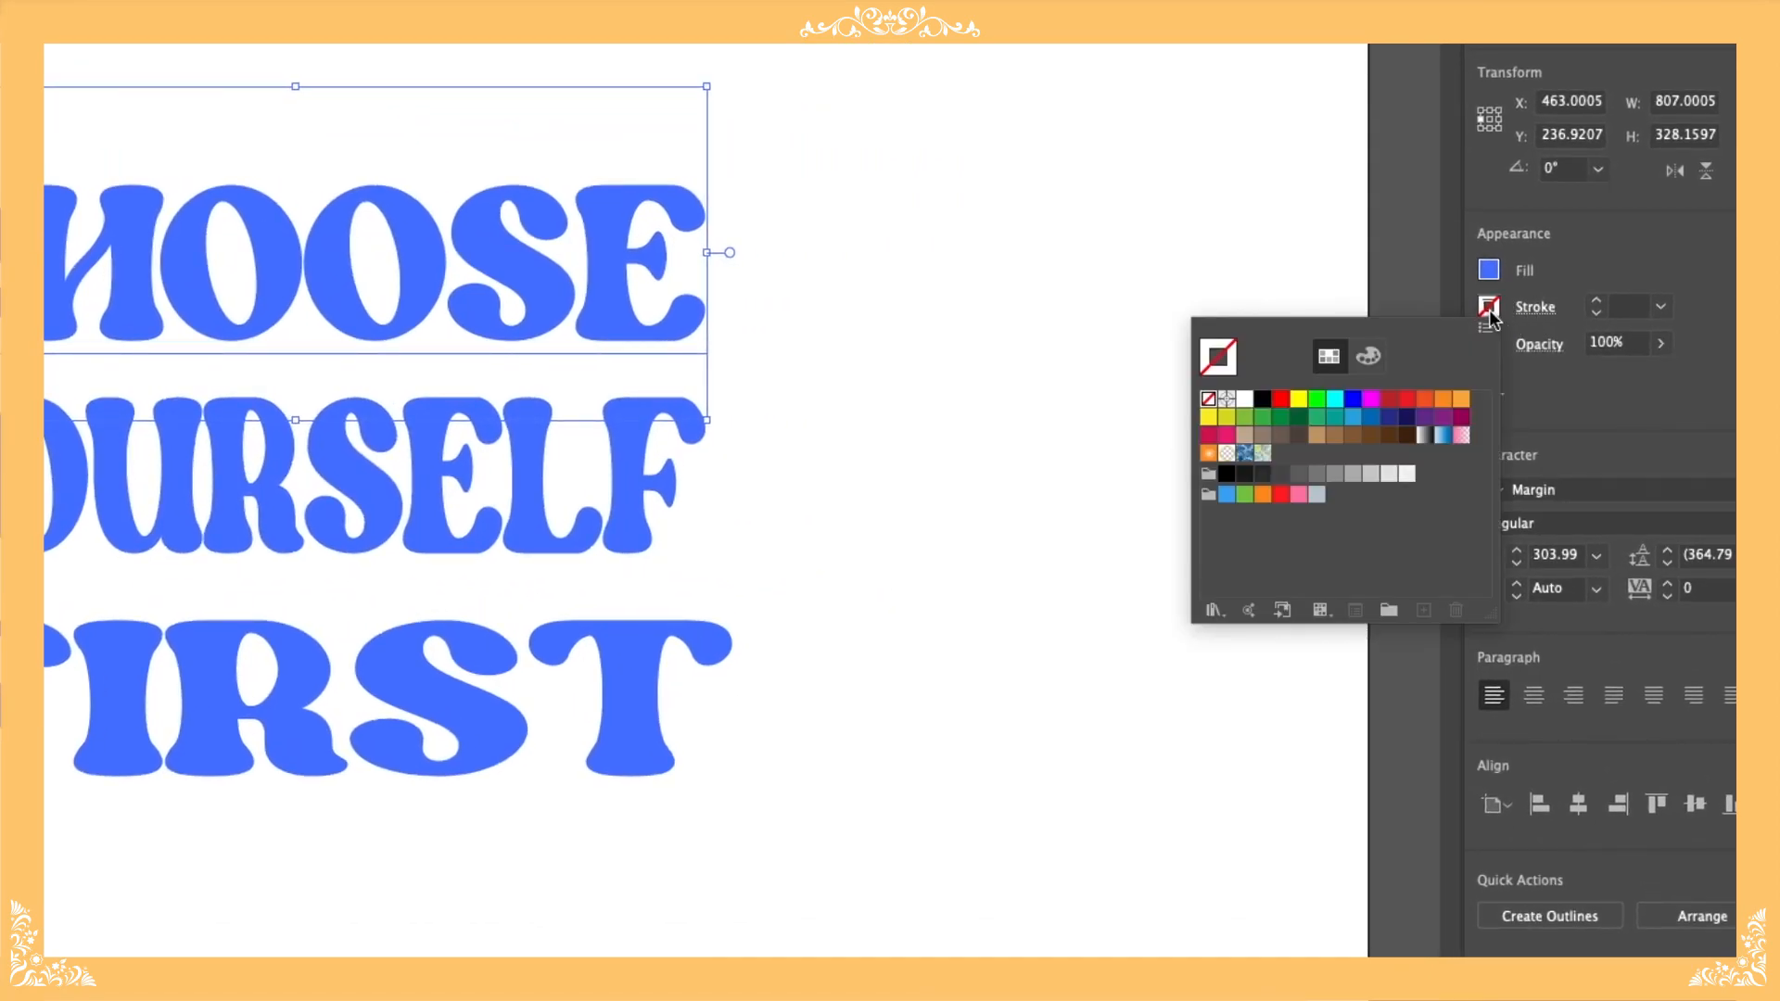
click(1263, 399)
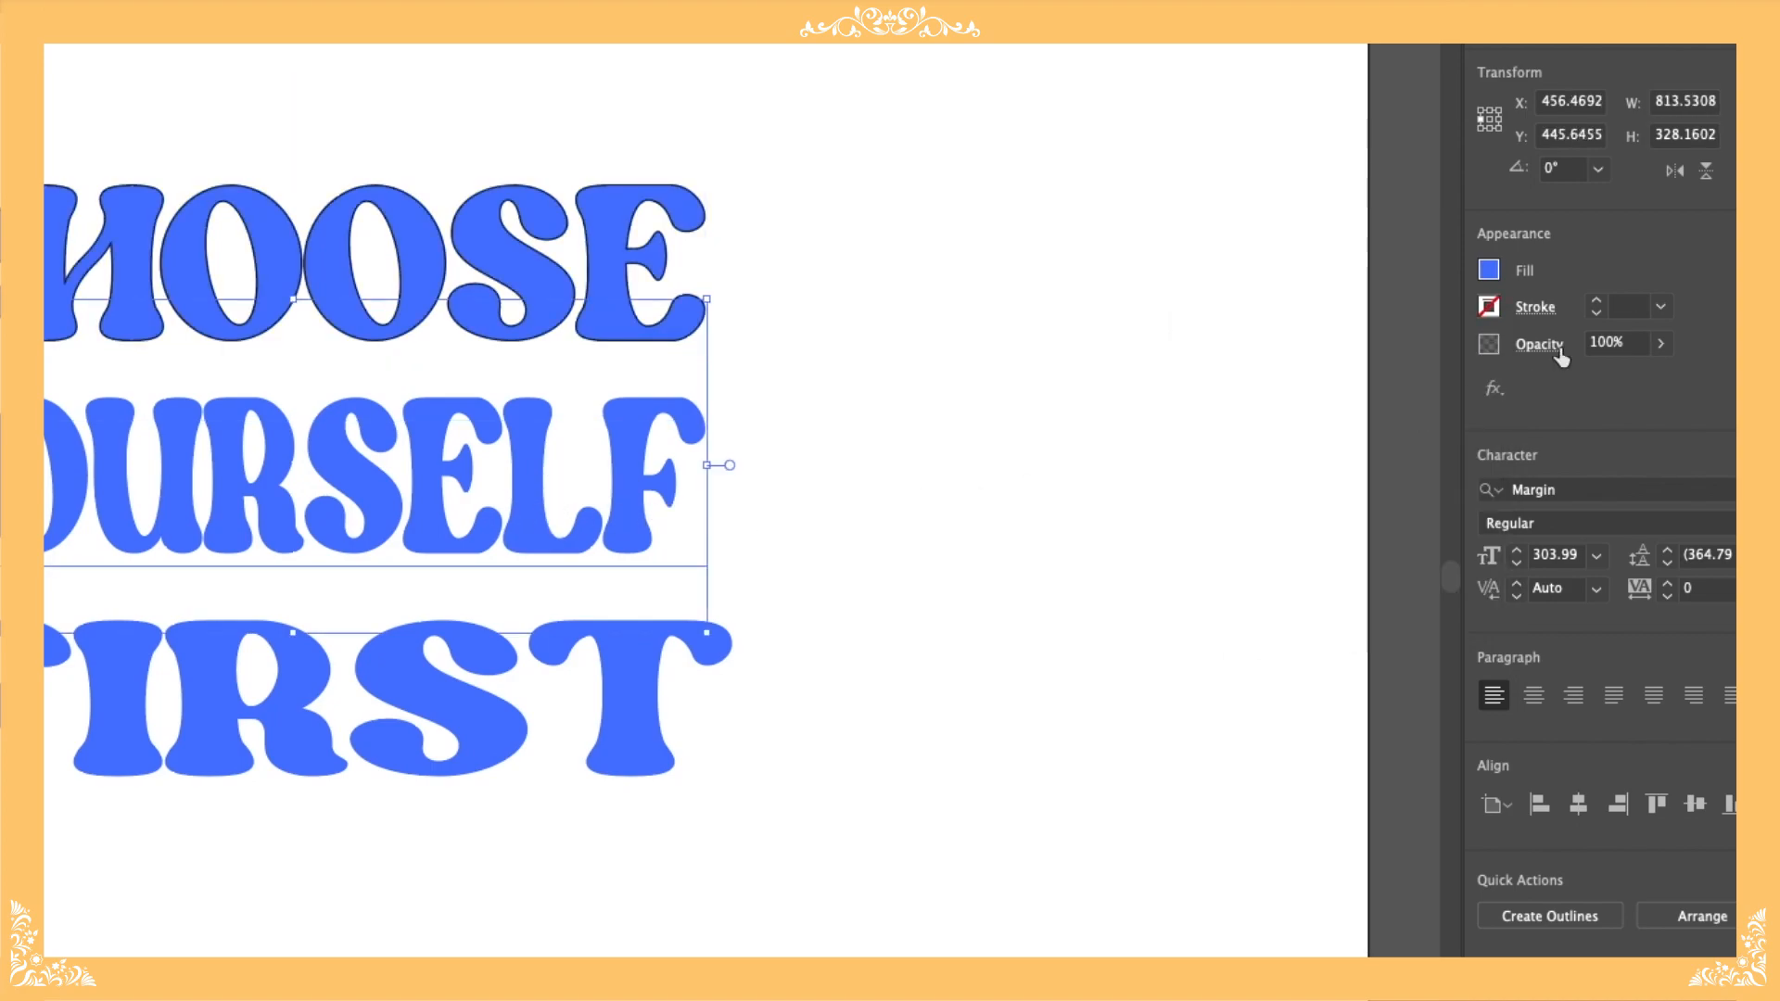
click(1535, 307)
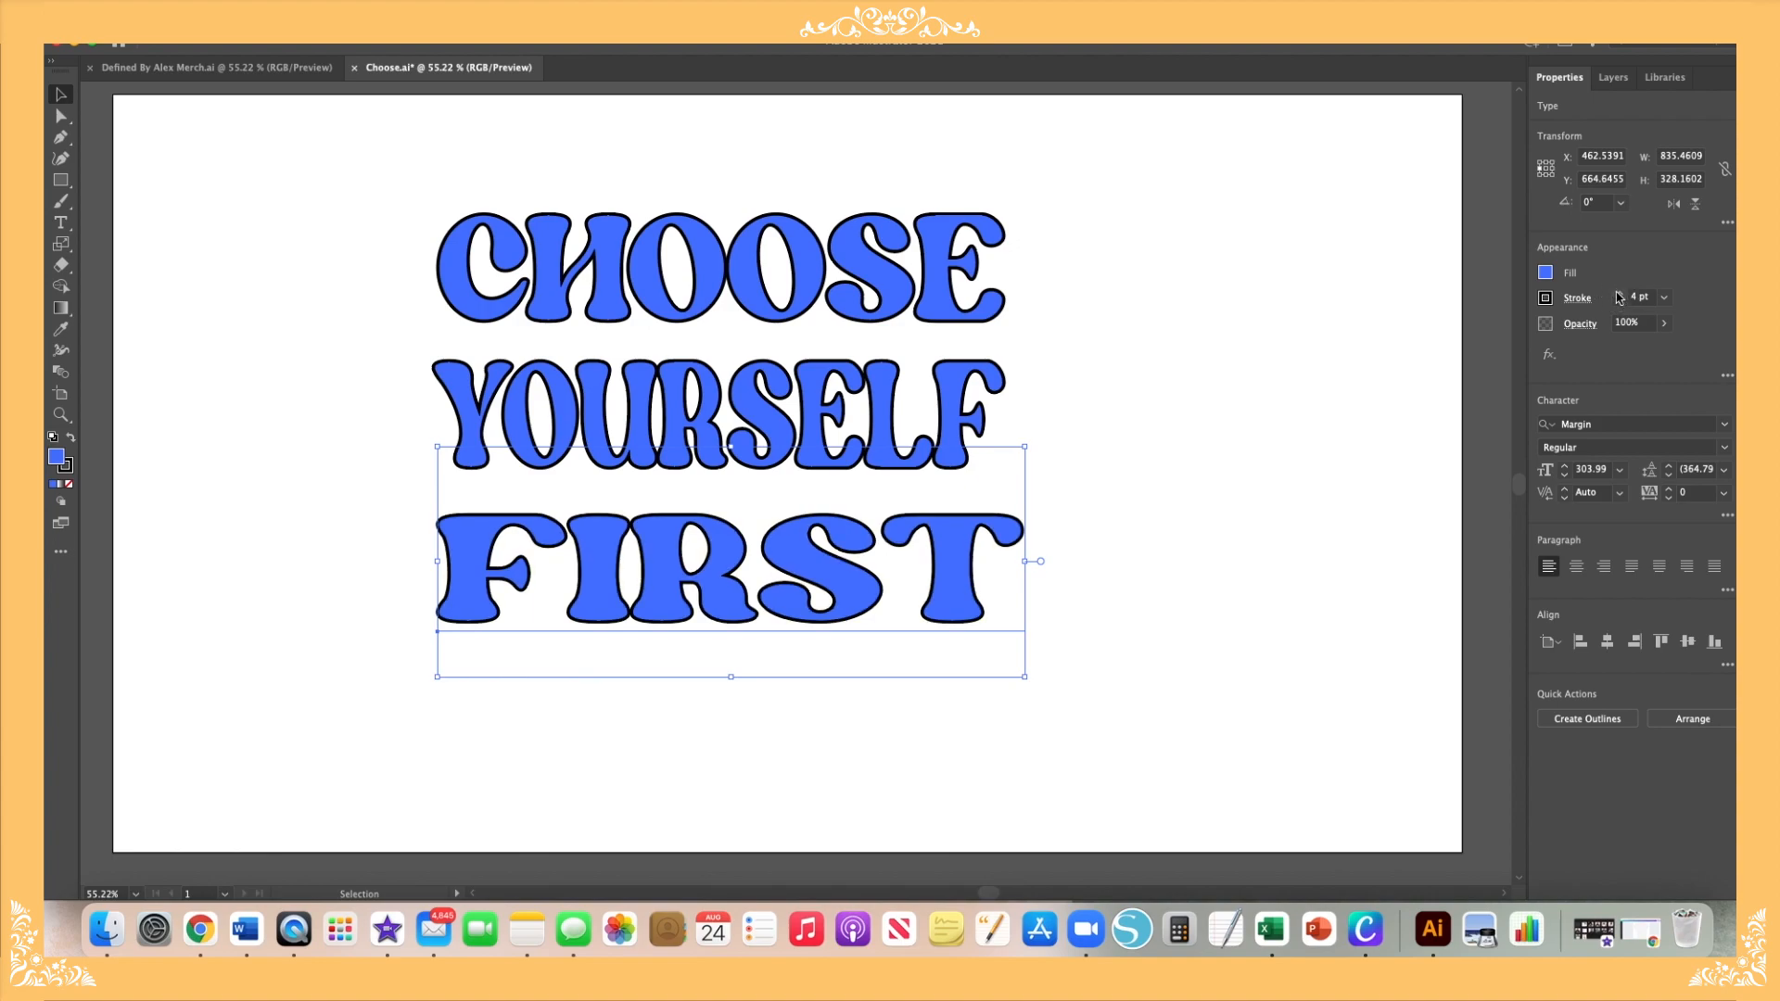
click(1185, 479)
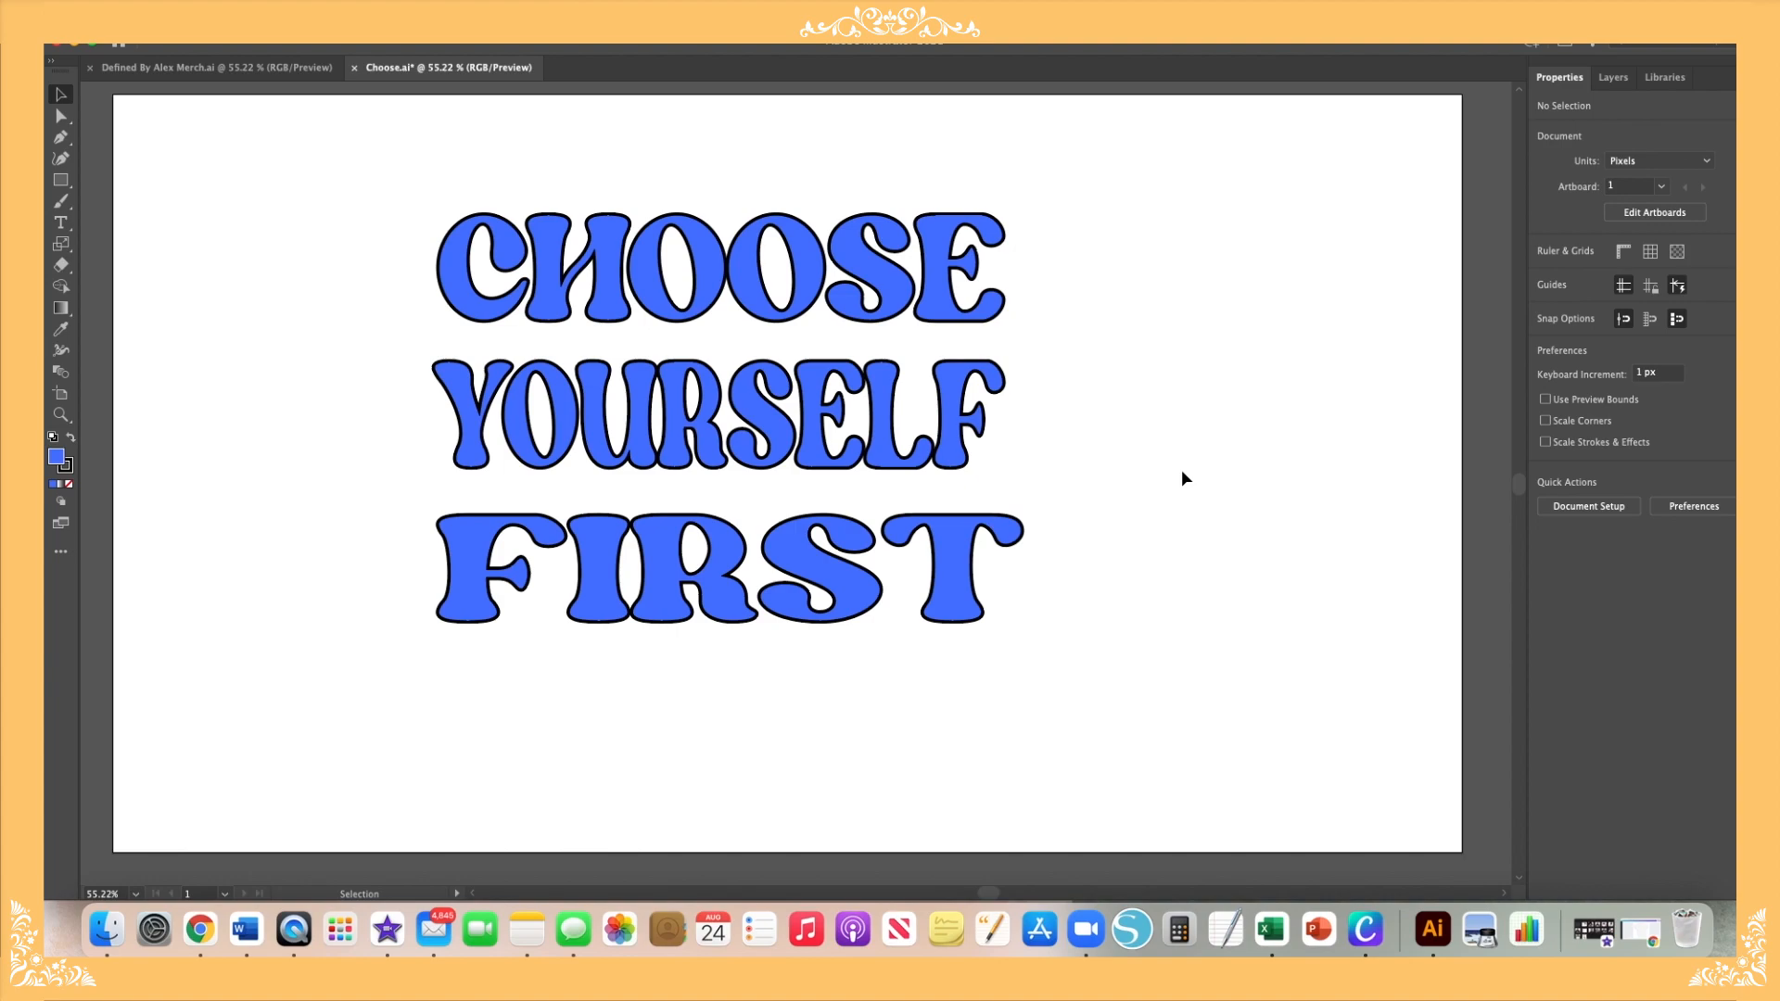
Step: Nudge the FIRST line slightly and bring up the effects list for CHOOSE
click(726, 567)
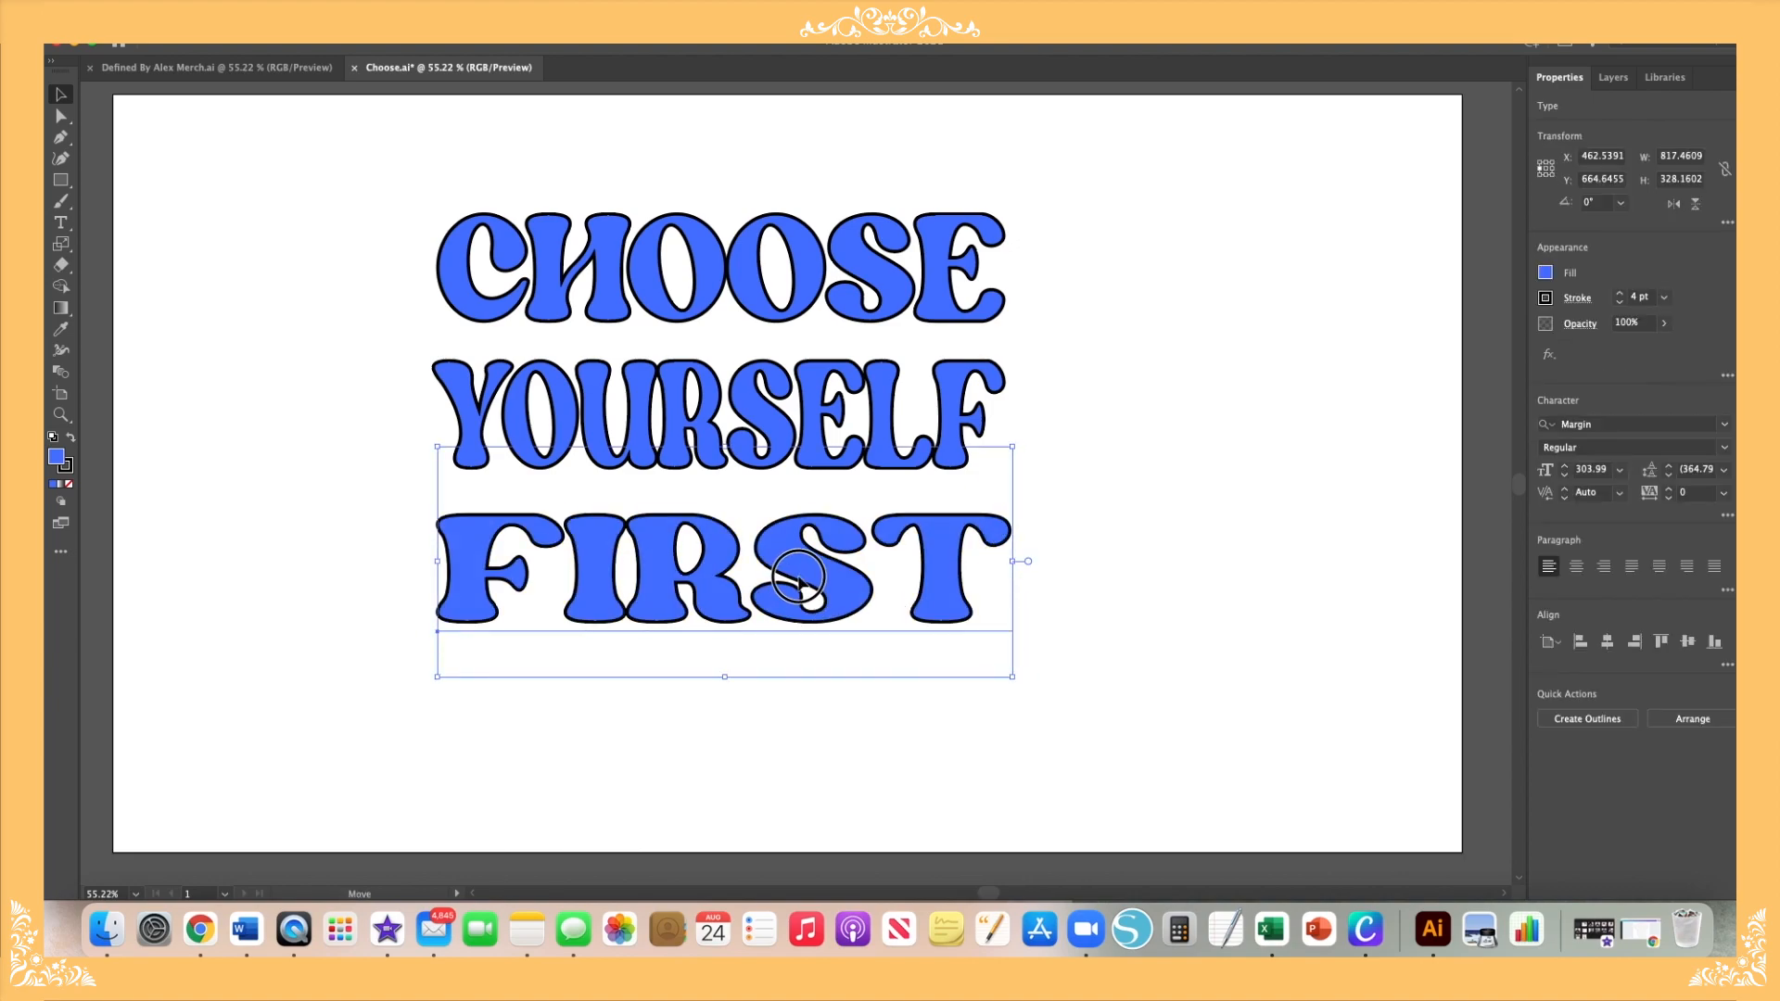
drag(795, 579, 804, 565)
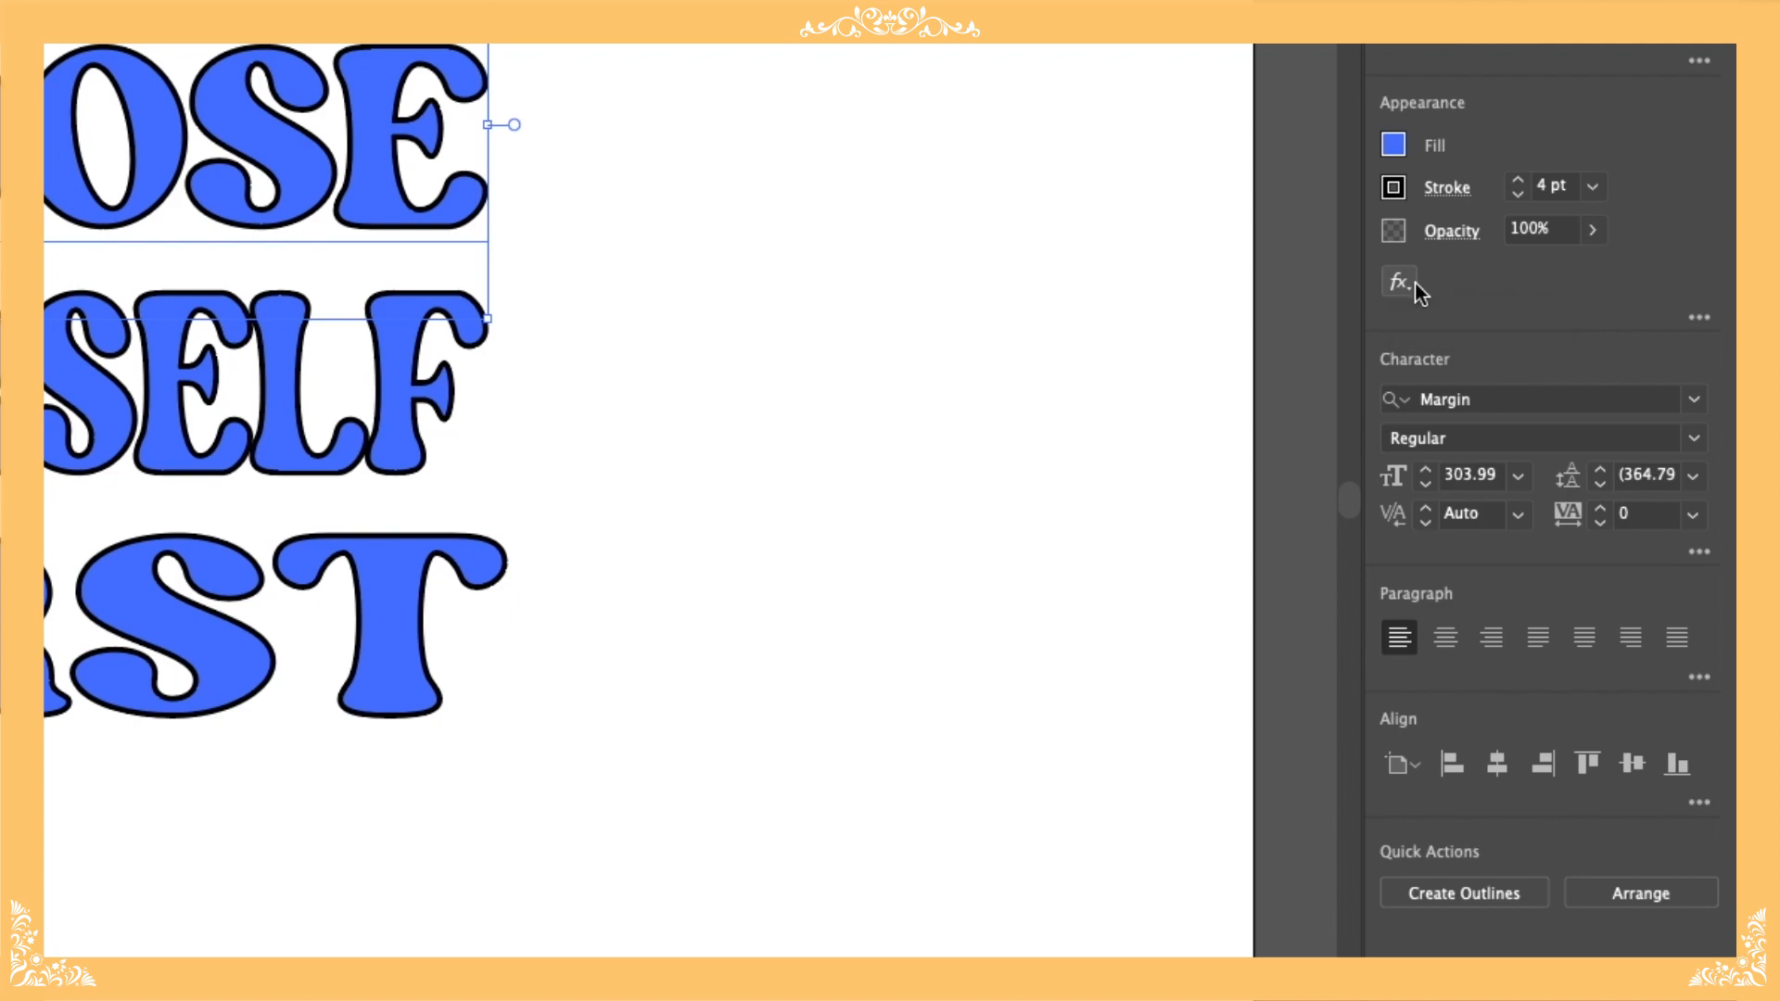
click(1398, 282)
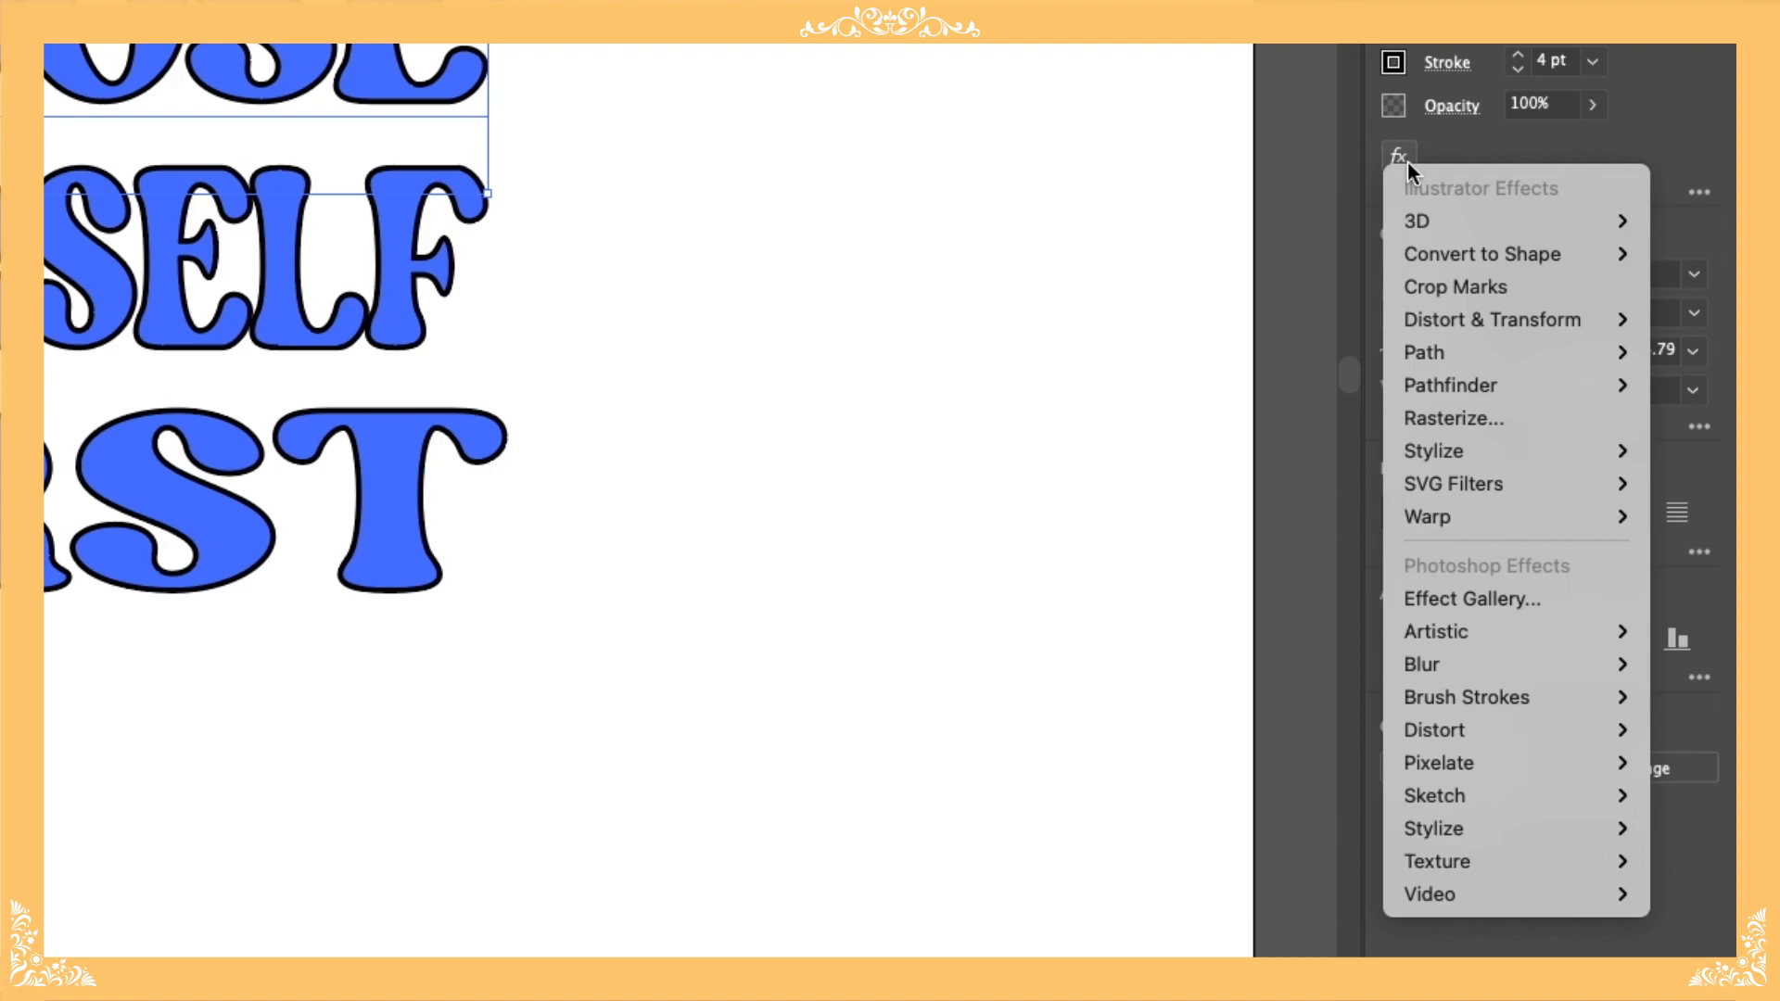
mouse_move(1503, 418)
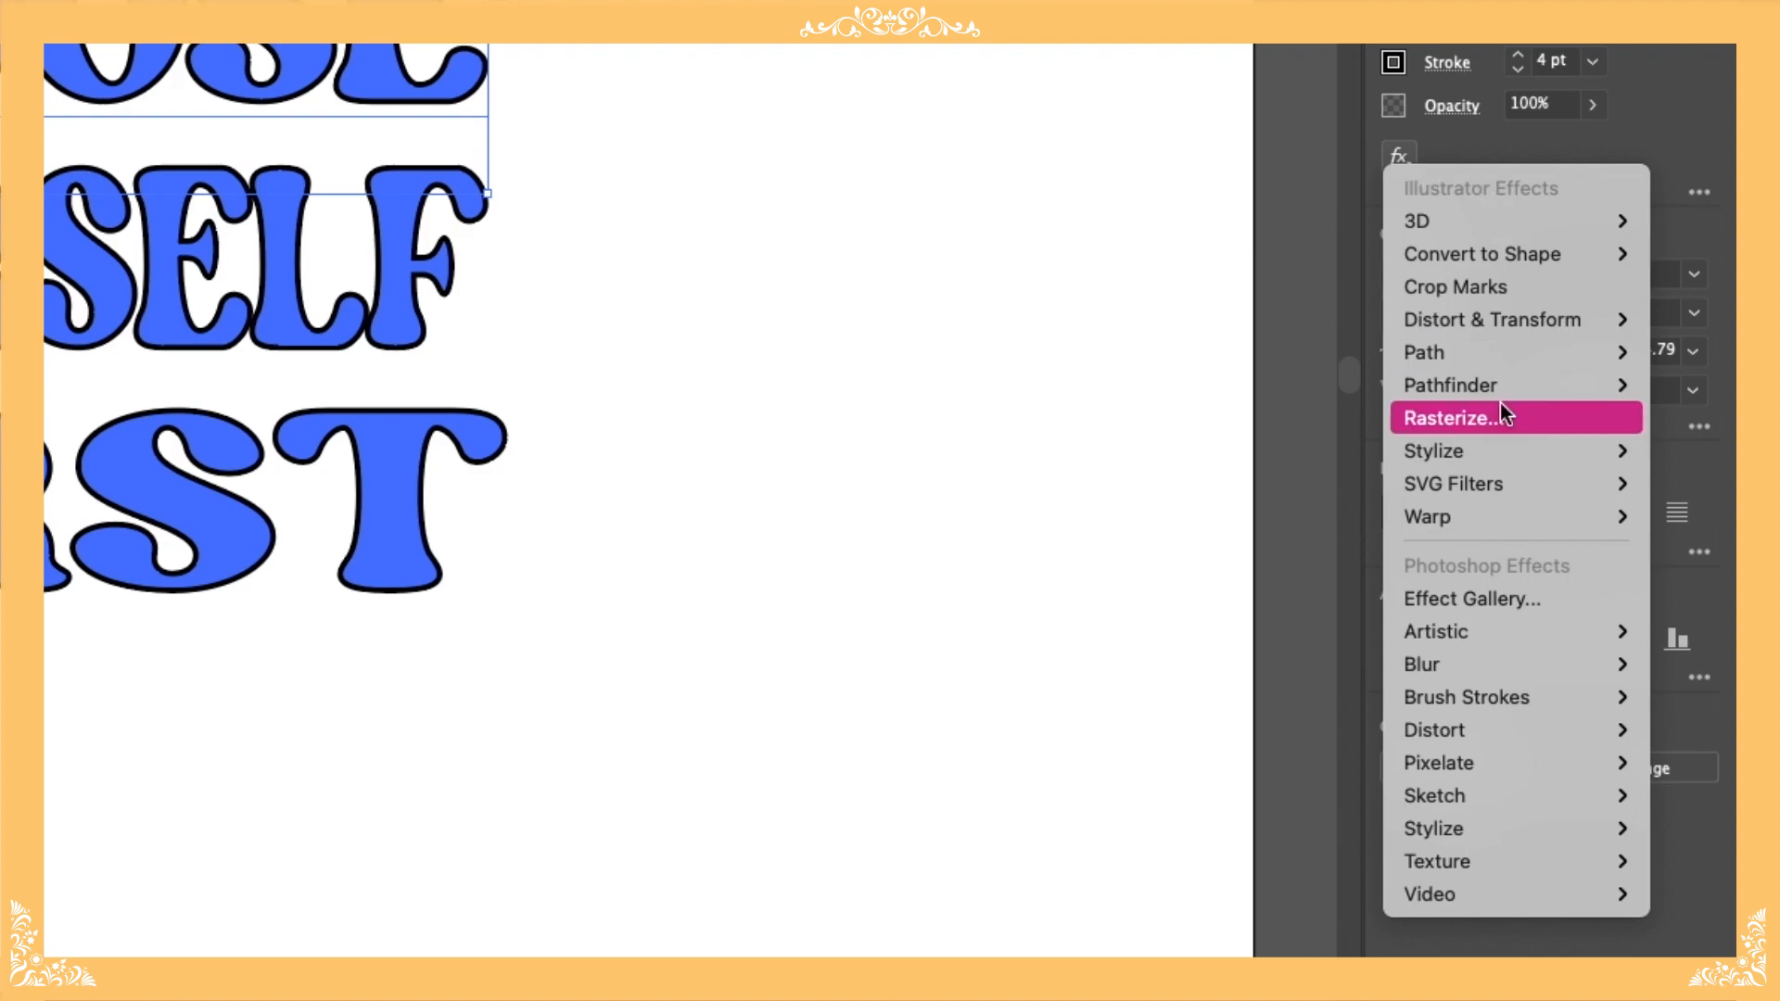
mouse_move(1481, 253)
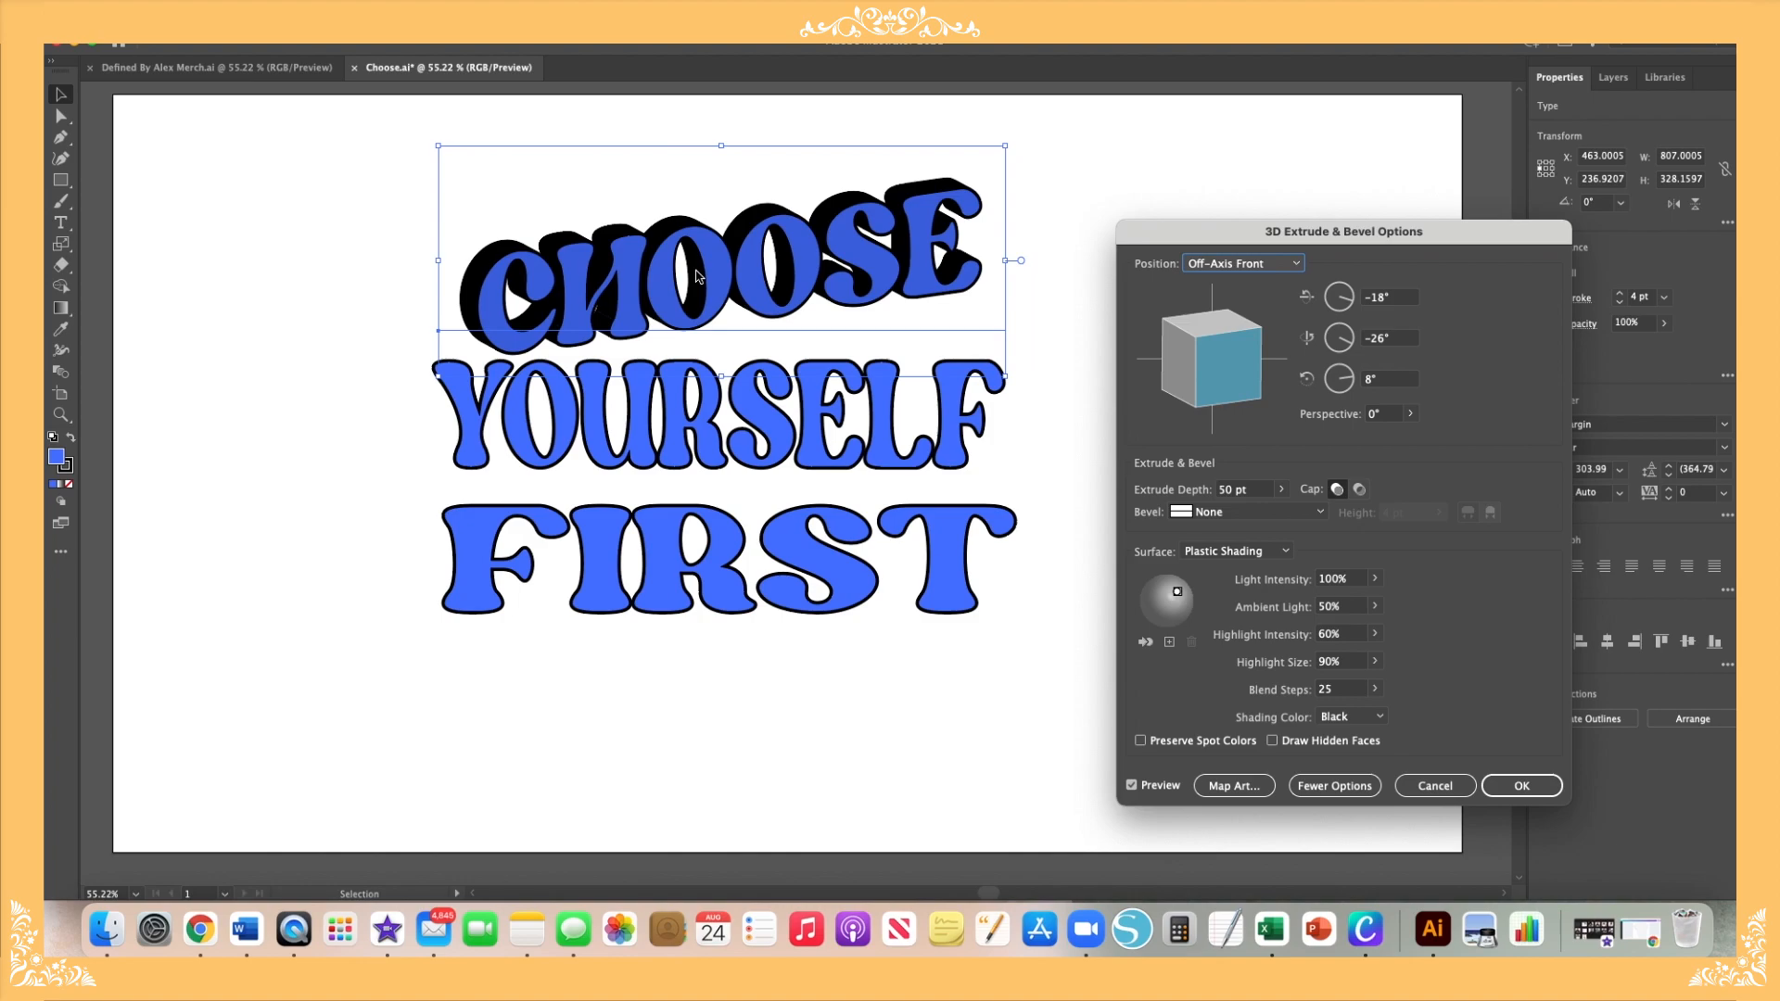
mouse_move(696, 278)
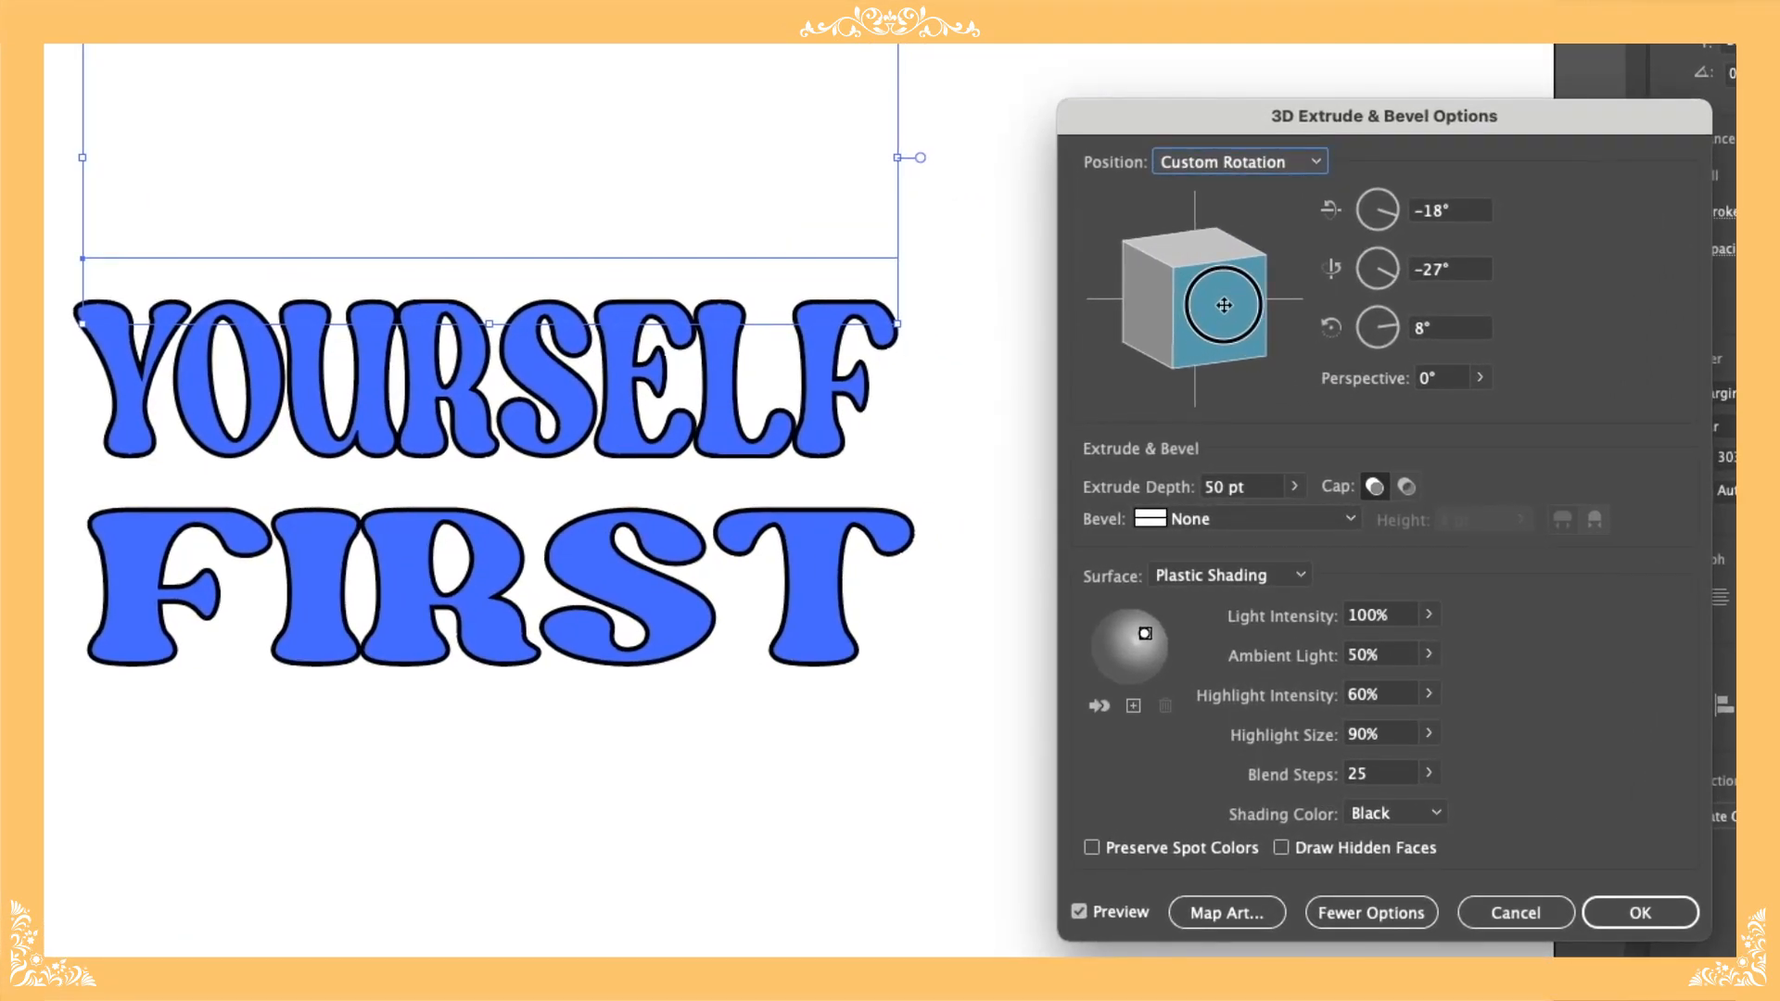
Step: Tilt CHOOSE's Extrude & Bevel preview to about -10°, -18°, 4°
drag(1224, 305, 1215, 309)
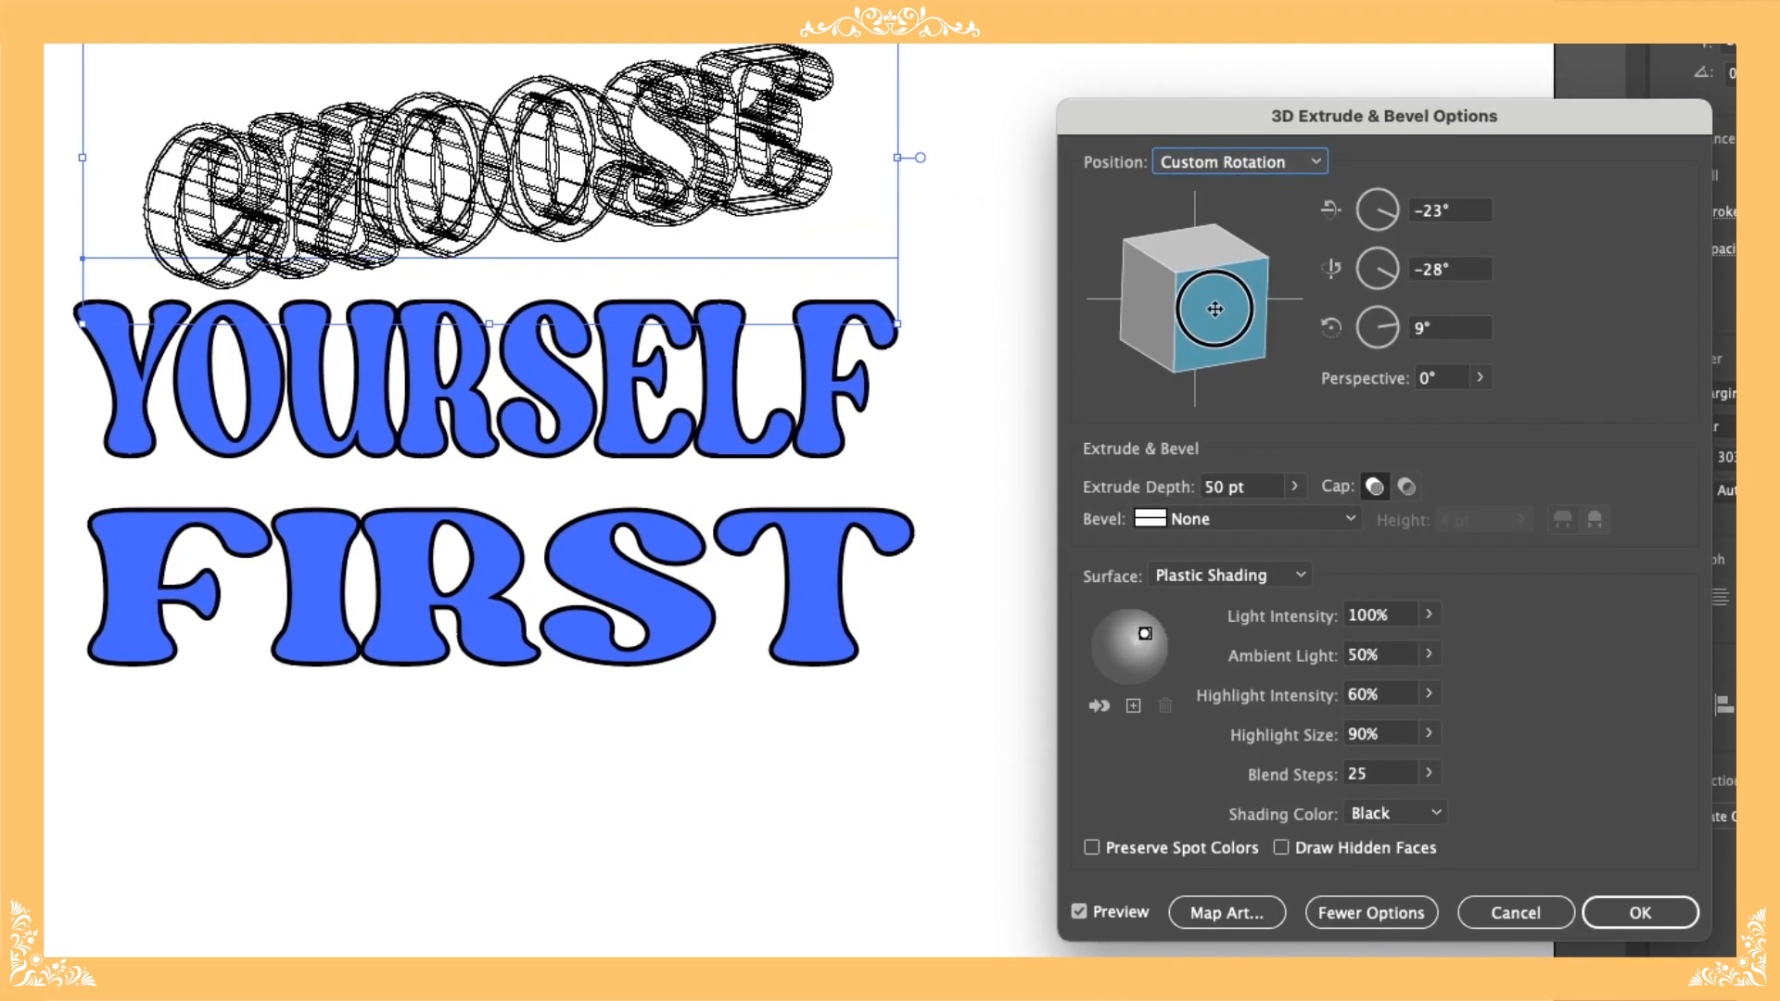
drag(1214, 309, 1205, 308)
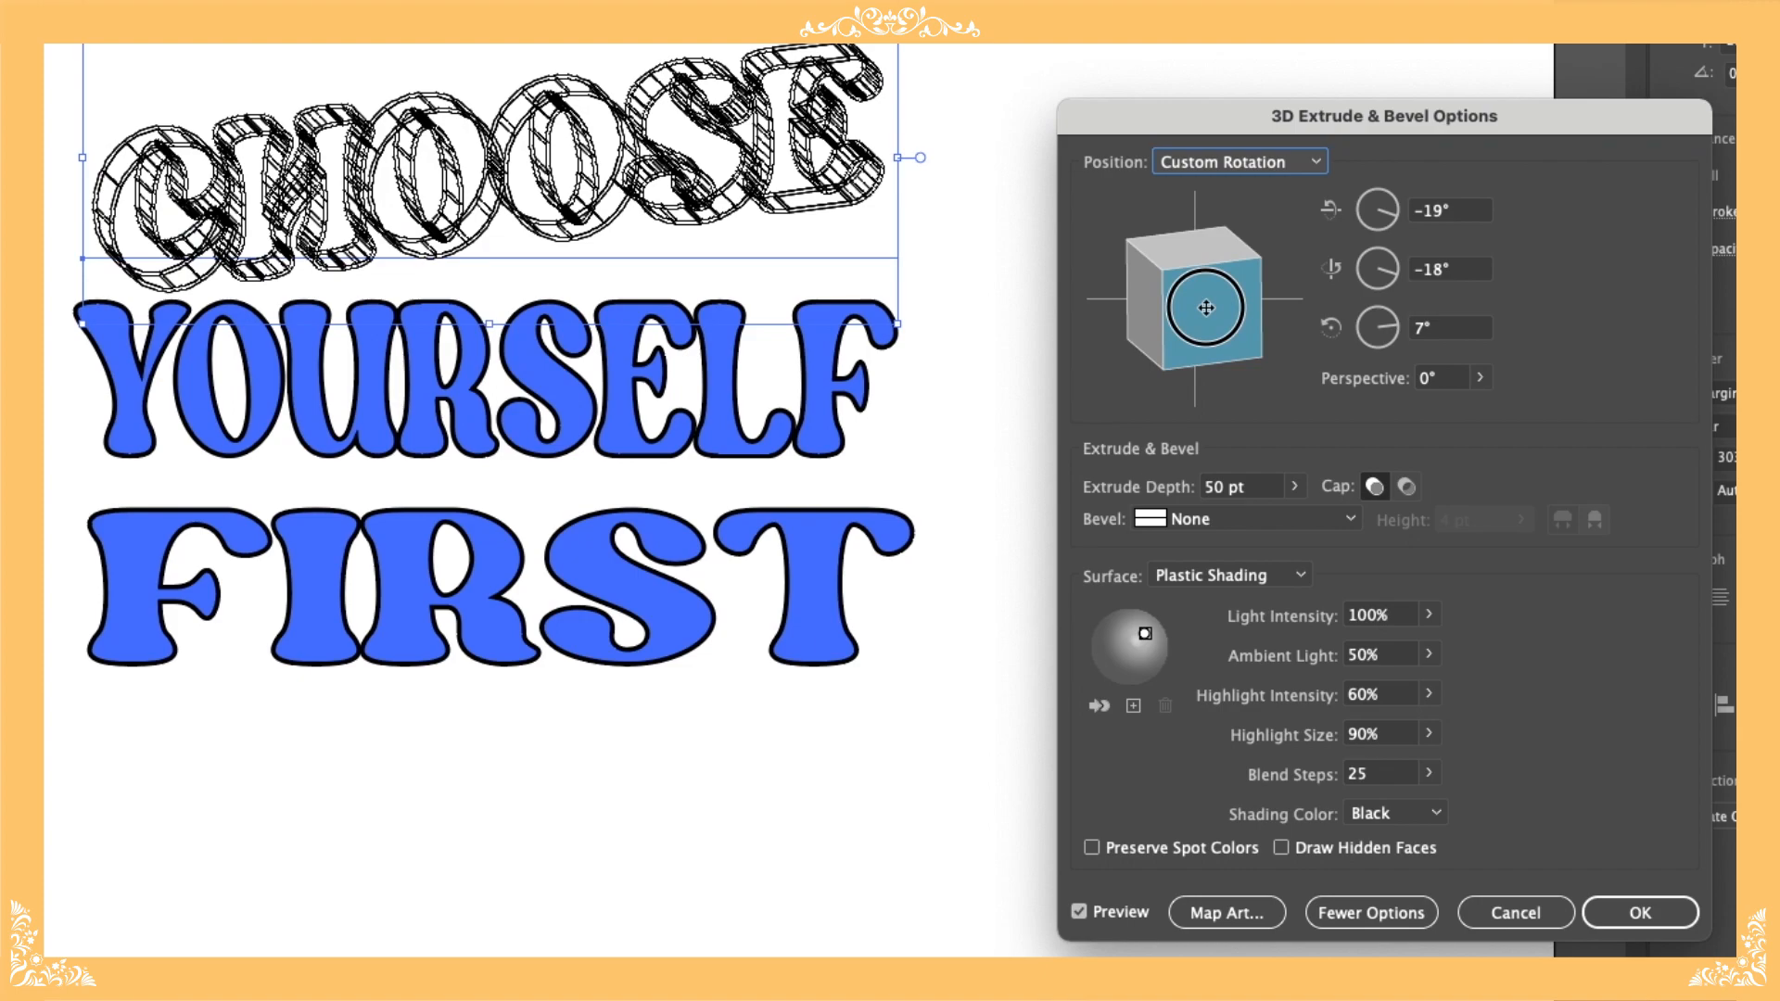
drag(1212, 308, 1210, 304)
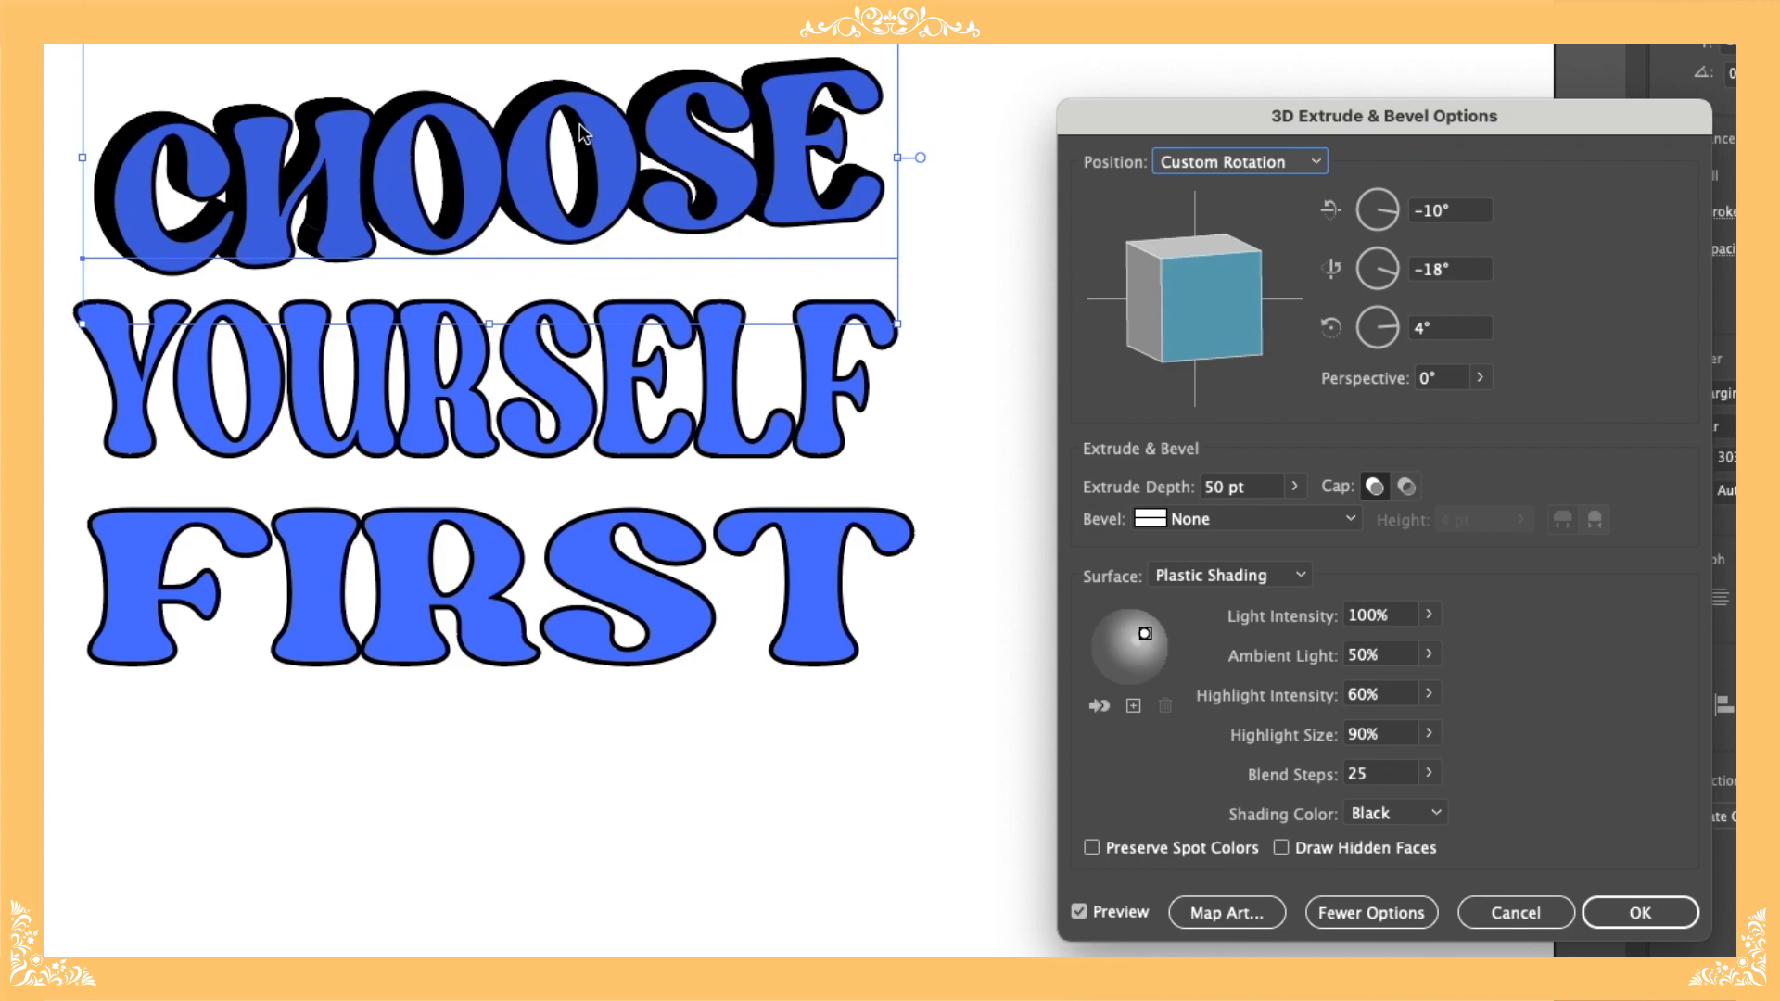
mouse_move(596, 120)
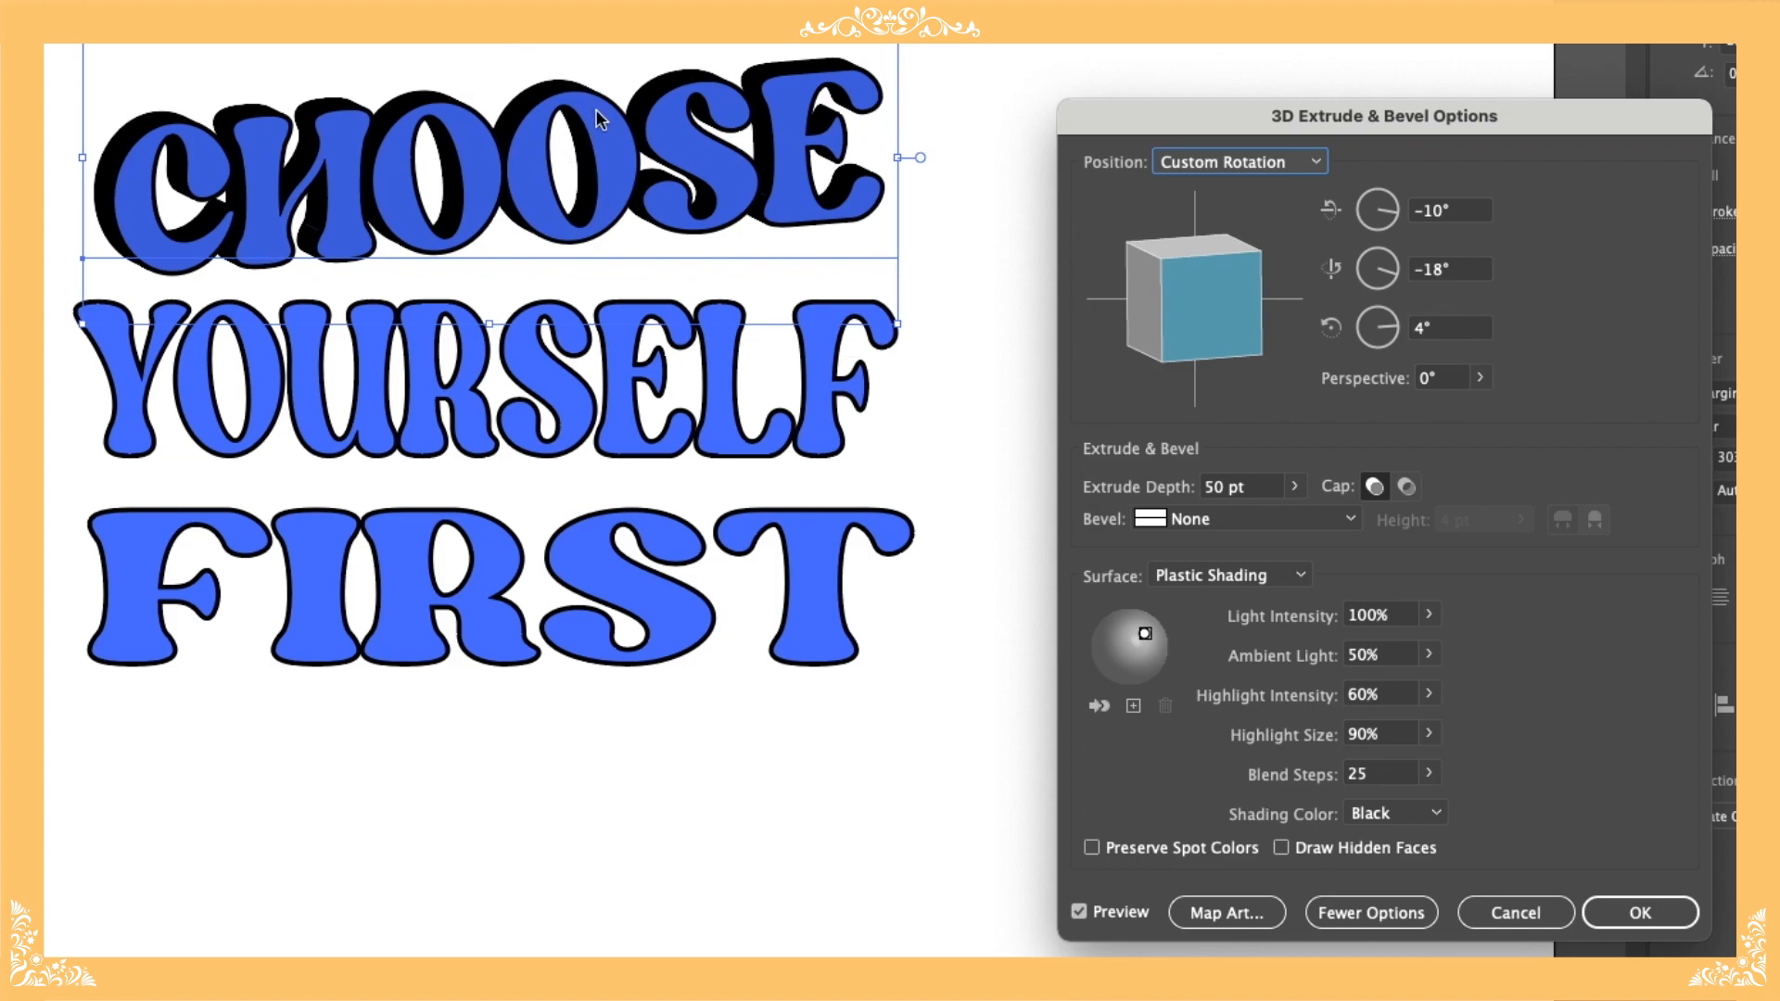
mouse_move(548, 107)
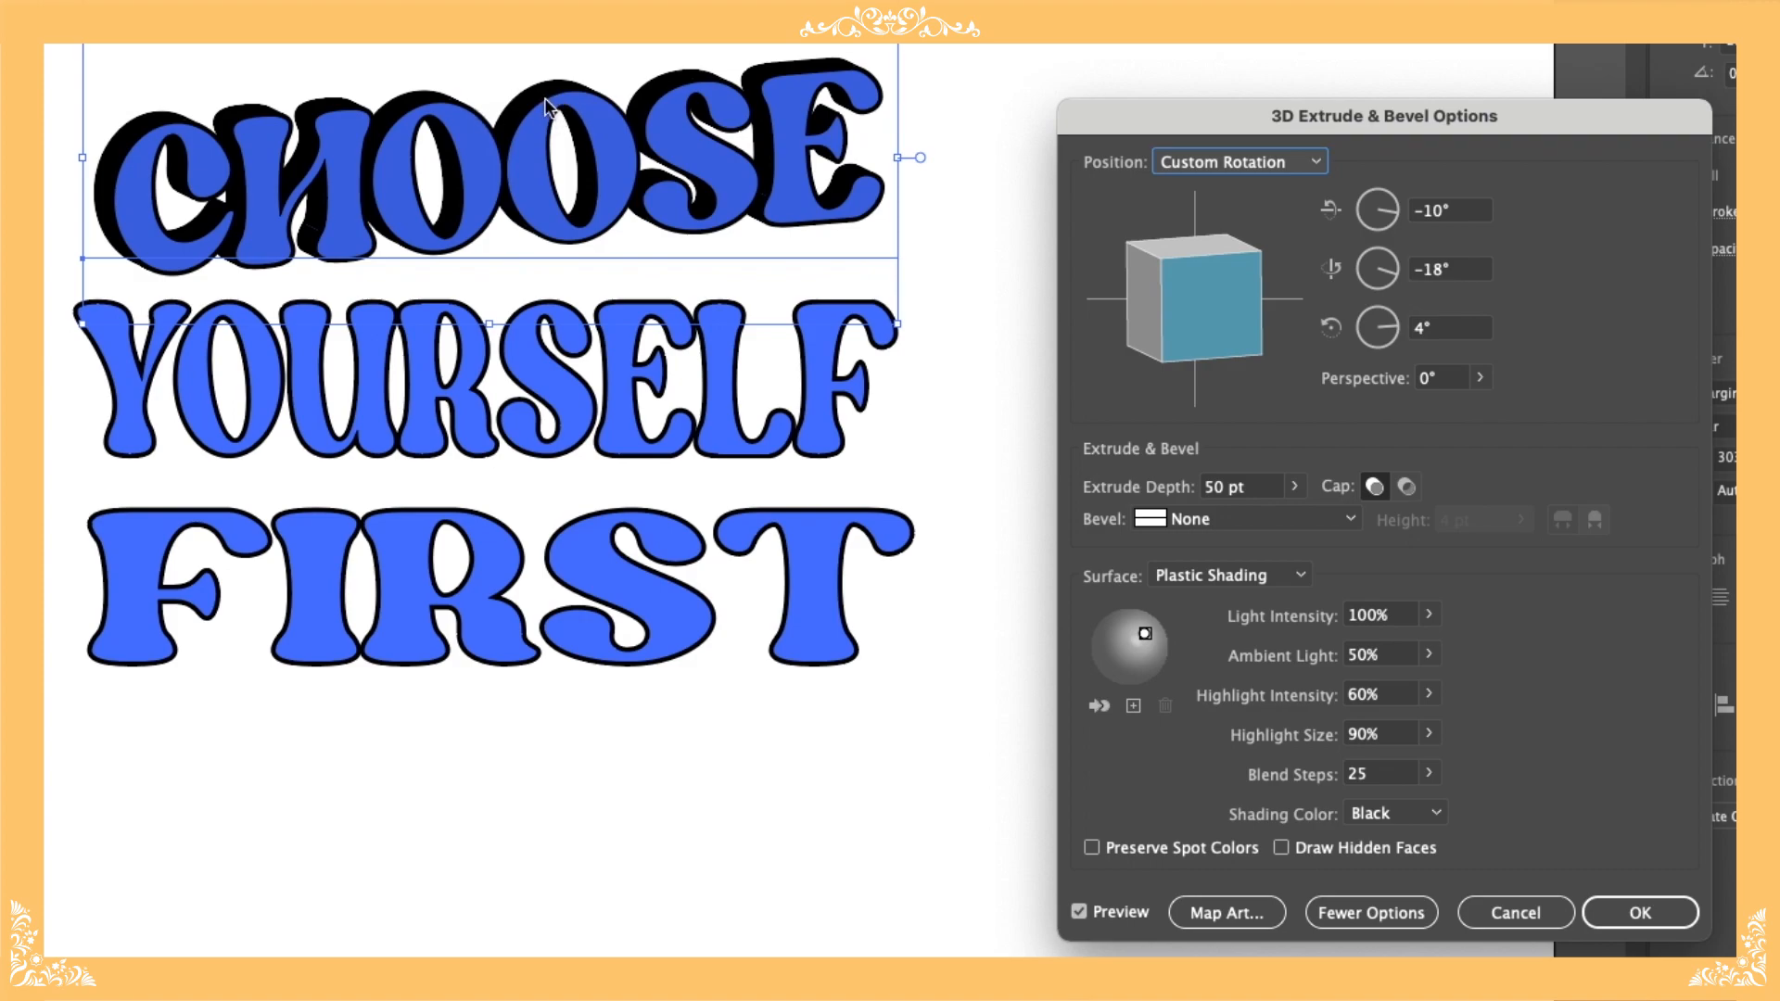
mouse_move(1107, 506)
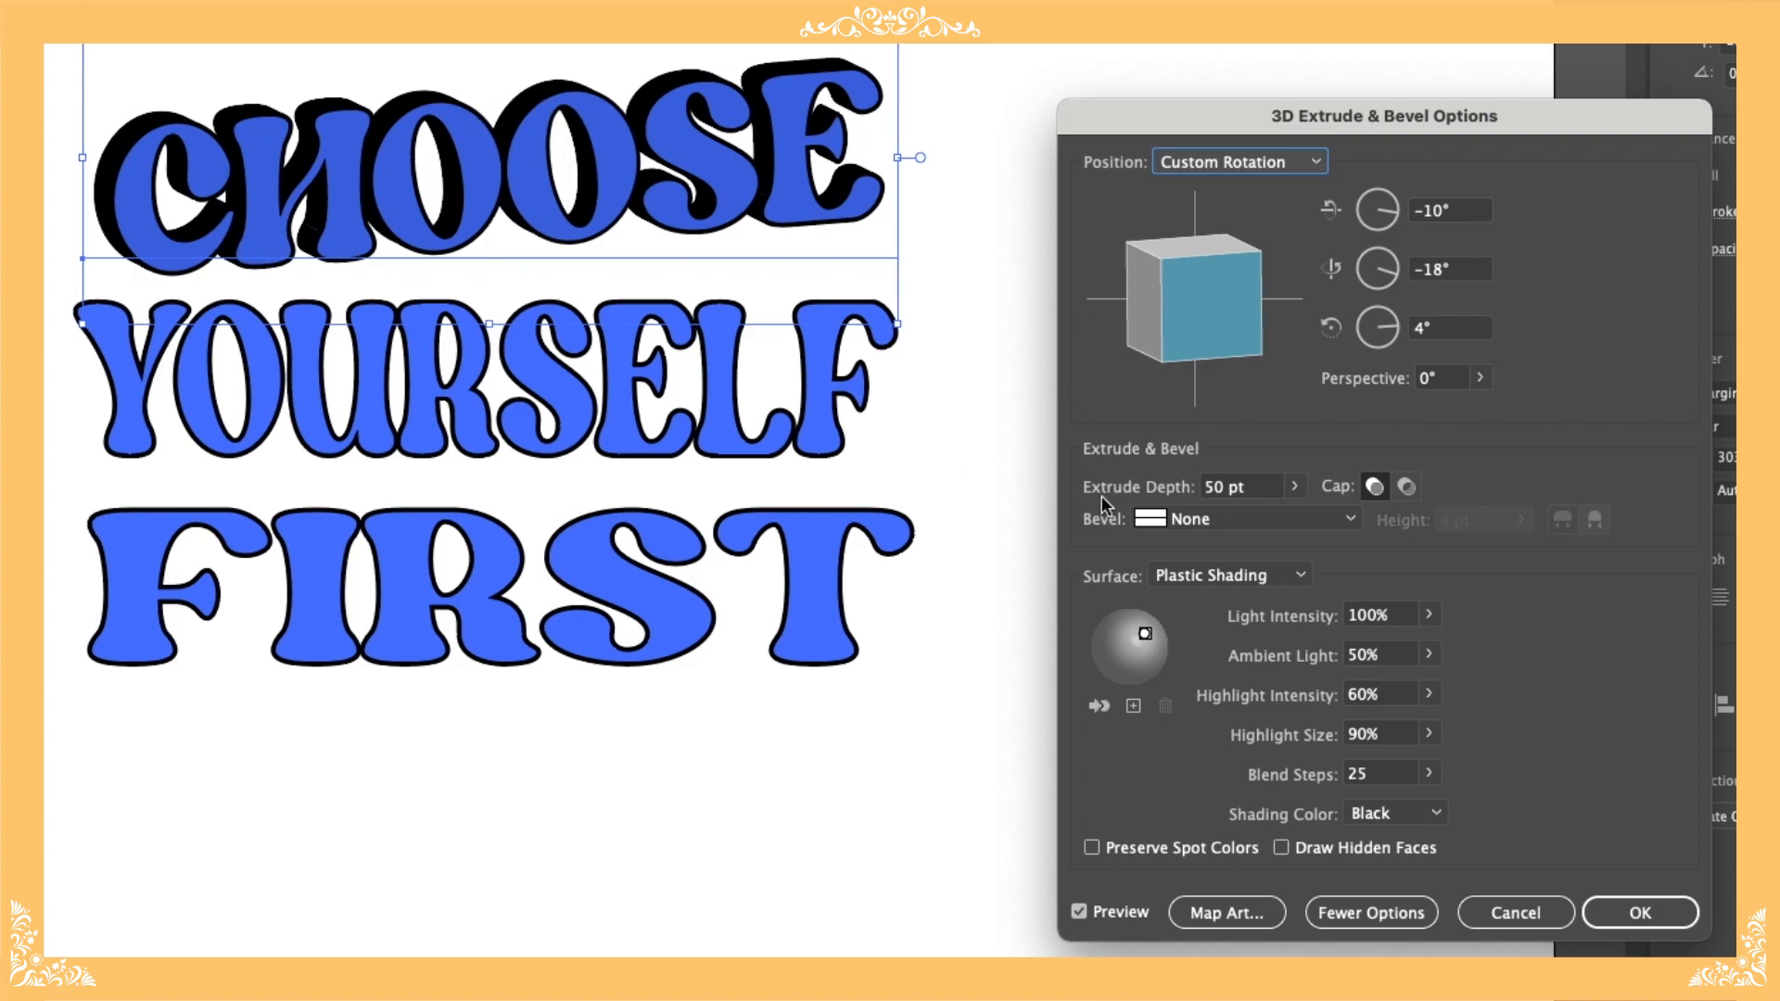
mouse_move(1224, 511)
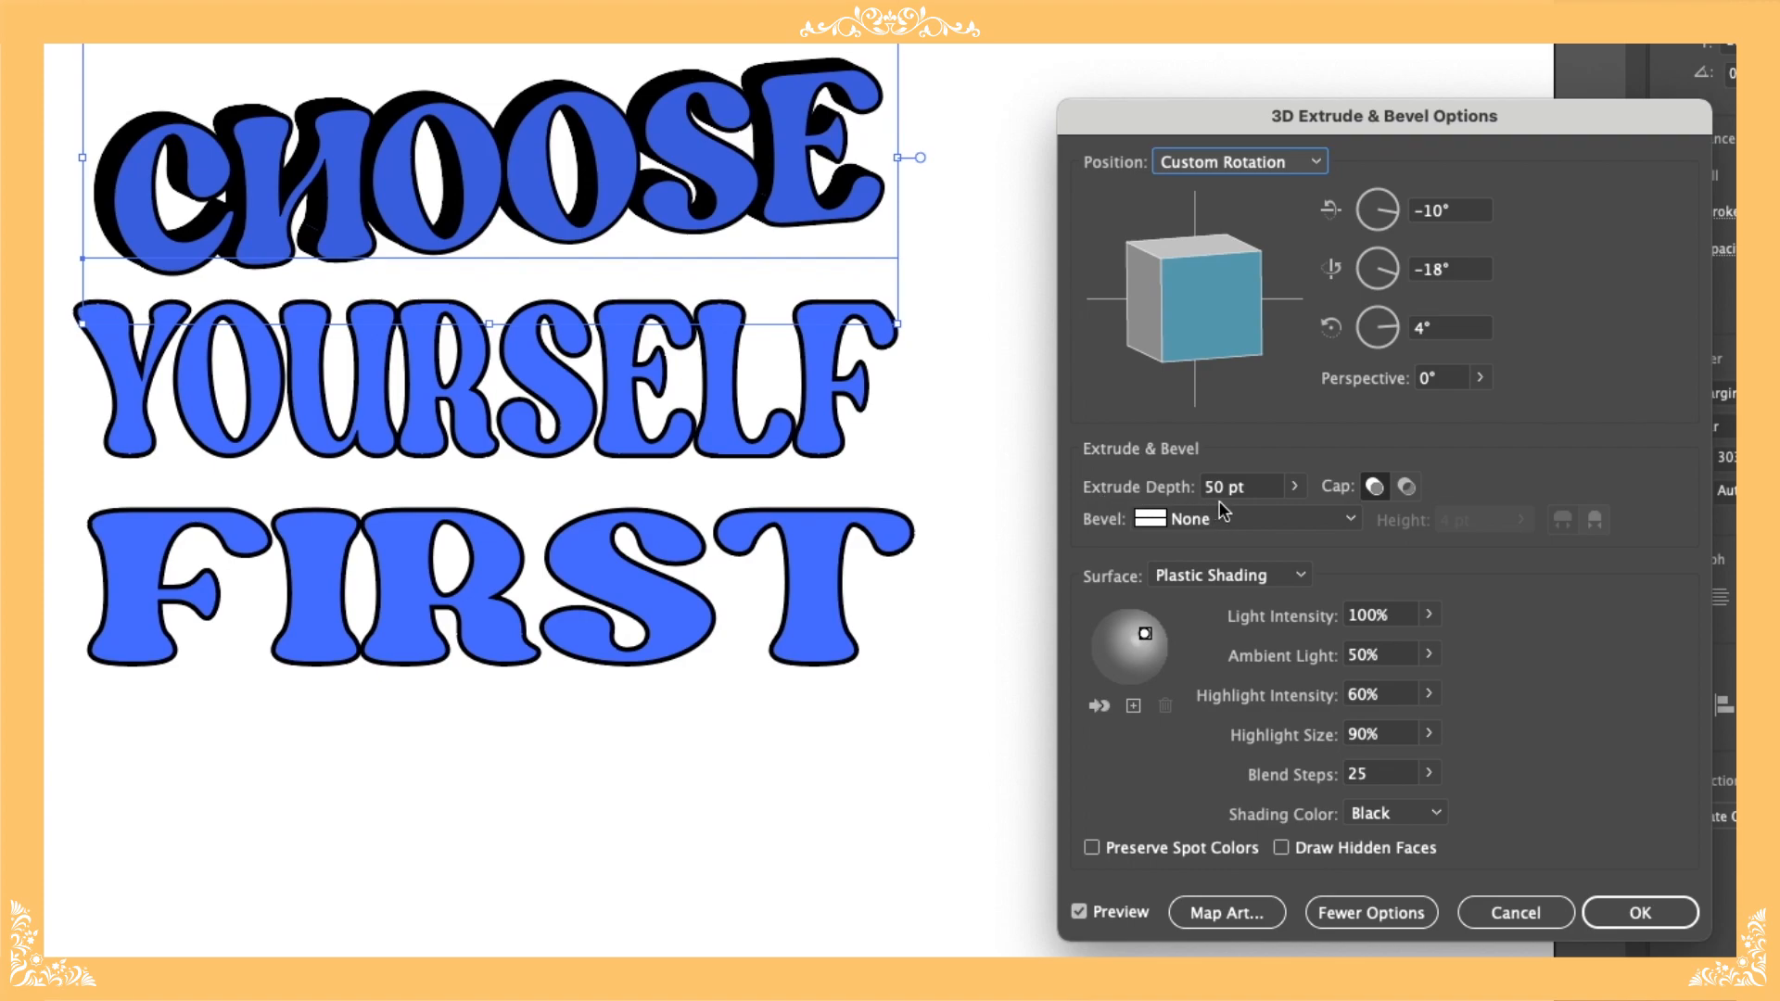
Step: Deepen CHOOSE's extrusion to about 84–86 pt and confirm the effect
click(1243, 519)
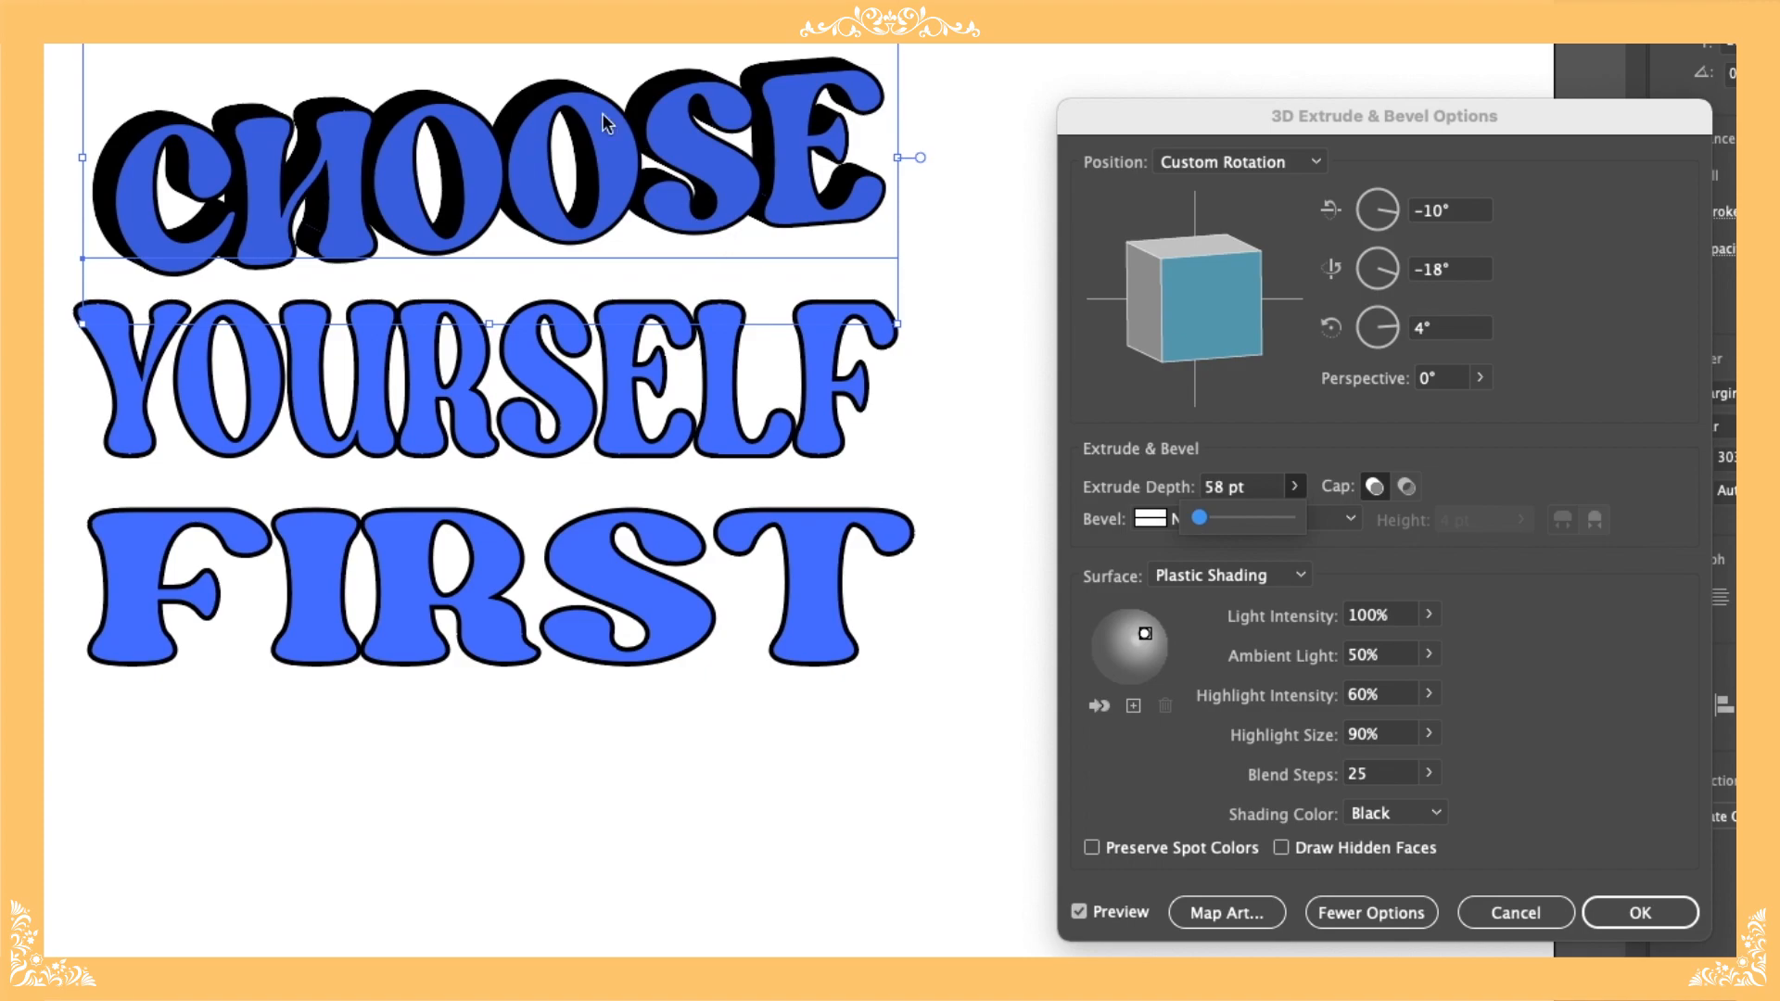
click(1638, 911)
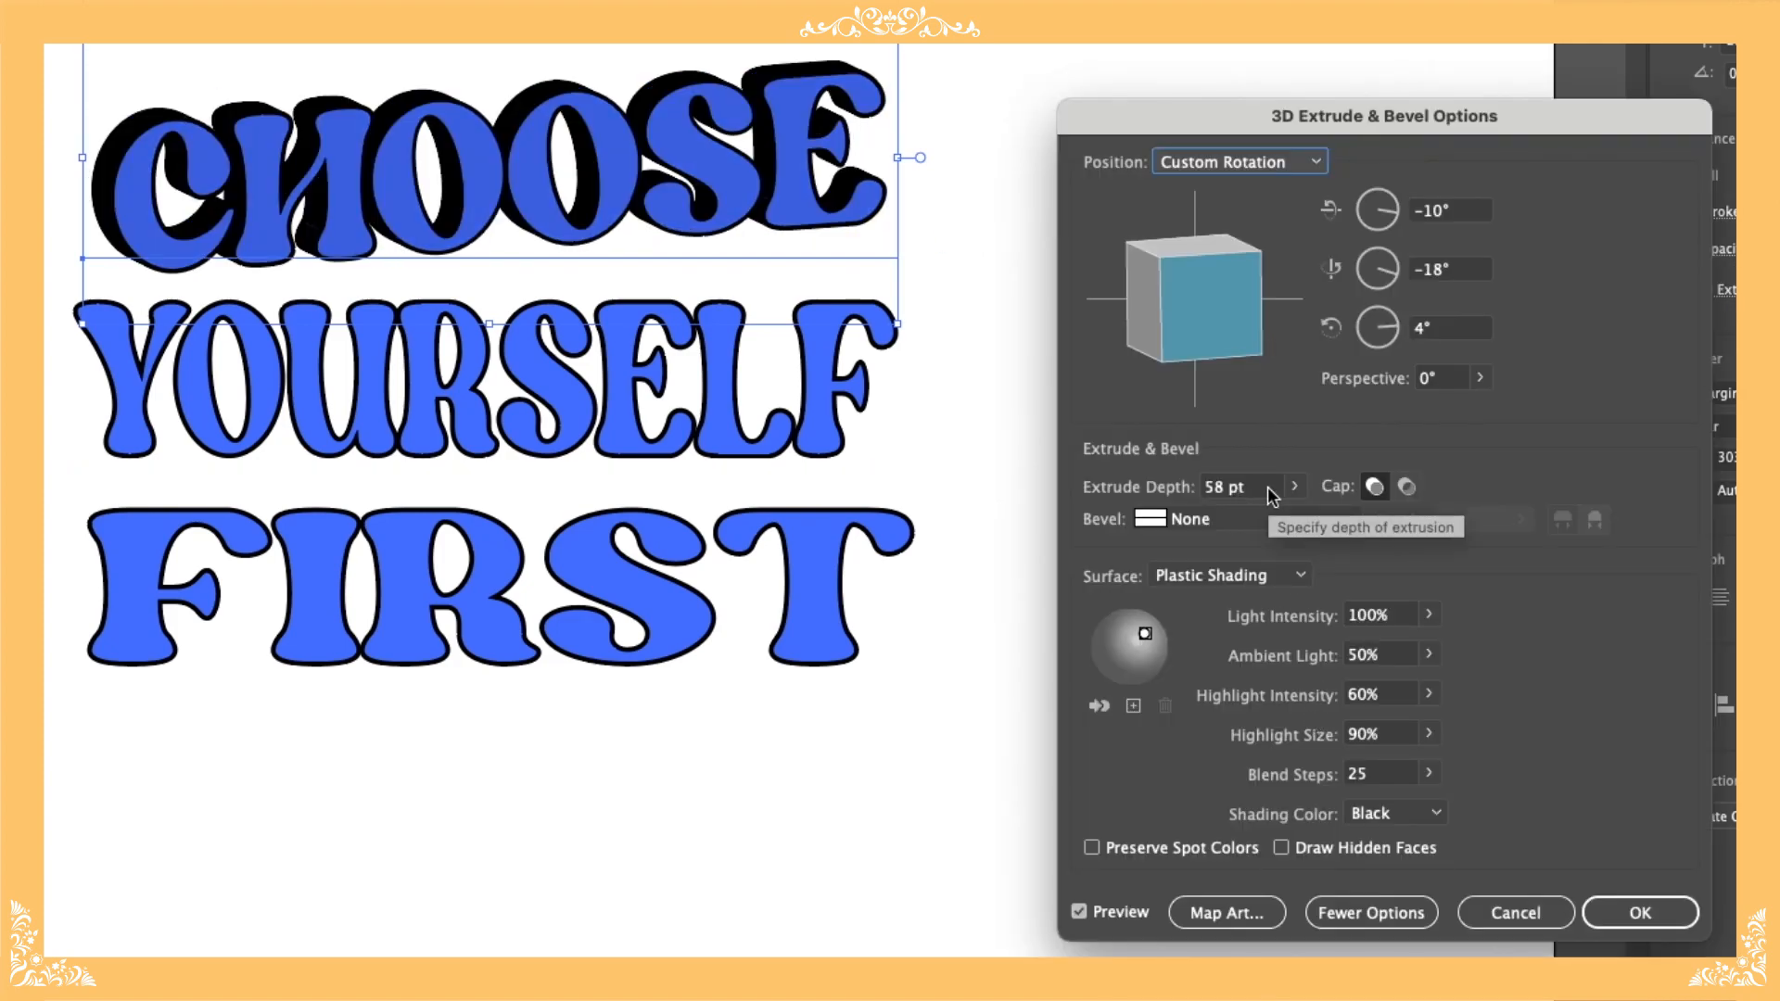
click(1224, 519)
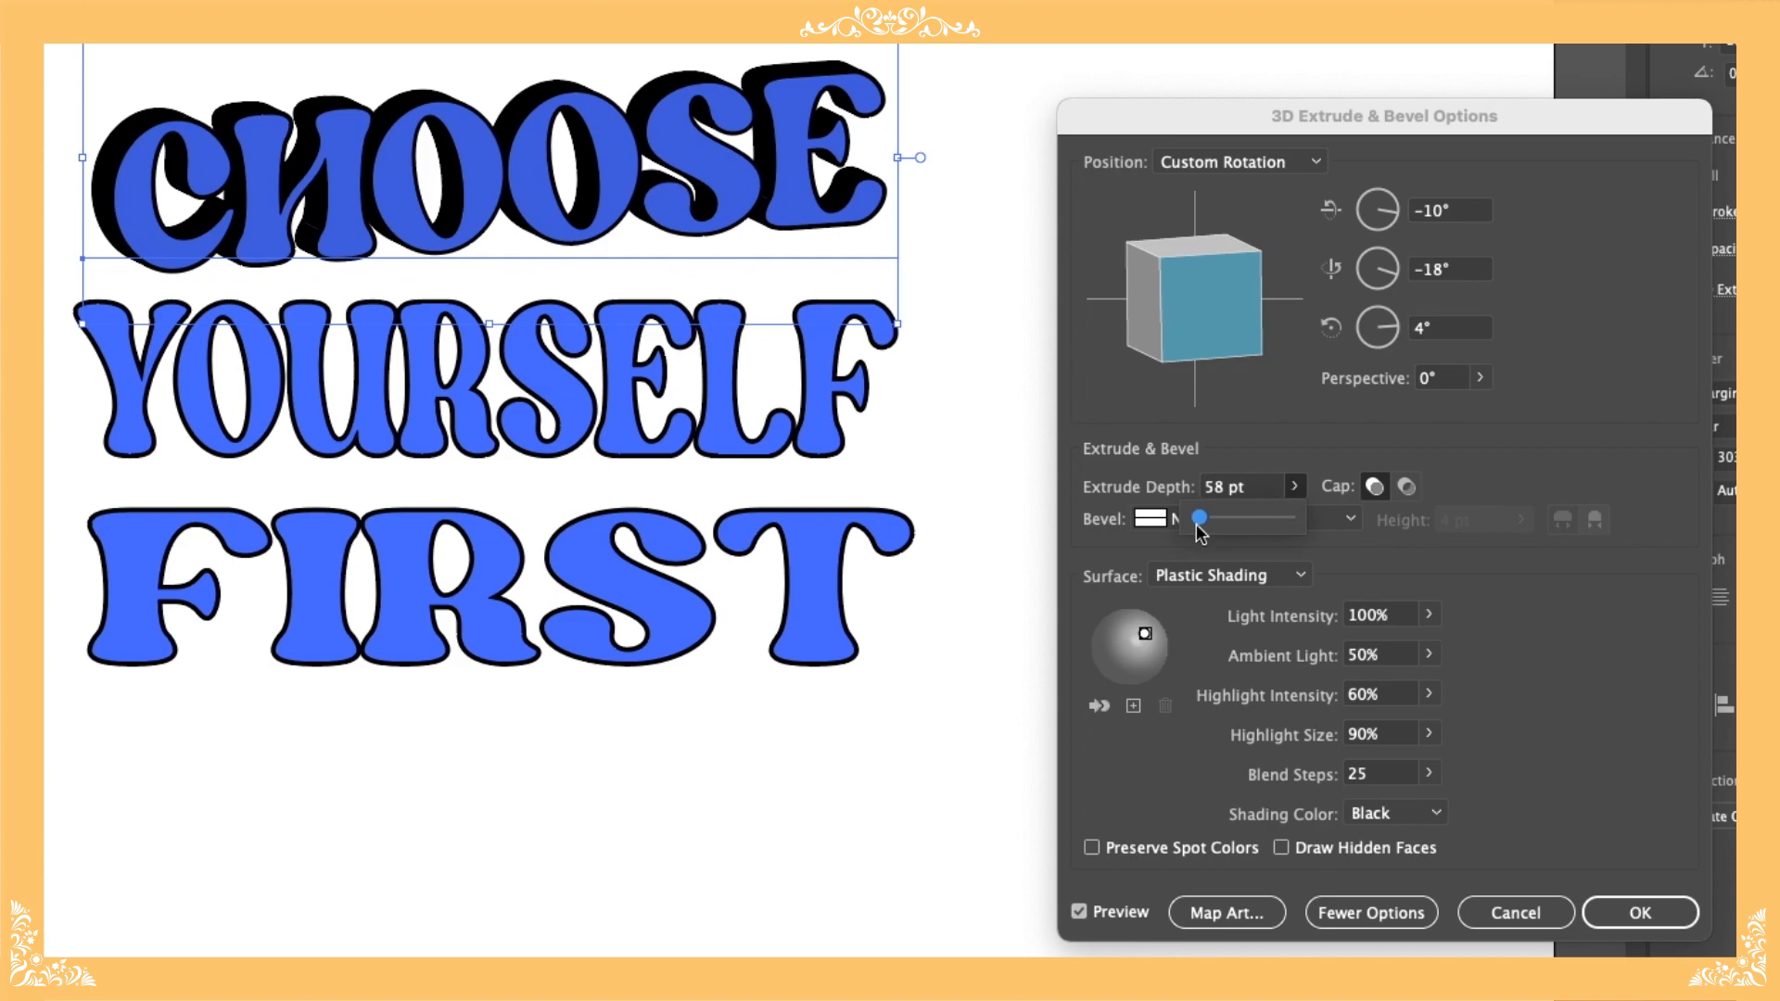
drag(1199, 520, 1201, 523)
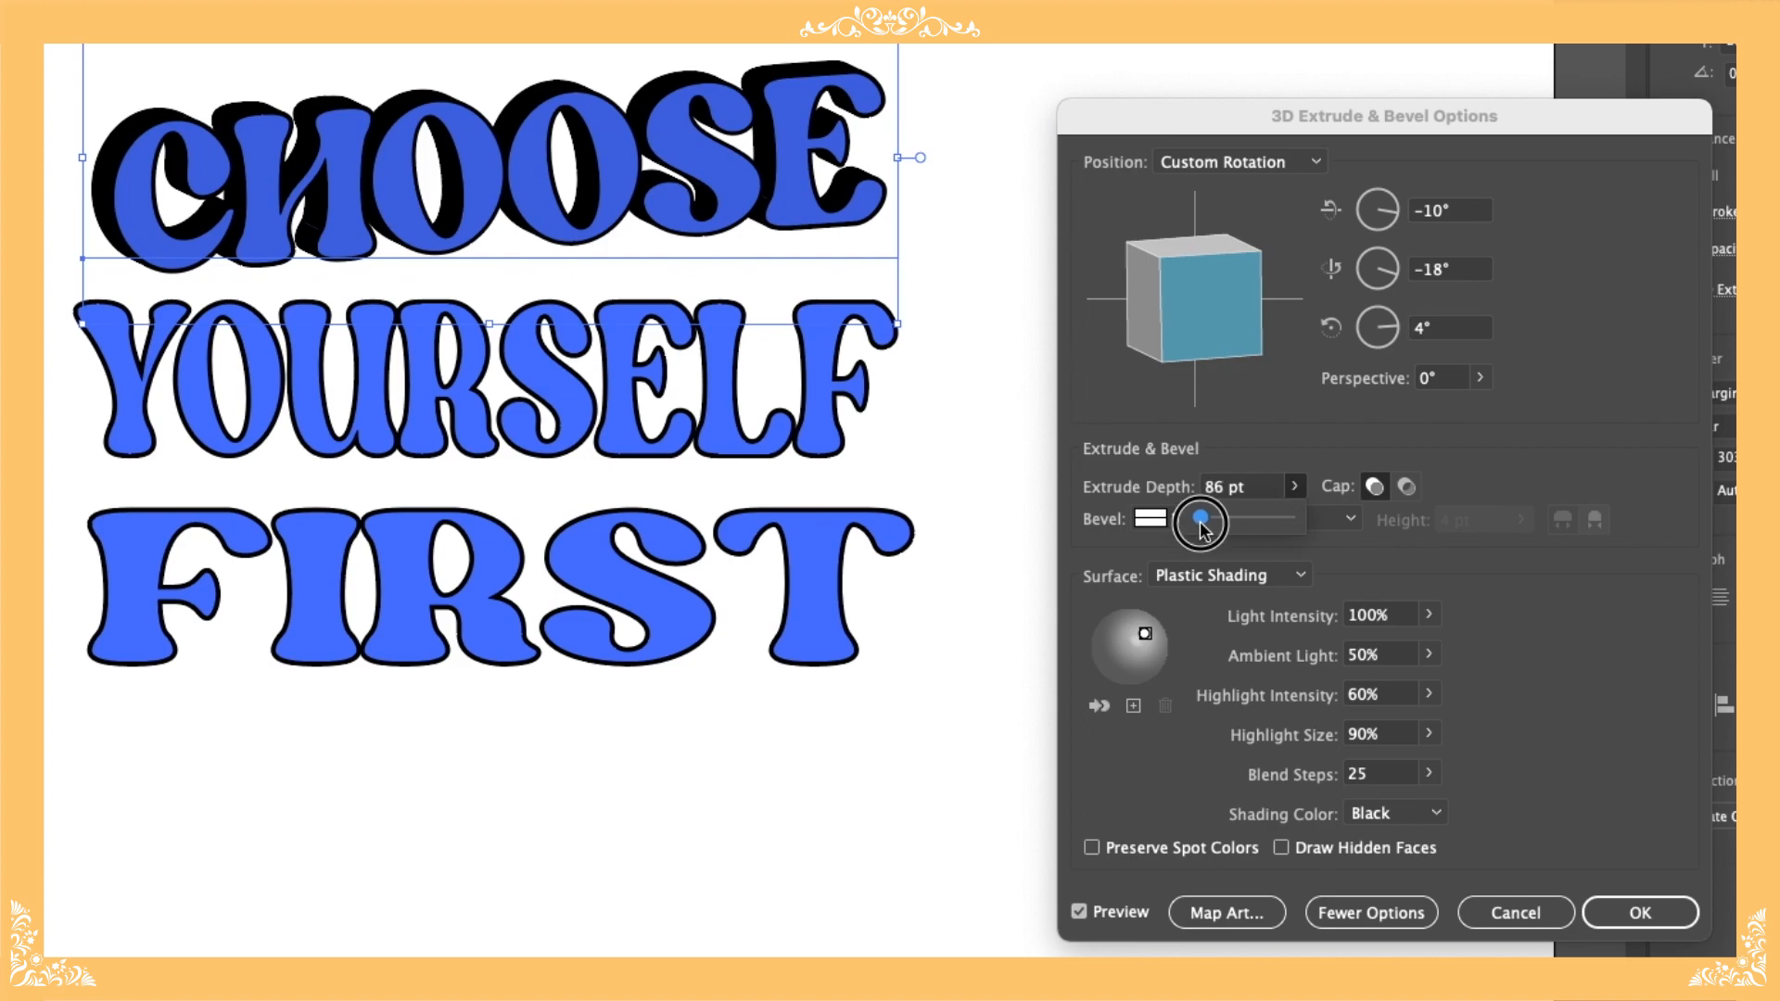
click(1638, 911)
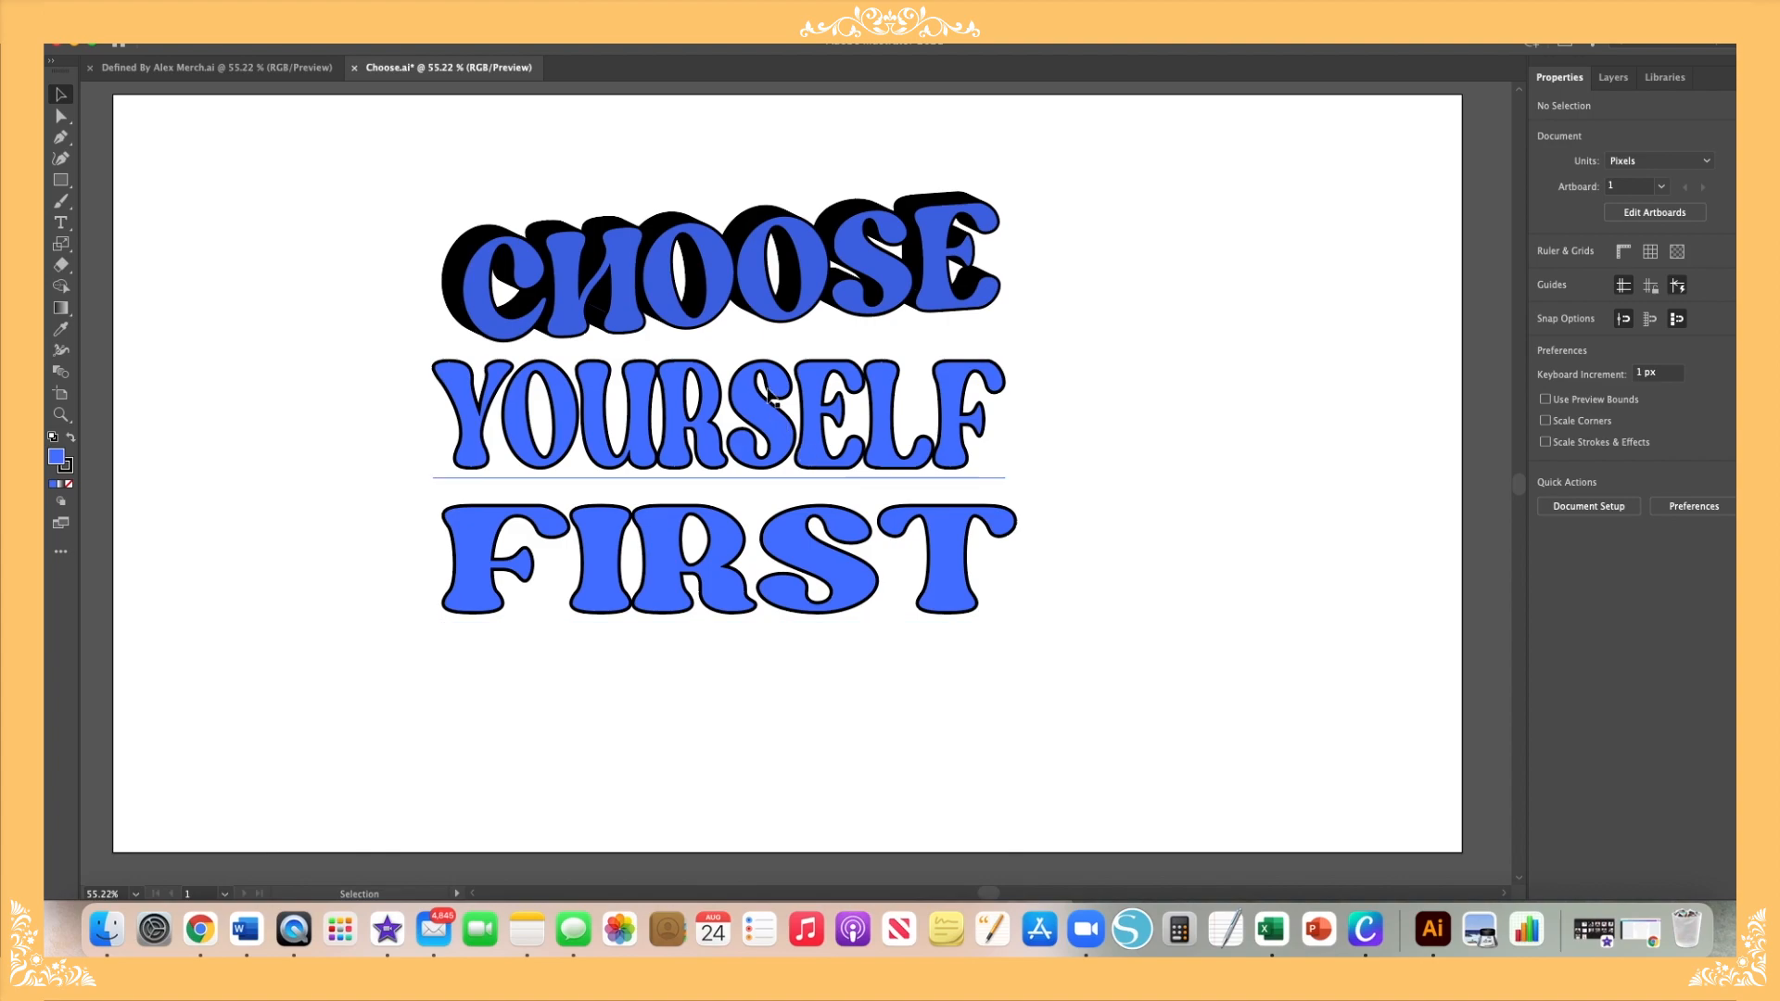
click(715, 261)
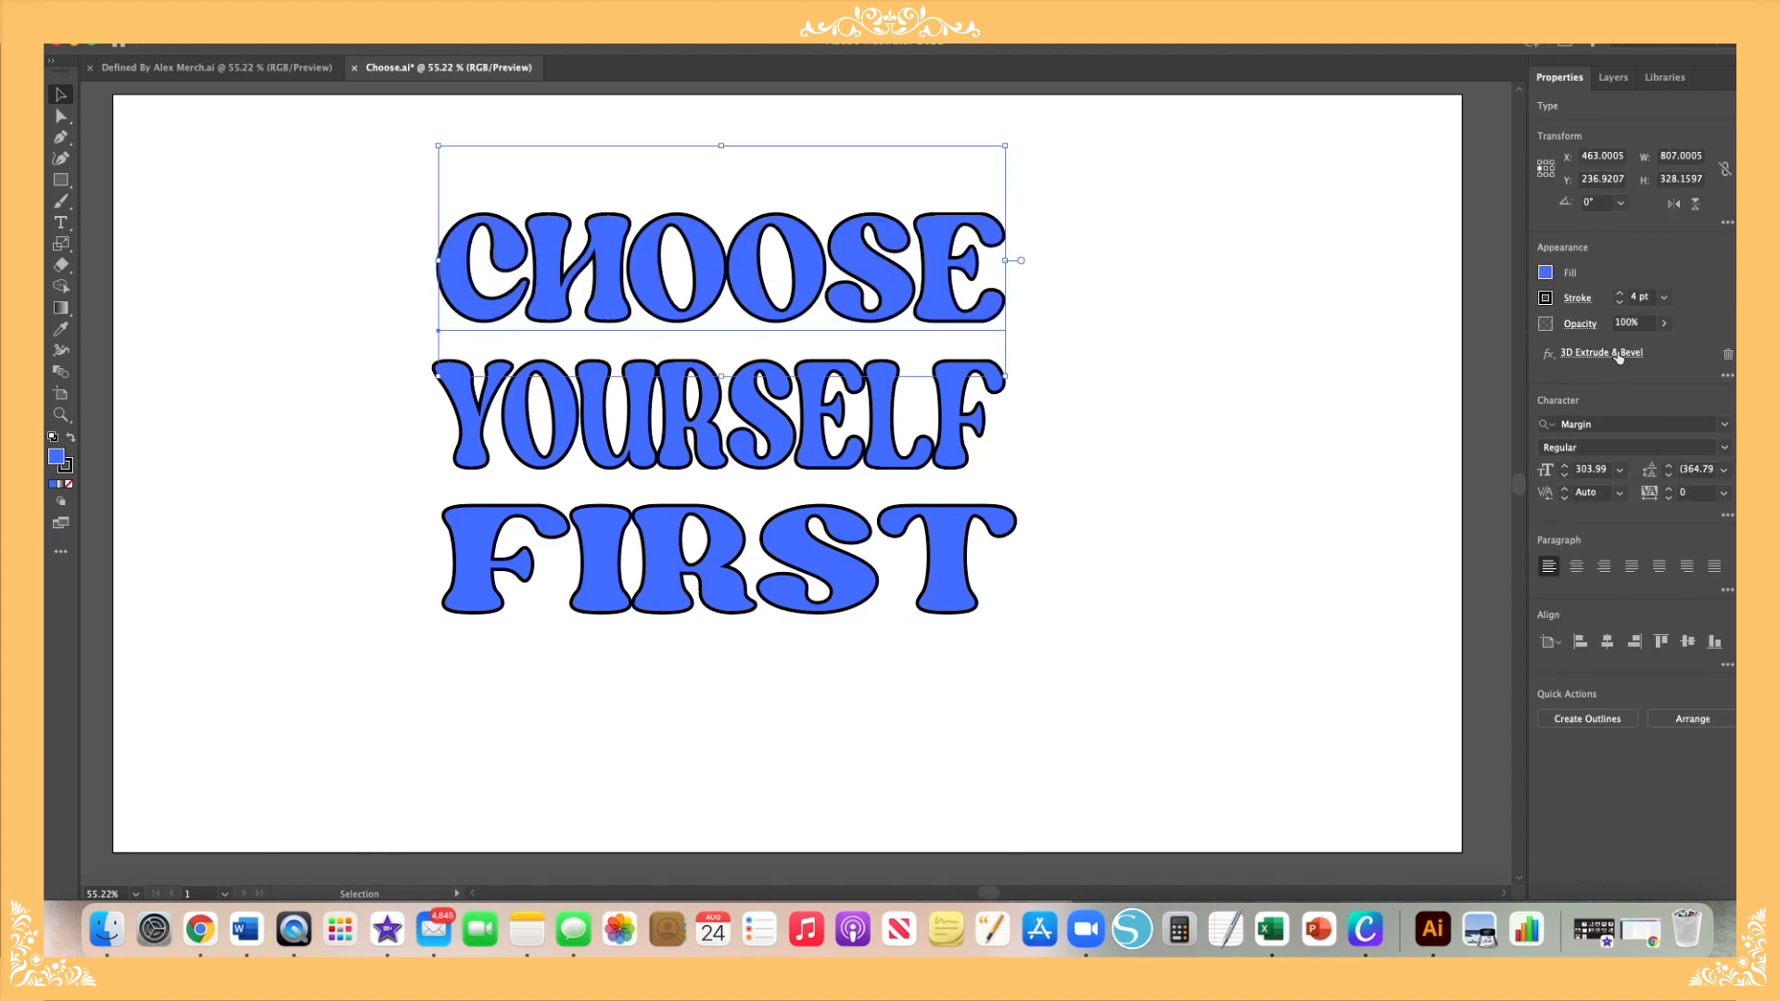
Step: Extrude YOURSELF in 3D at -10°, -18°, 4° rotation with adjusted depth
click(1598, 352)
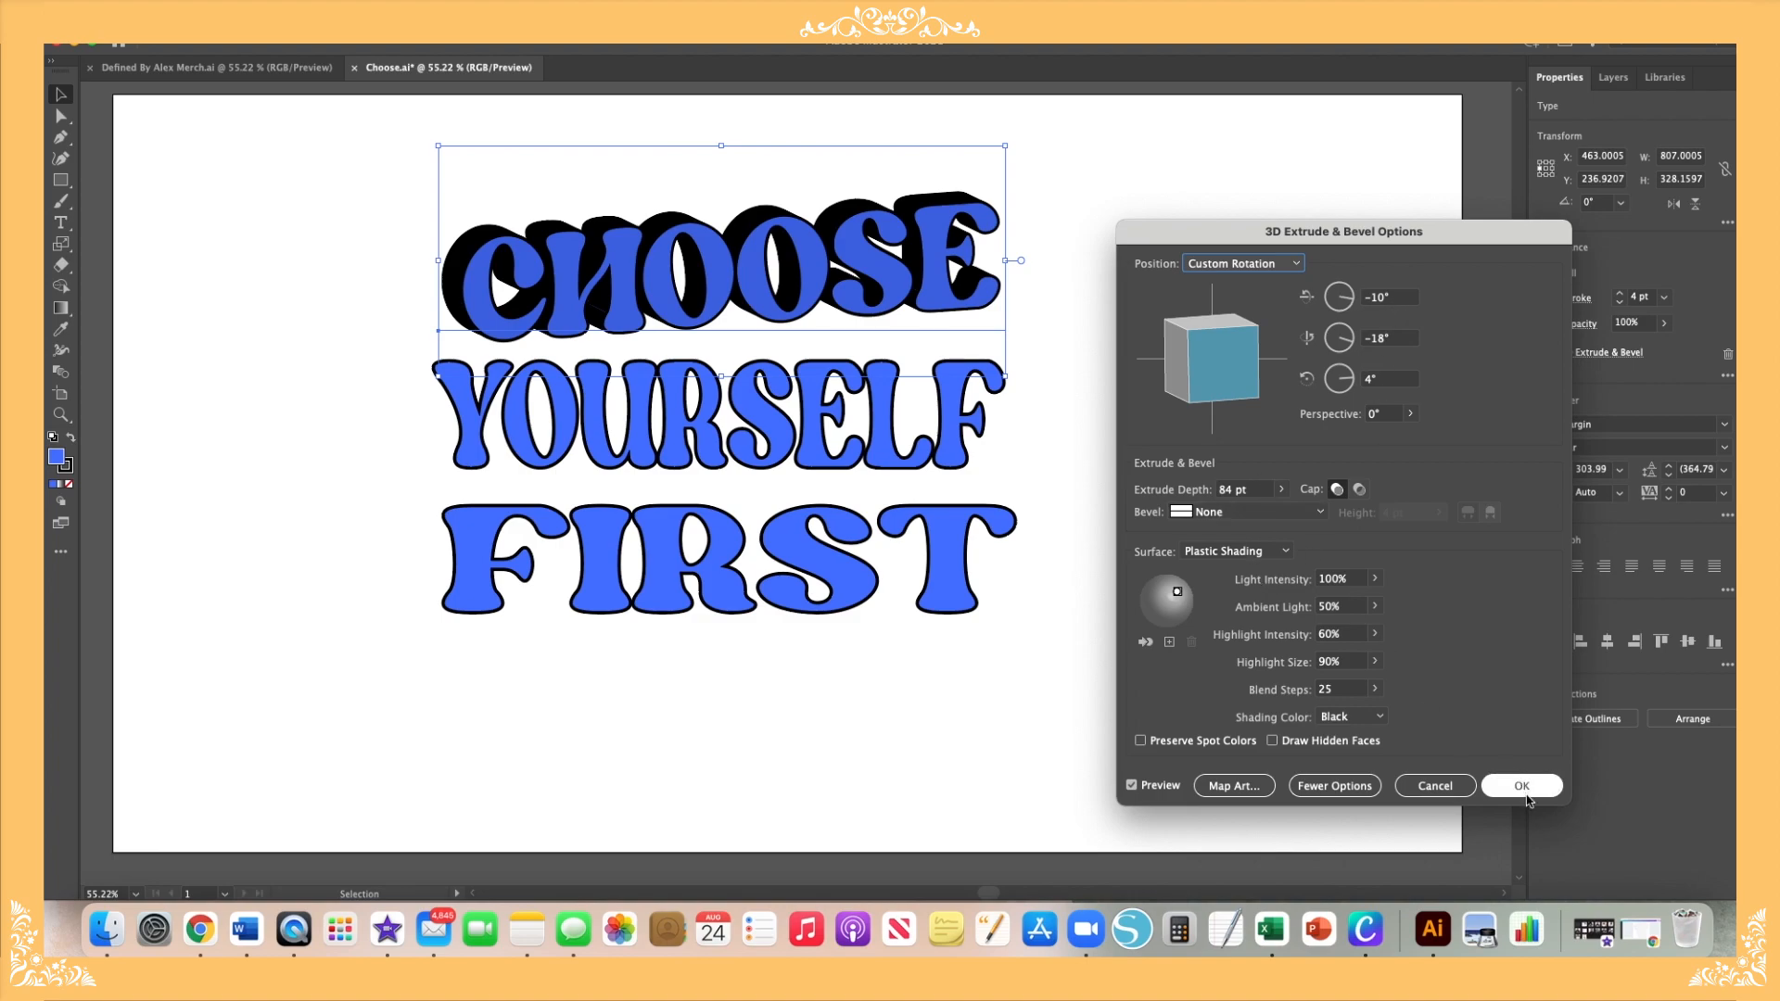
click(1522, 786)
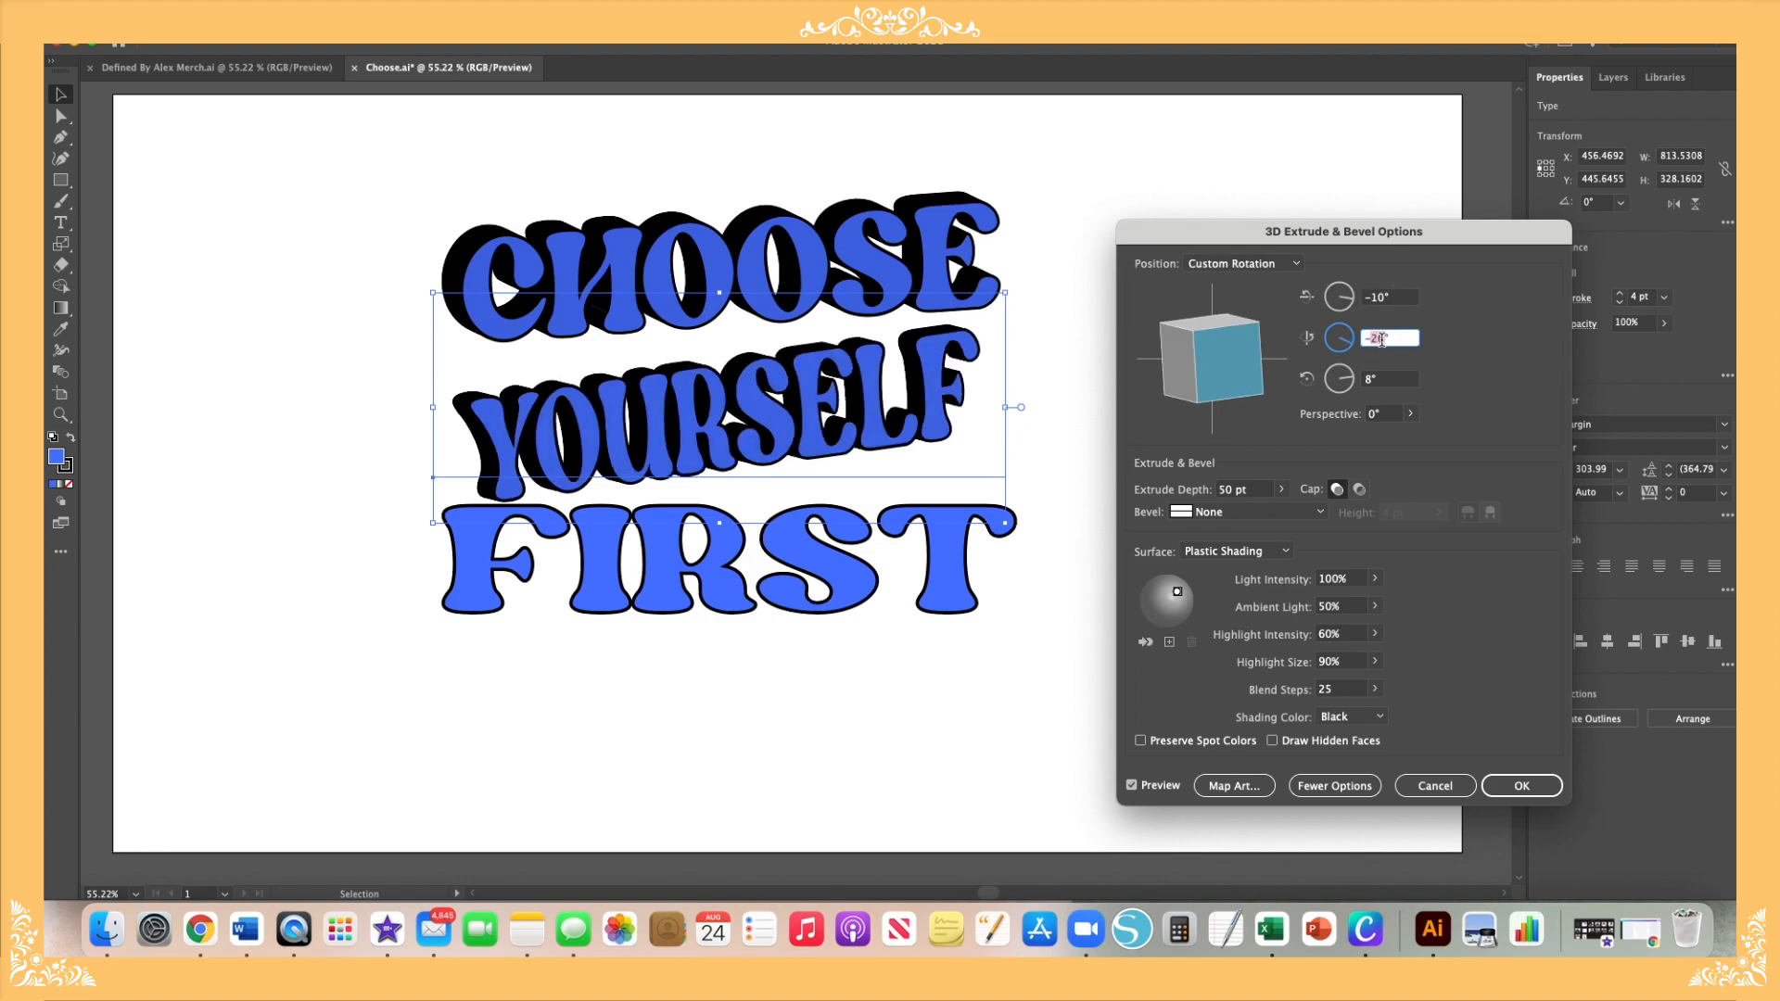
text(-18)
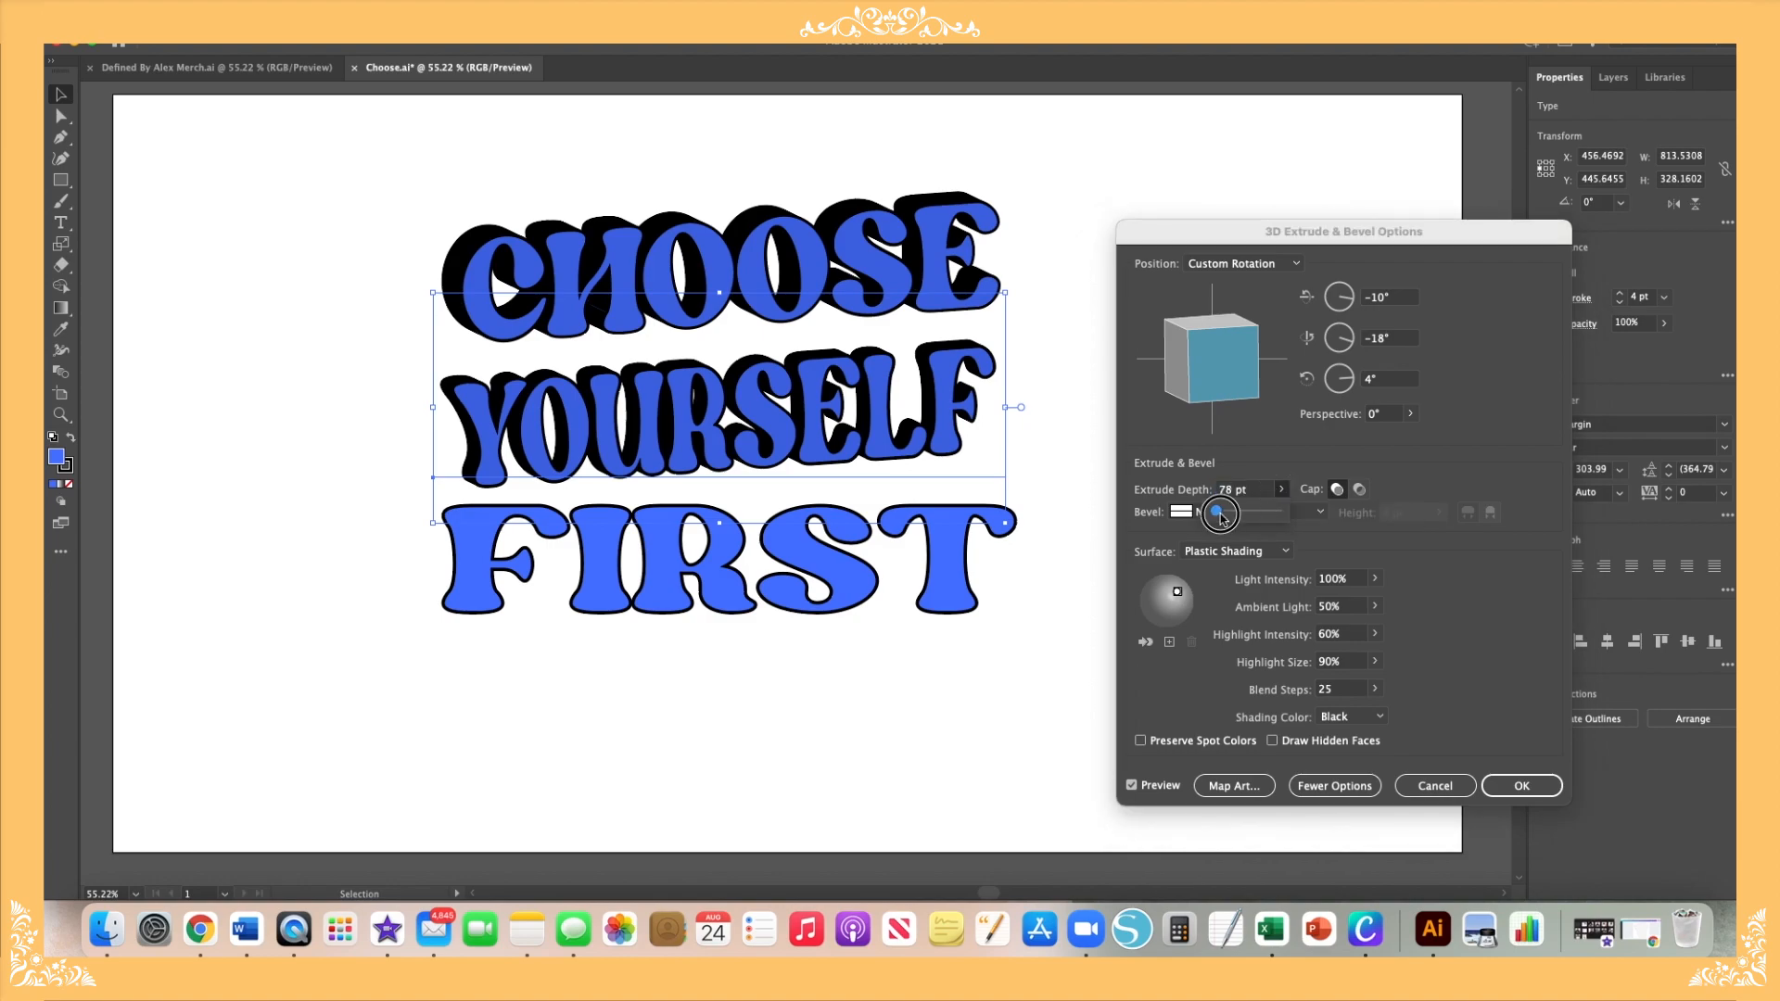
click(1280, 489)
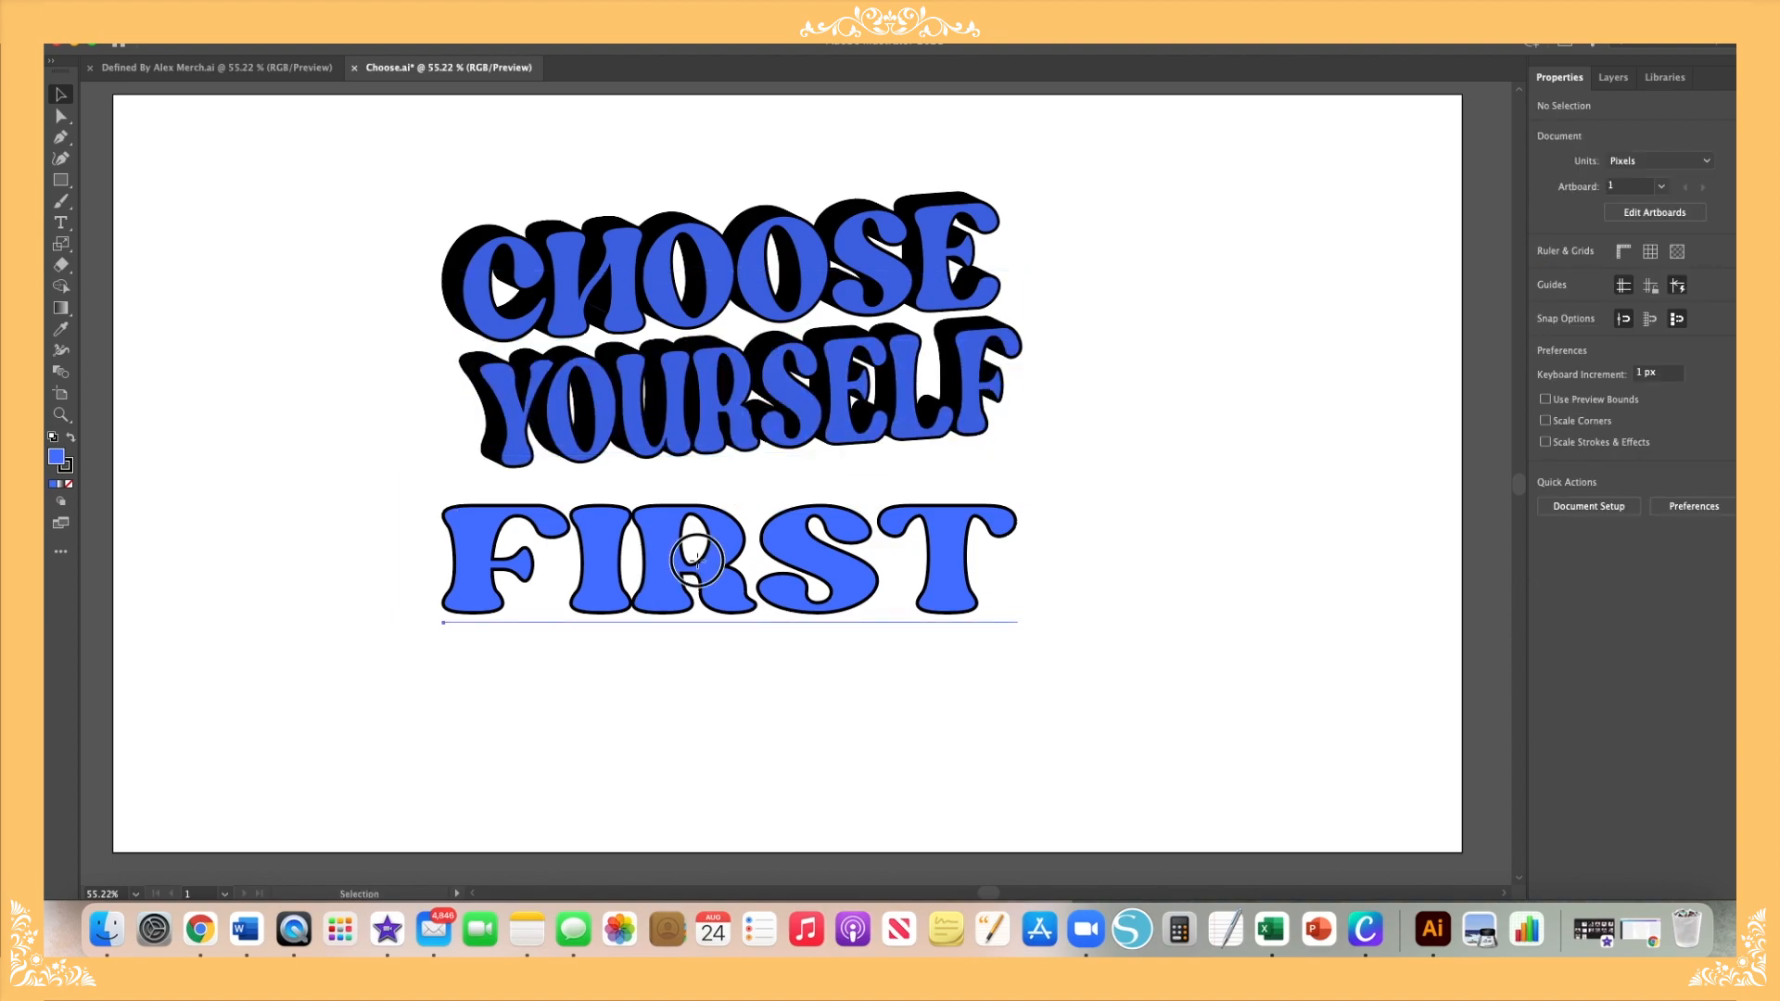
Step: Apply a 3D Extrude & Bevel to FIRST with custom rotation and 84 pt depth
click(1546, 352)
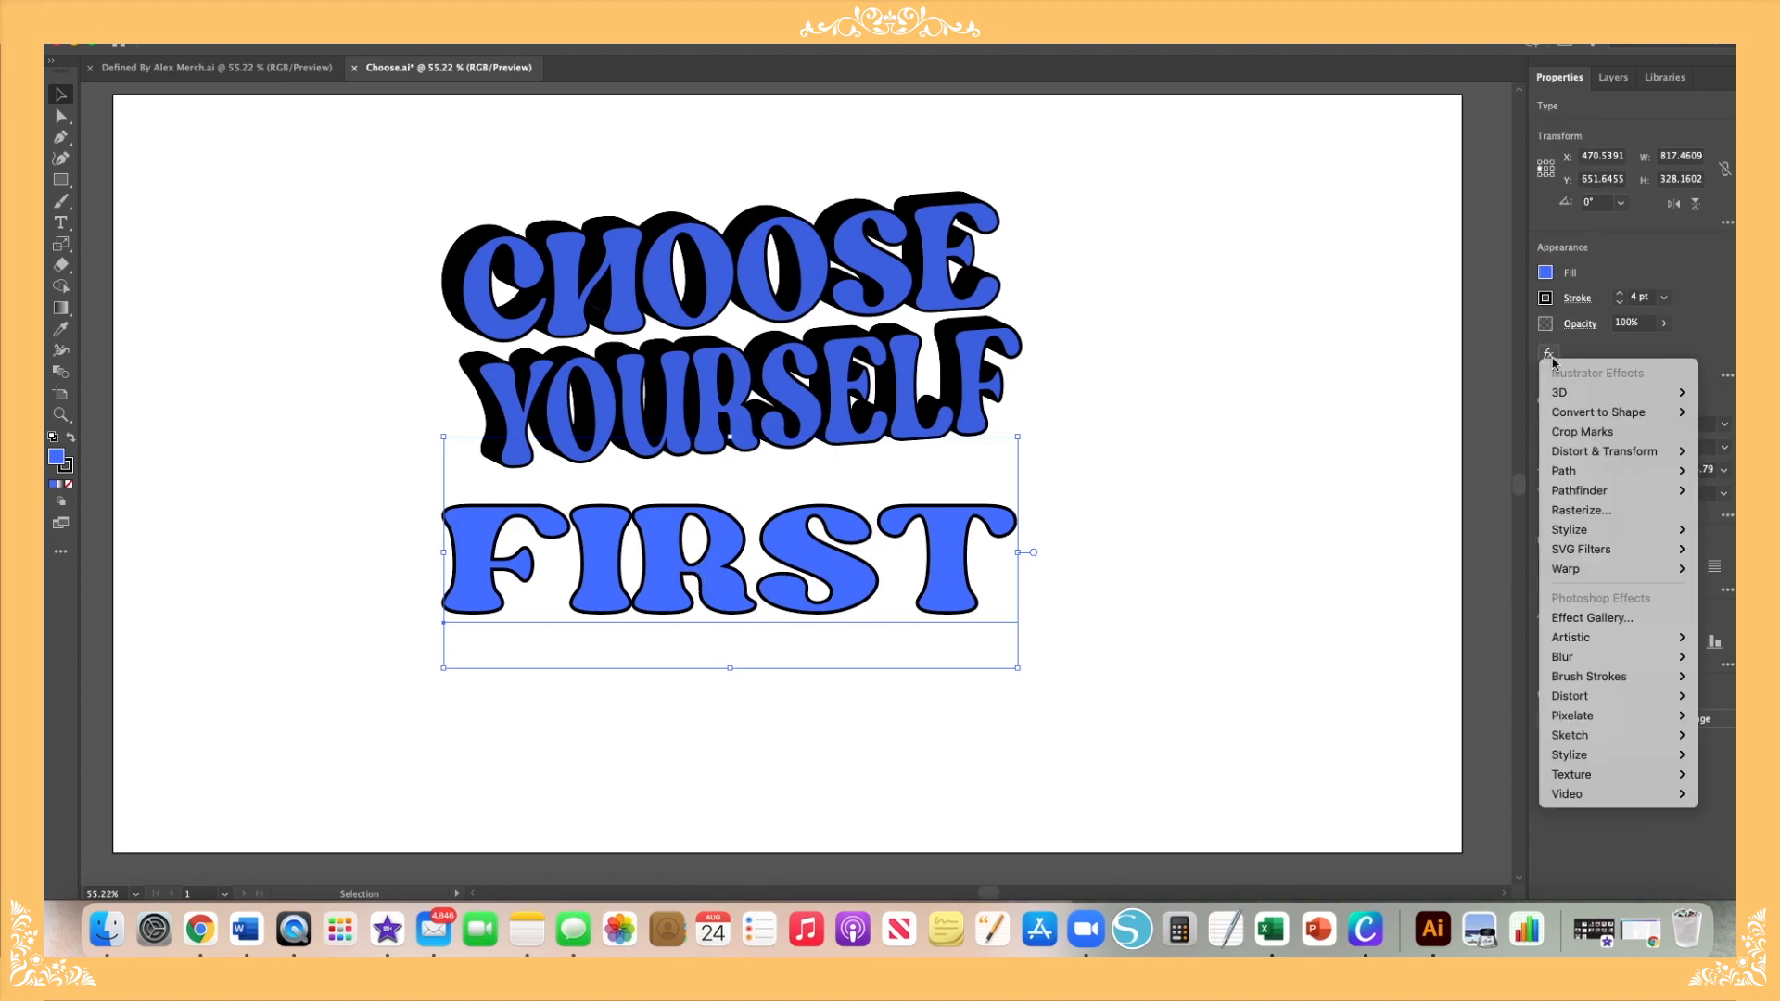
mouse_move(1291, 397)
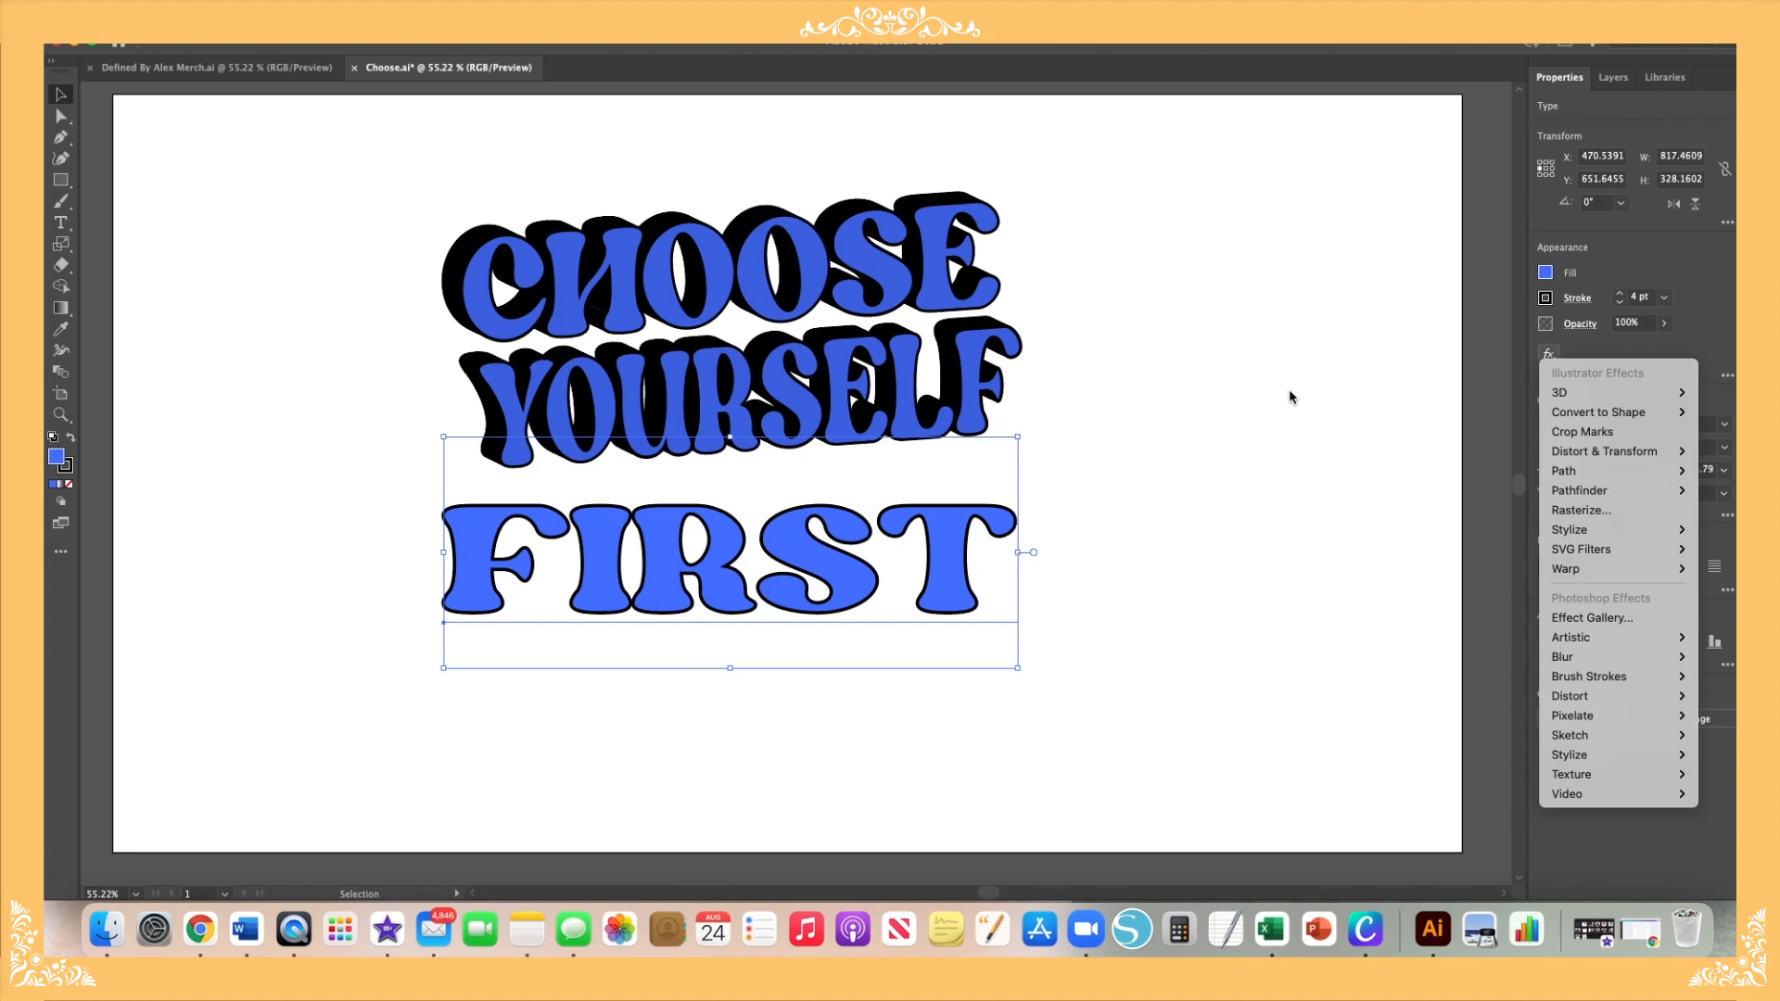
mouse_move(1567, 391)
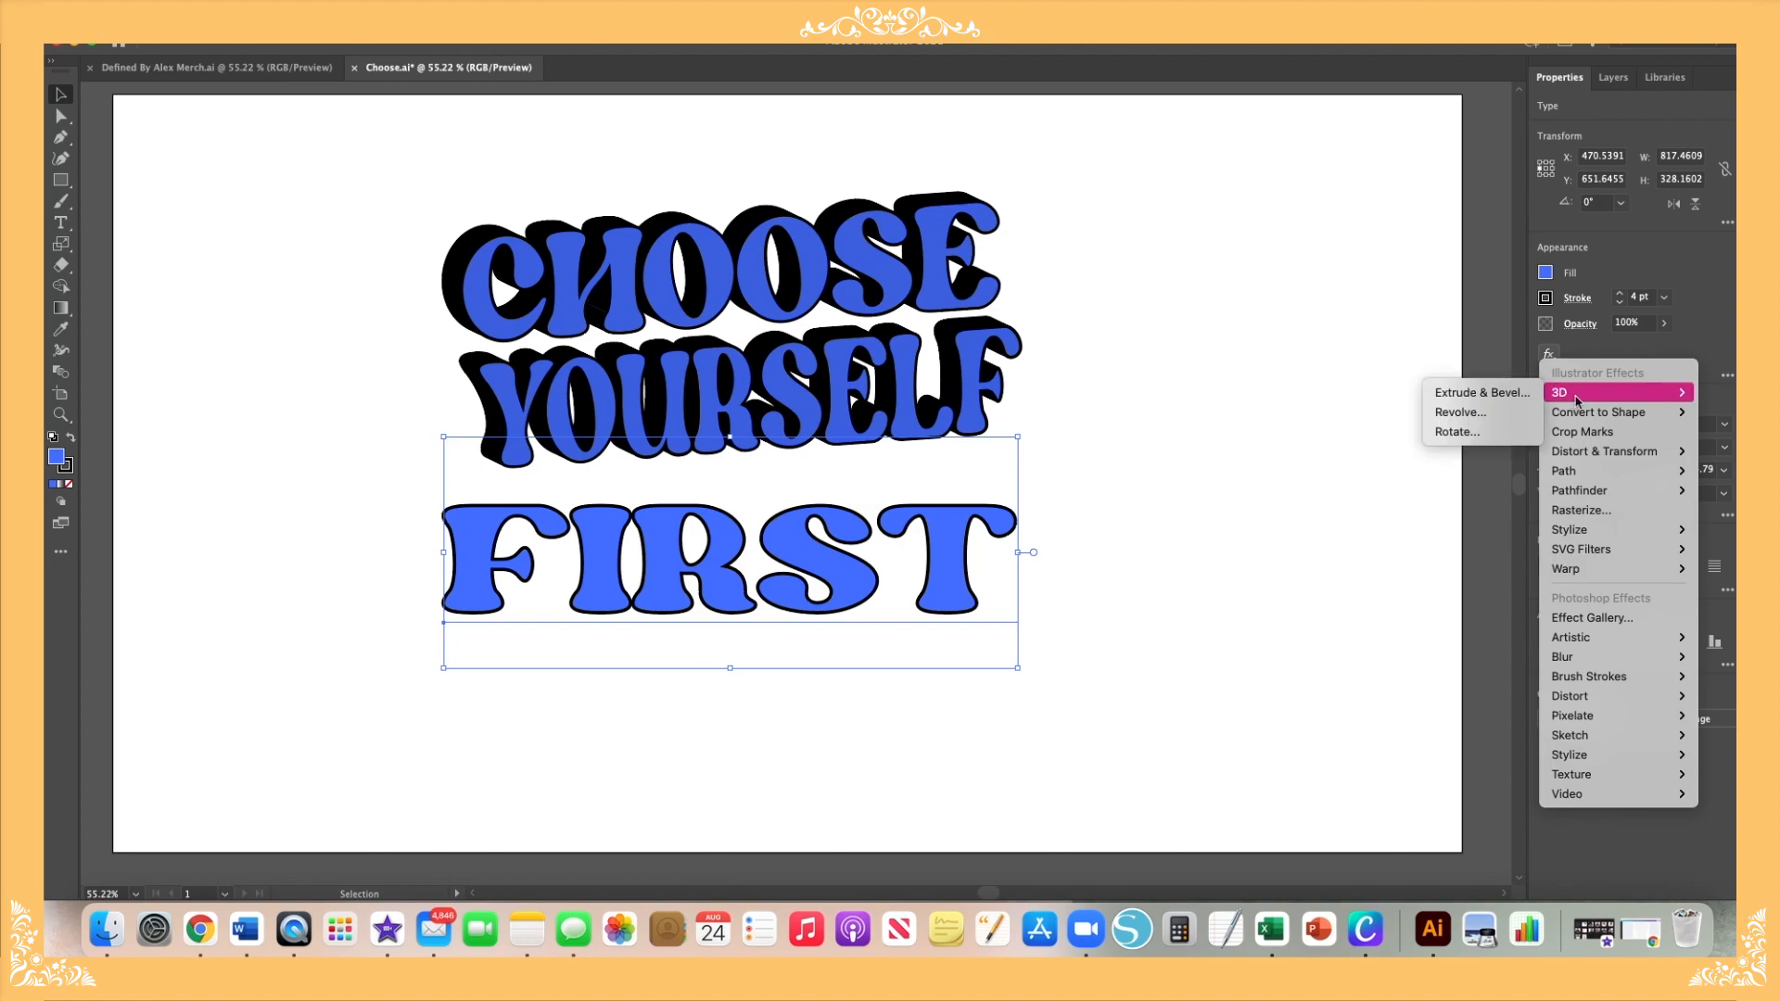
click(1482, 391)
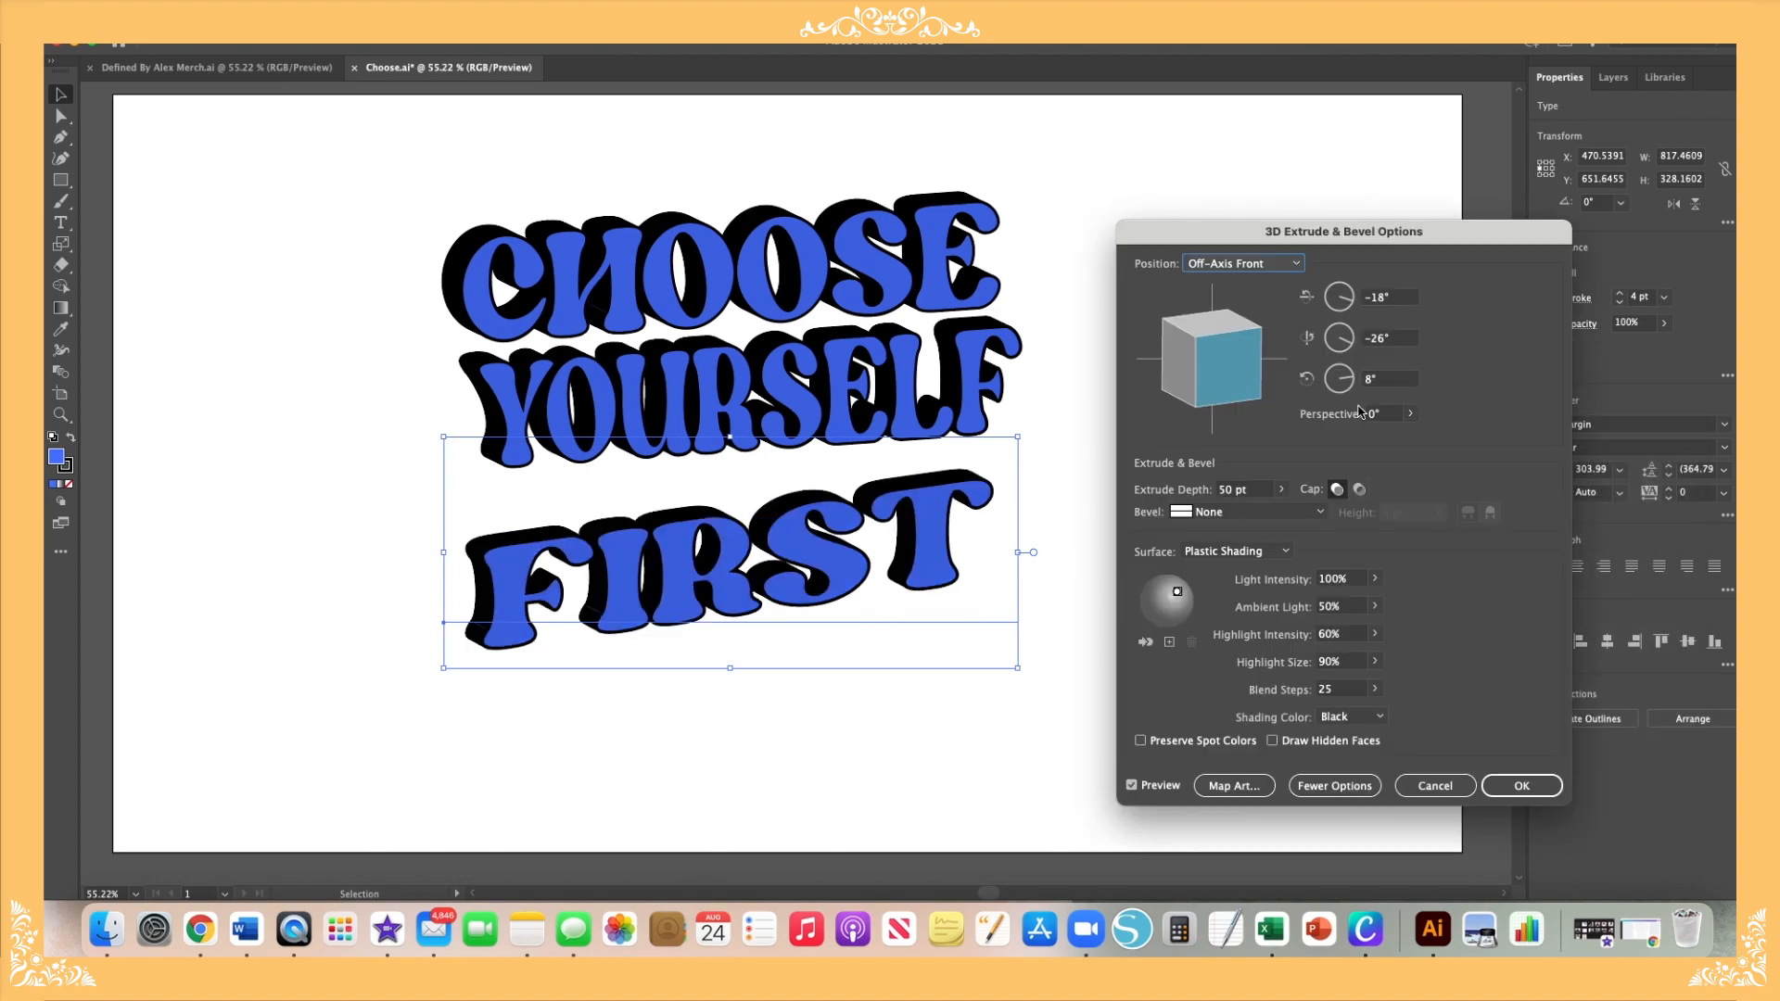
click(1387, 296)
text(-10)
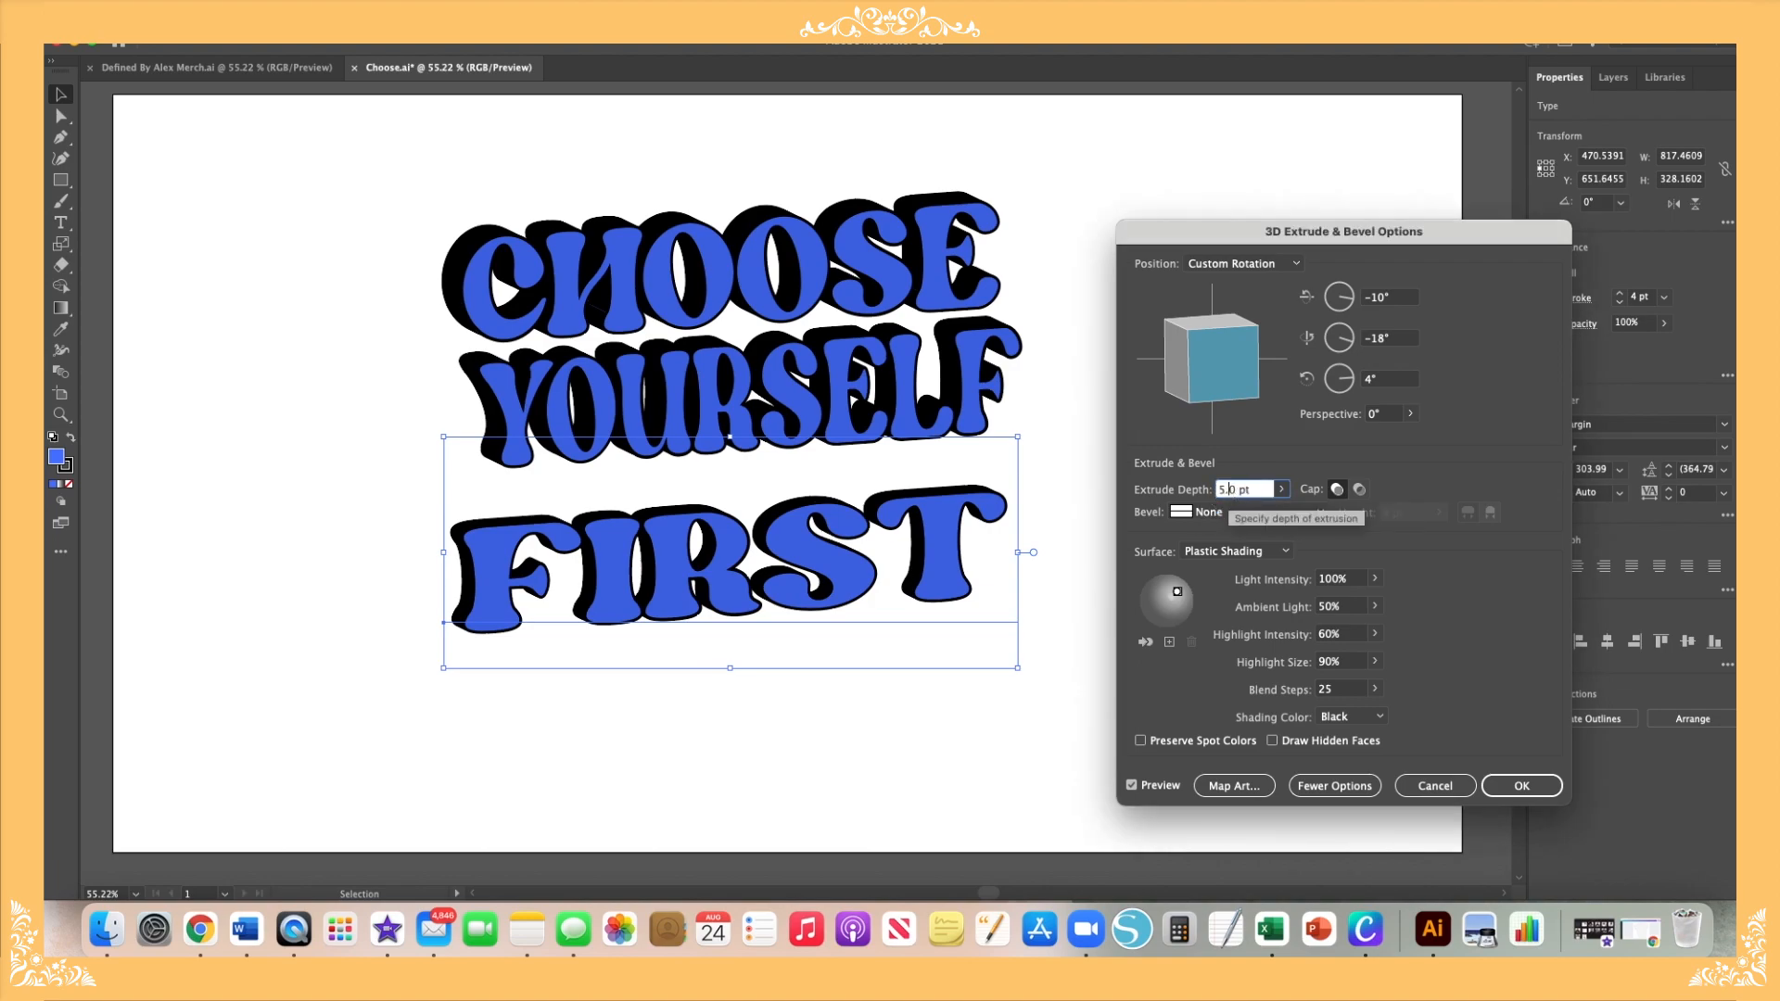
text(840)
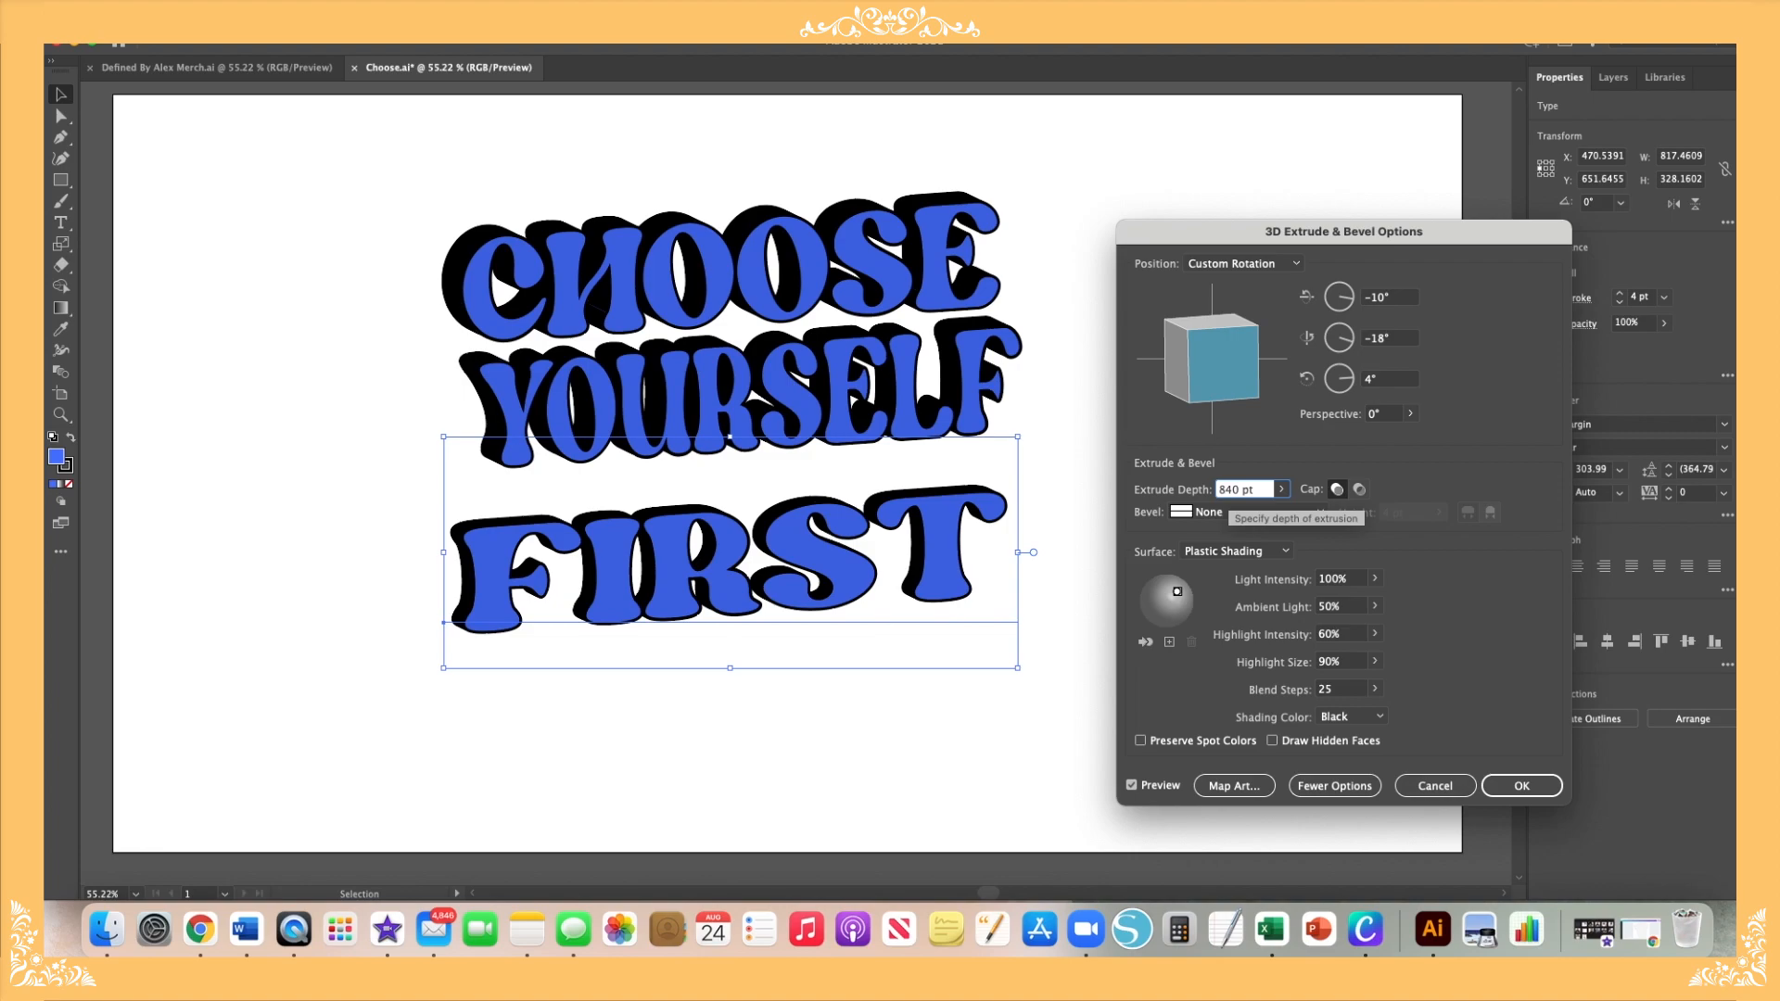
text(84)
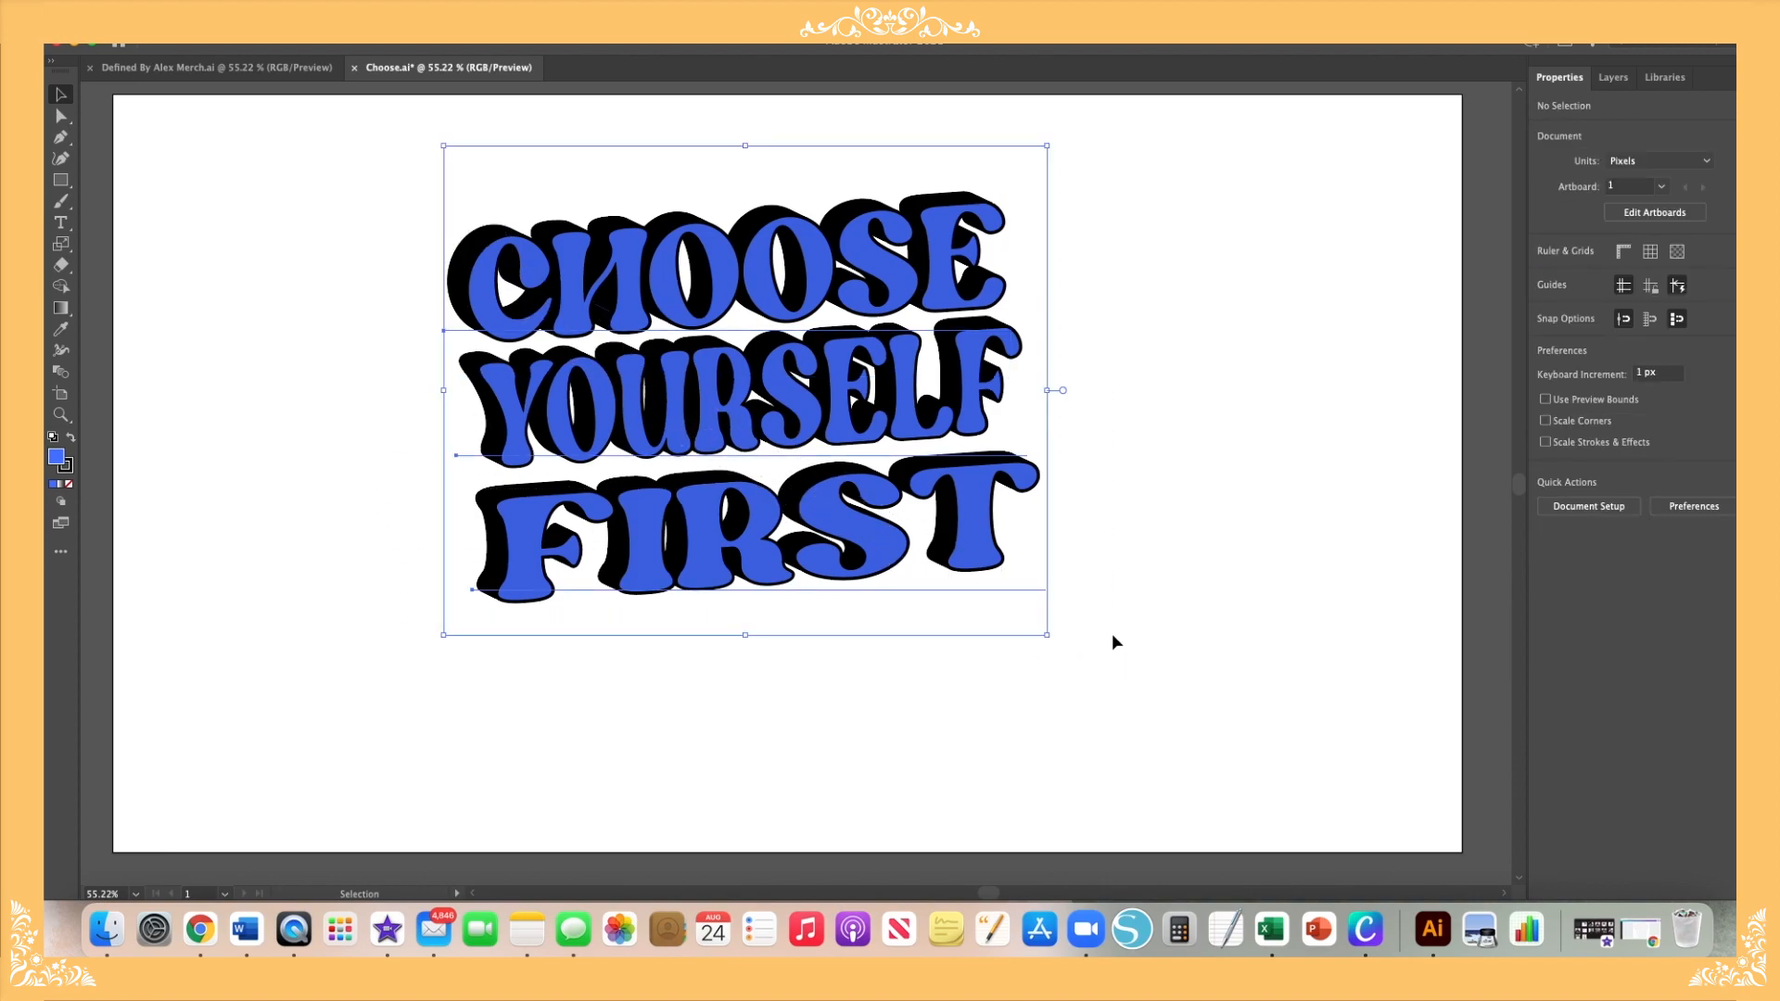
Step: Scale up the three-line 3D lettering block by its corner handle, then deselect
drag(1045, 634, 1099, 695)
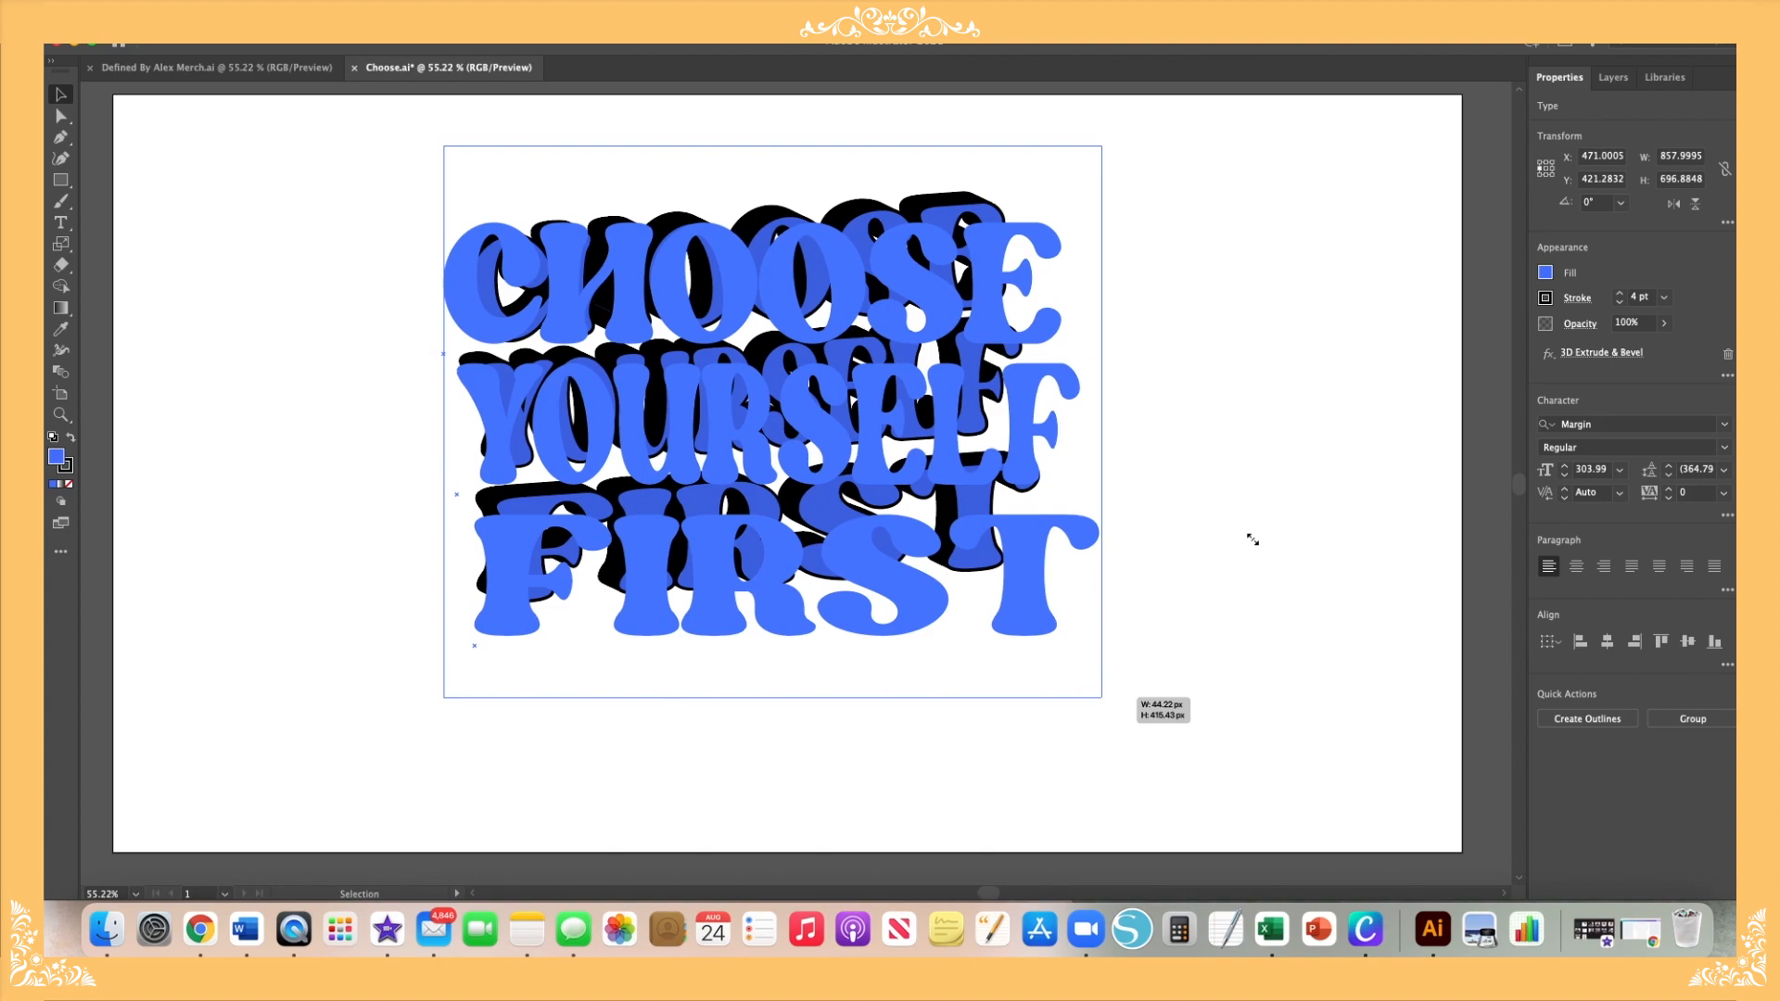
click(1253, 544)
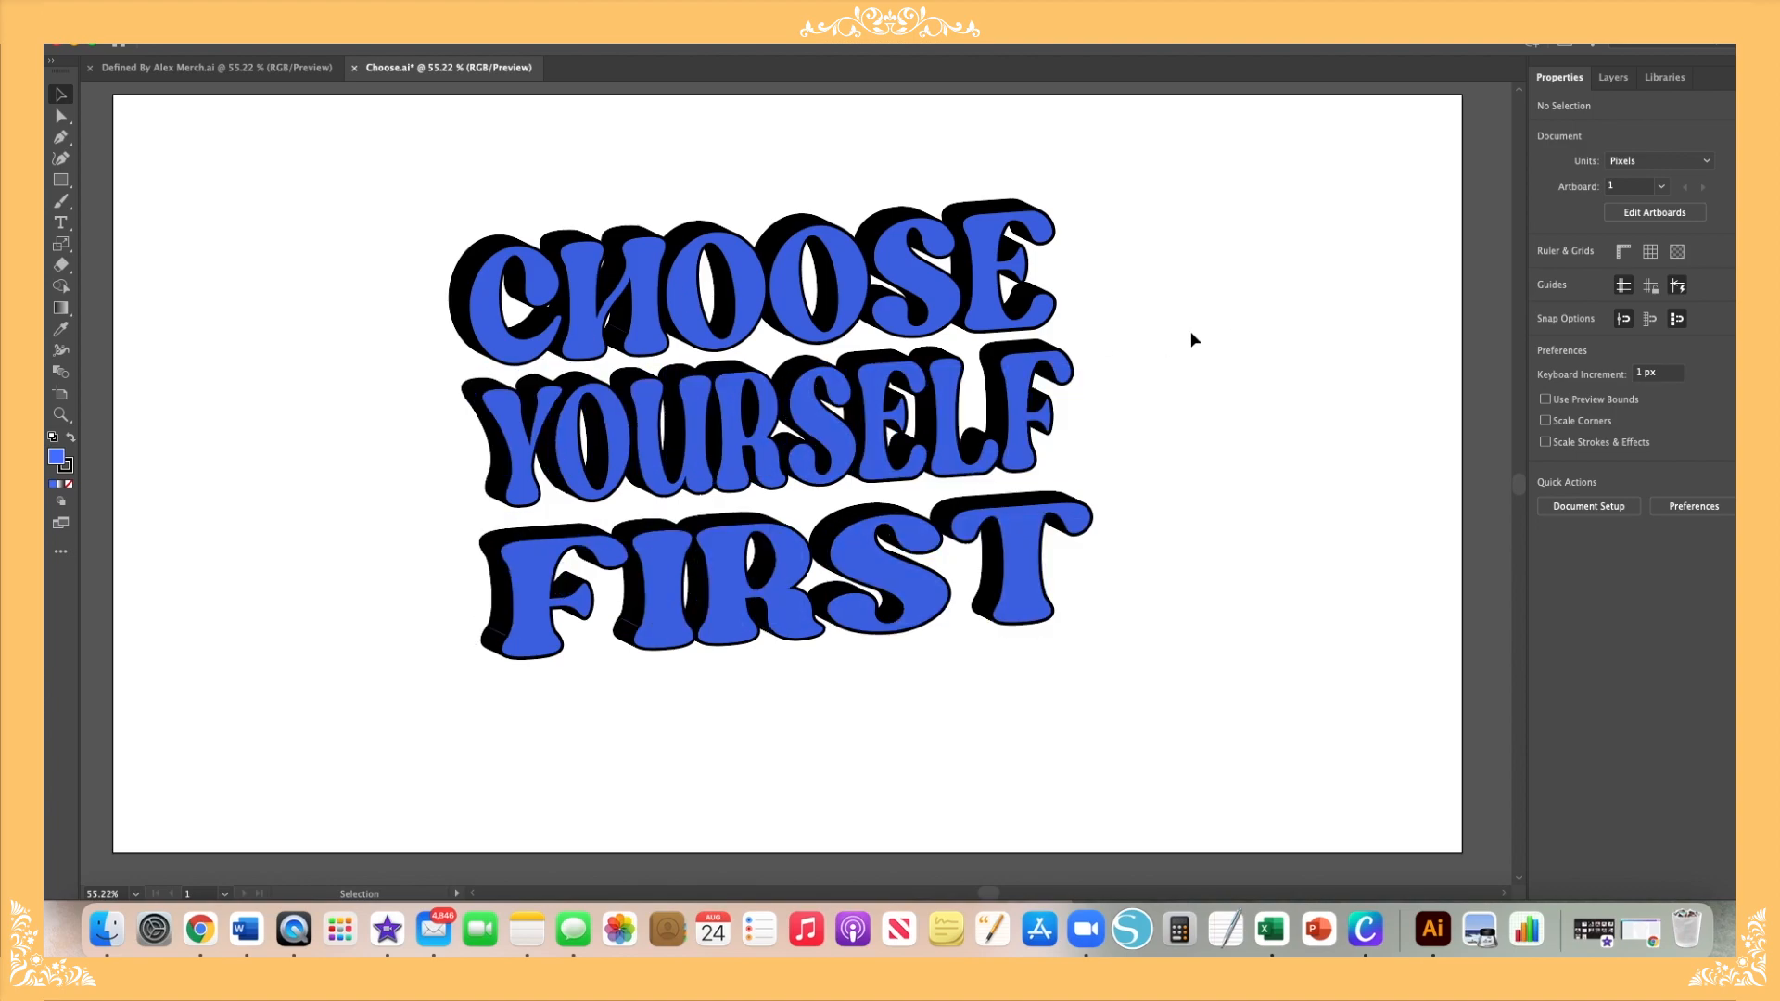
mouse_move(1220, 297)
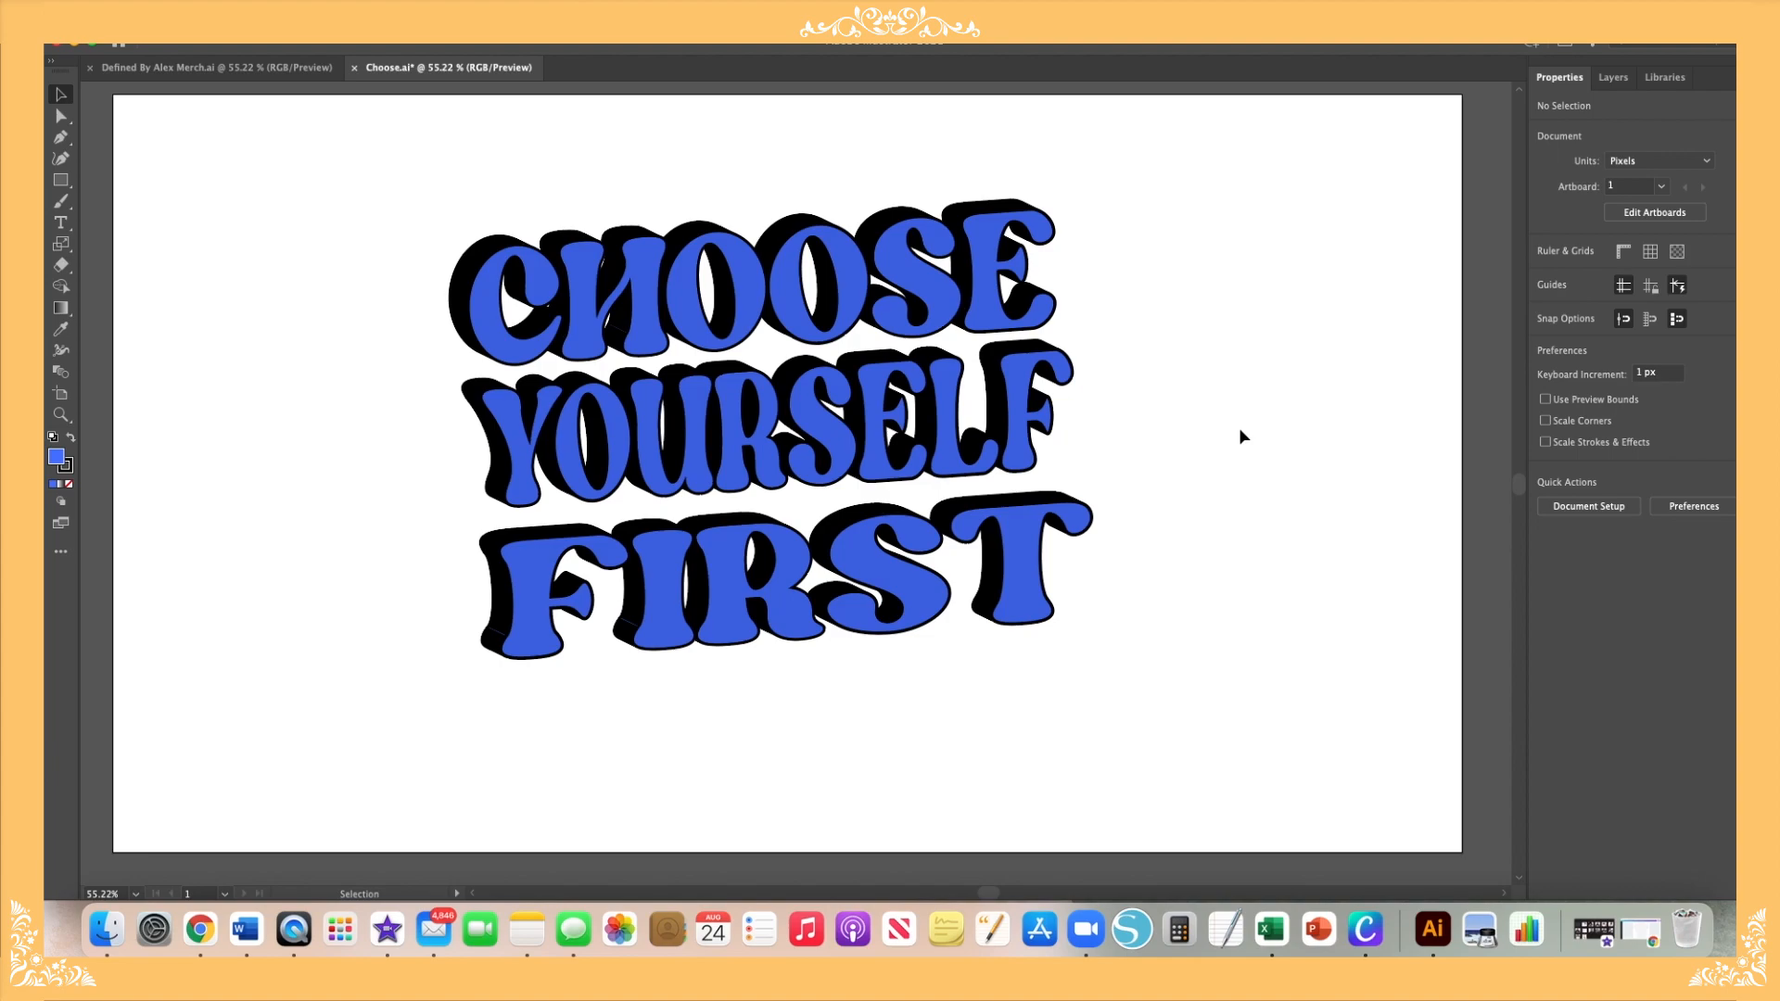
mouse_move(1235, 441)
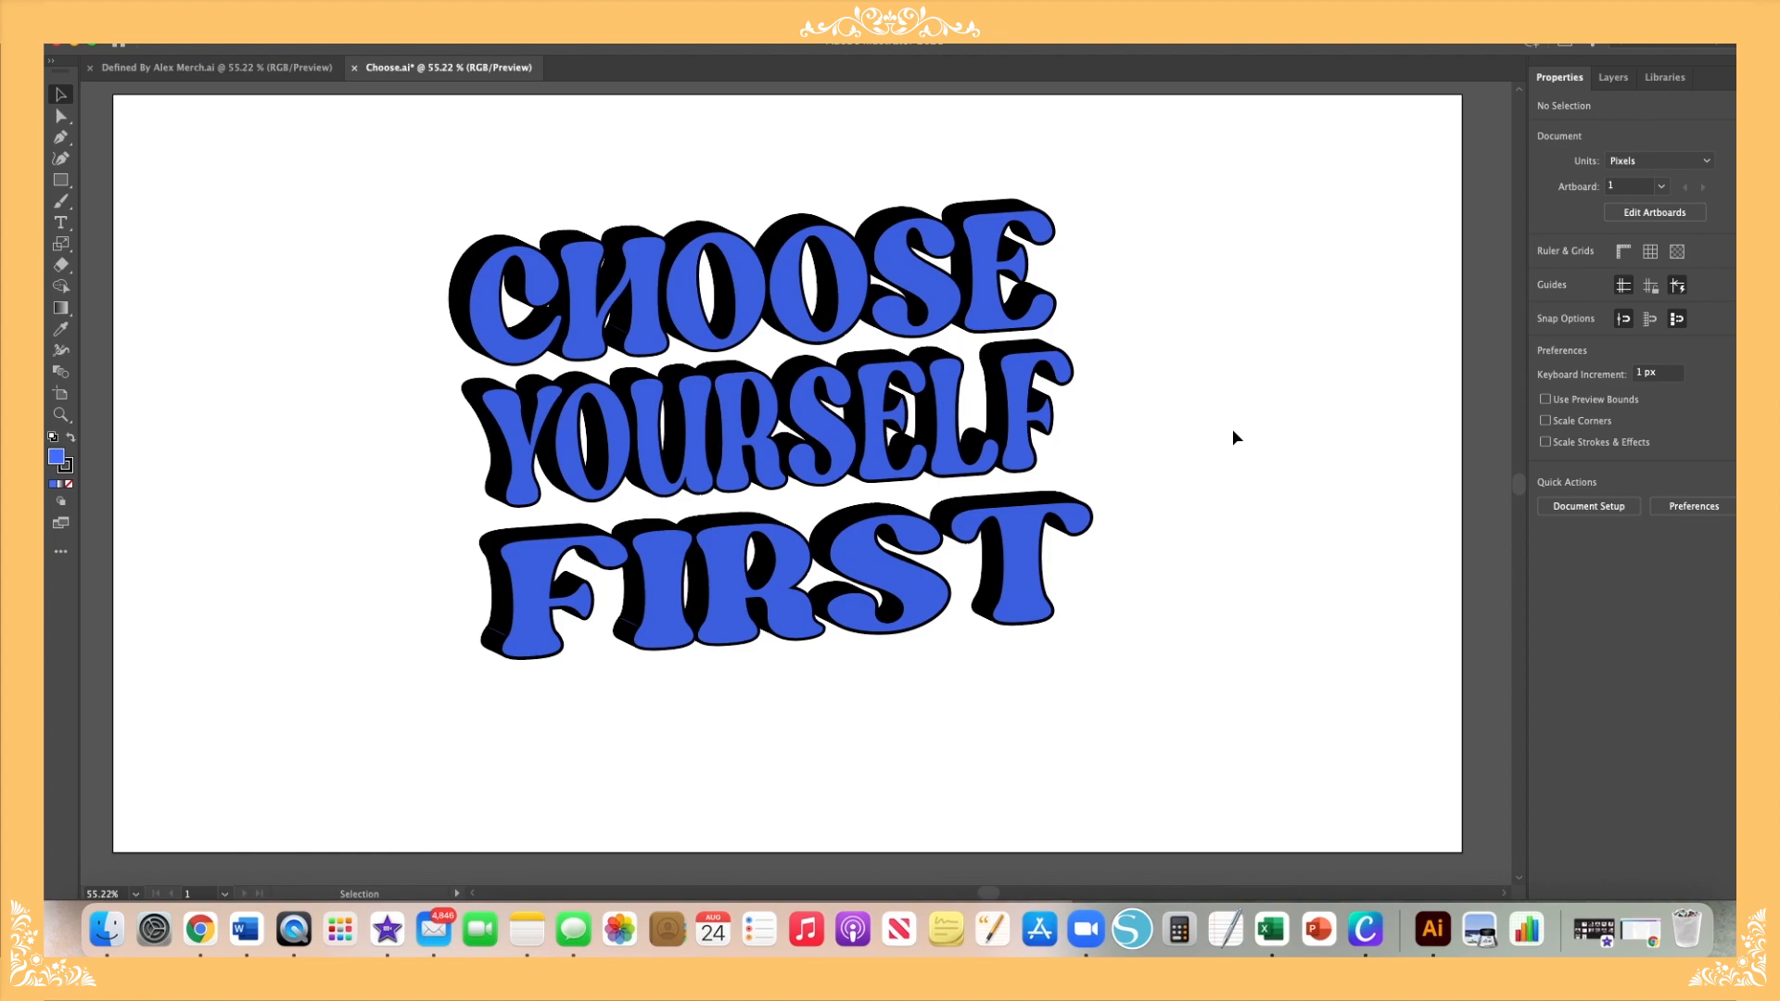
Step: Set up Export As a PNG named Choose1.png in Downloads
click(178, 54)
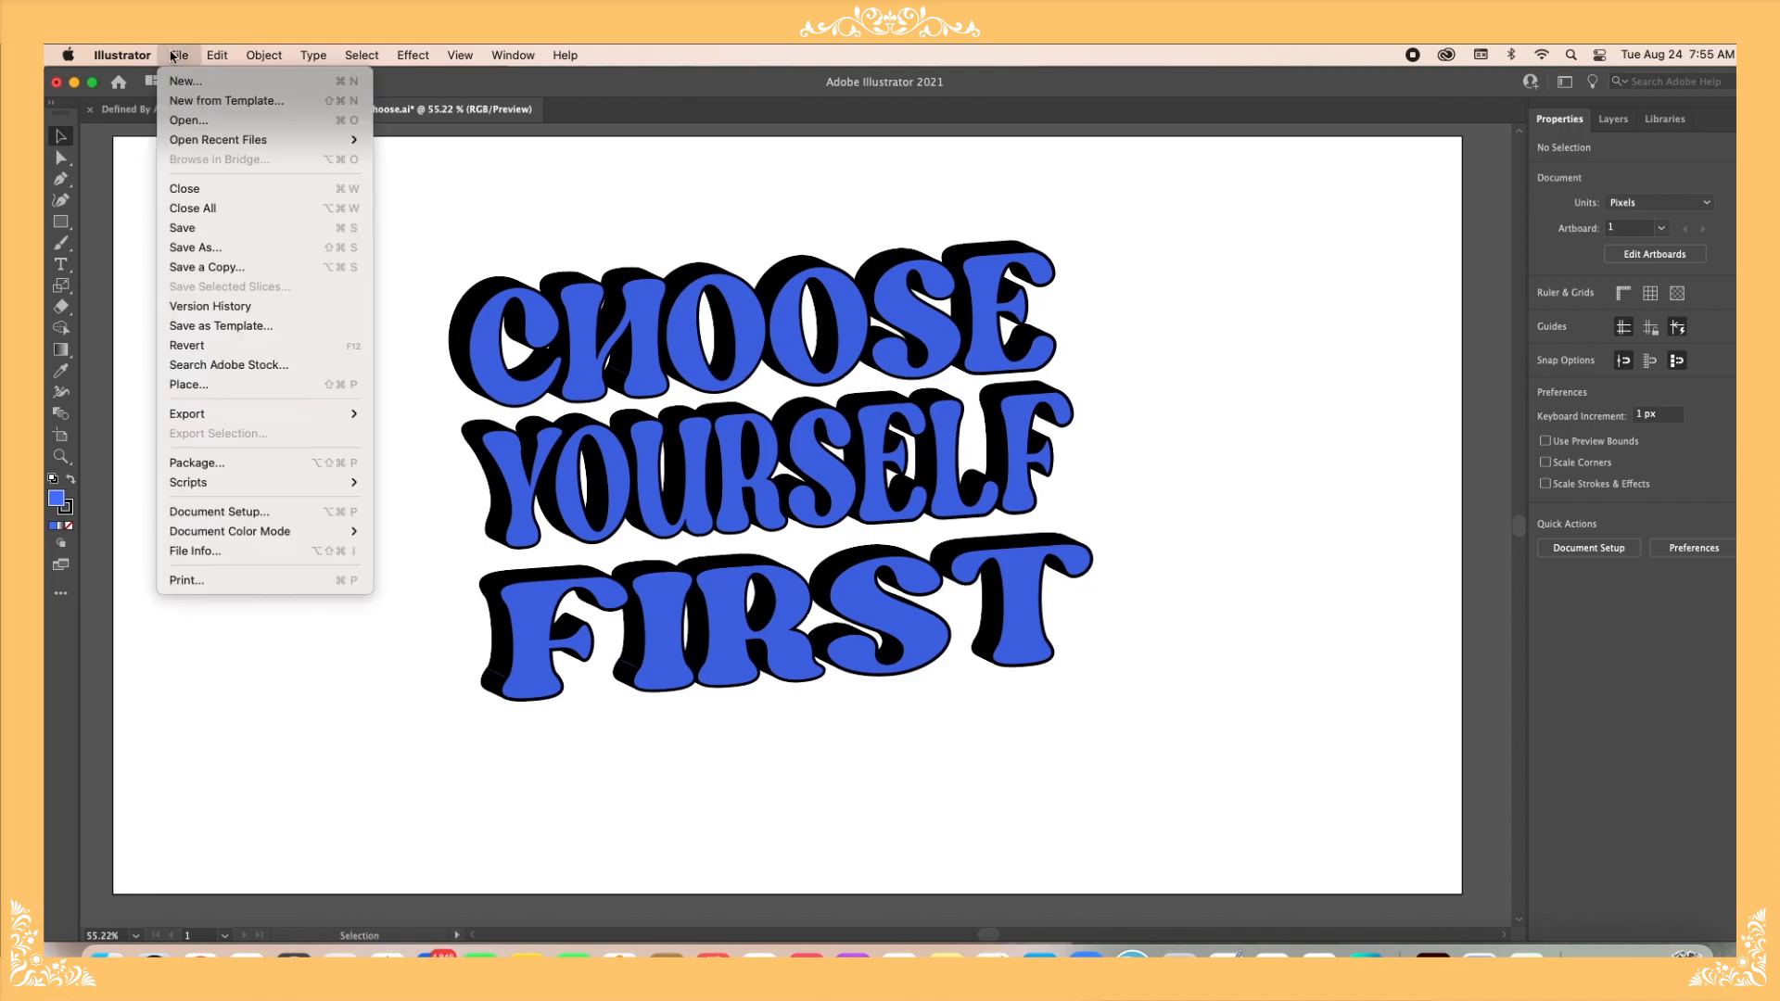
mouse_move(187, 414)
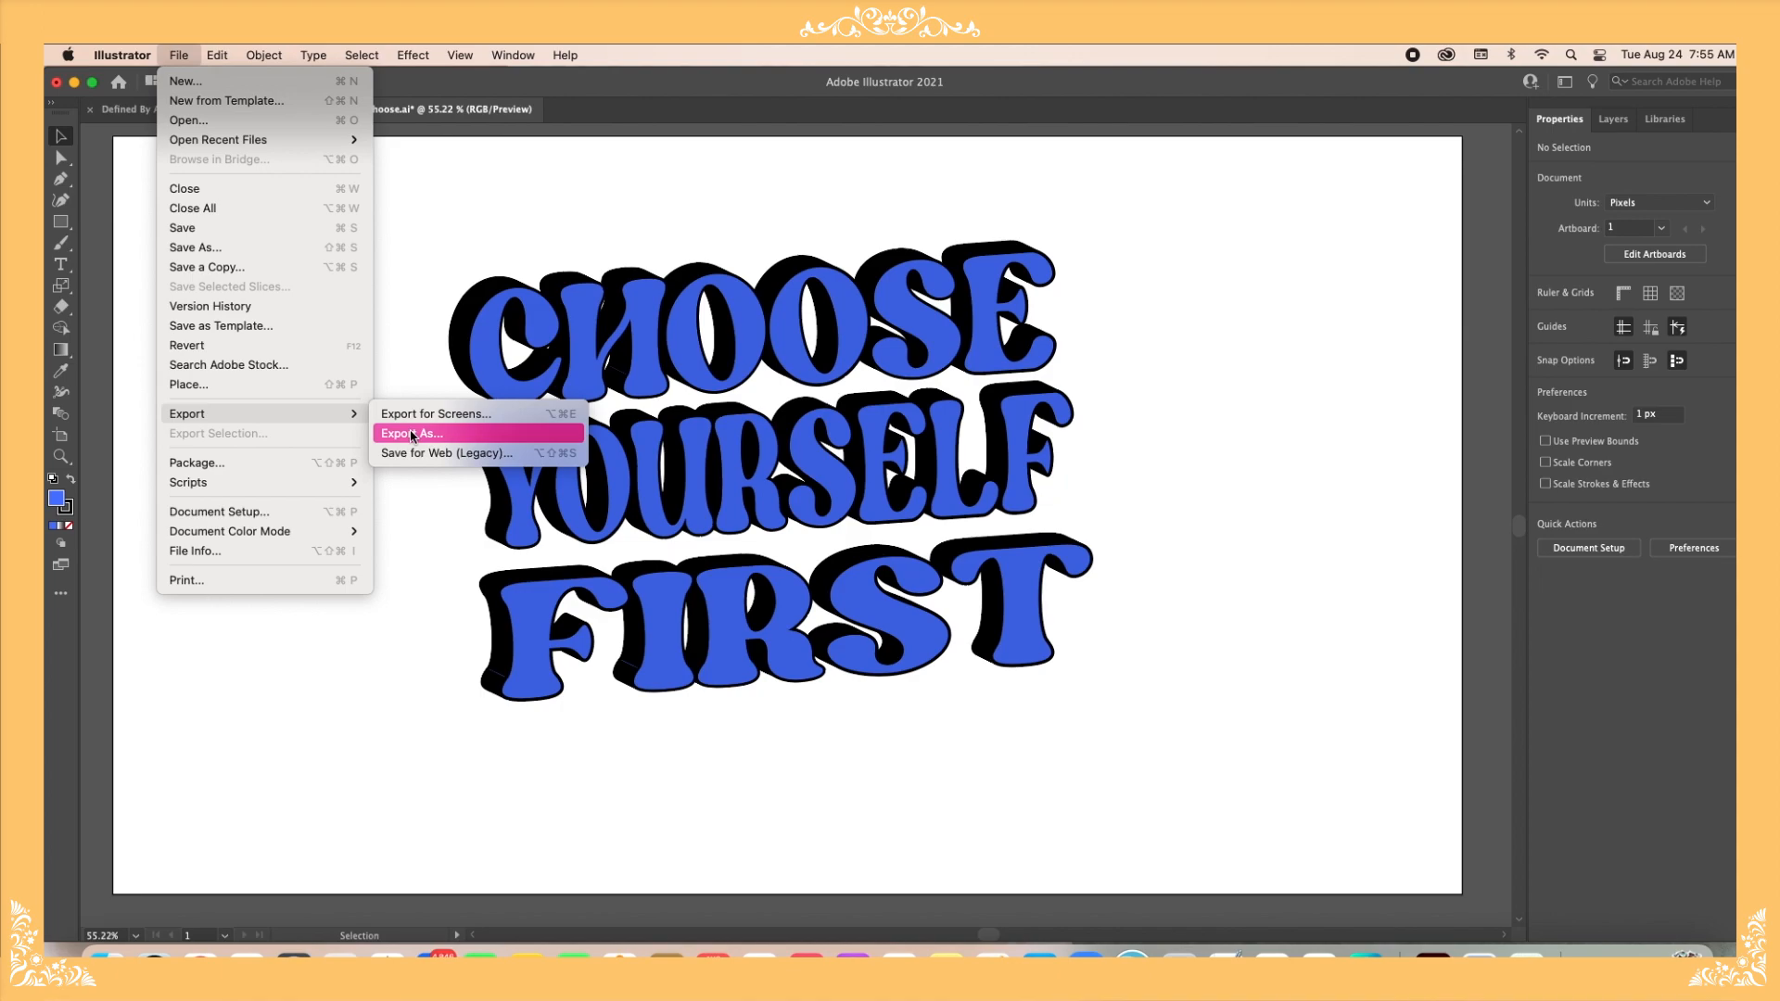
click(411, 433)
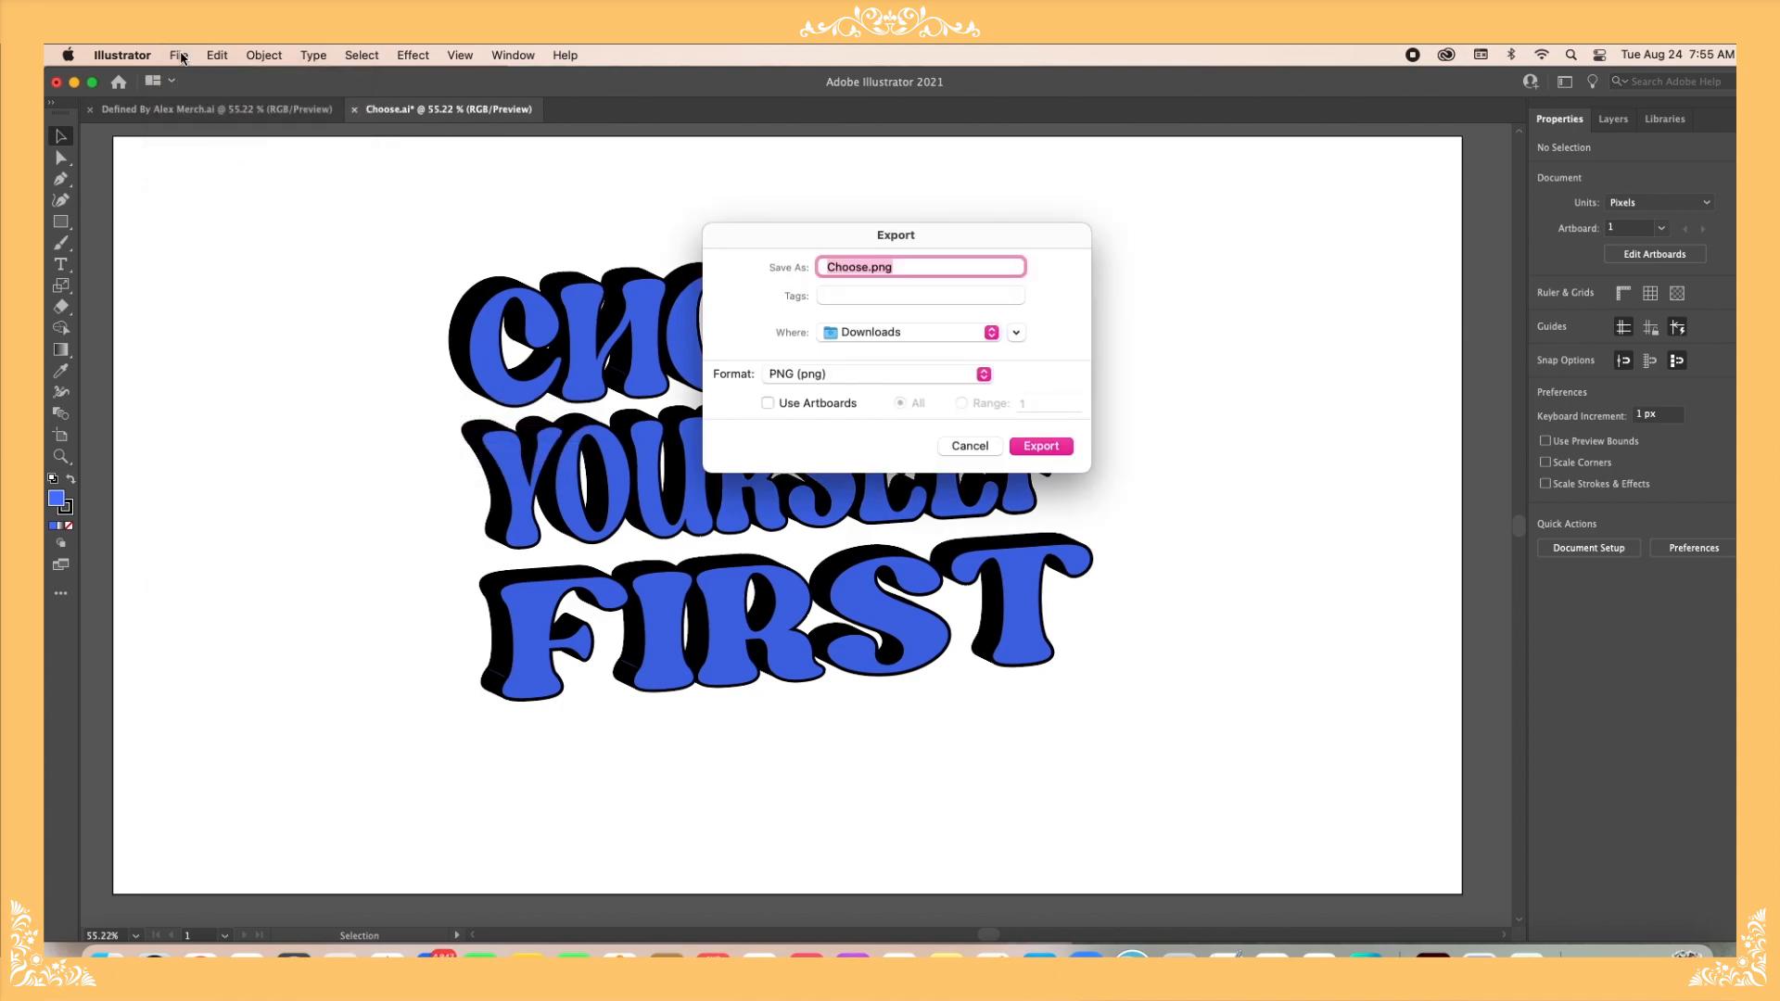
mouse_move(1003, 370)
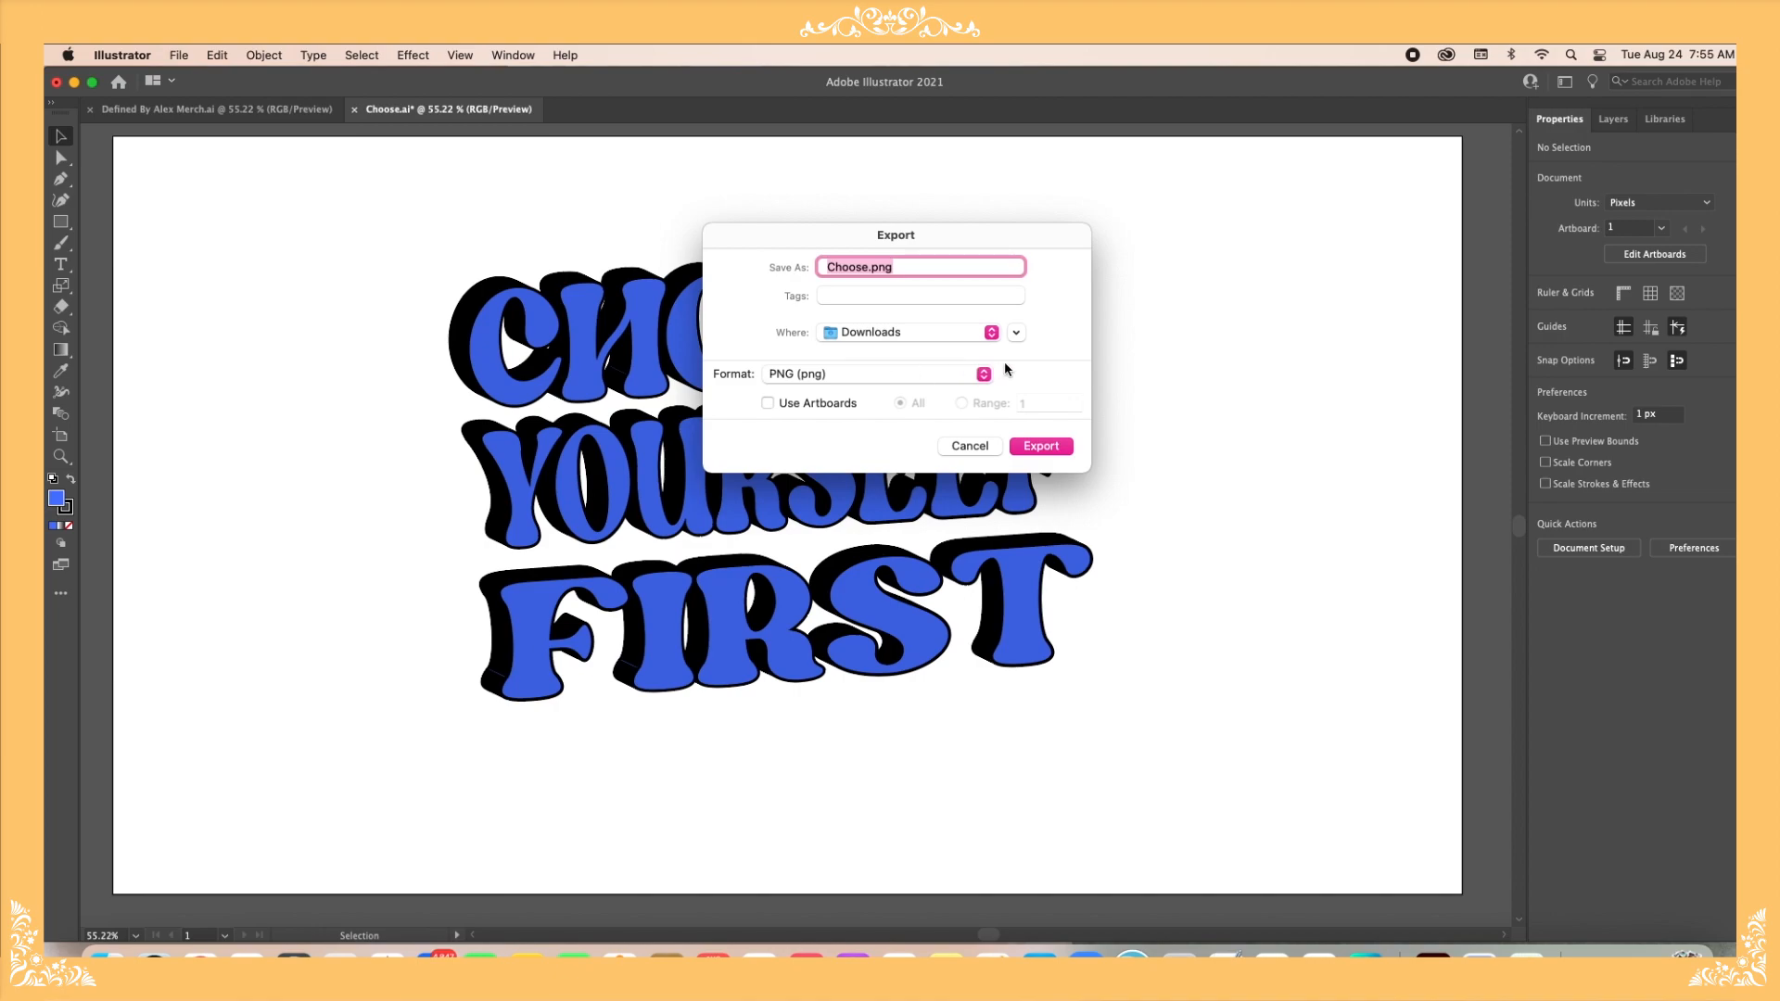
click(869, 266)
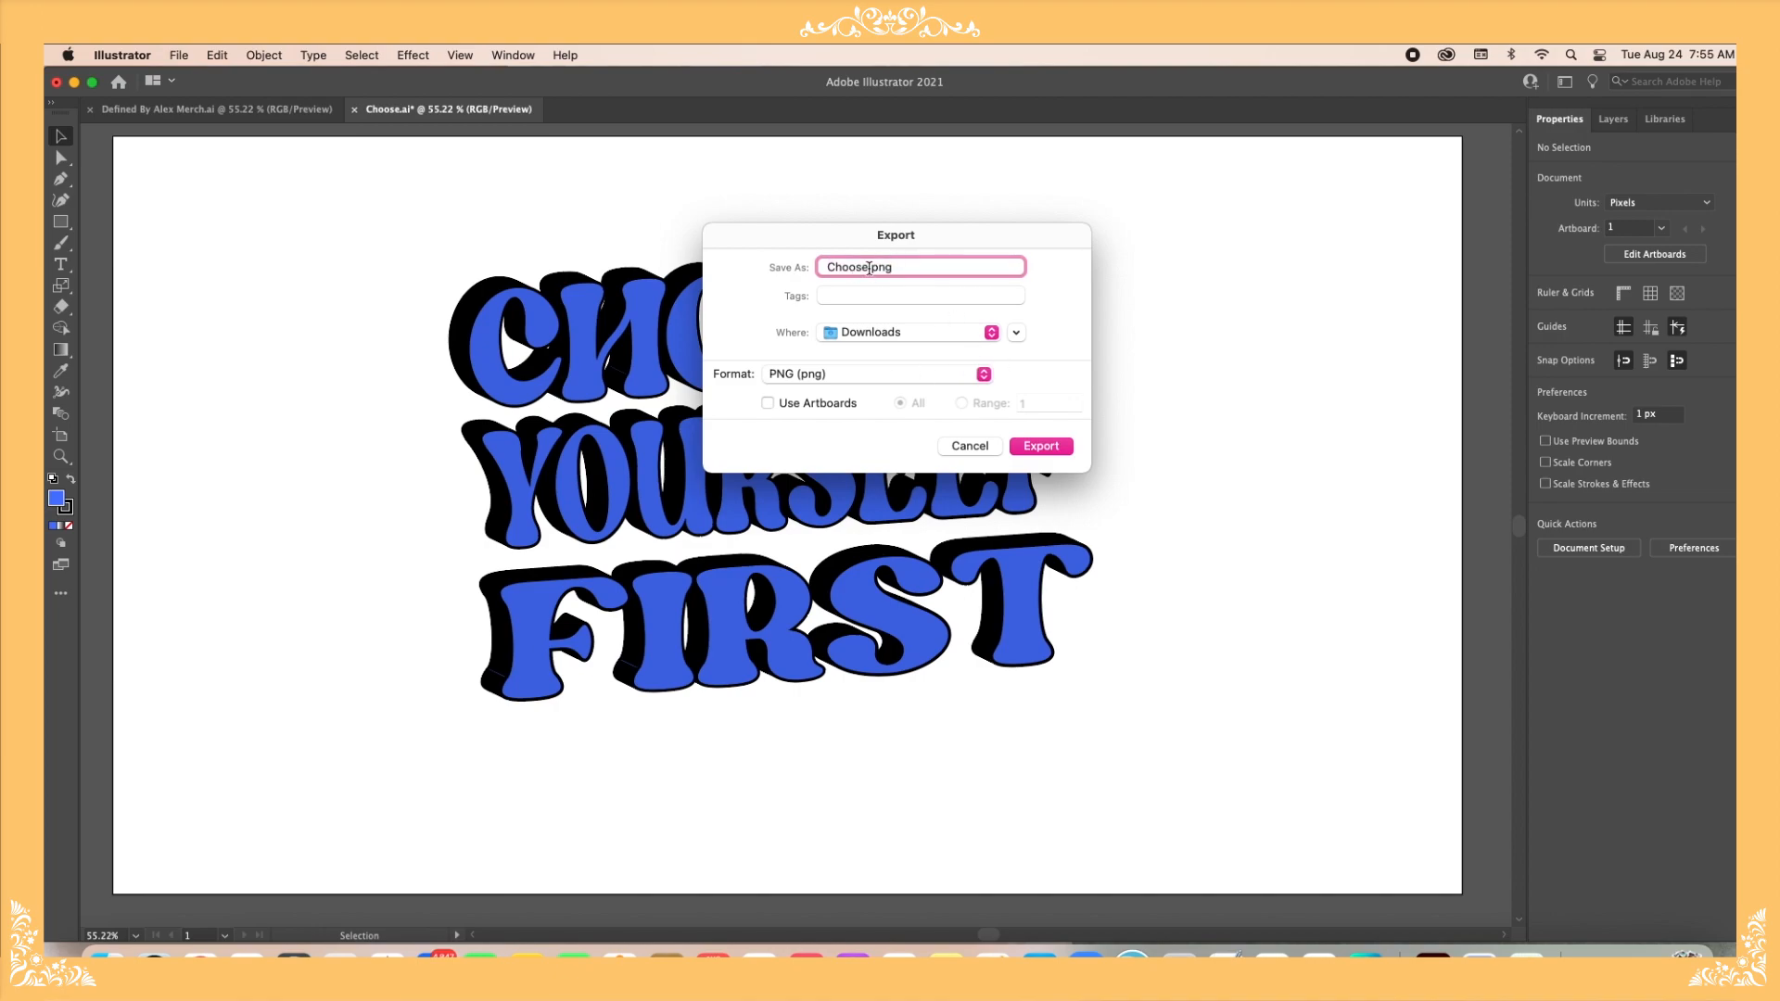
text(1)
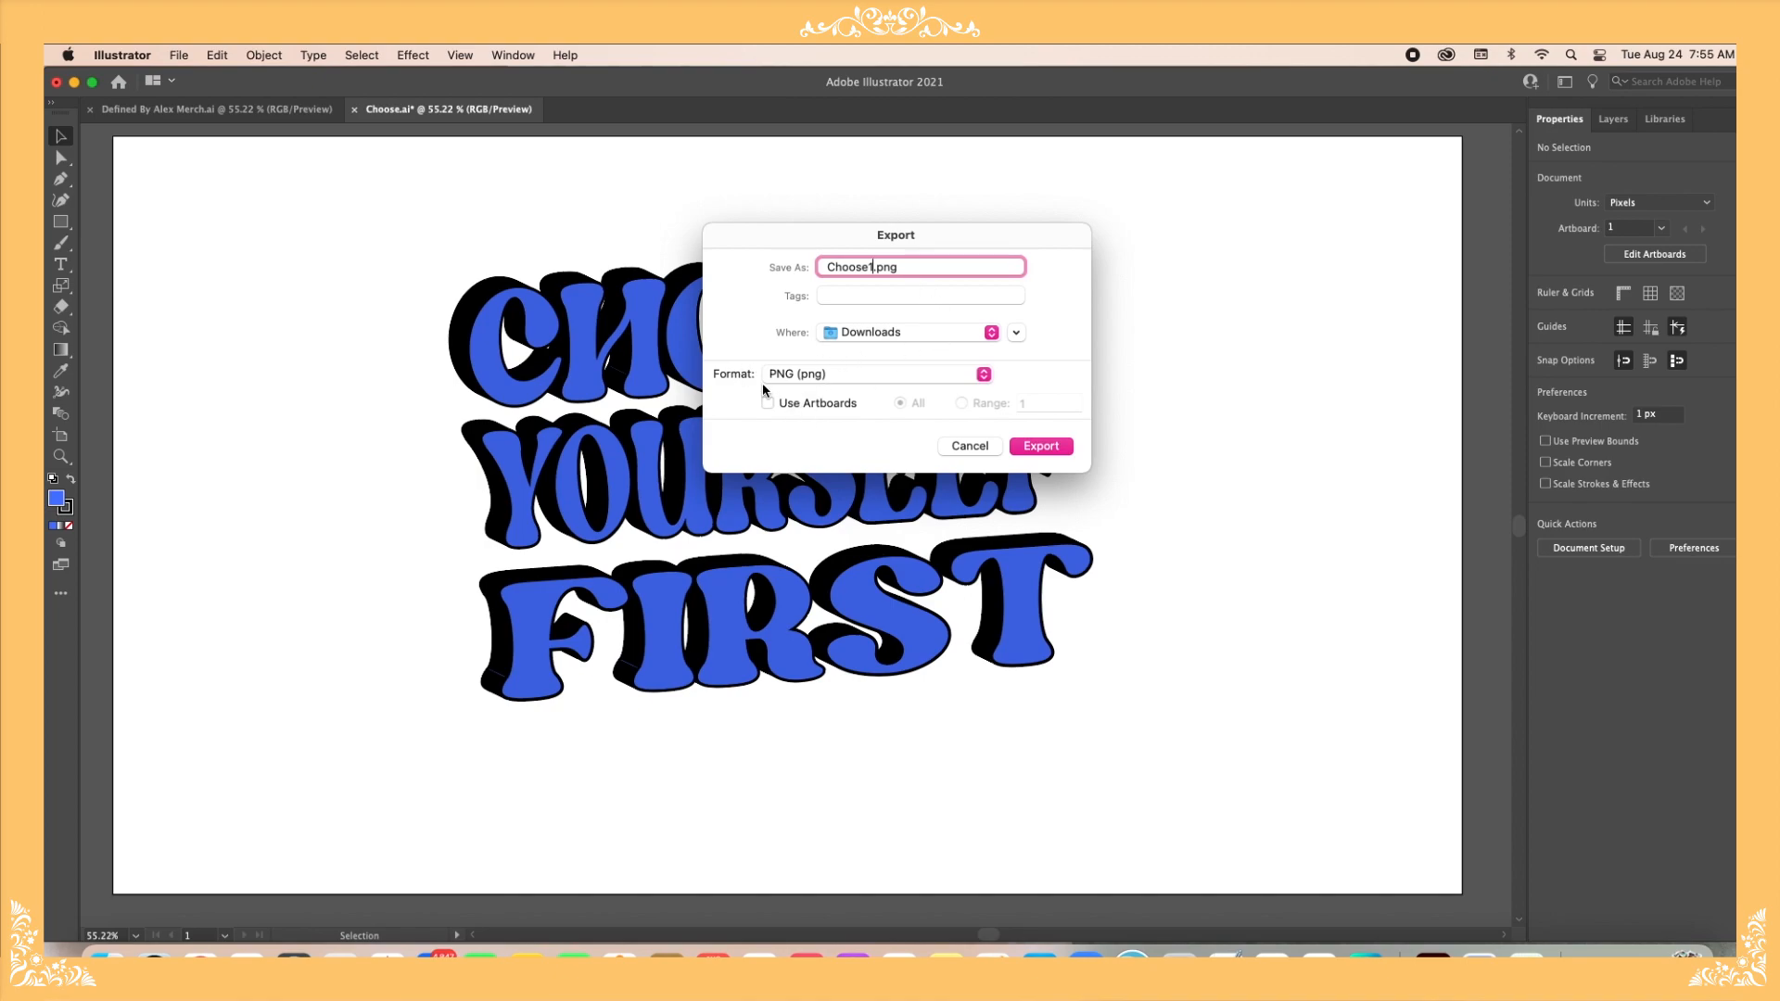
mouse_move(824, 389)
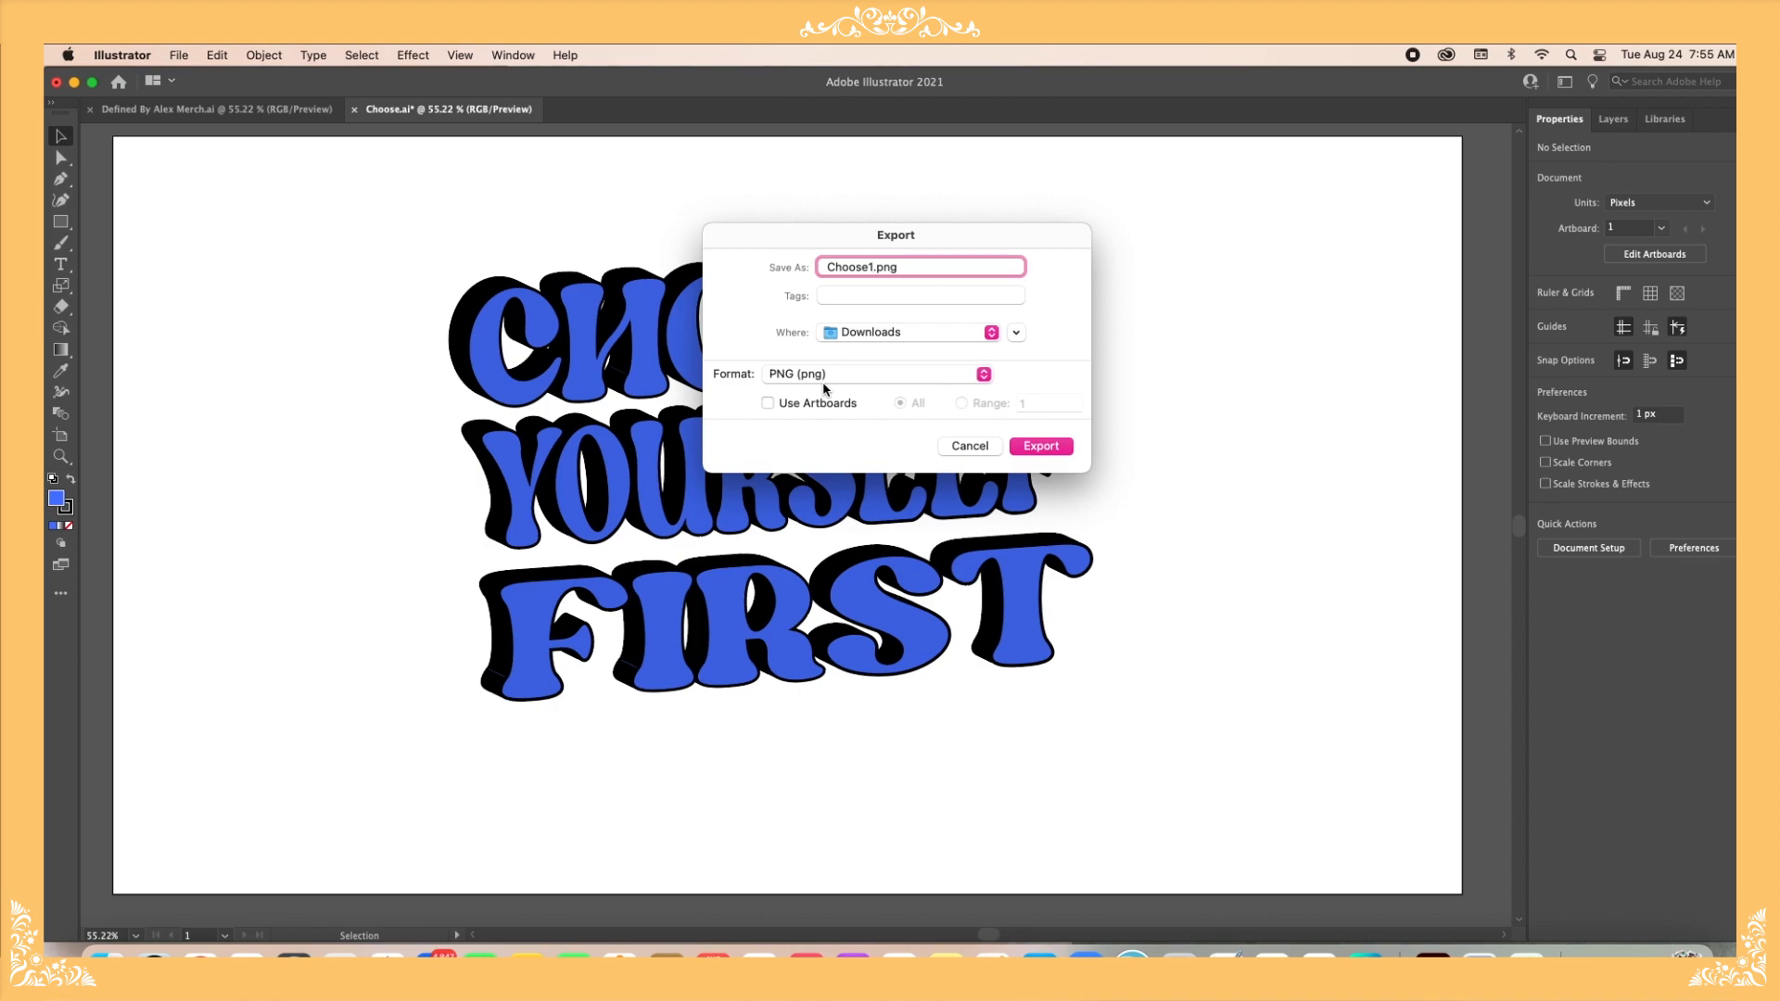
Step: Export the PNG at High (300 ppi) resolution with a transparent background
click(1038, 445)
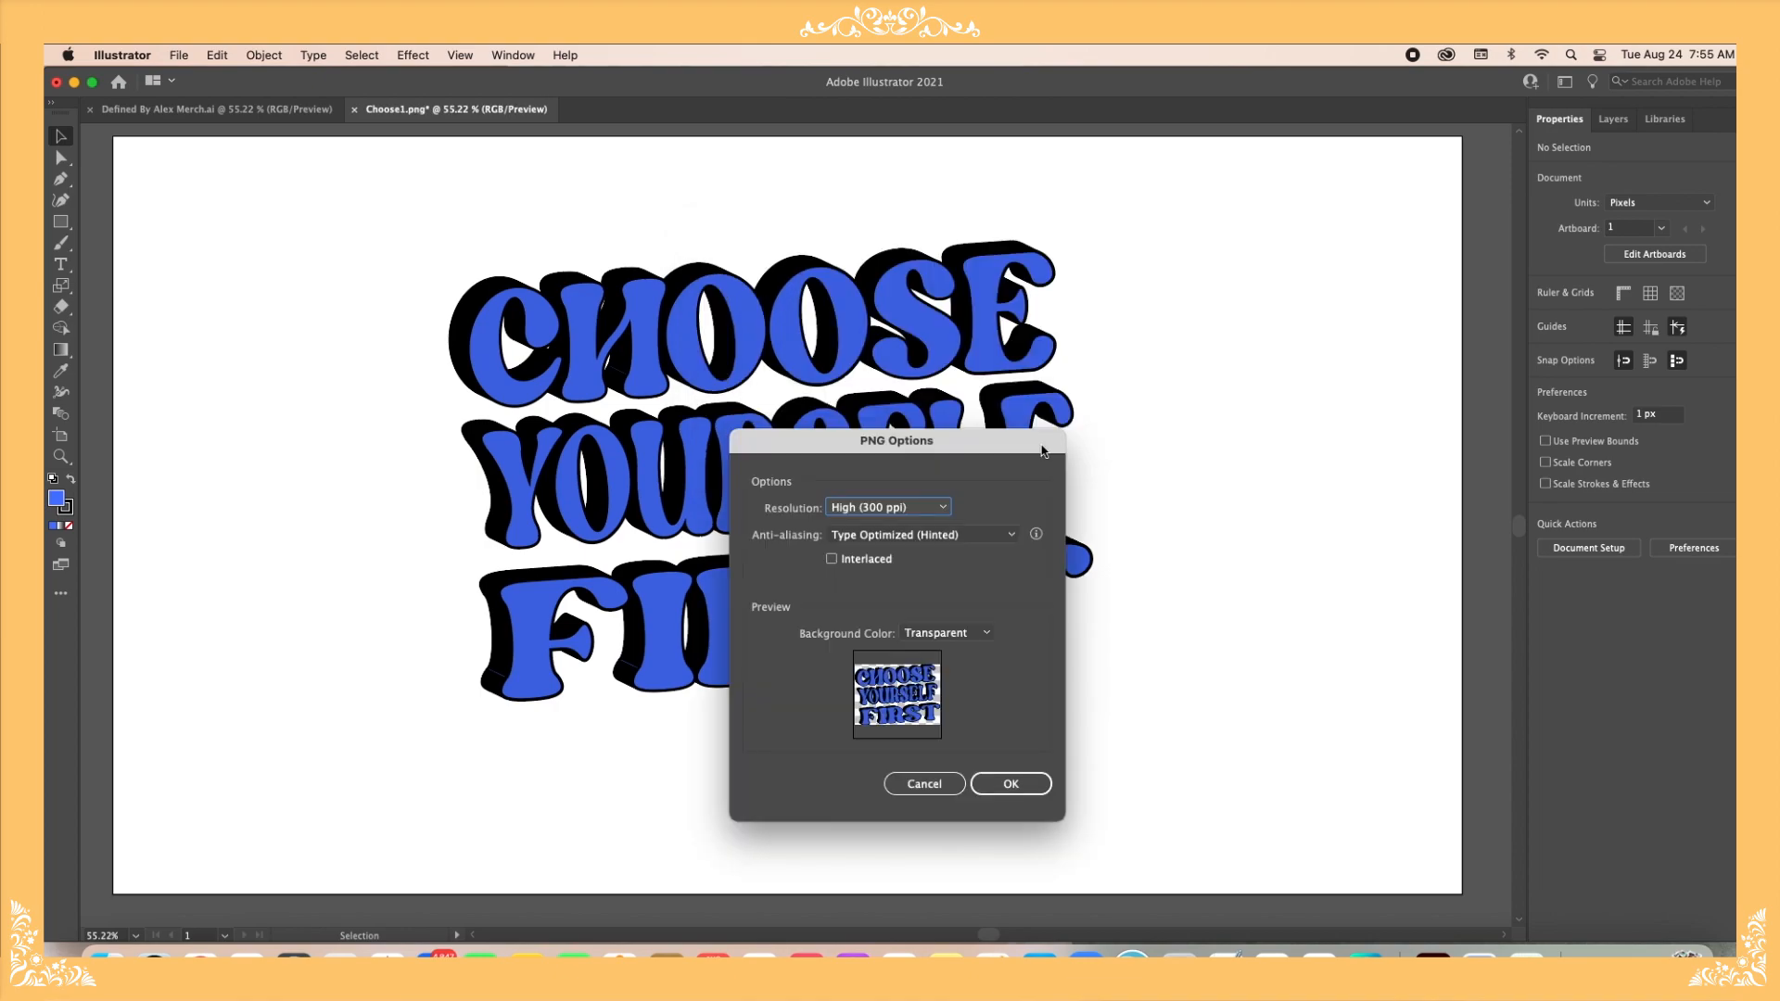
mouse_move(957, 483)
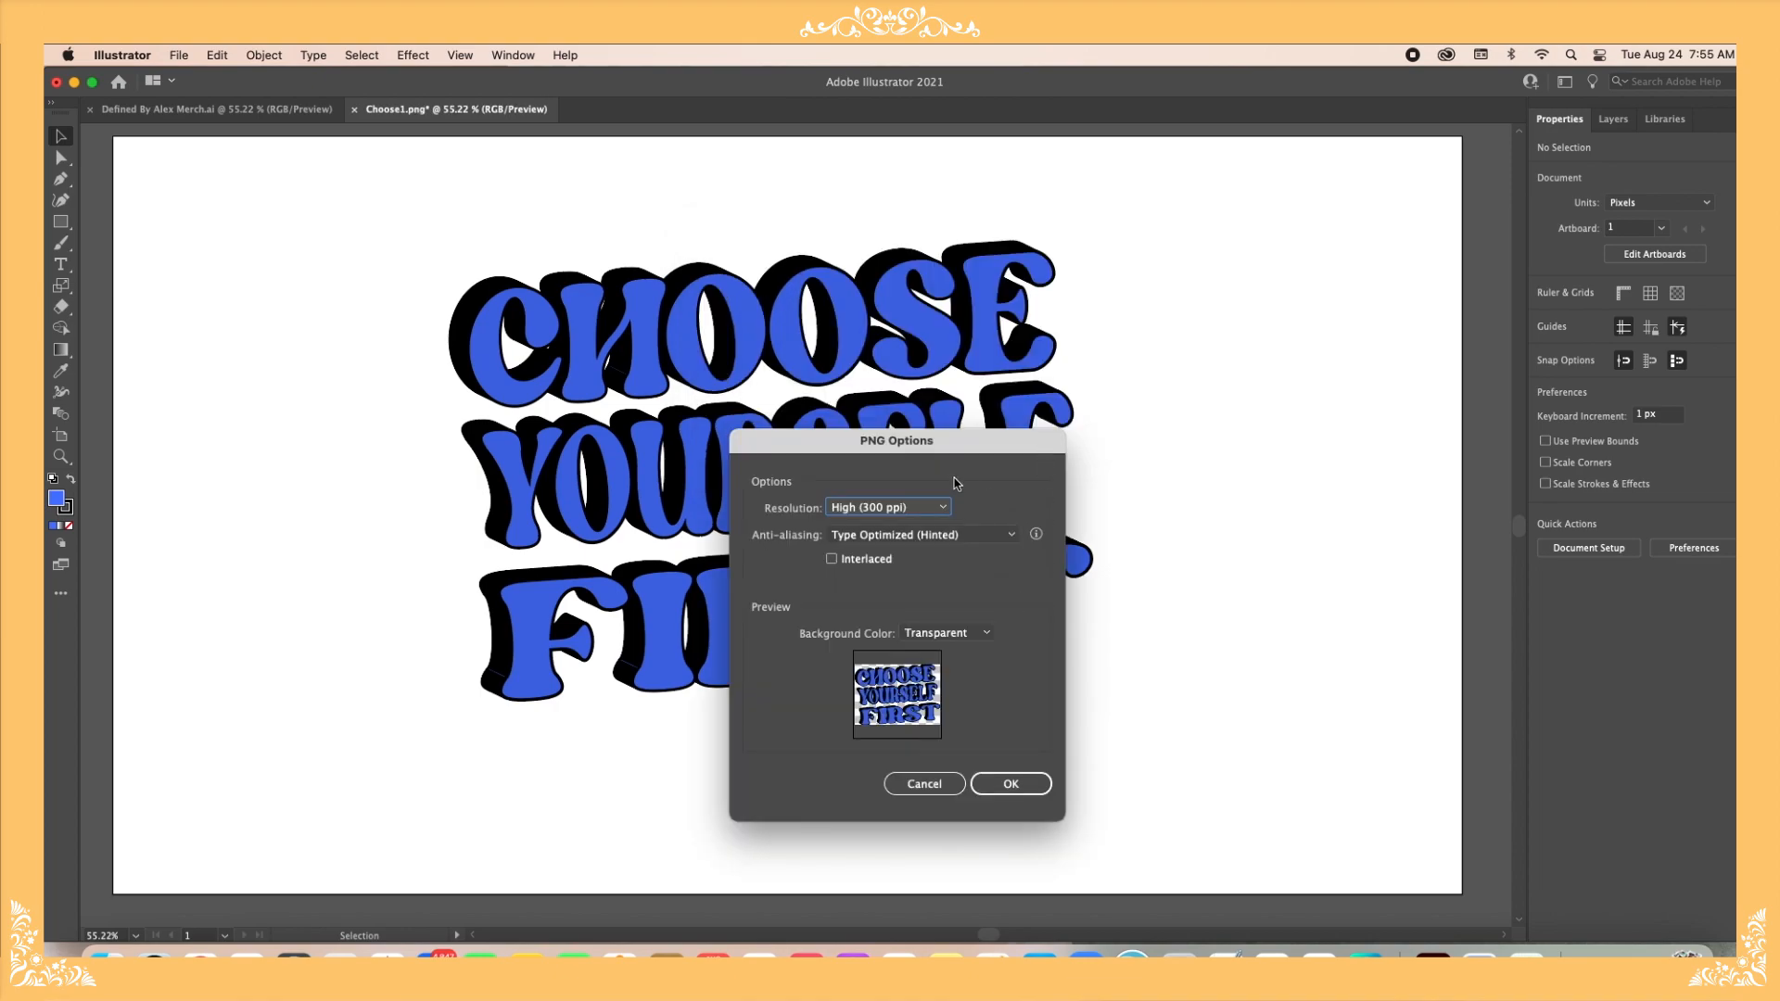
mouse_move(949, 698)
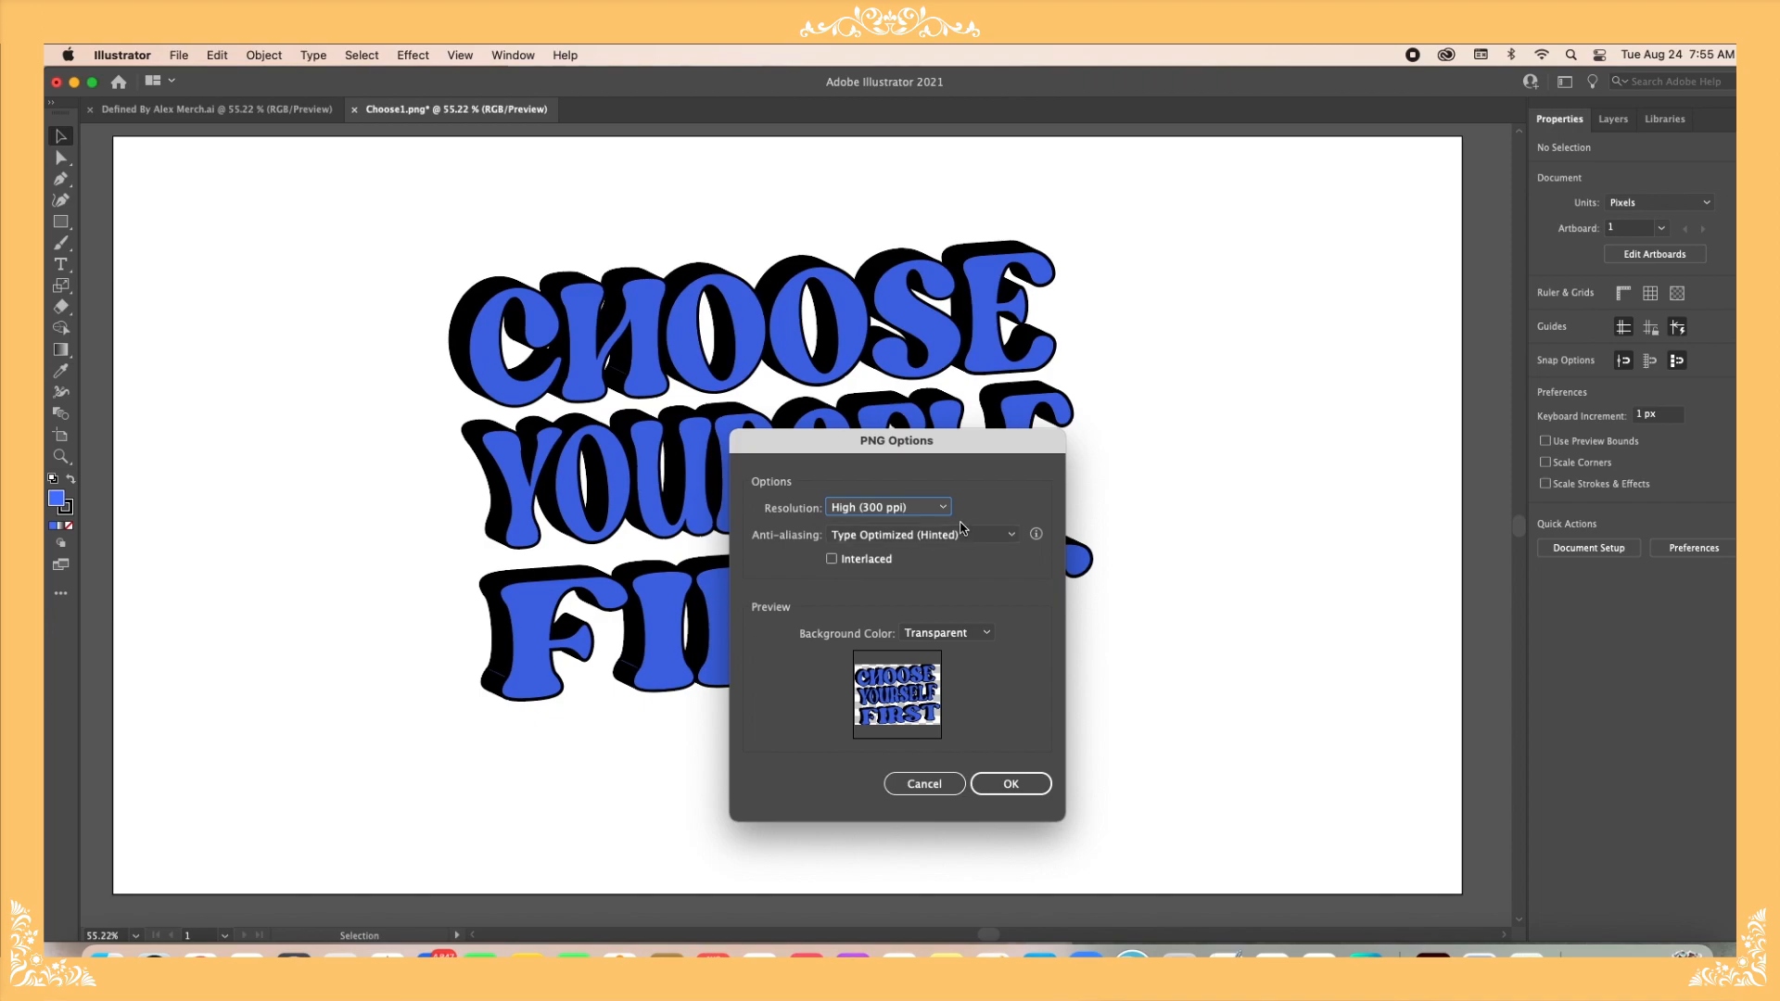
mouse_move(1033, 558)
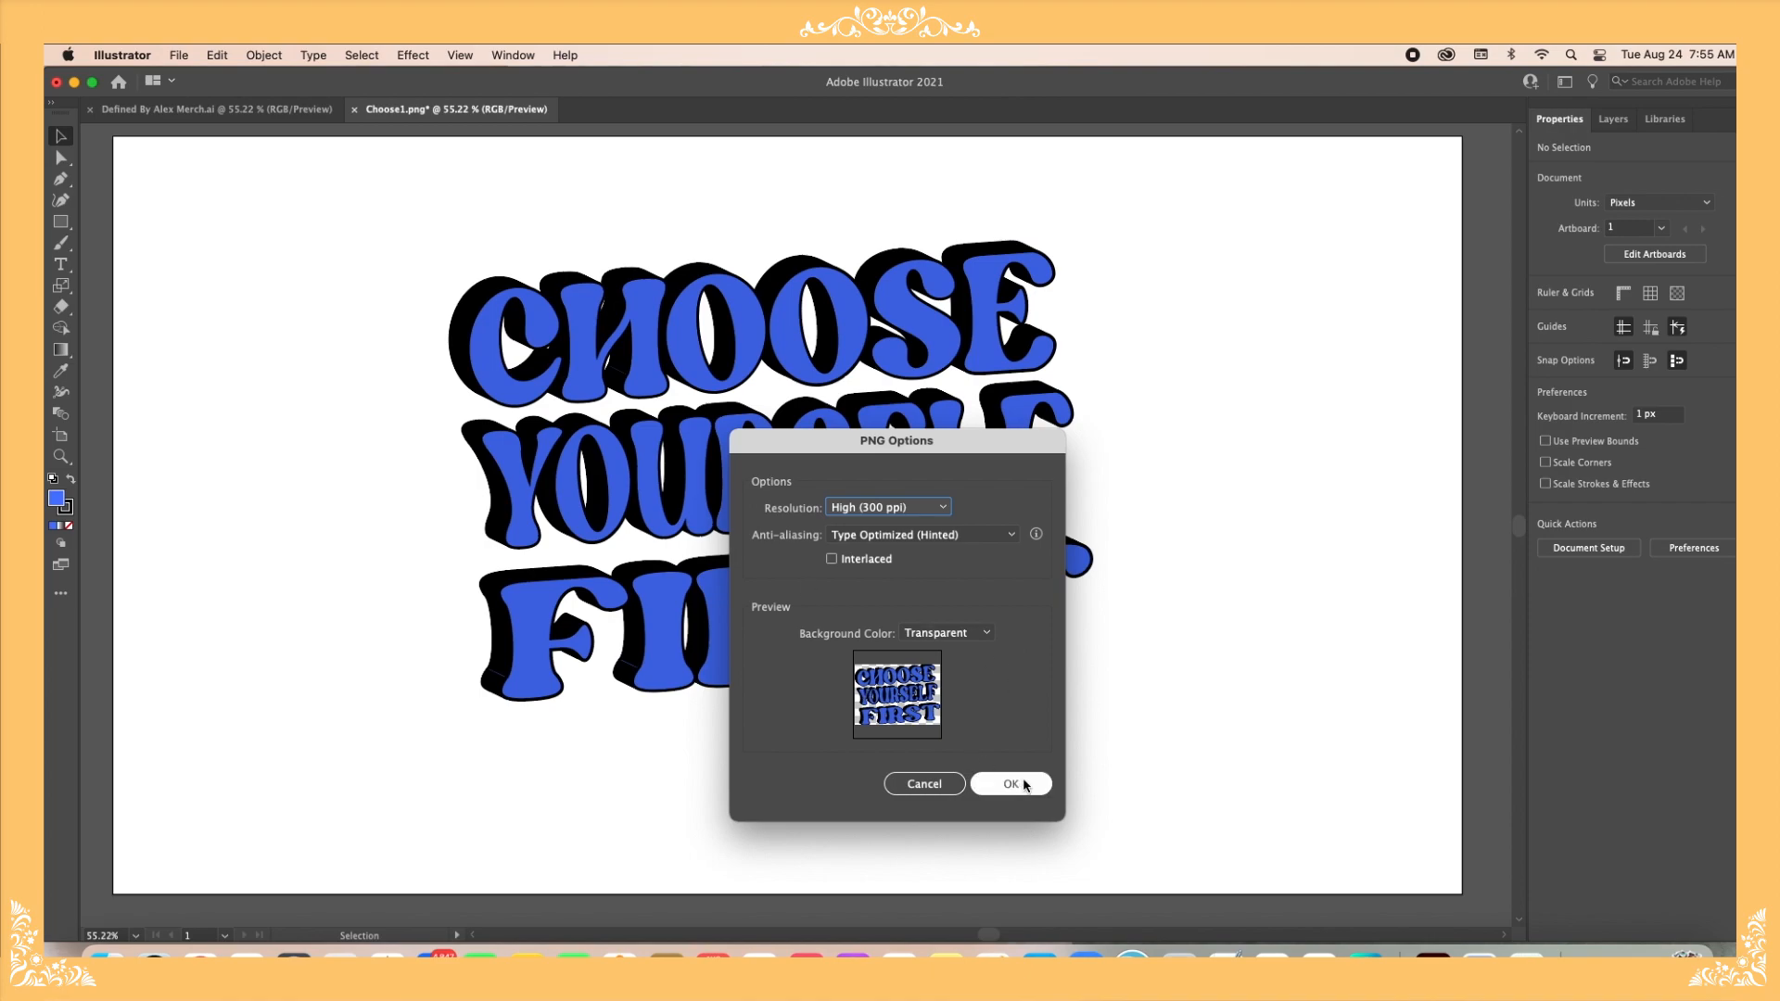
click(1010, 784)
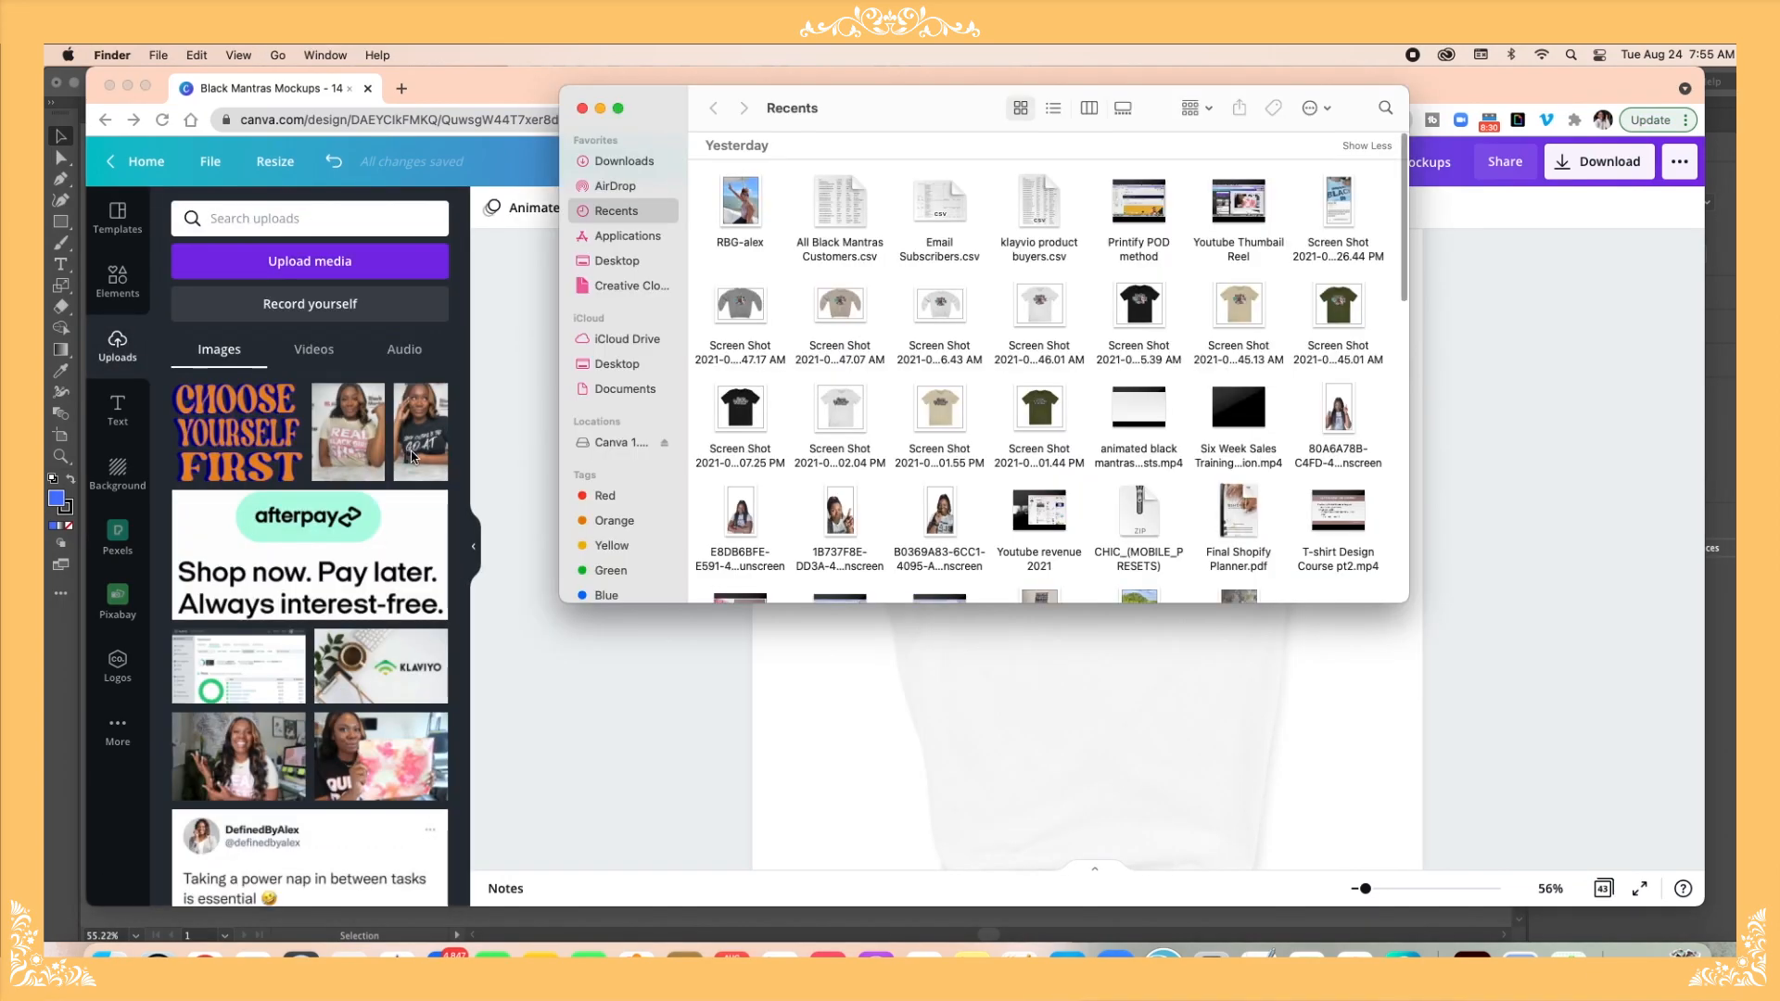
Step: Select the exported lettering PNG in Finder Recents for the Canva t-shirt mockup
click(623, 161)
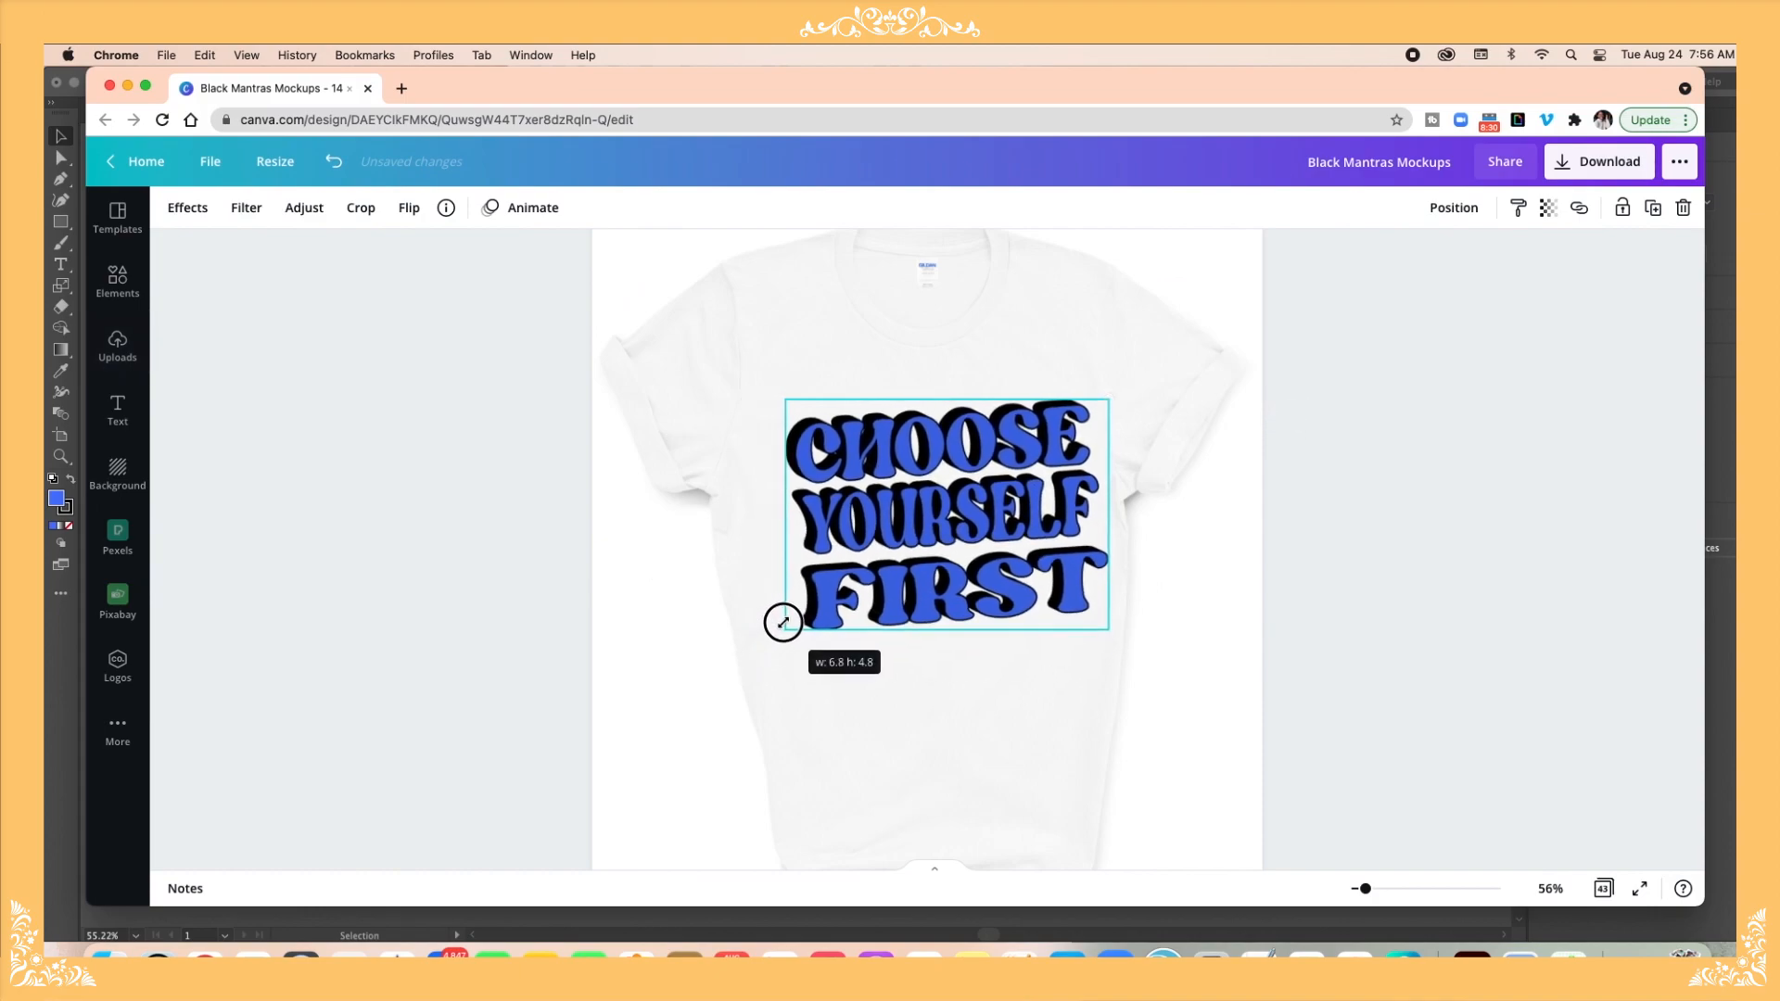
Step: Shrink, centre and slightly tilt the blue lettering across the t-shirt chest
drag(780, 622, 791, 600)
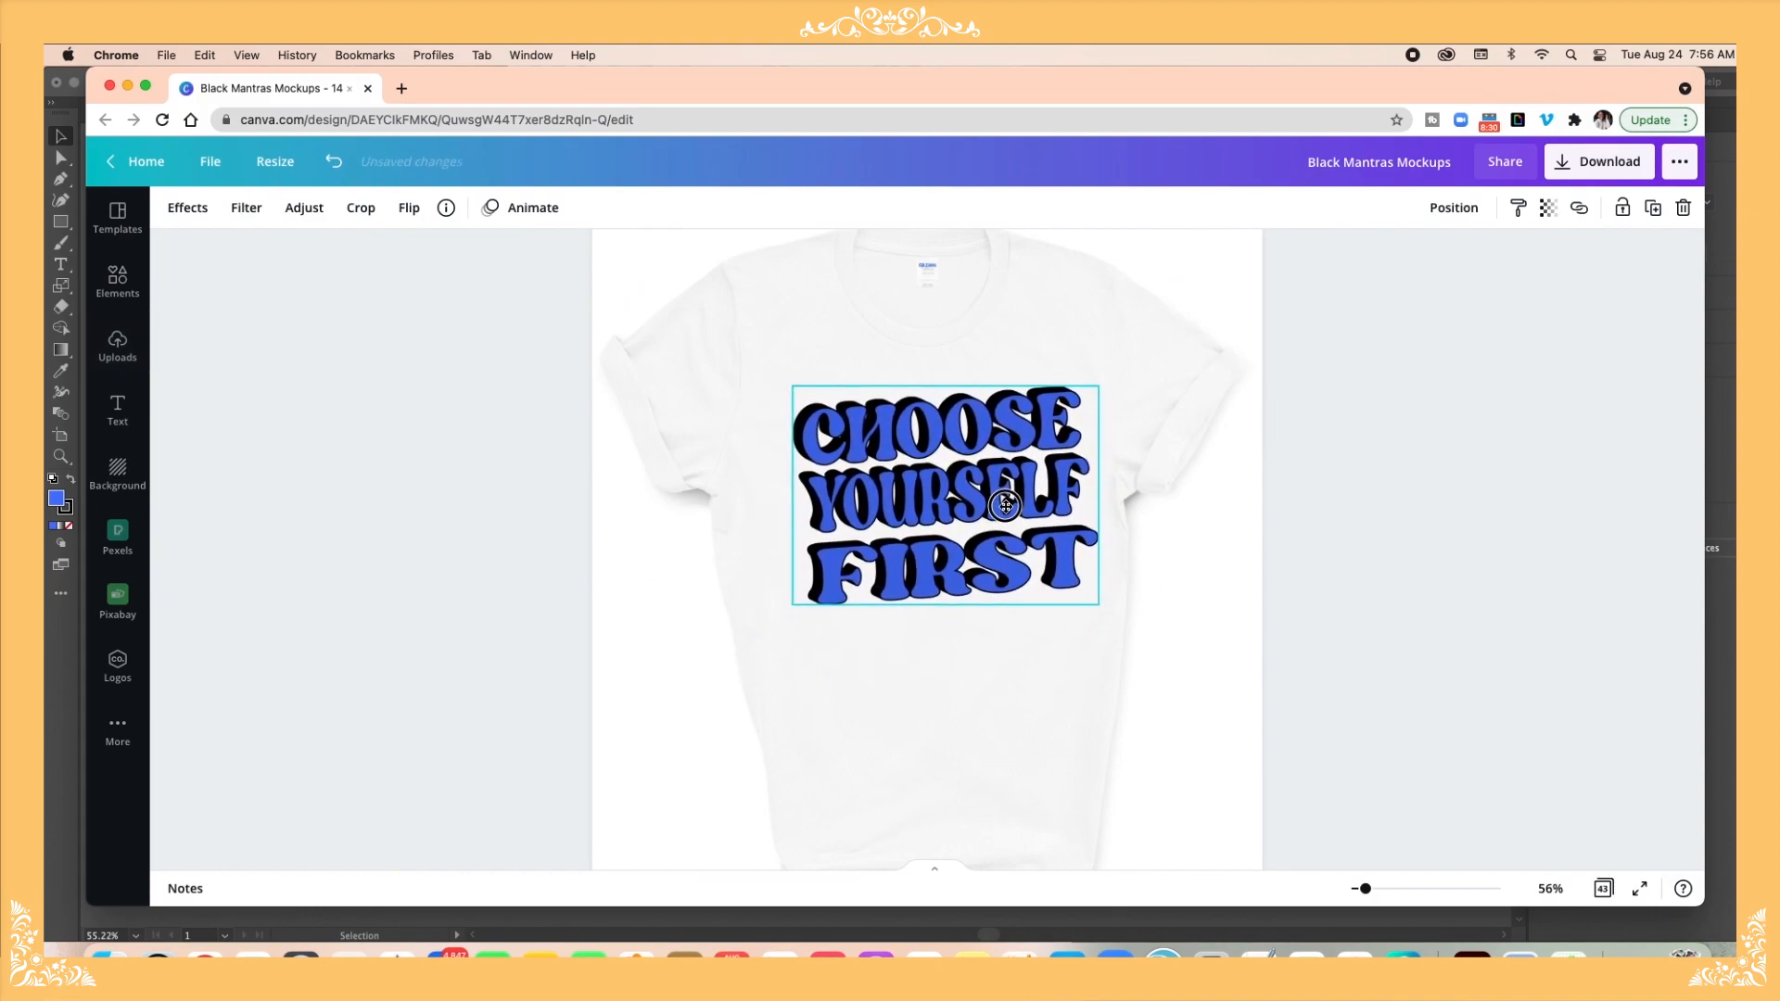
drag(1005, 505, 936, 491)
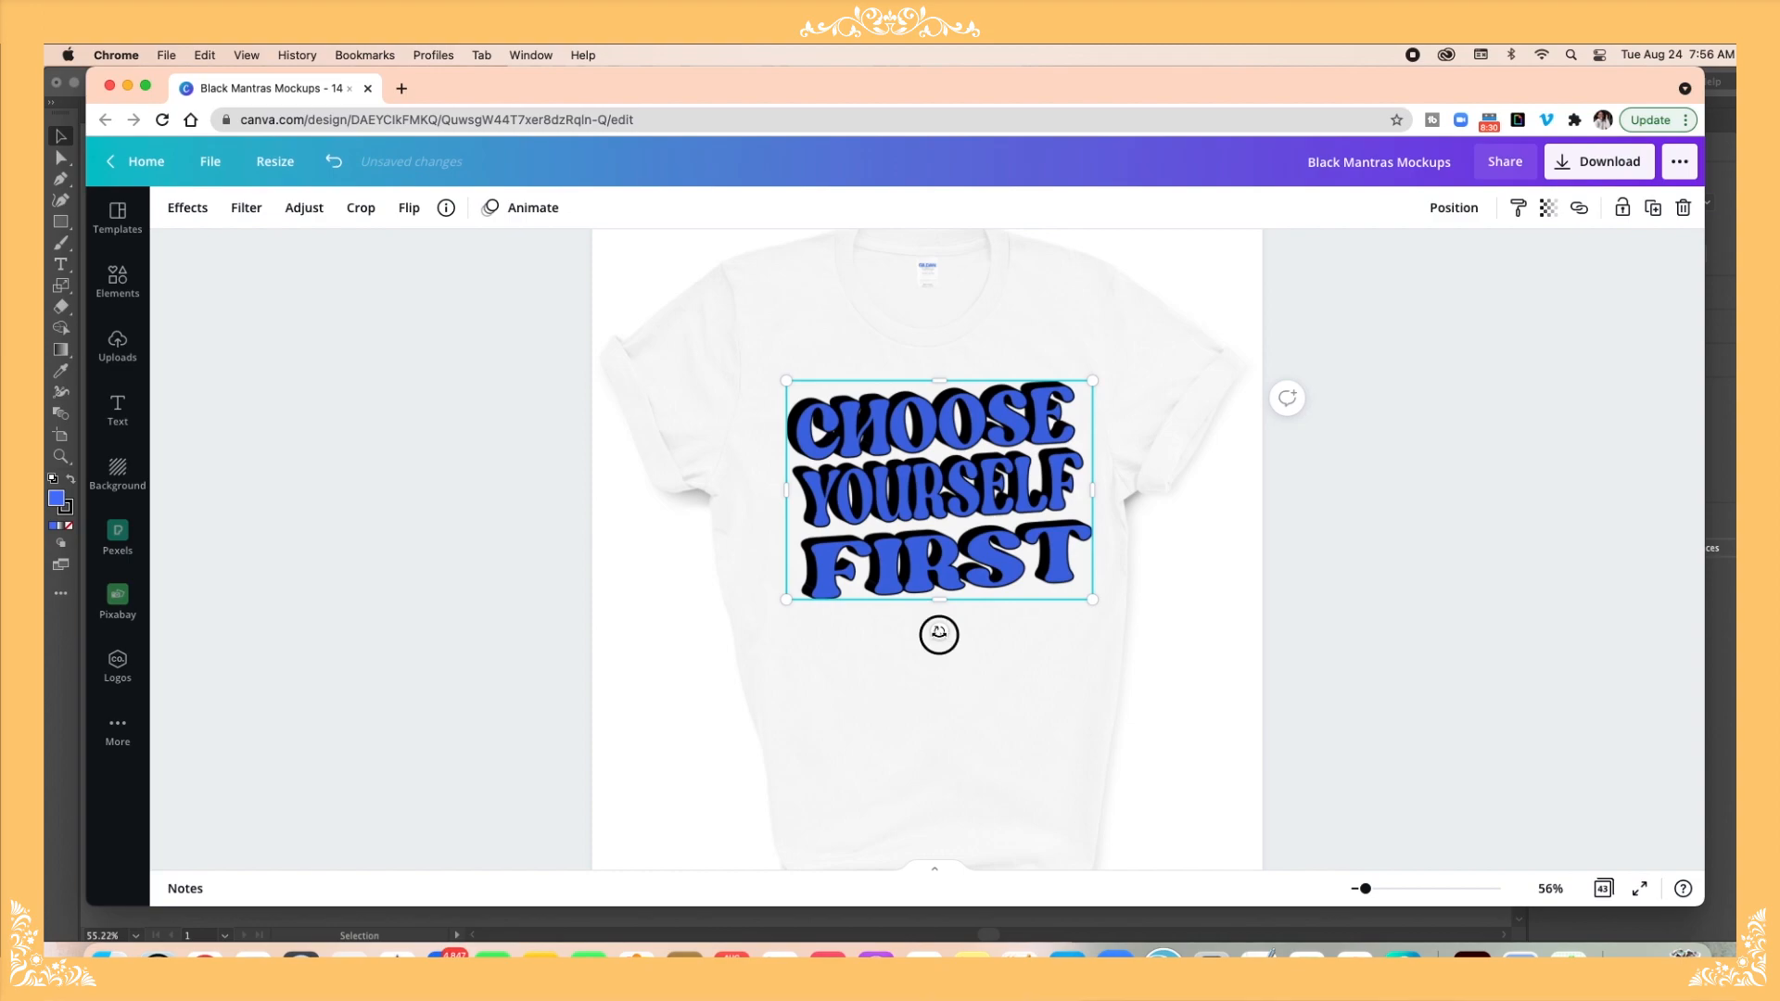
drag(939, 634, 966, 672)
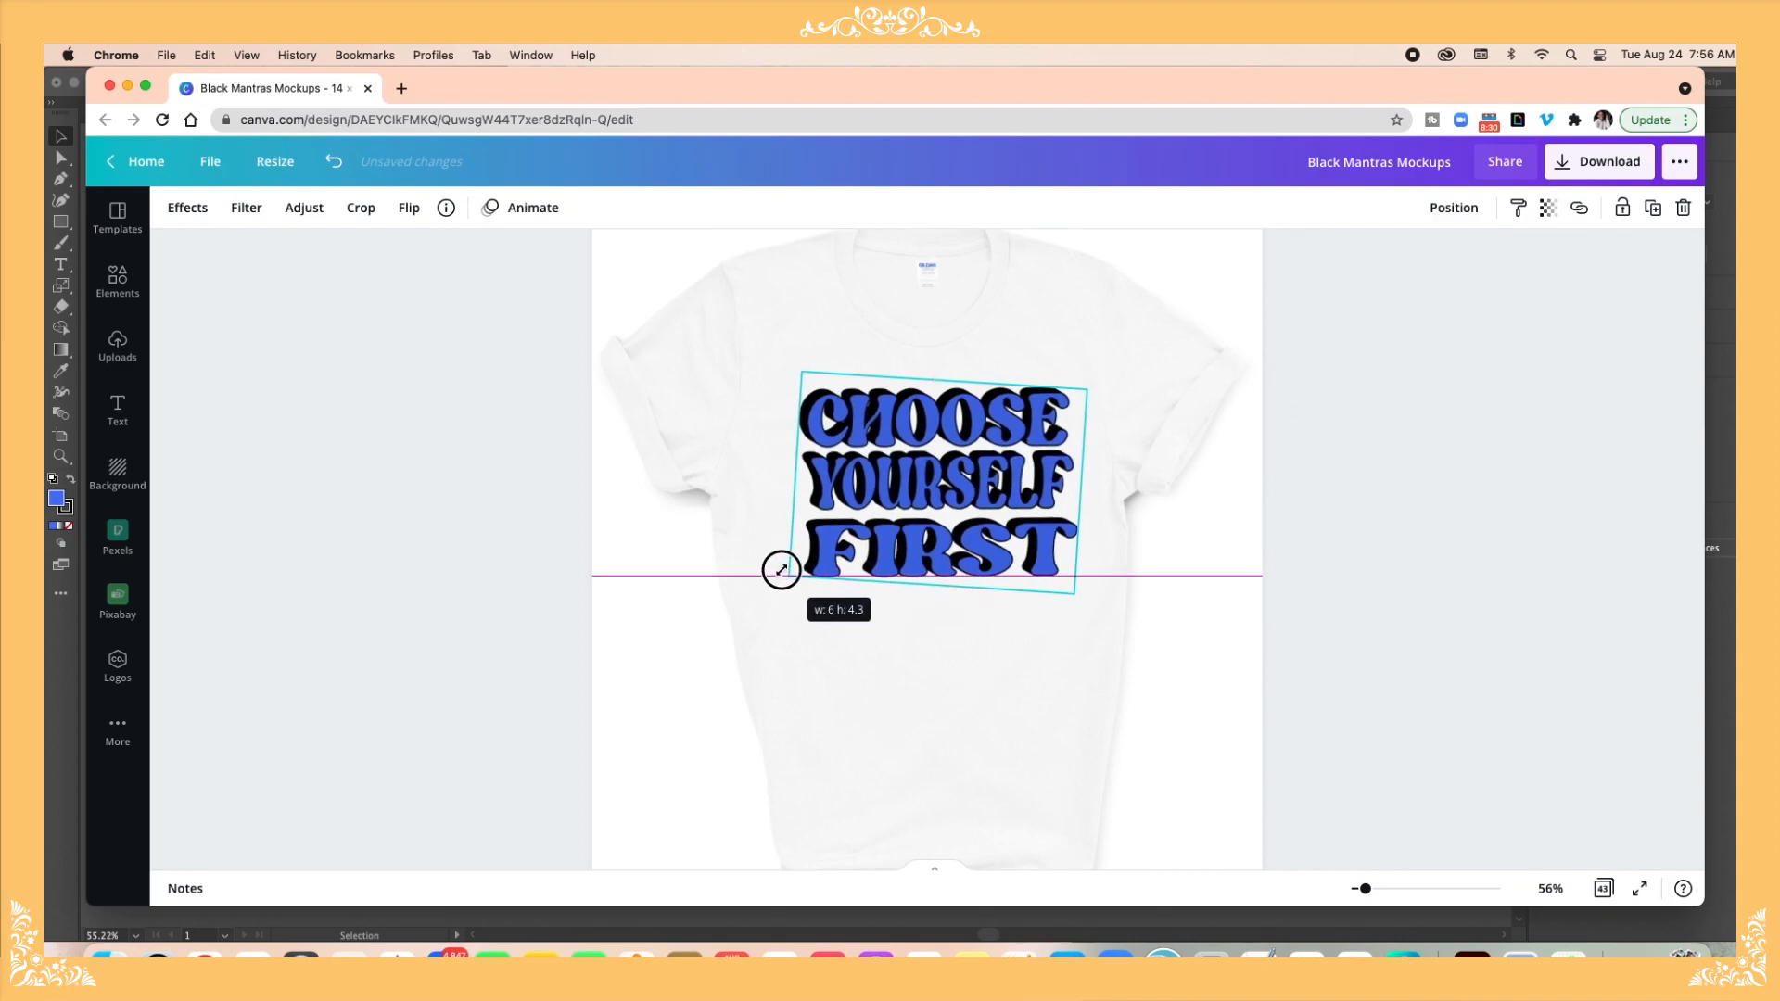
drag(780, 567, 914, 502)
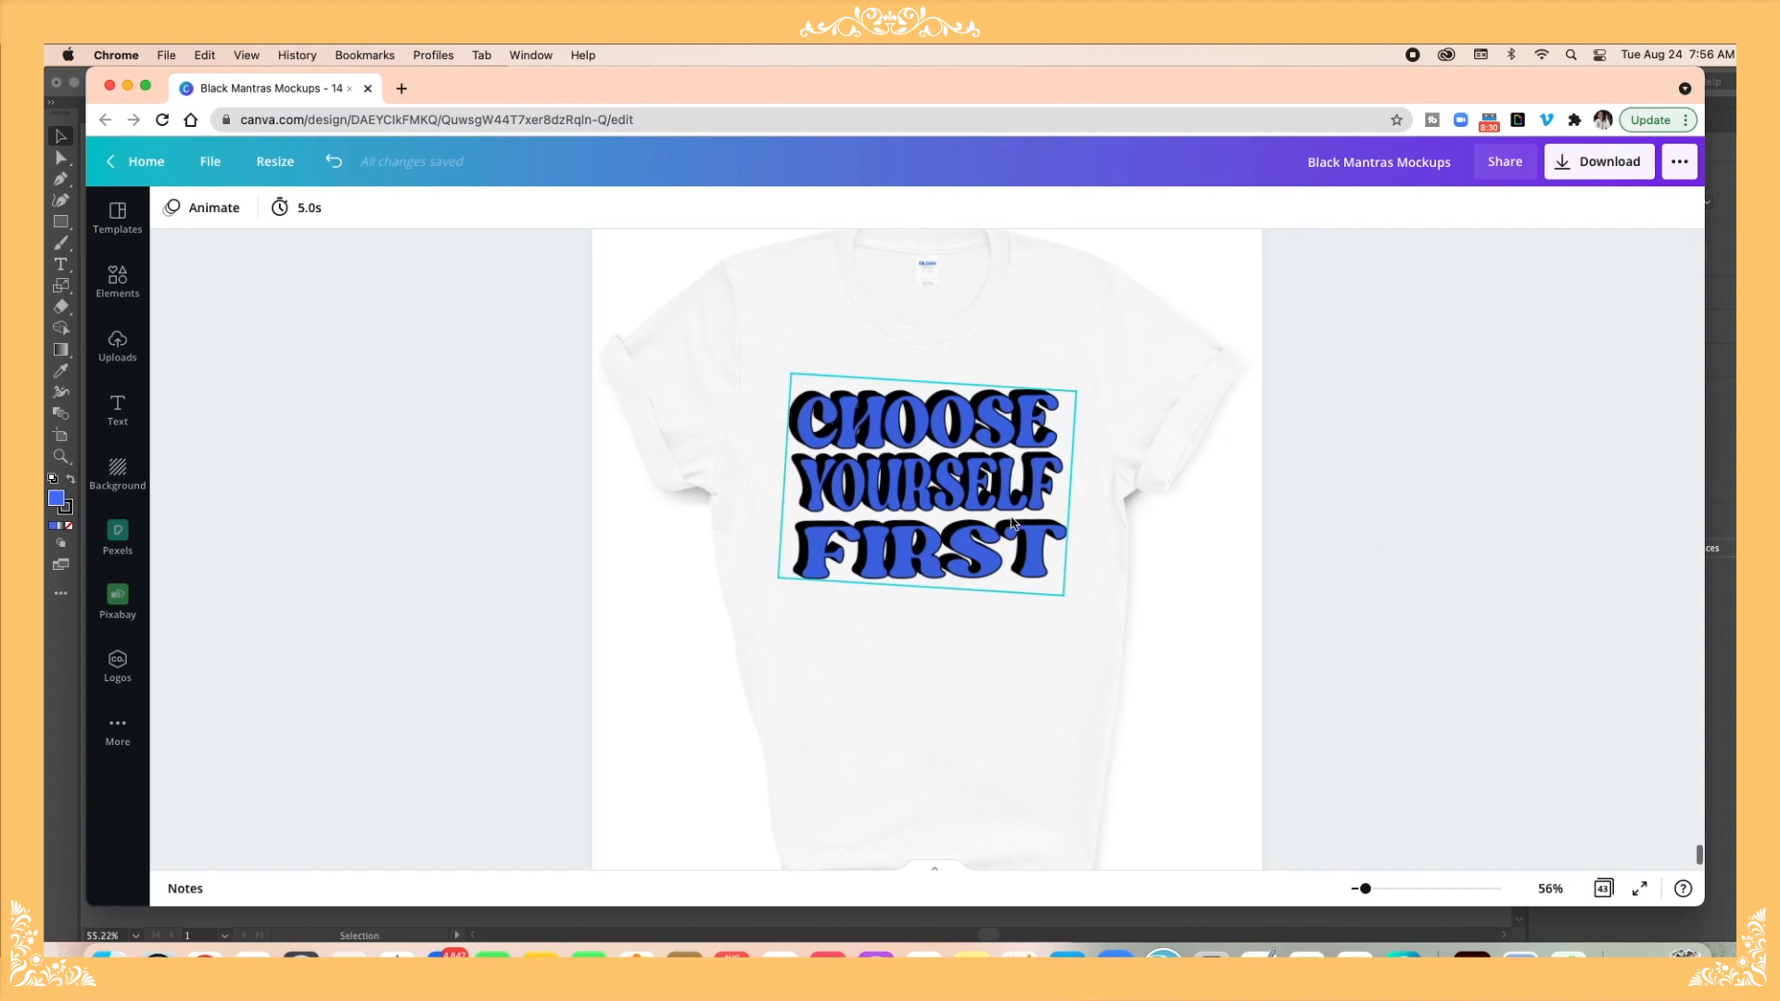
click(1317, 409)
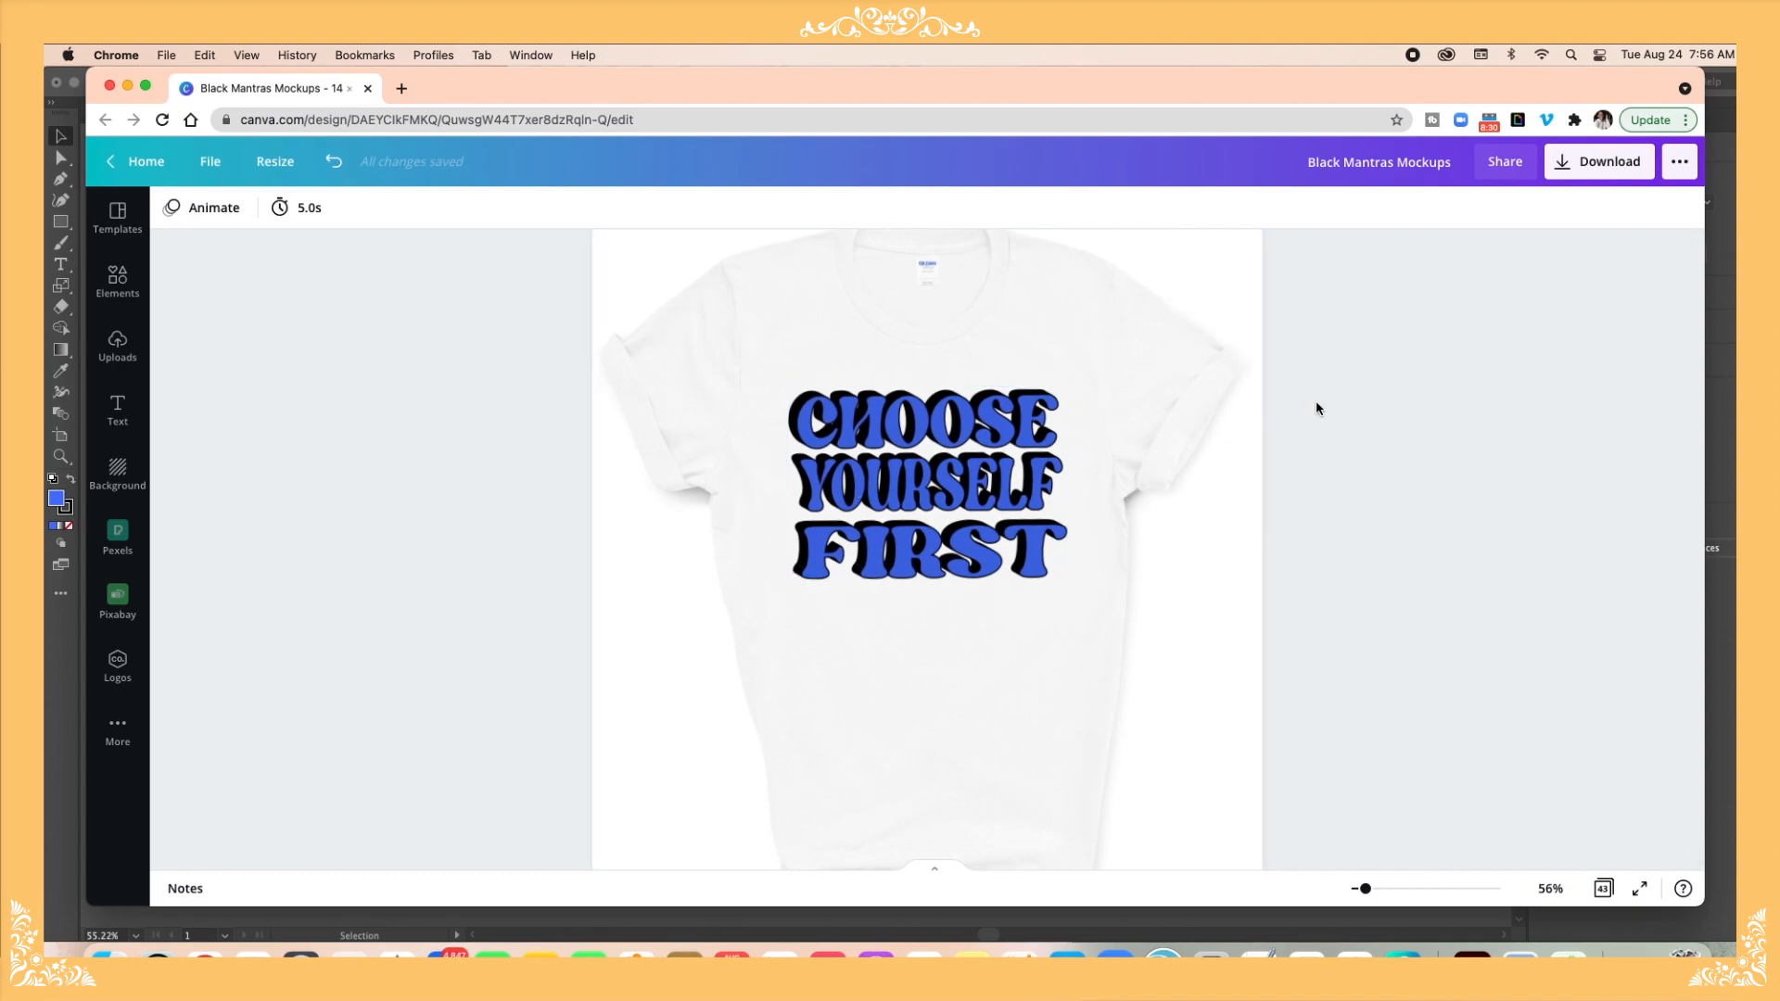
mouse_move(1336, 431)
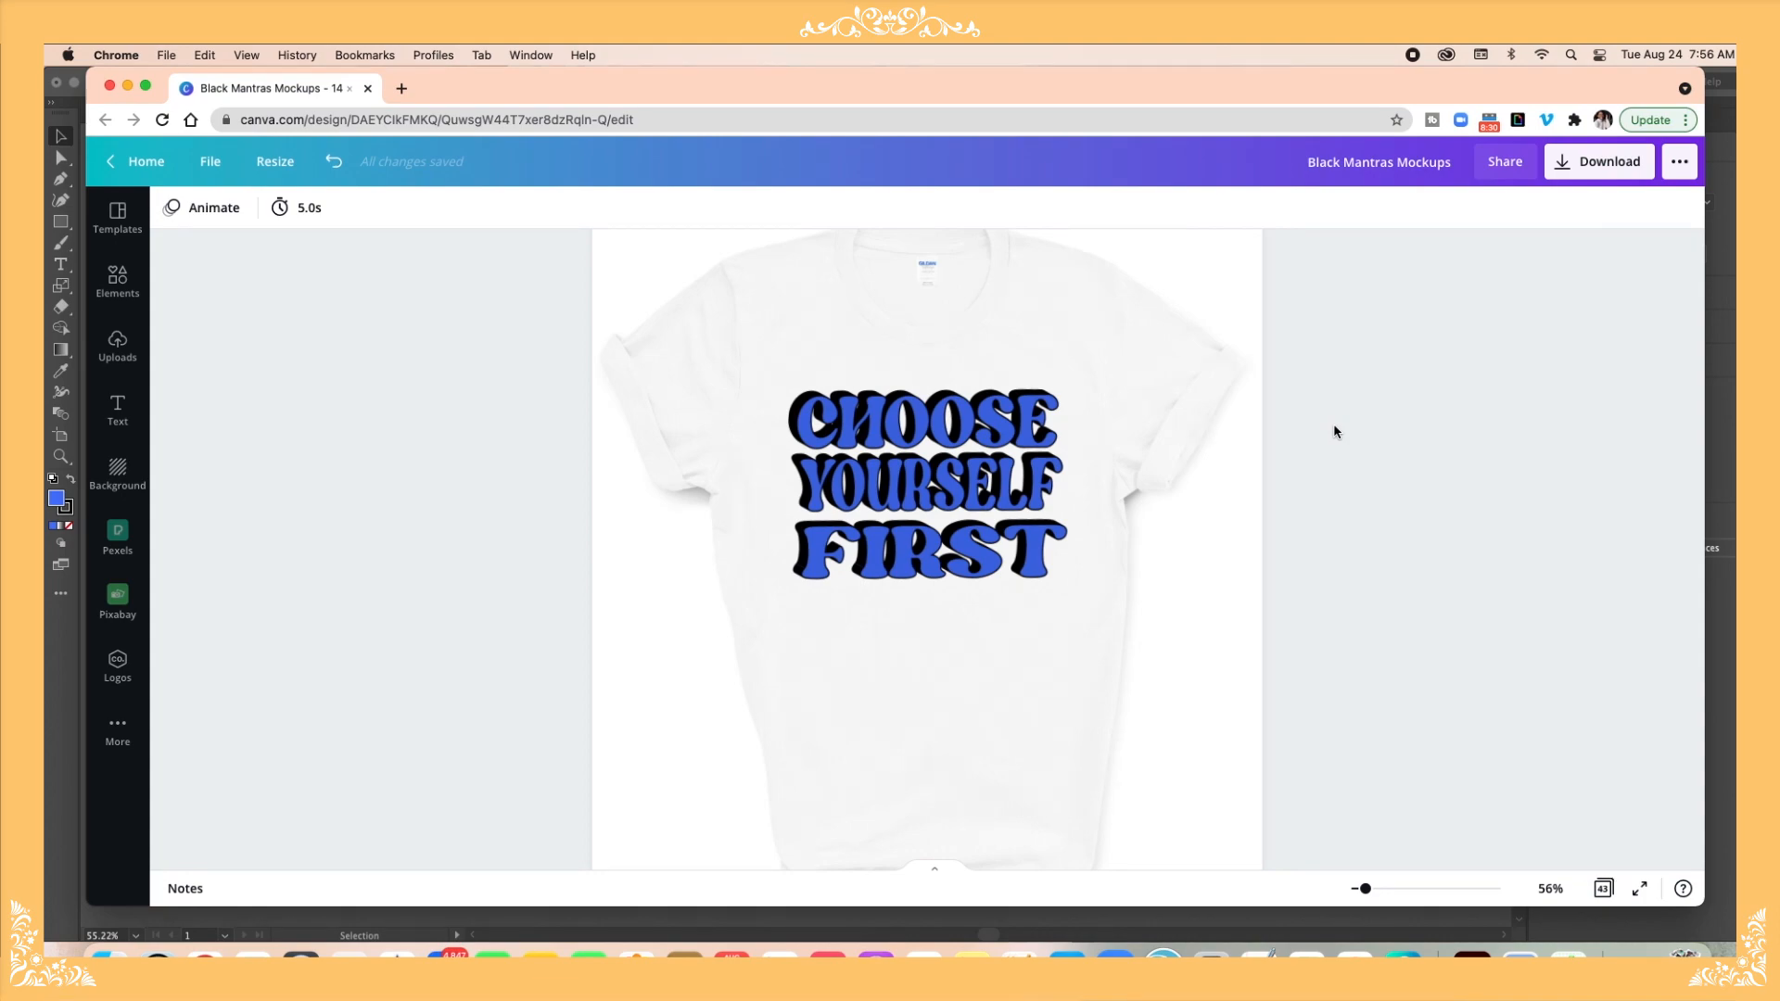